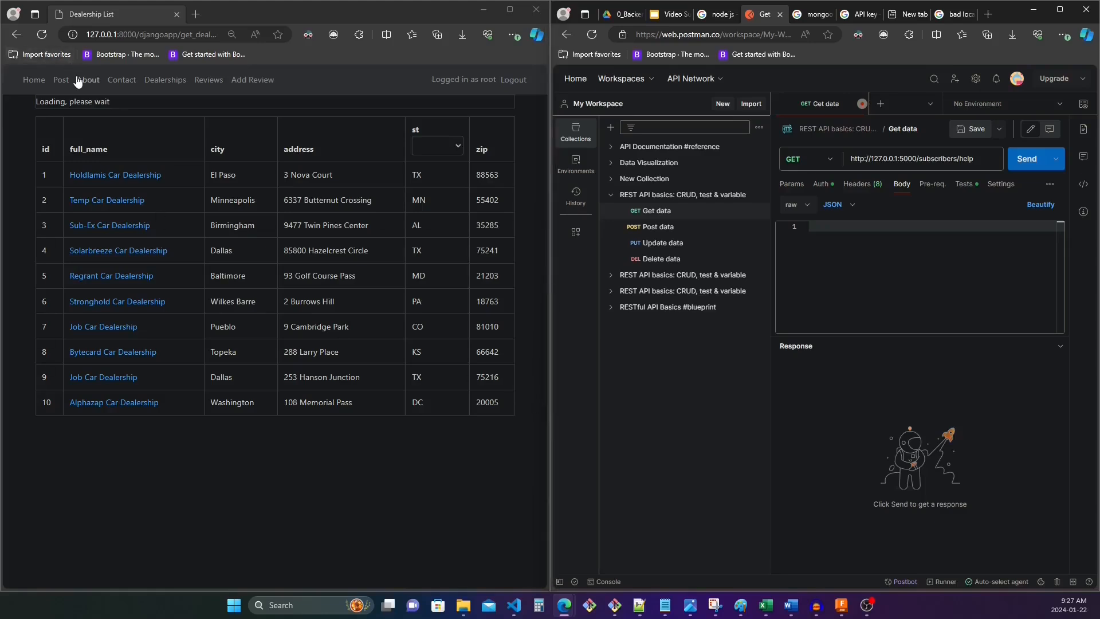
mouse_move(87, 79)
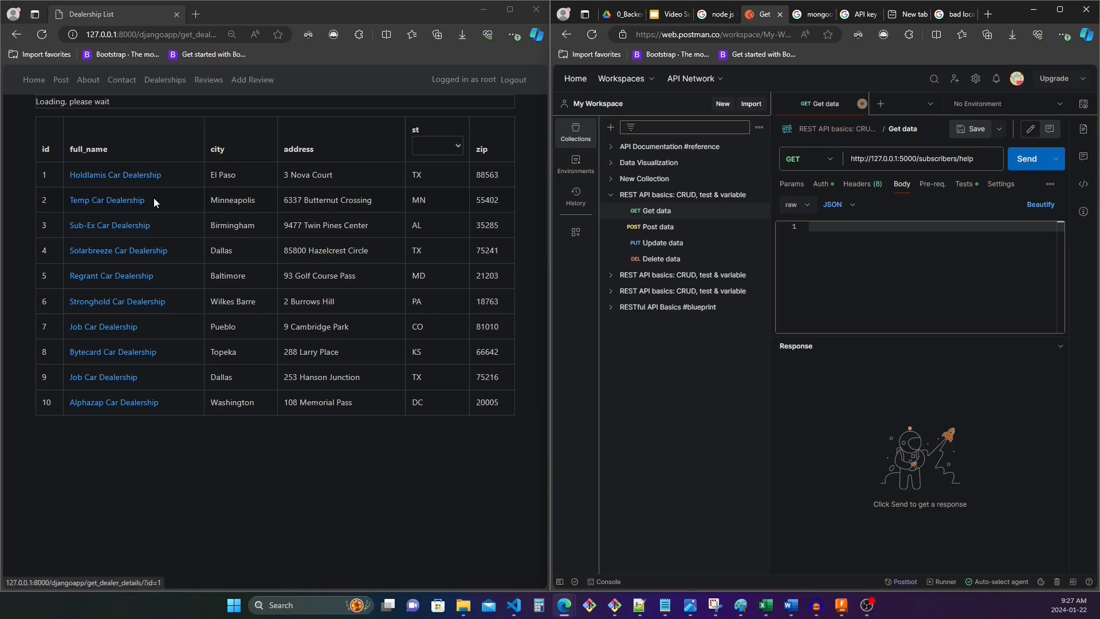
mouse_move(217, 456)
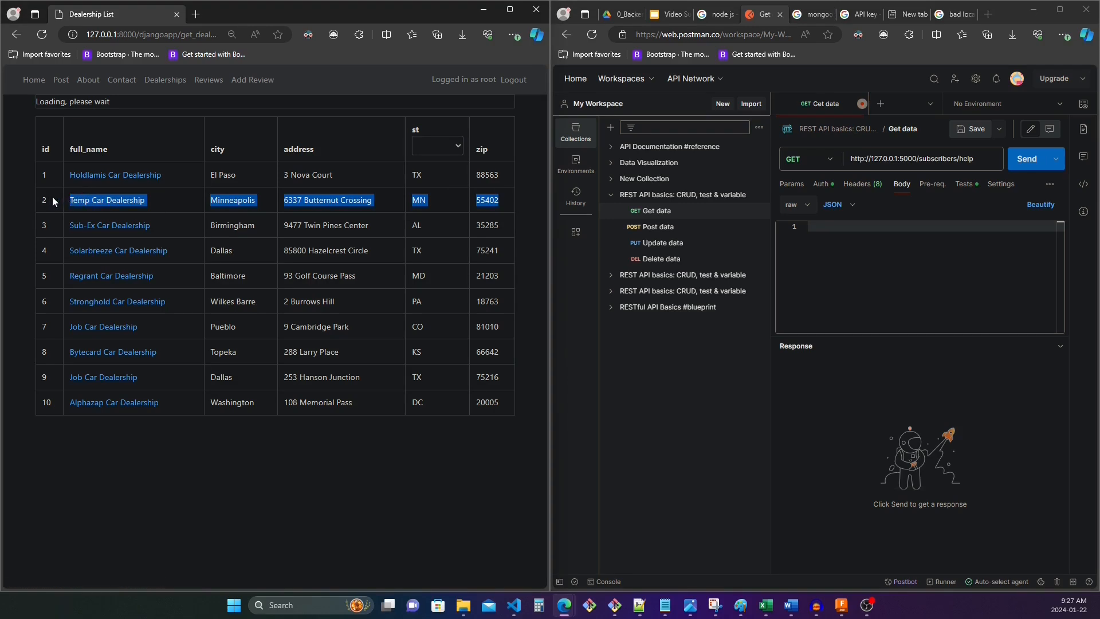
mouse_move(108, 205)
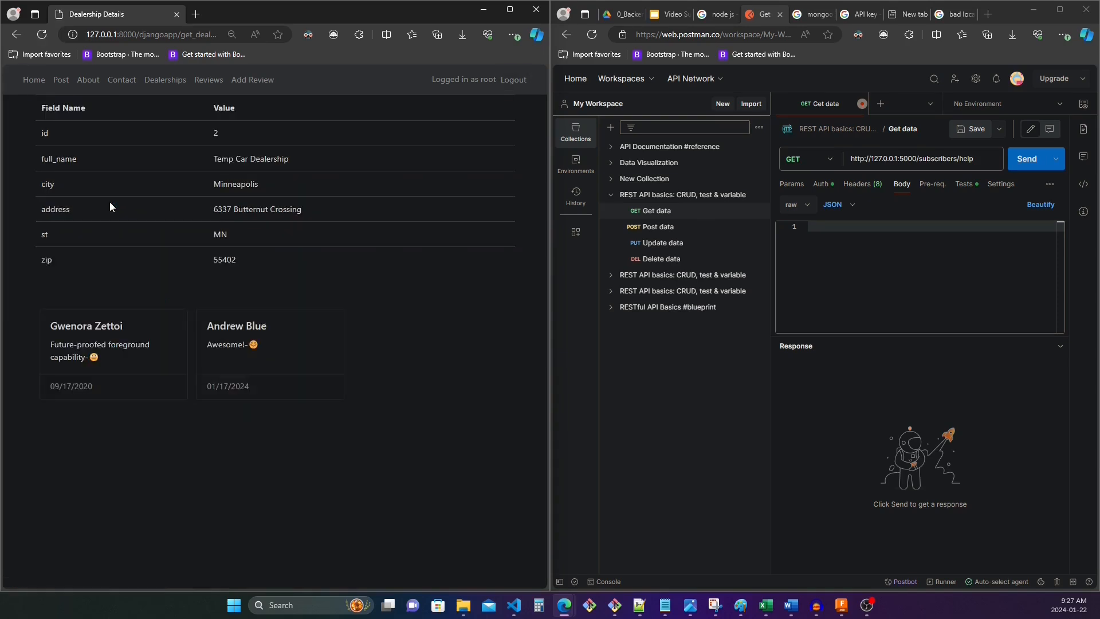
mouse_move(414, 234)
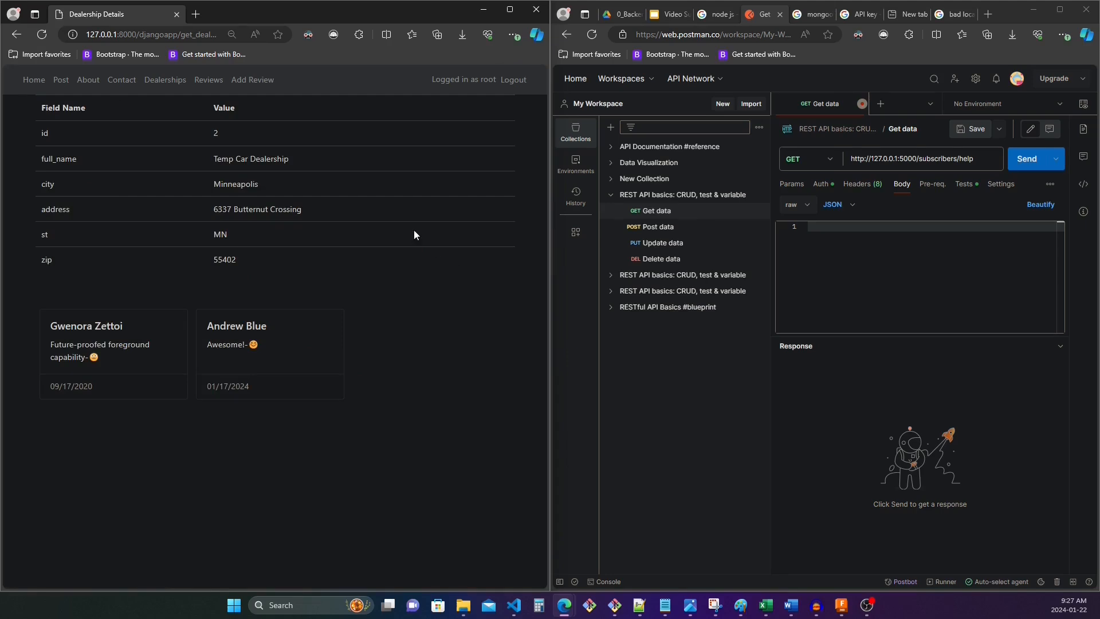
Step: Select the Temp Car Dealership name to reach its details page with address and reviews
double_click(251, 158)
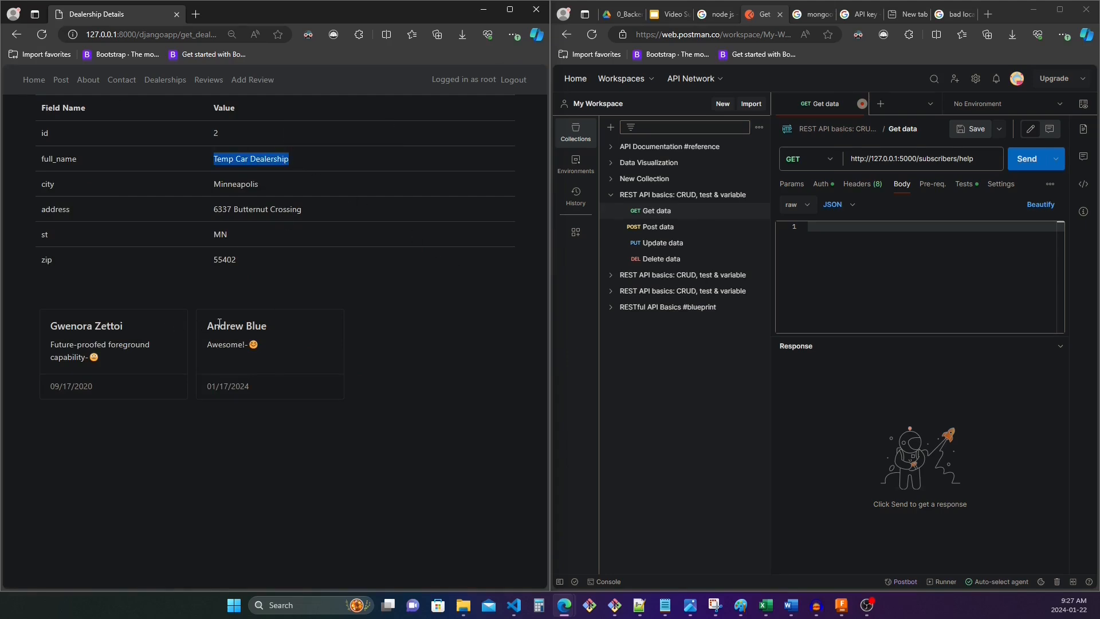
Step: Add a 'Not that great' review with name, purchase, car and visit date, and submit it
click(252, 79)
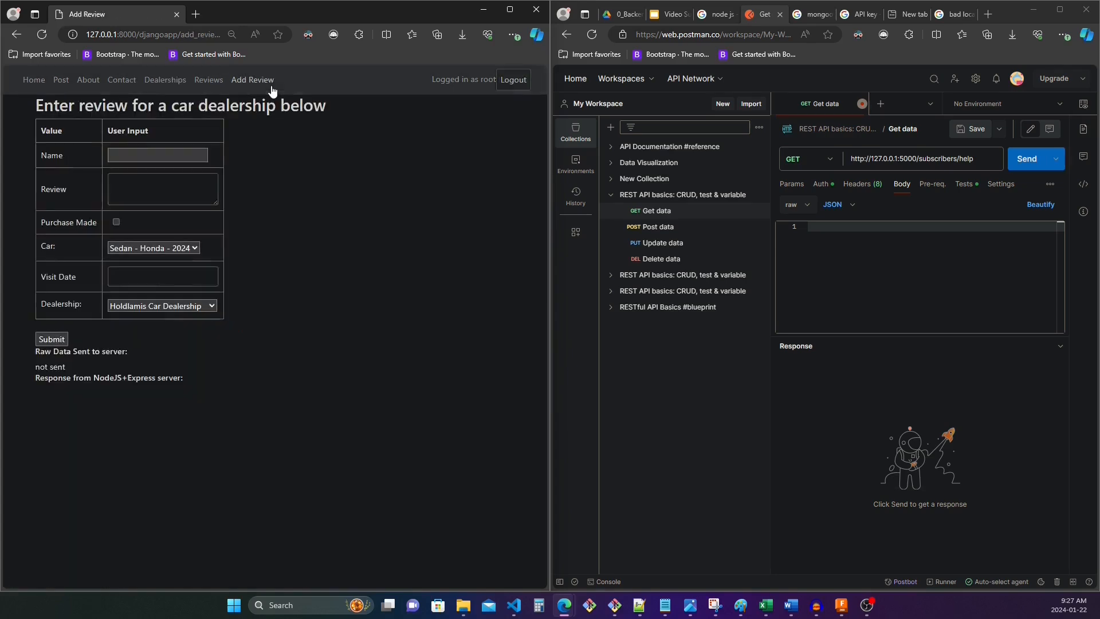
click(157, 155)
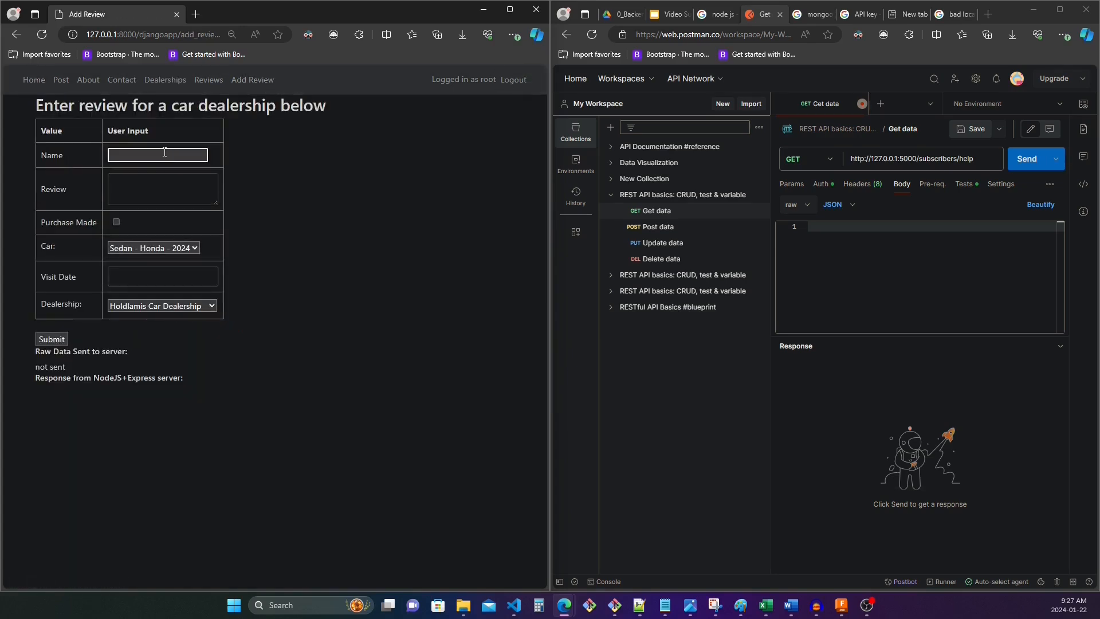
click(162, 276)
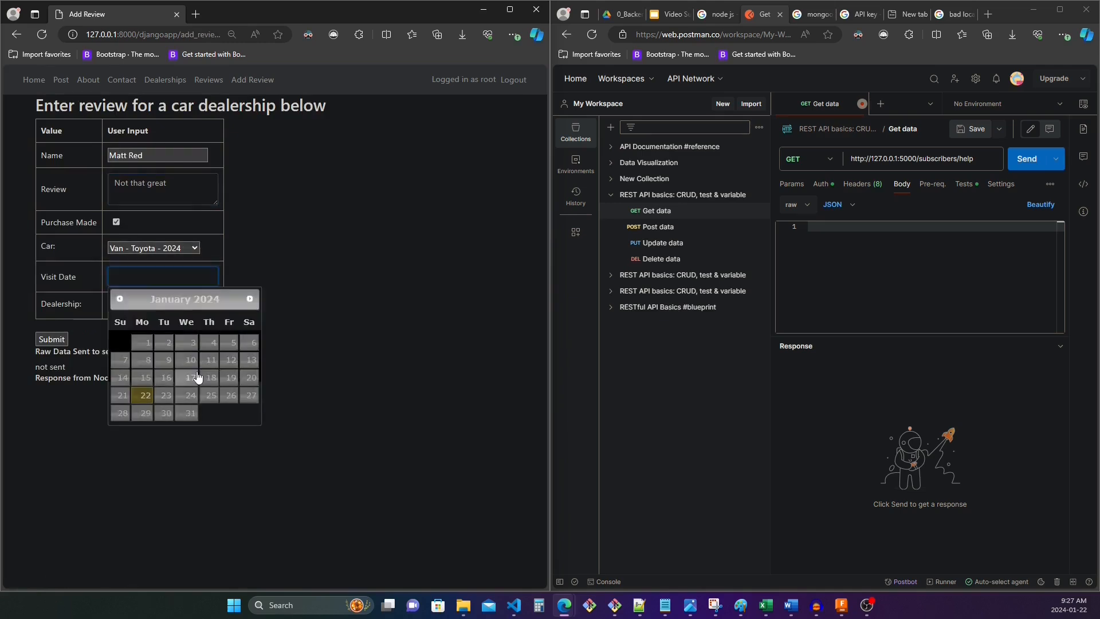
click(51, 339)
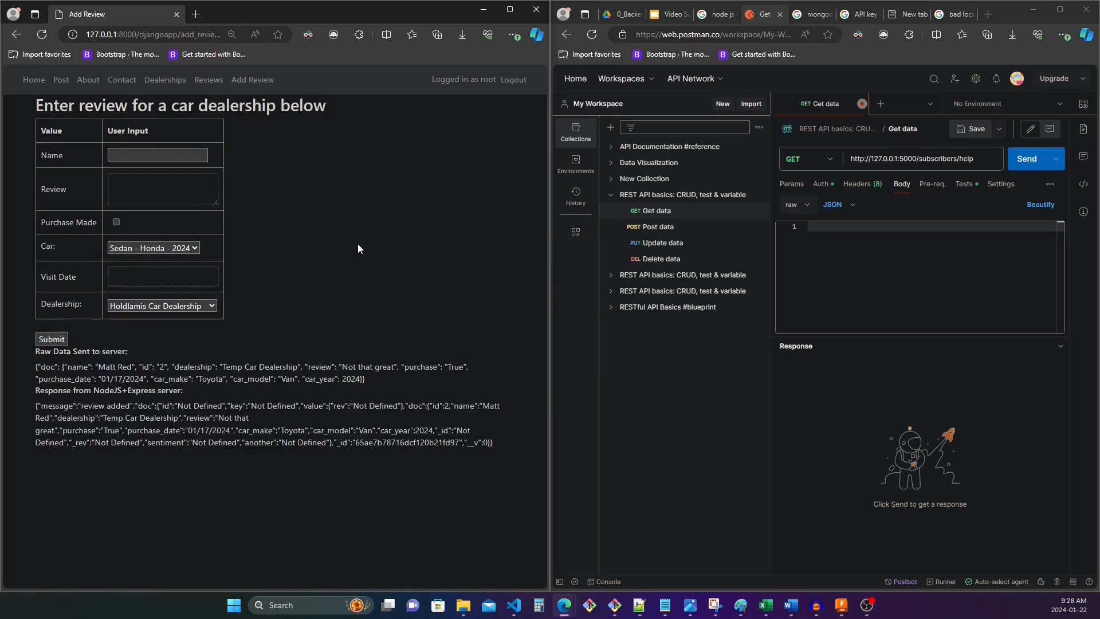
mouse_move(236, 105)
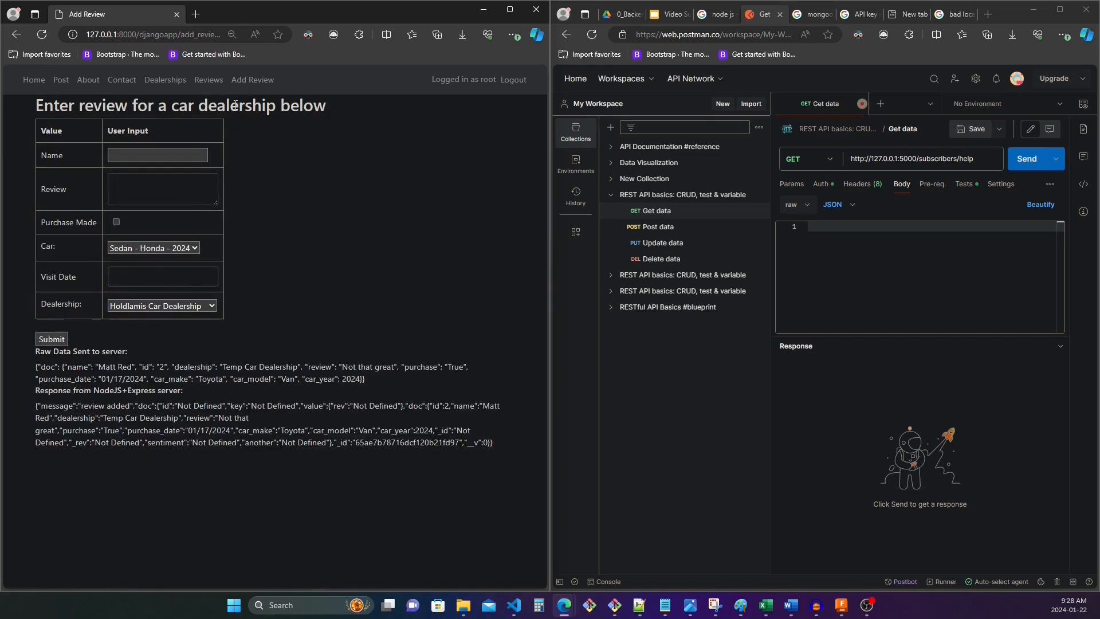
Step: Return via Dealerships to Temp Car Dealership and highlight the new review's text
click(165, 79)
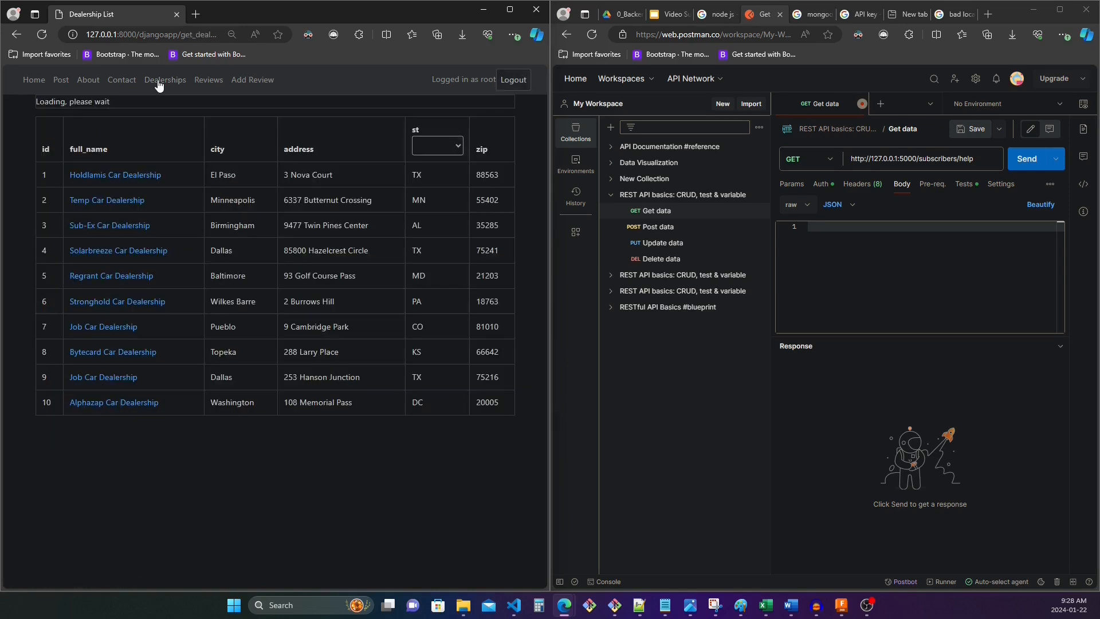
click(107, 200)
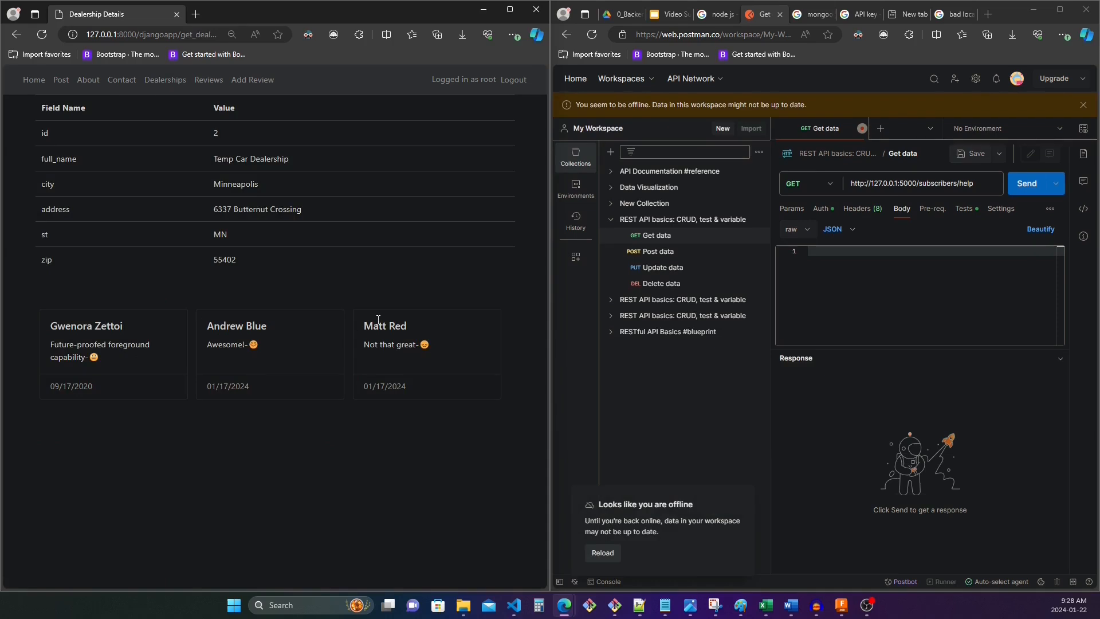
double_click(385, 325)
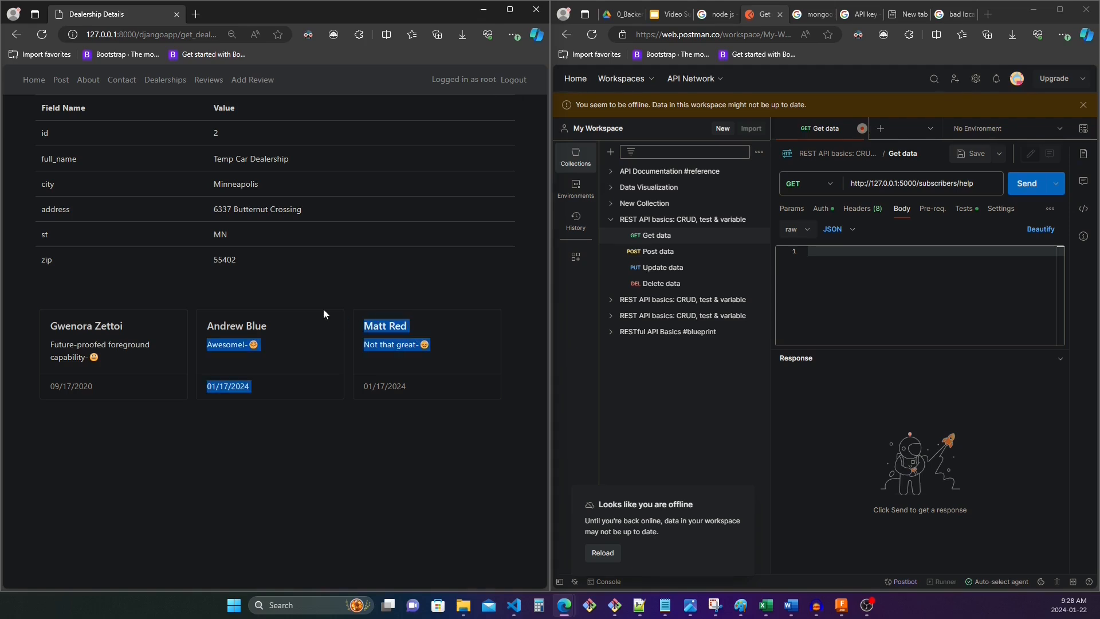
right_click(385, 325)
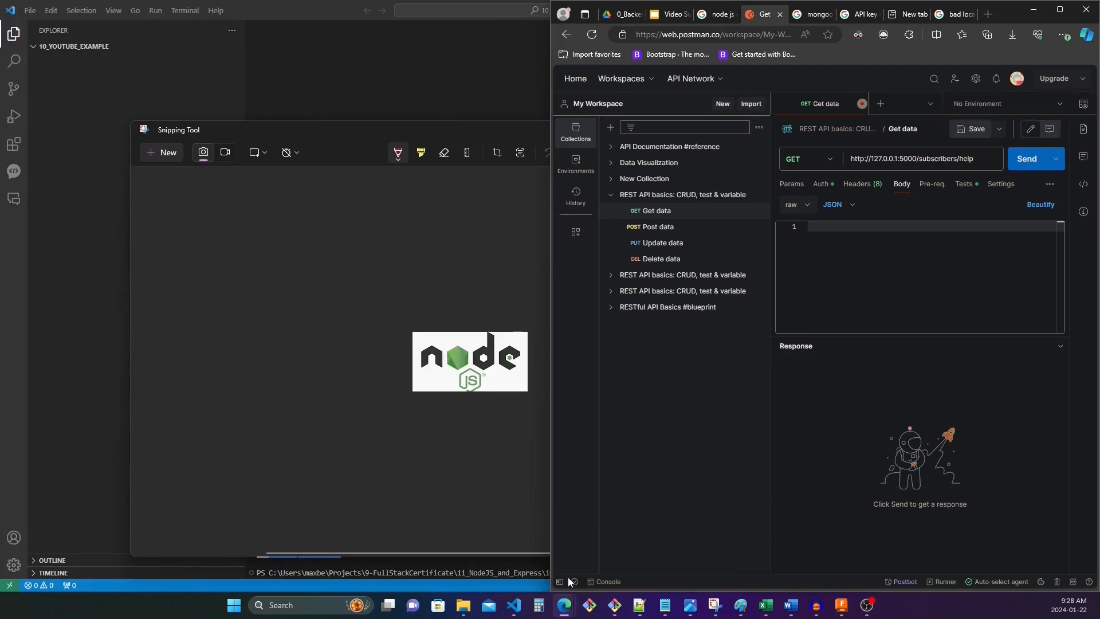
mouse_move(407, 131)
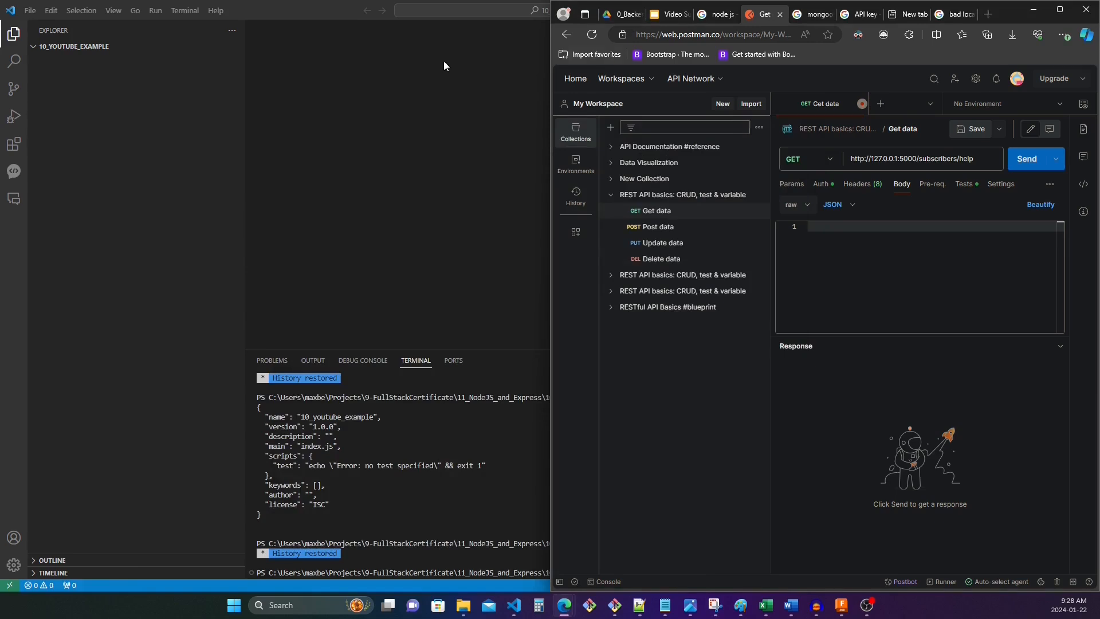
mouse_move(417, 155)
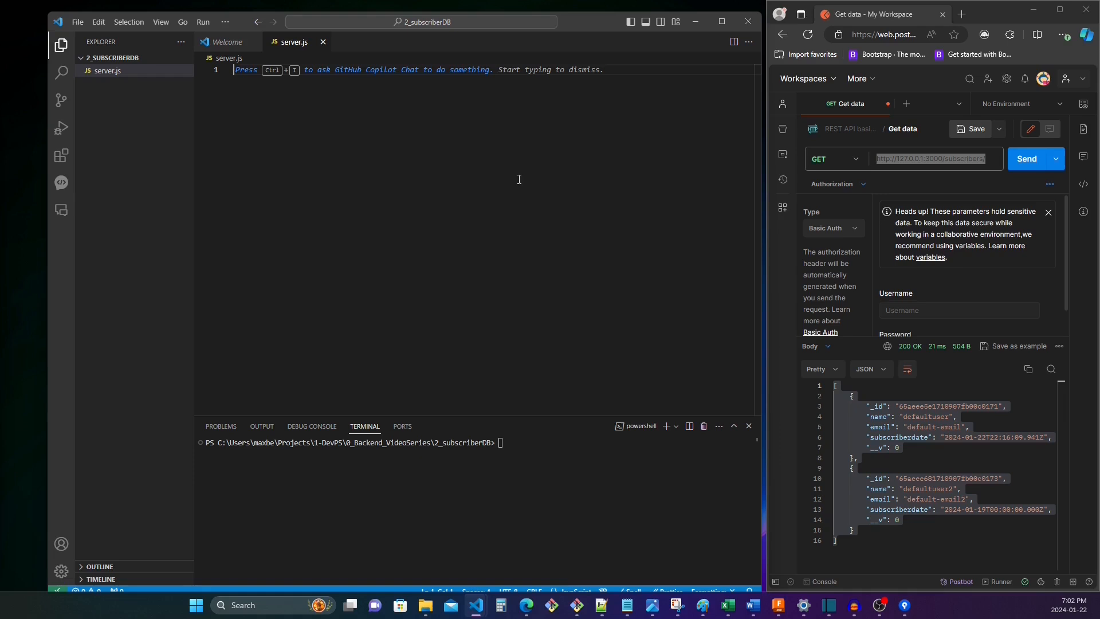
mouse_move(600, 179)
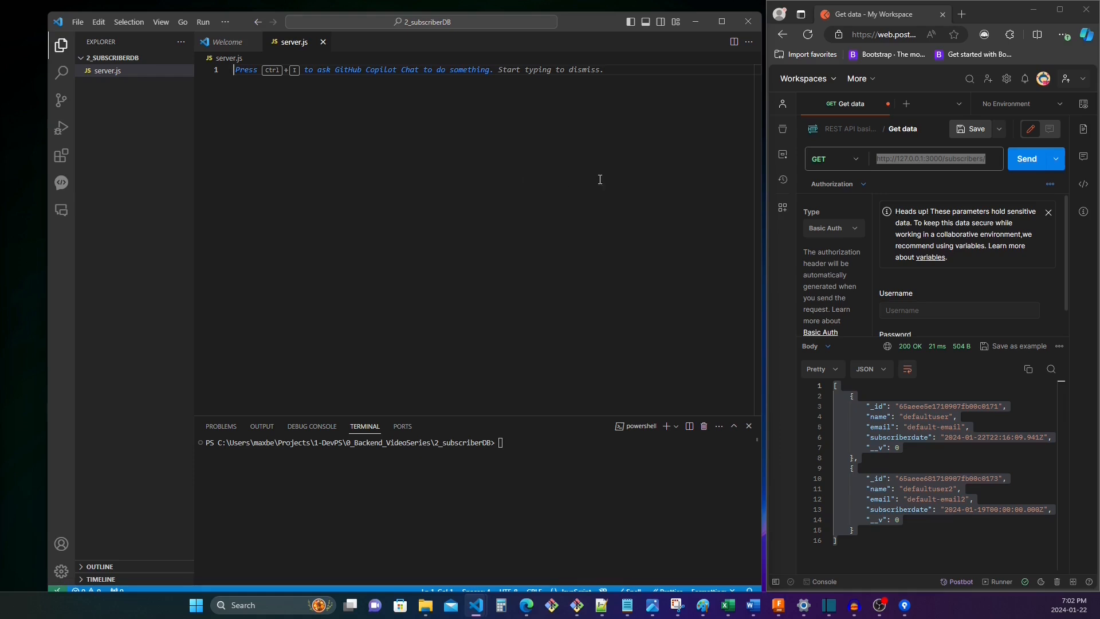
Step: Switch to the 2_subscriberDB project with empty server.js beside Postman's subscribers response
click(951, 158)
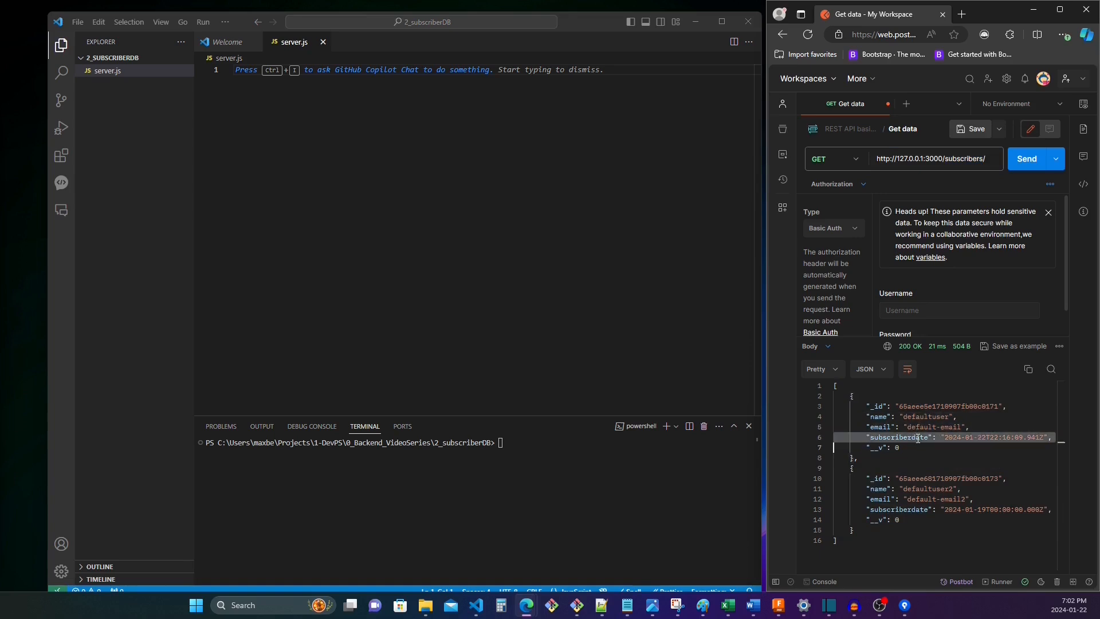
Step: Run npm init, naming the package youtube_sub_db and keeping version 1.0.0
click(496, 442)
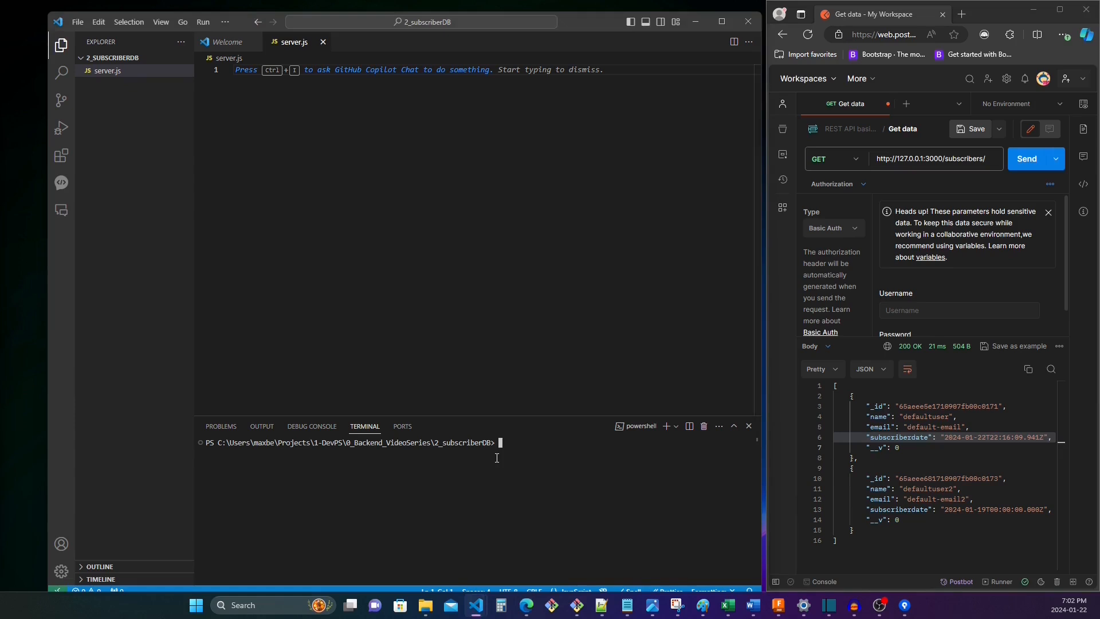
text(npm init)
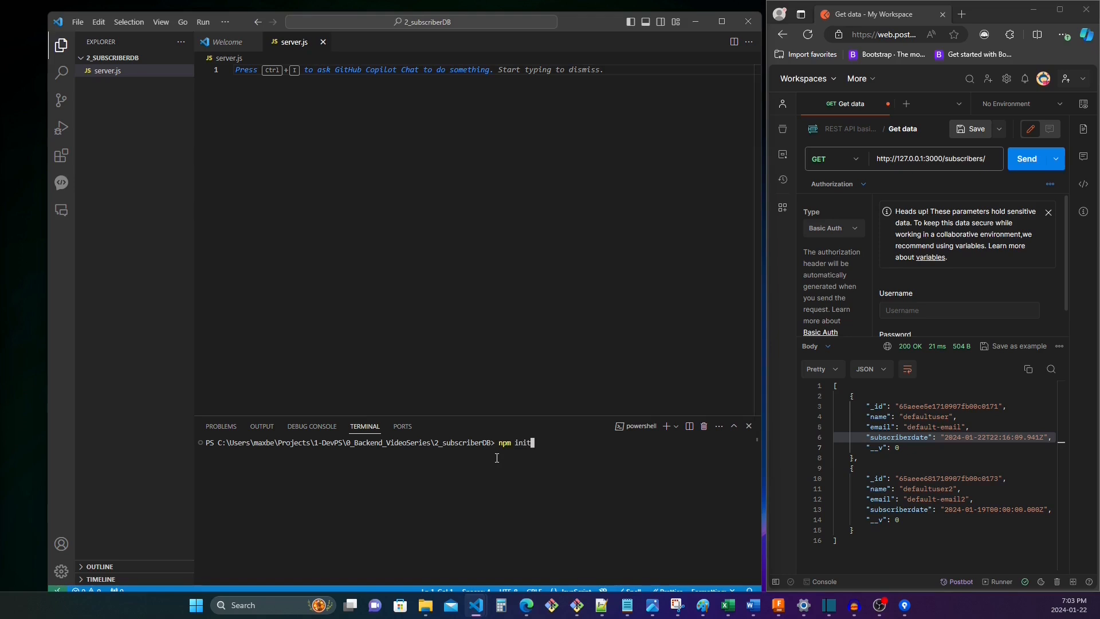
key(Return)
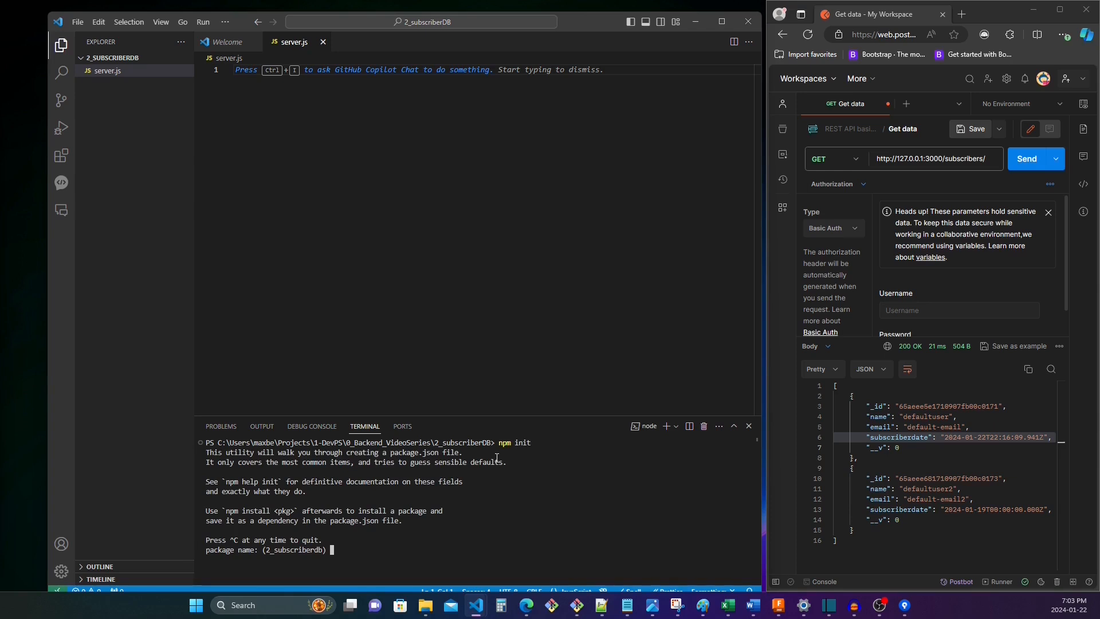
text(youtube_subscriber)
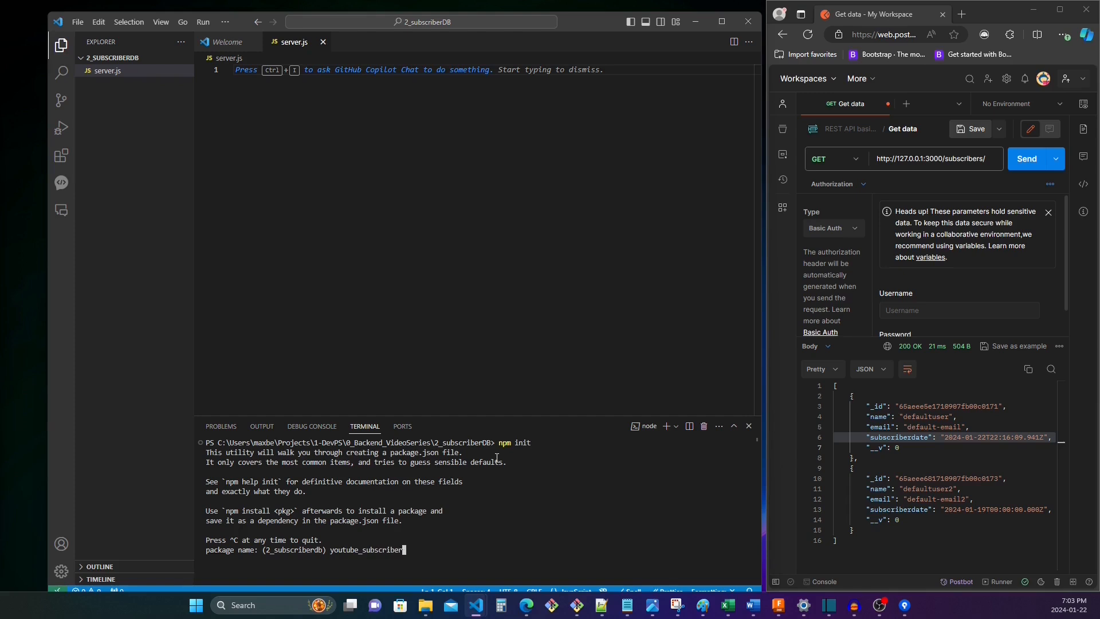
text(_db)
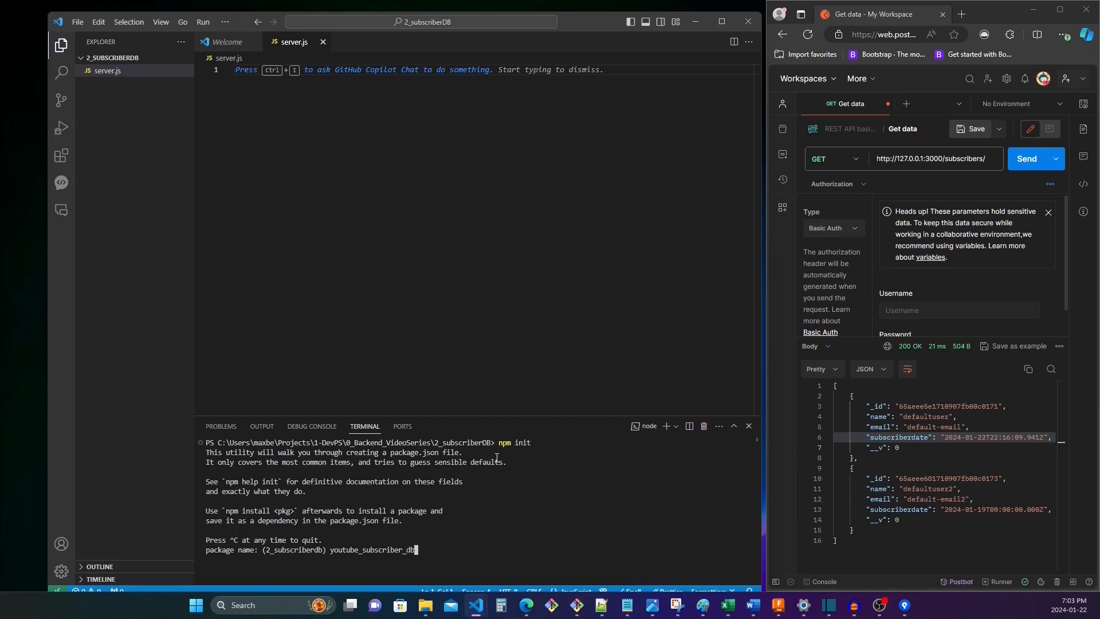
key(Return)
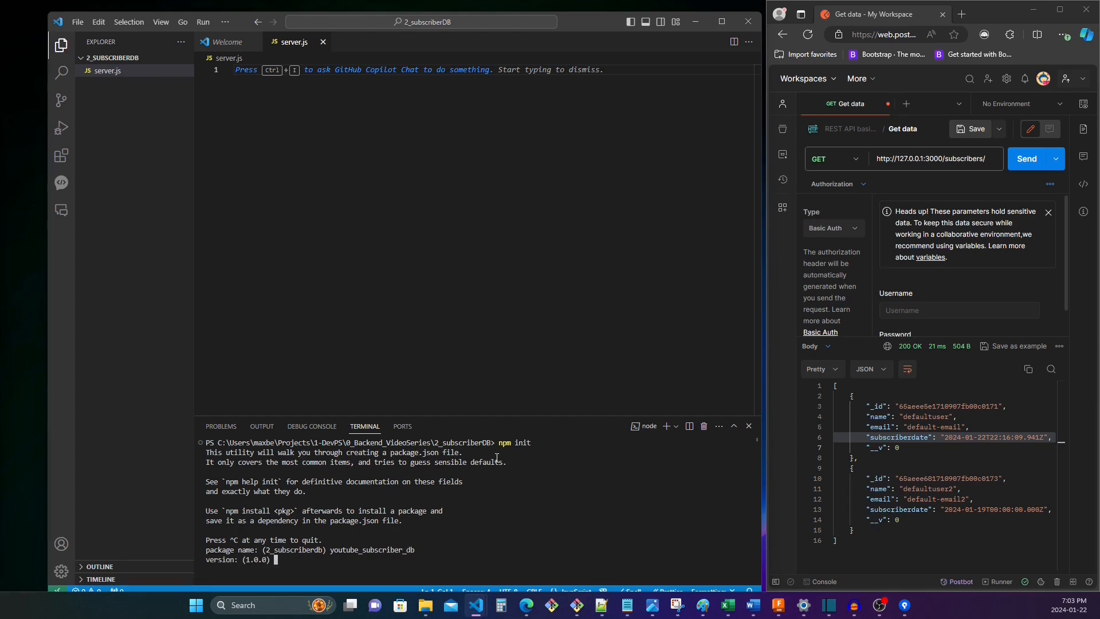
key(Return)
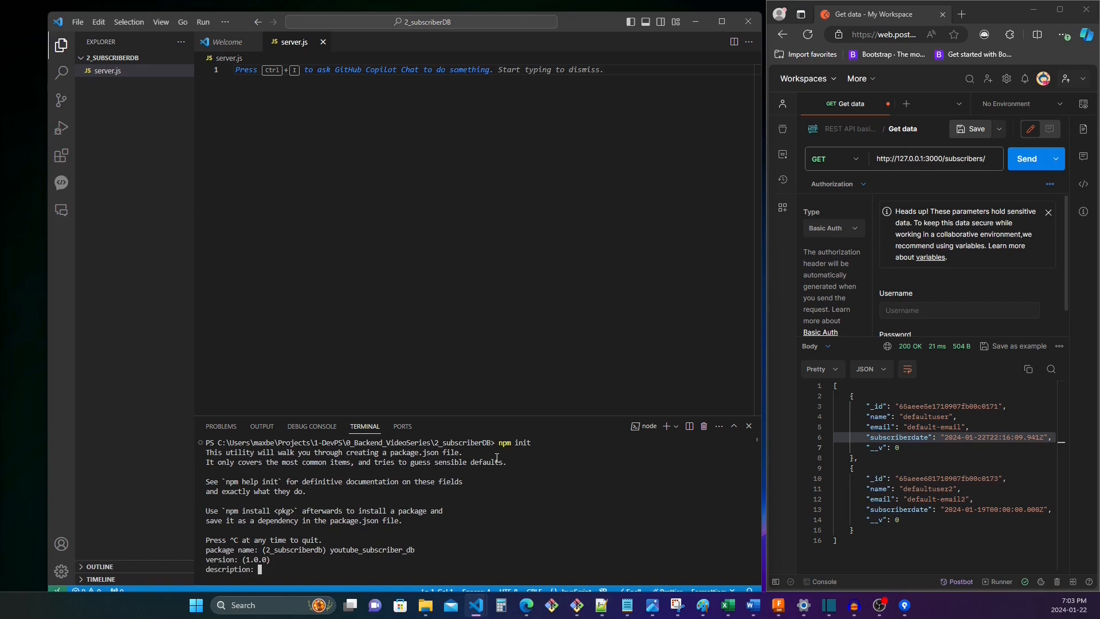
Step: Describe it as a mongoose based subscriber entries DB and accept the remaining defaults
text(implemented a m)
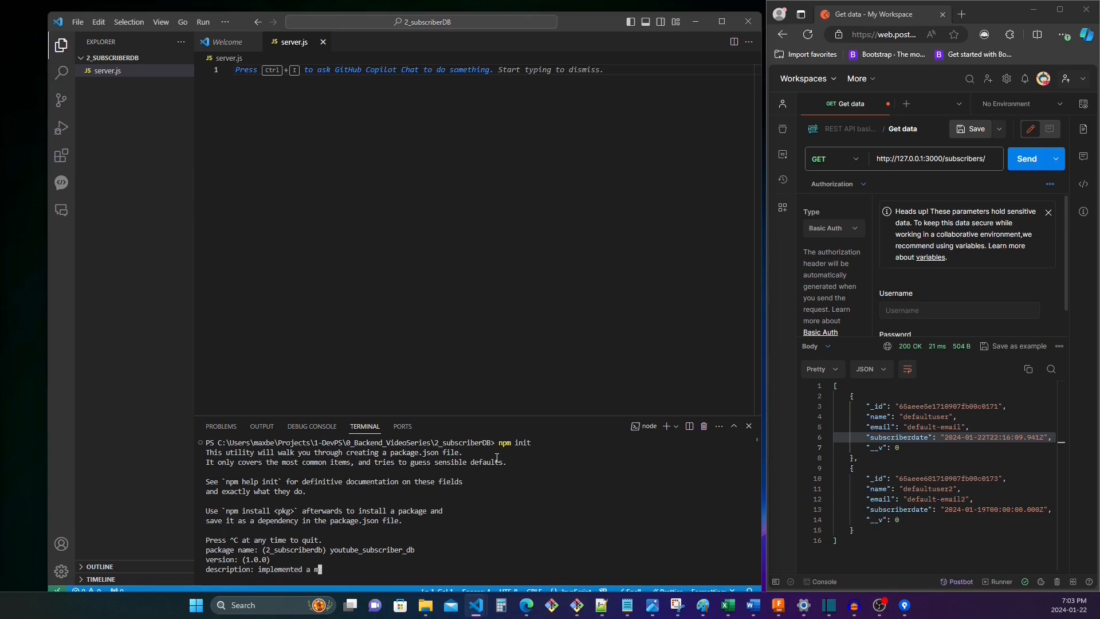
text(mongoose based DB for)
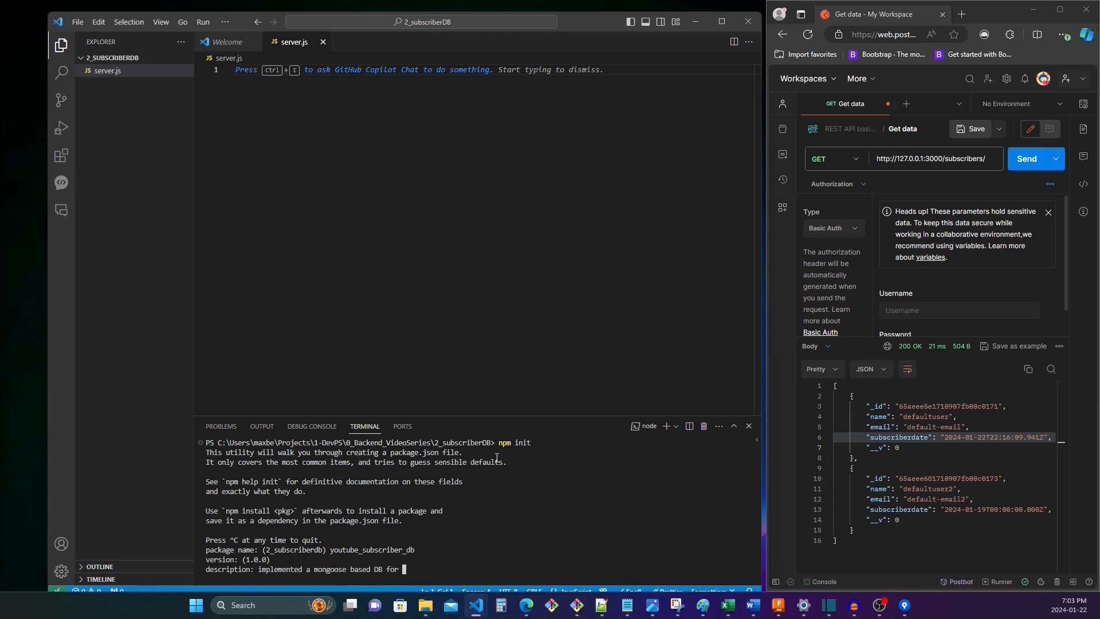
text(a)
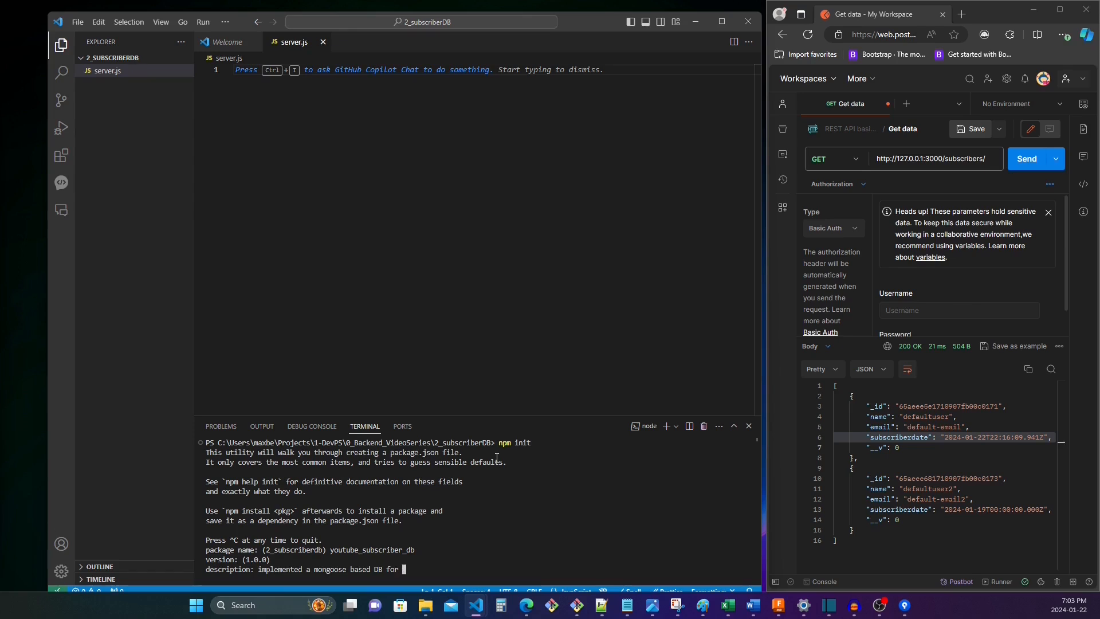
text(subscriber)
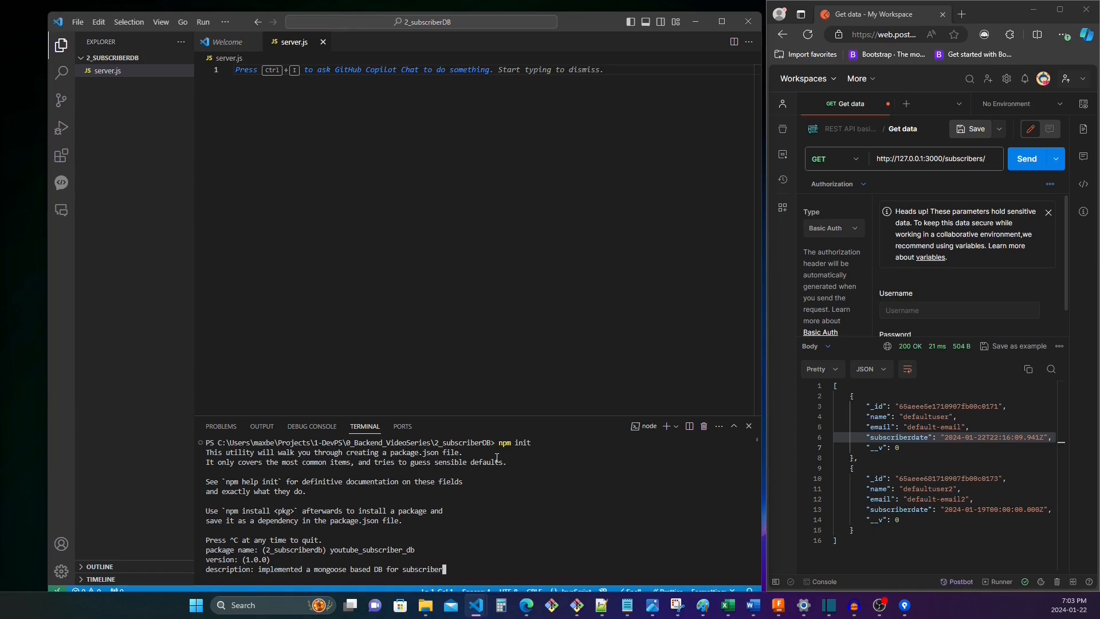
text(entries)
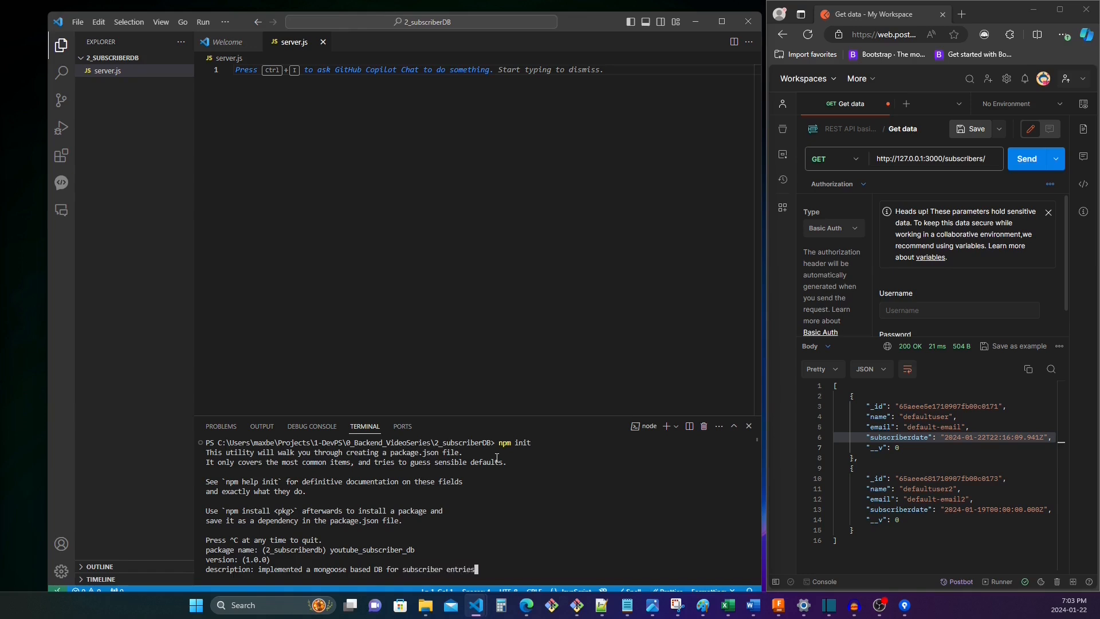
key(Return)
text(Me)
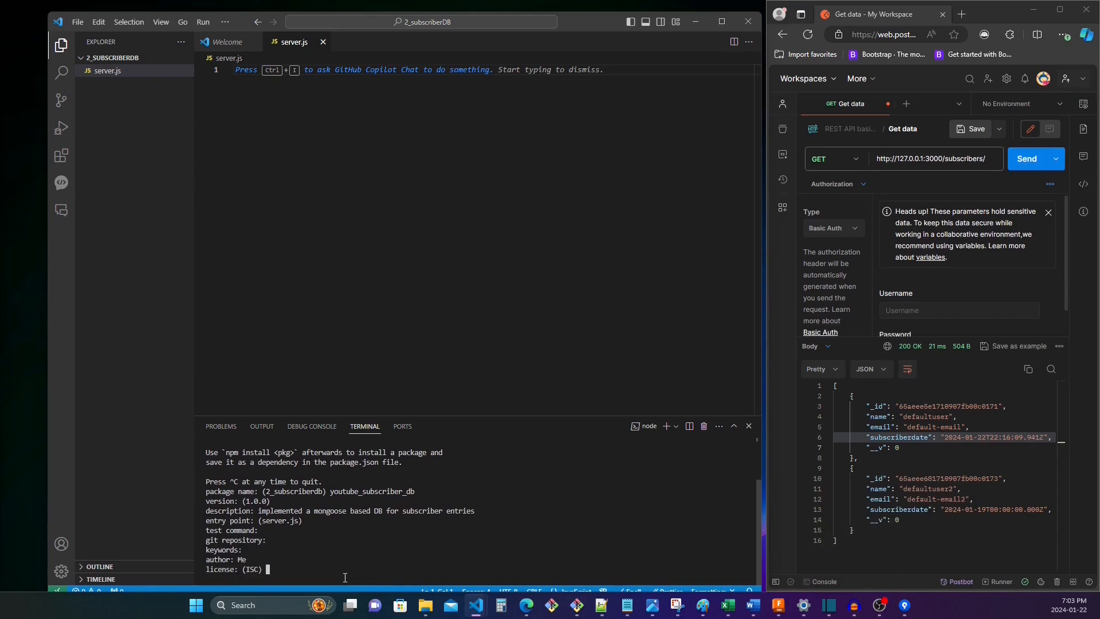
key(Return)
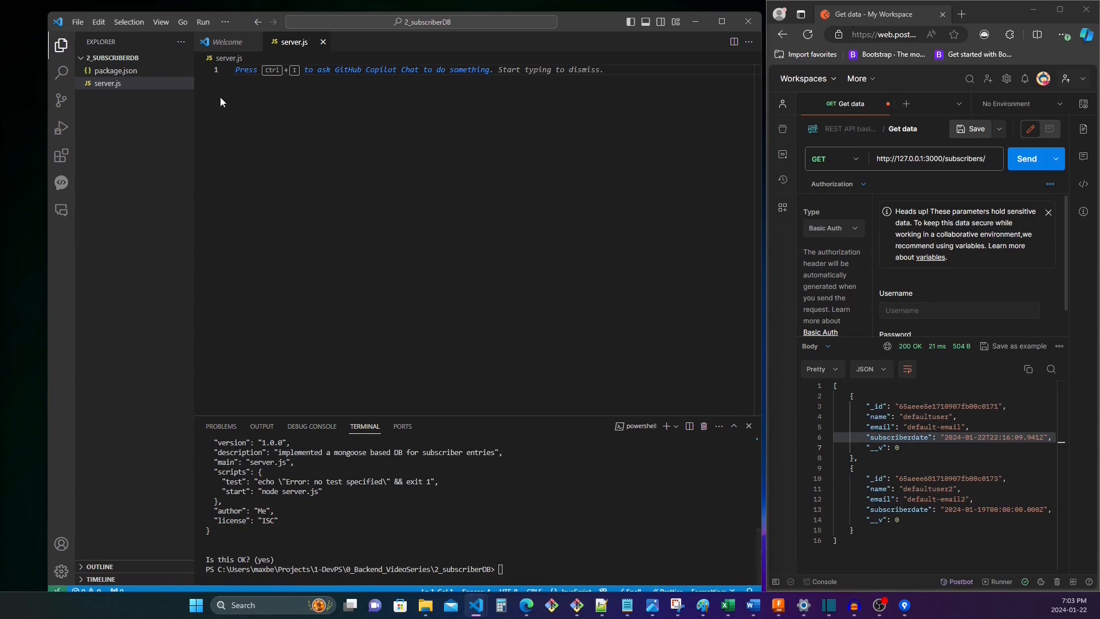
Step: Inspect the new package.json and run npm install in the terminal
click(114, 70)
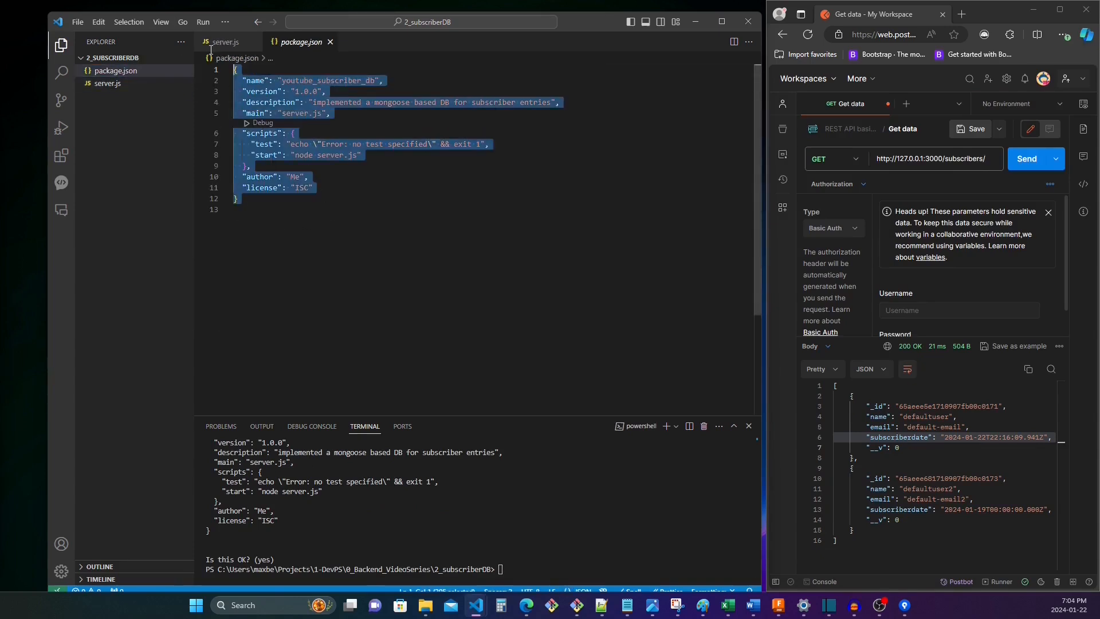
click(242, 208)
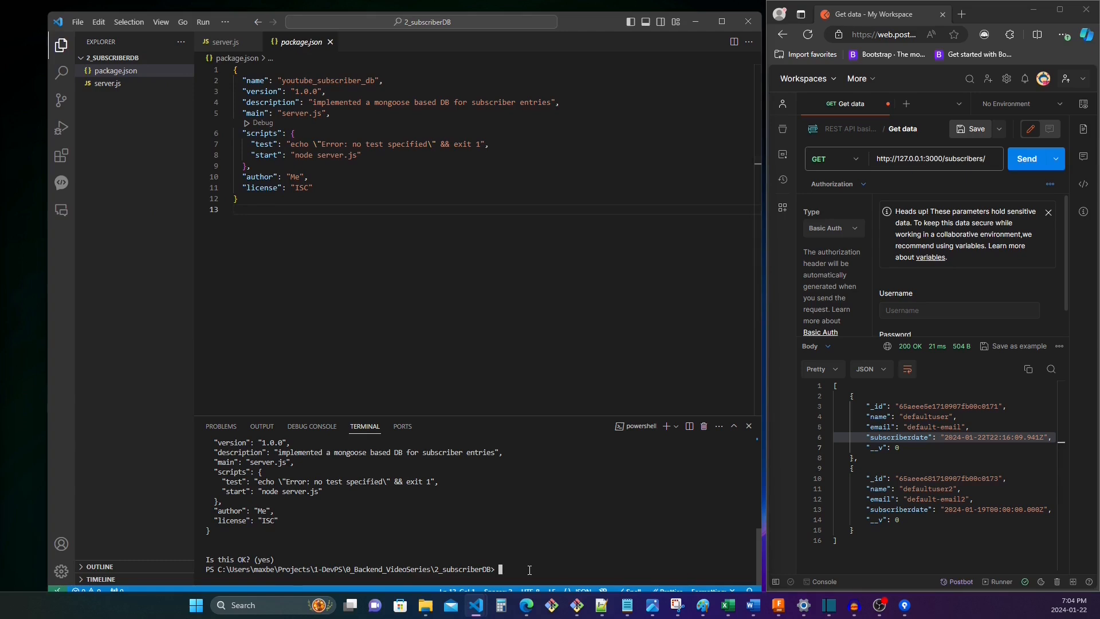
text(npm install)
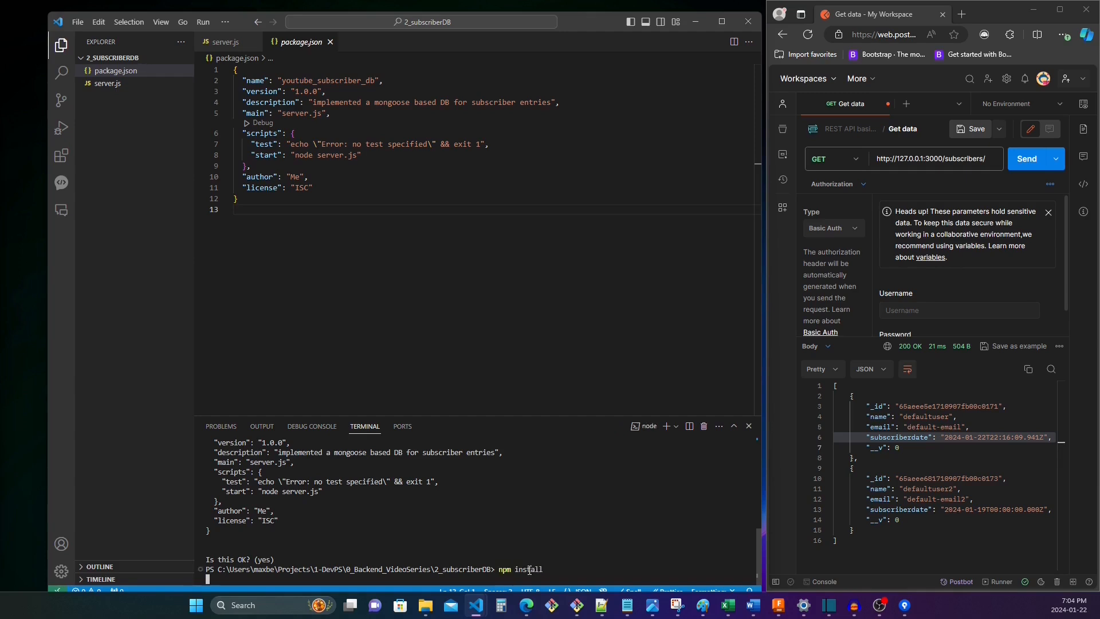
key(Return)
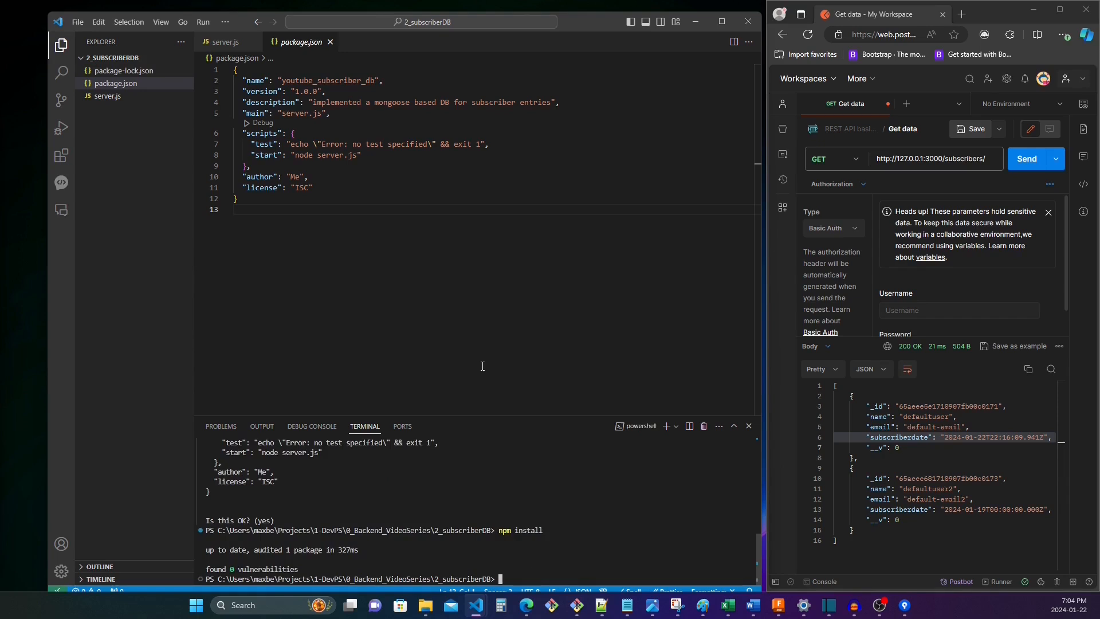
mouse_move(408, 354)
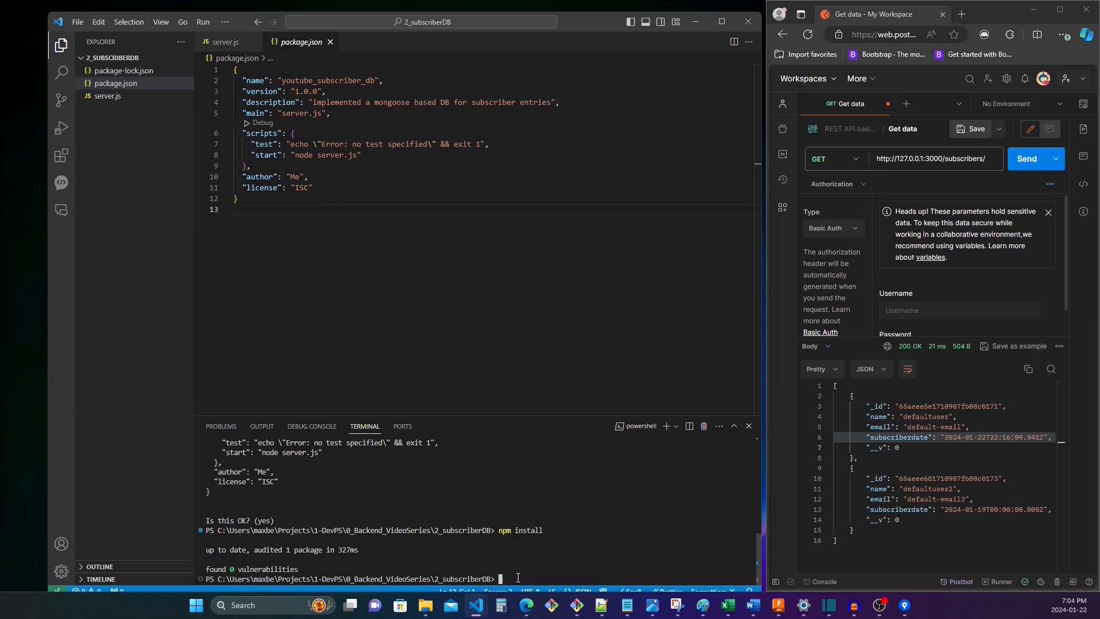
Step: Install express, mongoose and dotenv so they appear as dependencies in package.json
text(npm install dotenv)
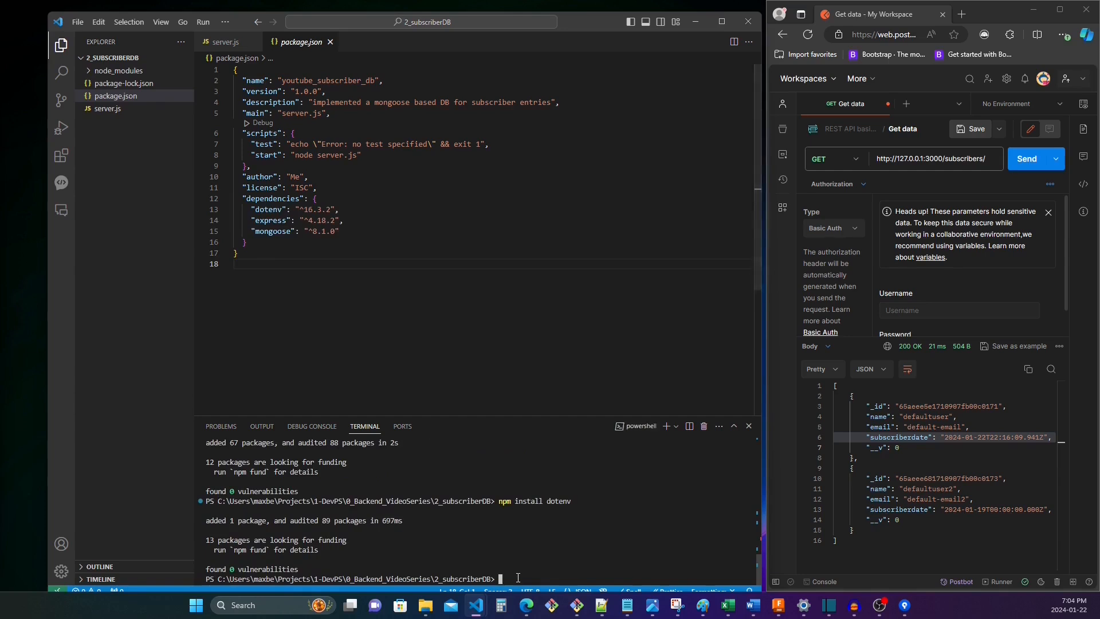
mouse_move(325, 251)
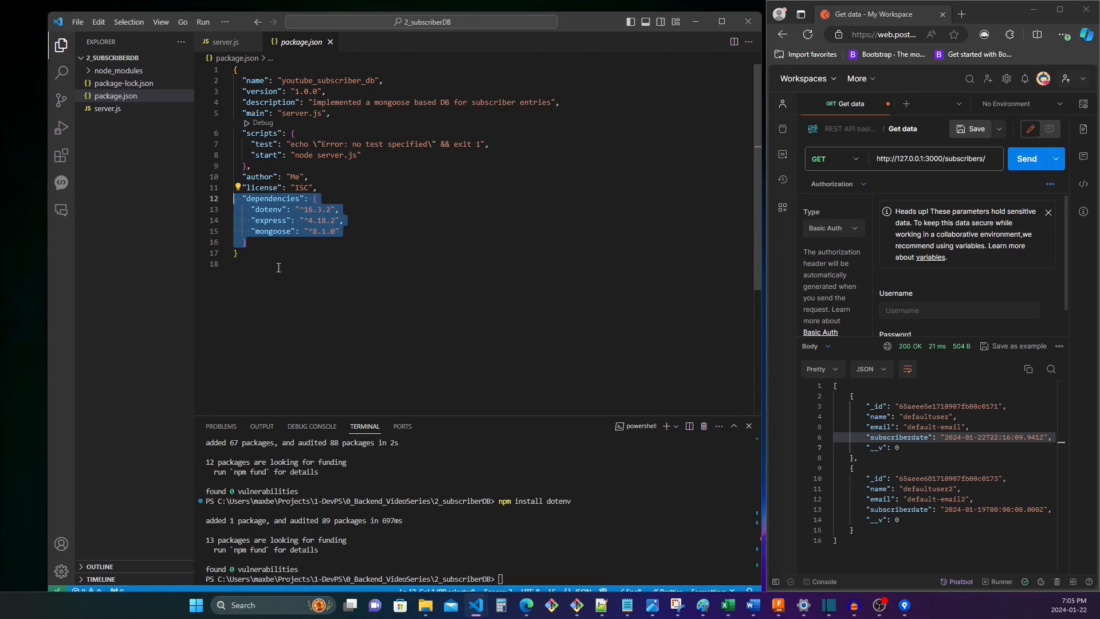
click(273, 232)
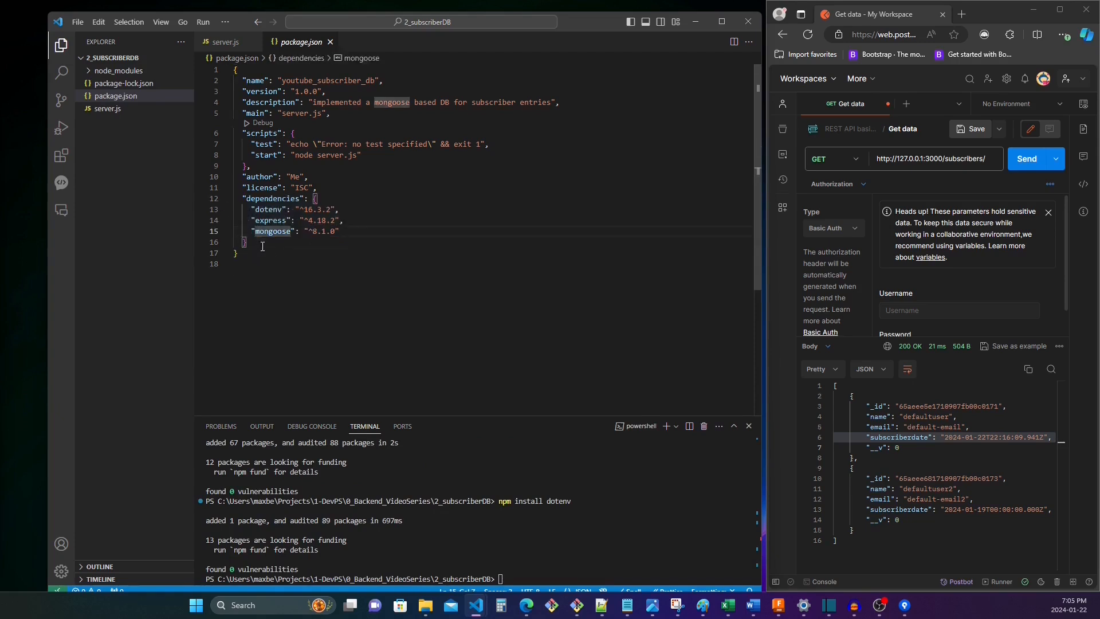
click(262, 242)
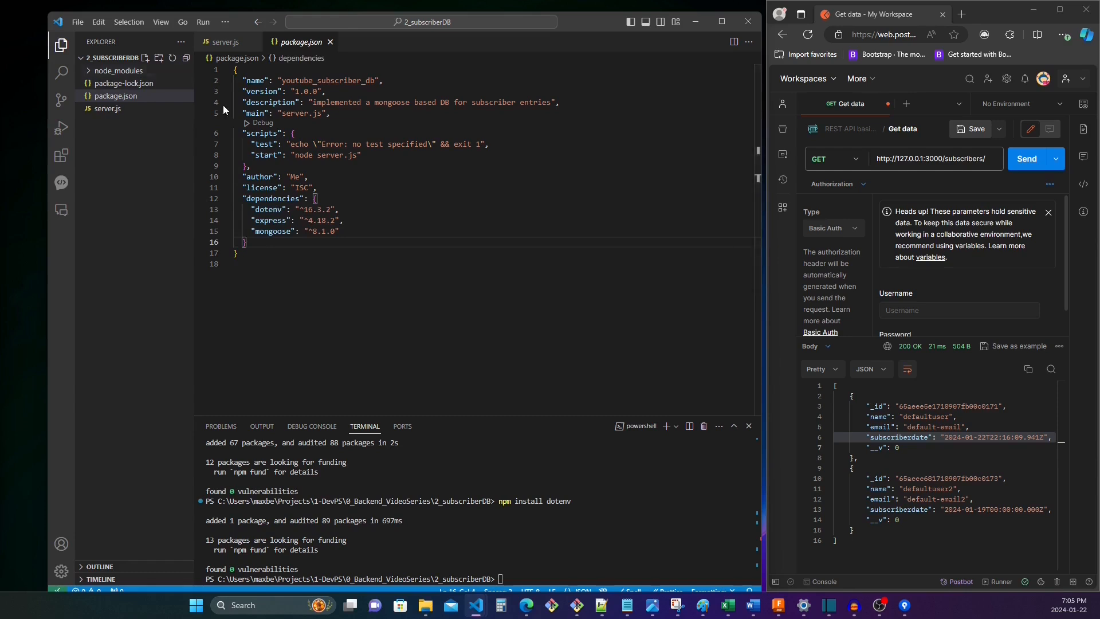
click(118, 70)
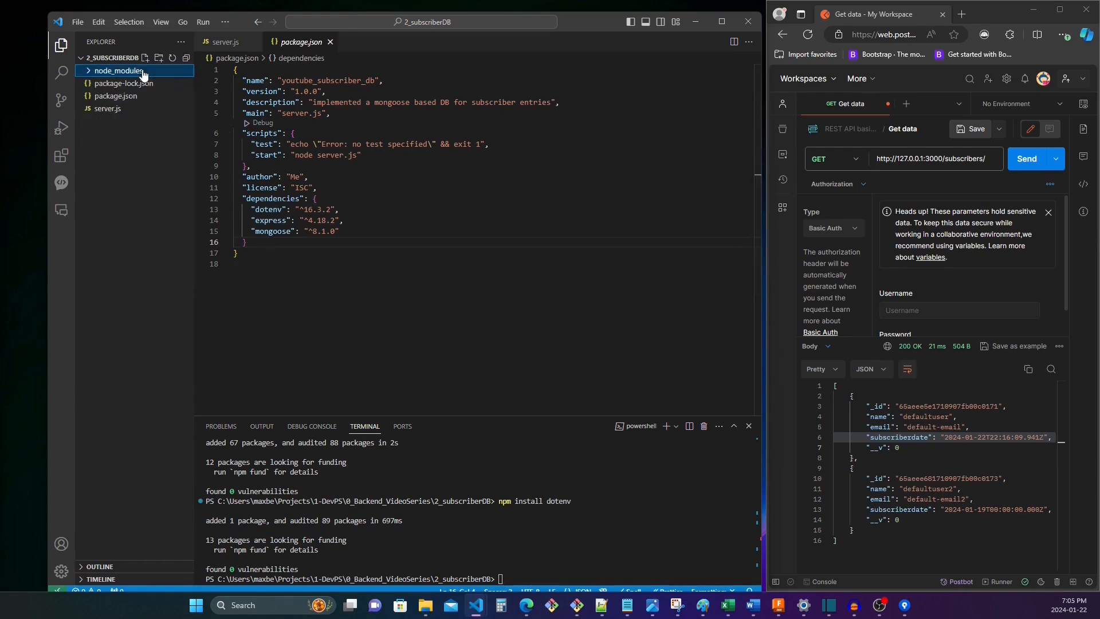
mouse_move(260, 226)
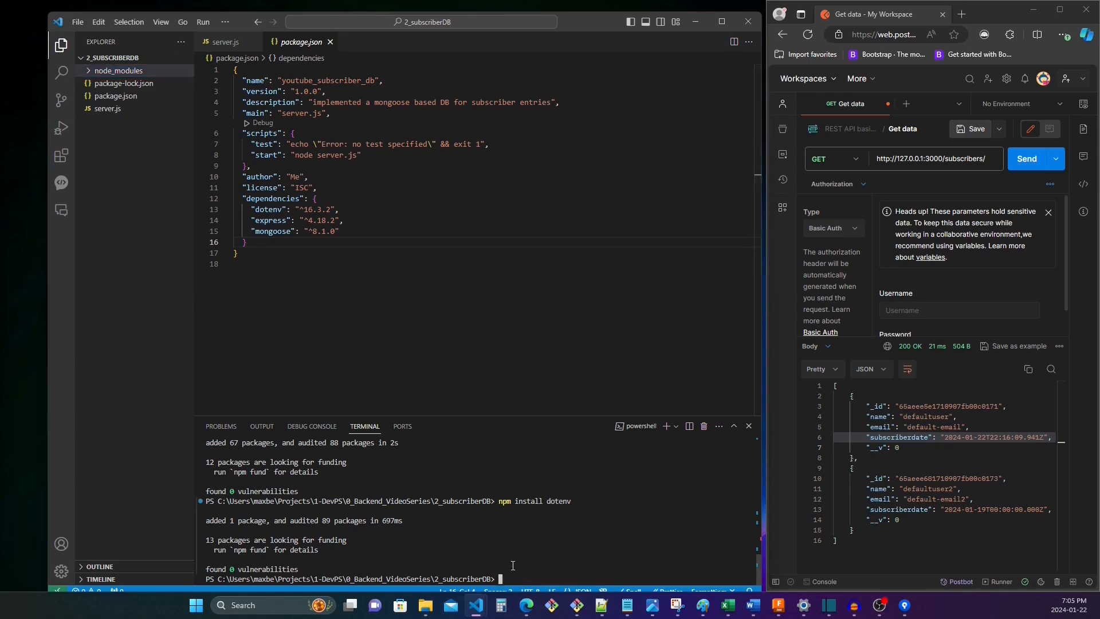
text(npm install)
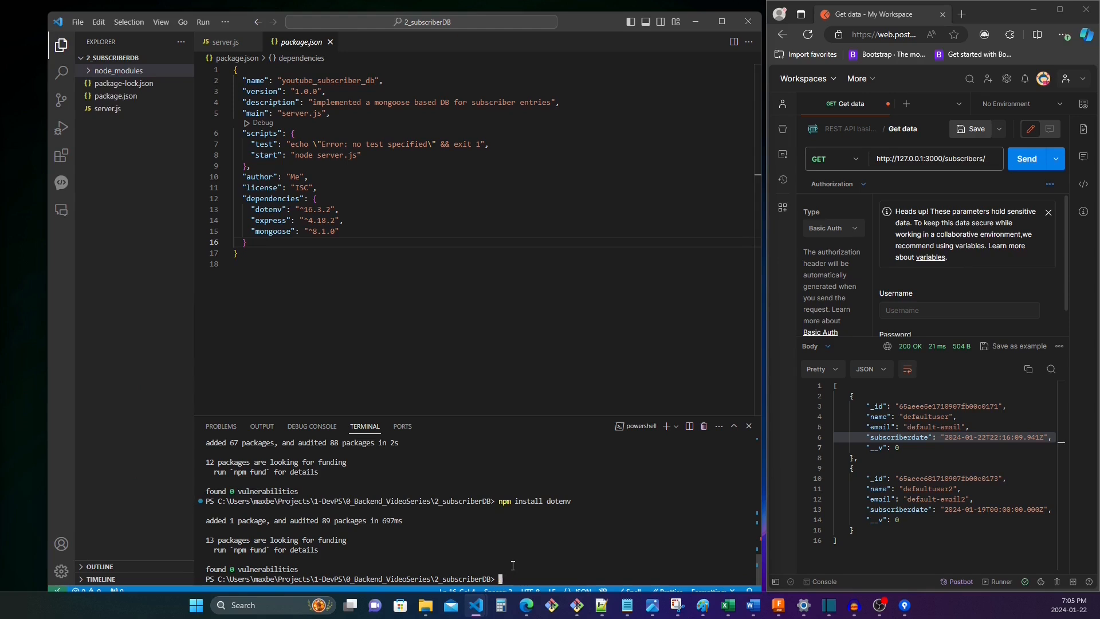
double_click(273, 230)
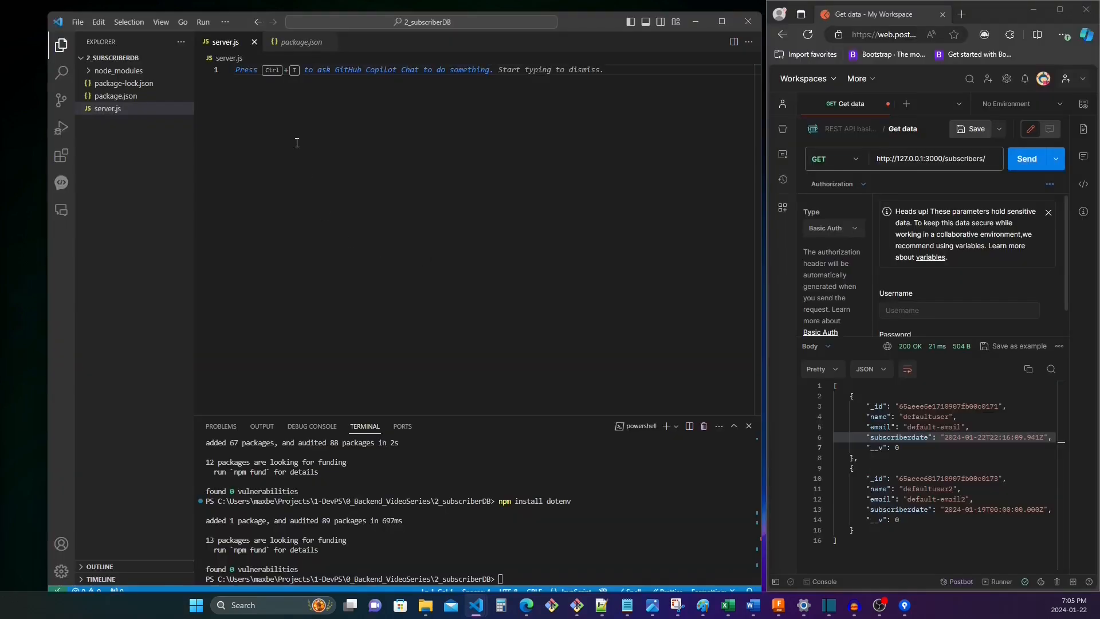
Step: Require express and mongoose, create the app, and set const PORT = 3000 in server.js
text(const express = require('express'))
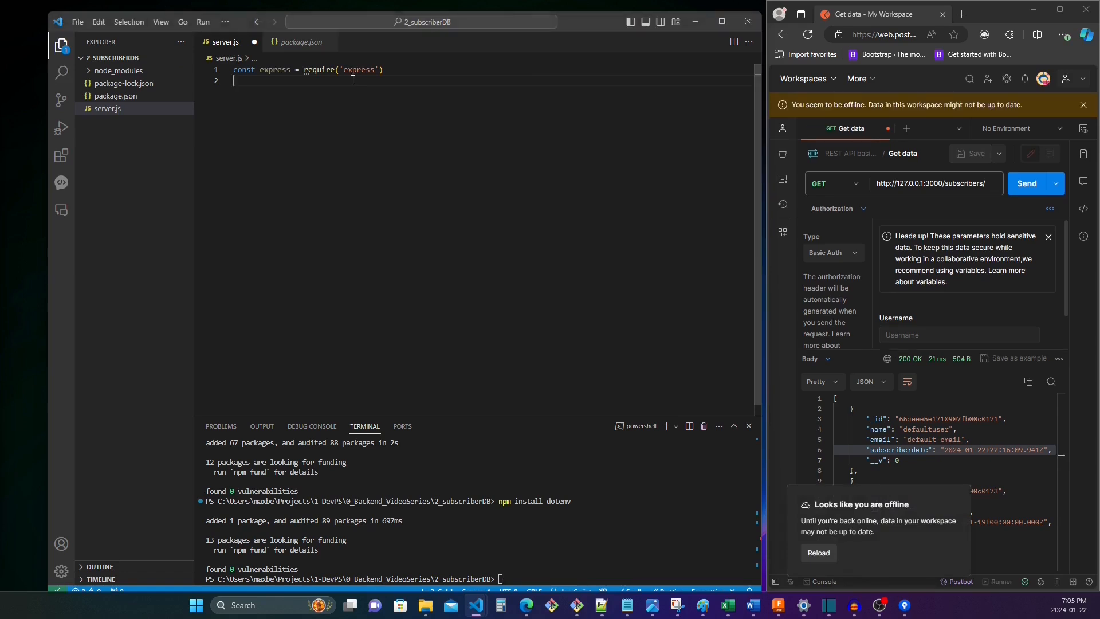
text(const app =express())
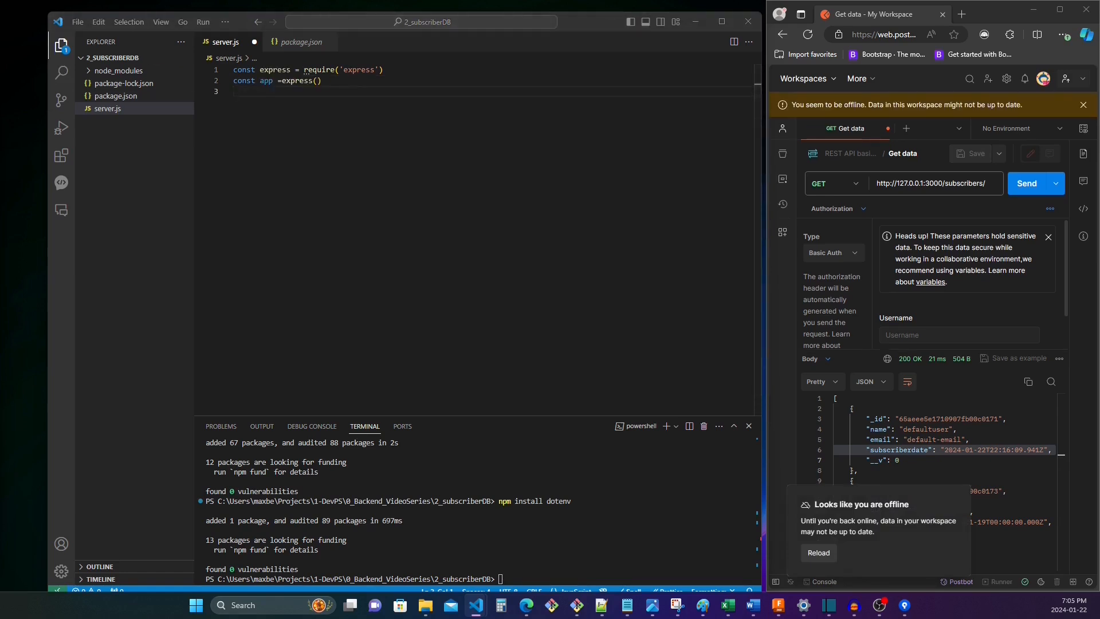
text(const mongoose = require('mongoose'))
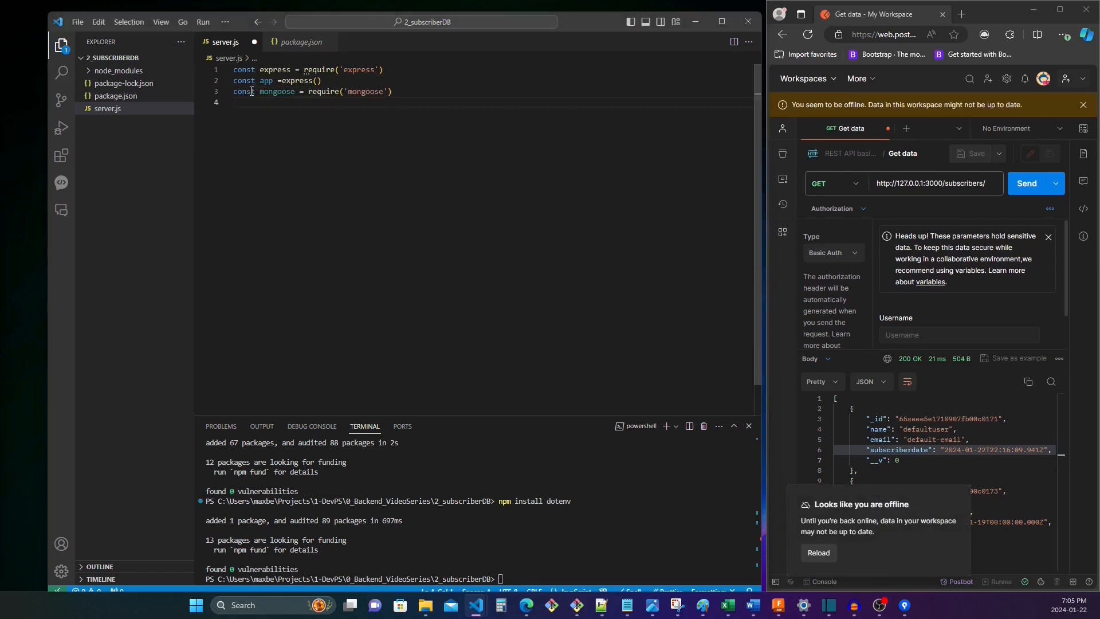
key(ctrl+s)
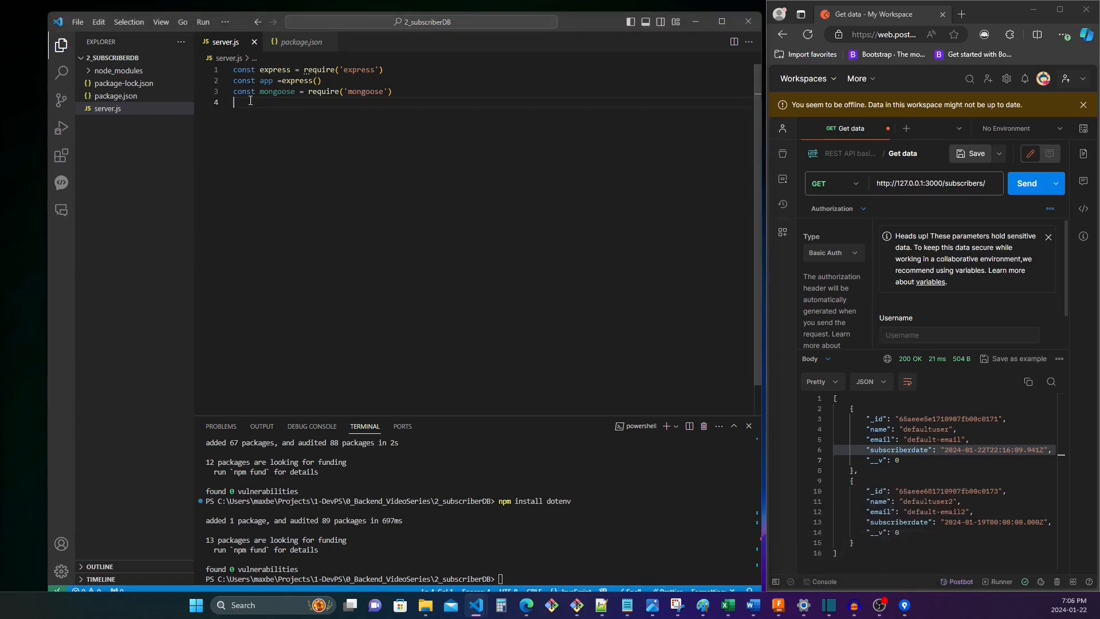
text(const PORT = 3000;)
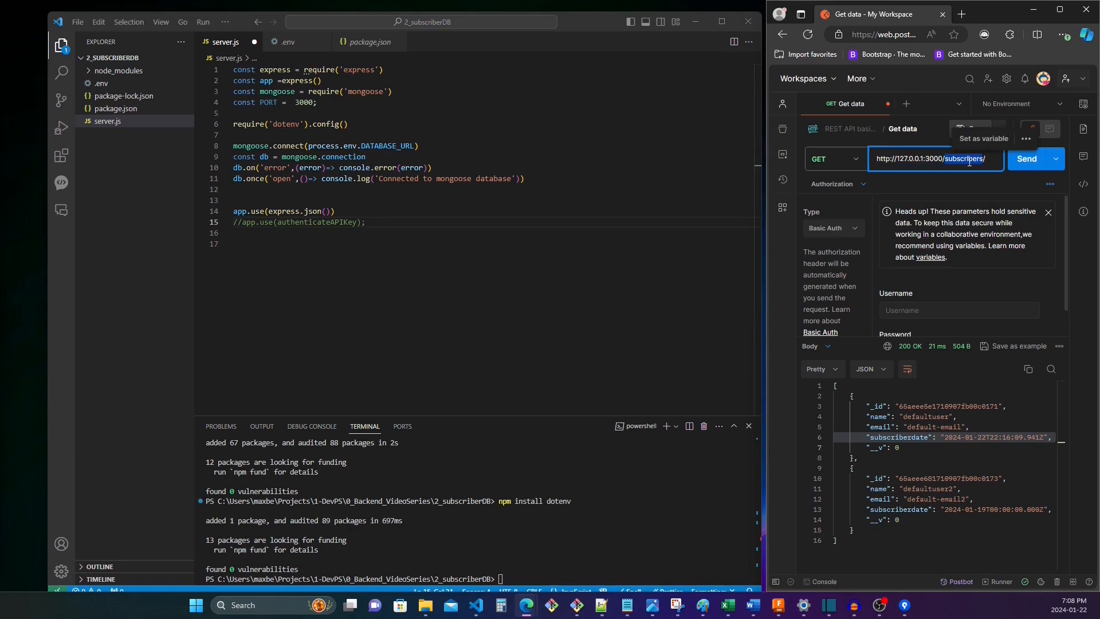
Step: Match the './routes/subscribers' import path against the subscribers request URL in Postman
click(370, 221)
text(const subscriberRoutes = require('./routes/subscribers'))
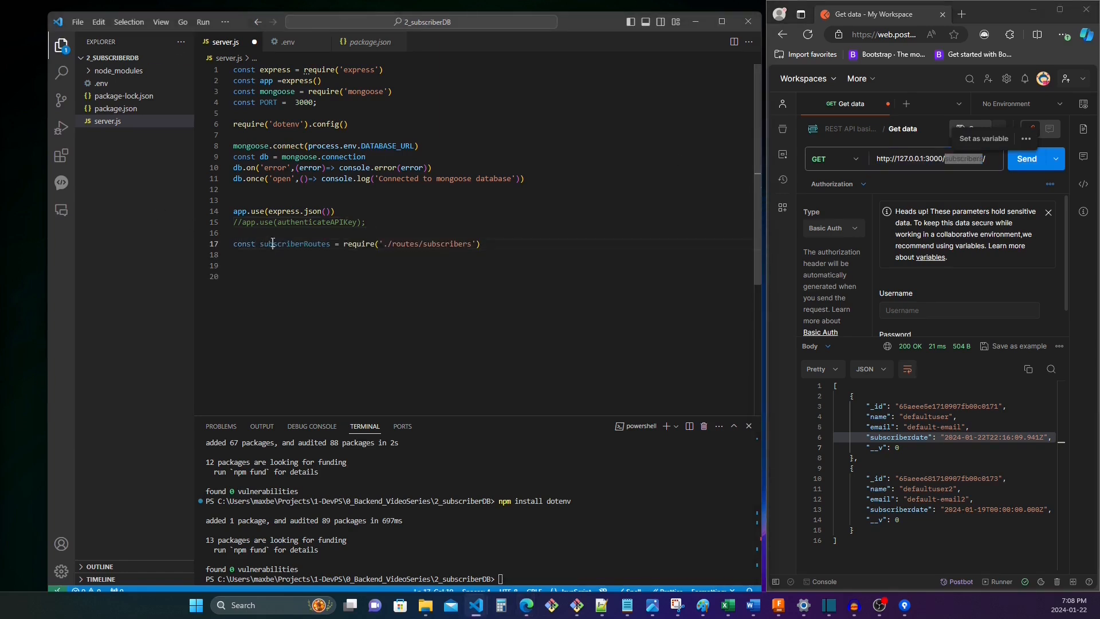
click(235, 233)
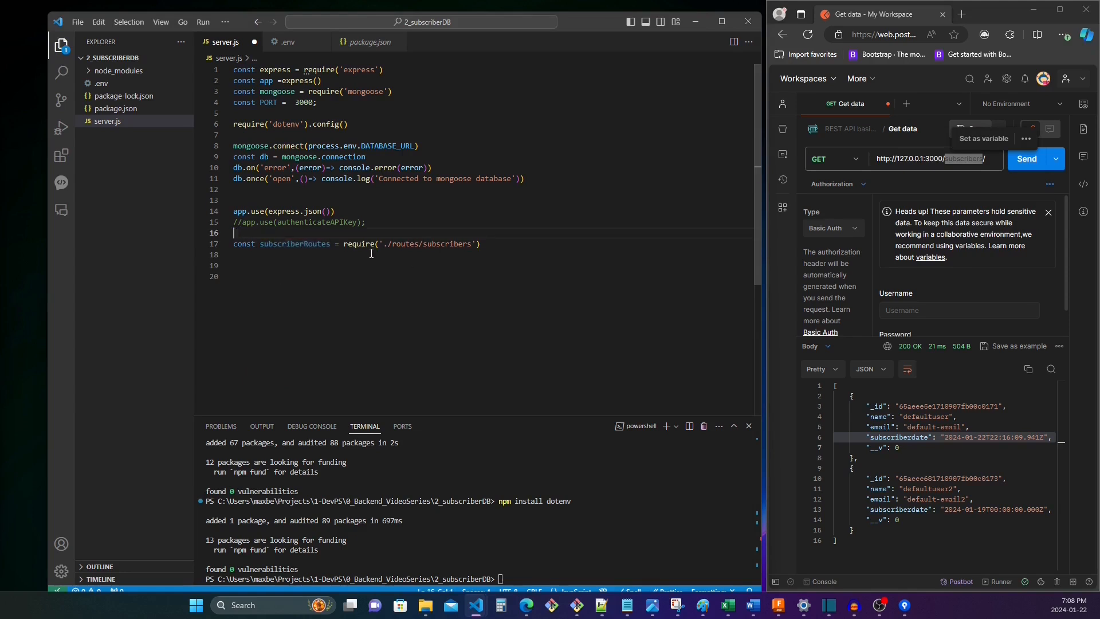
double_click(359, 243)
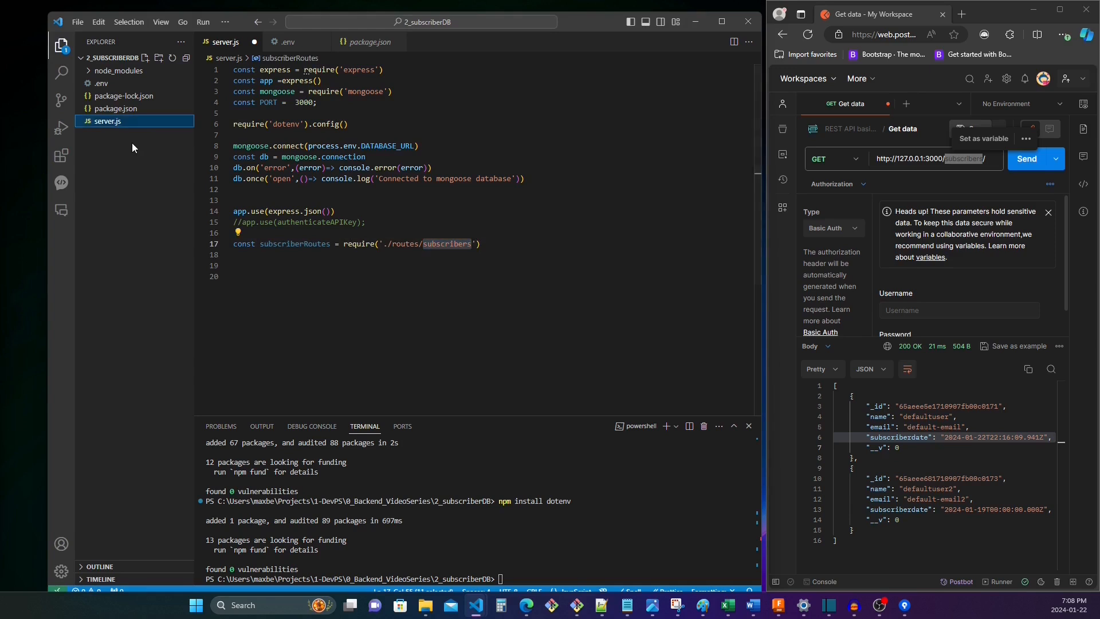
Step: Create a routes folder containing a new subscribers.js file
click(159, 57)
text(routes)
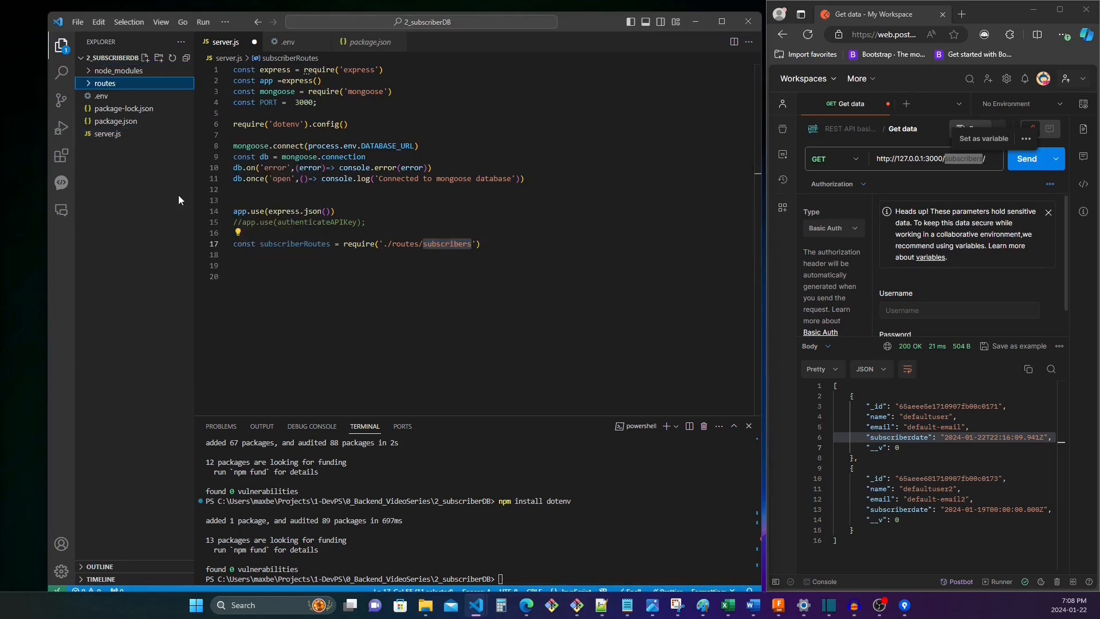
right_click(105, 83)
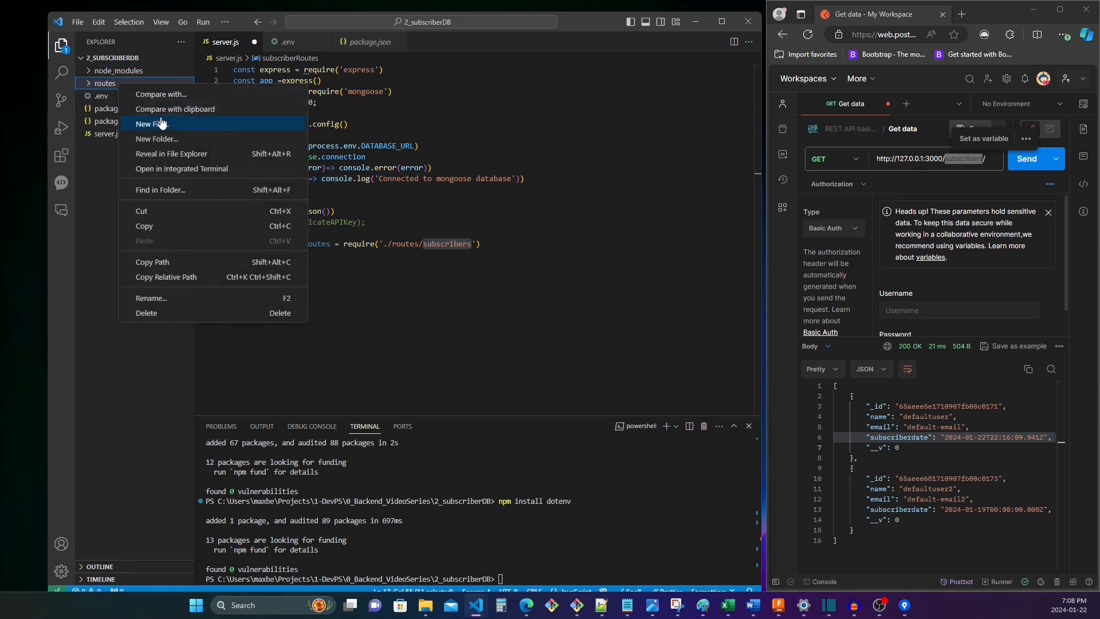
click(152, 123)
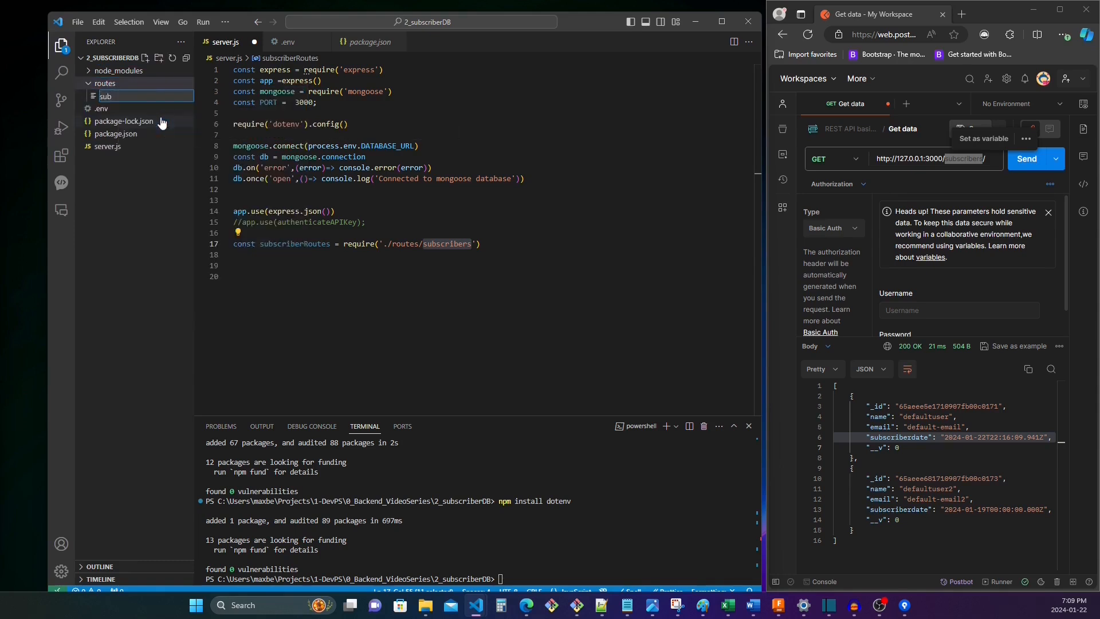
text(subscribers.js)
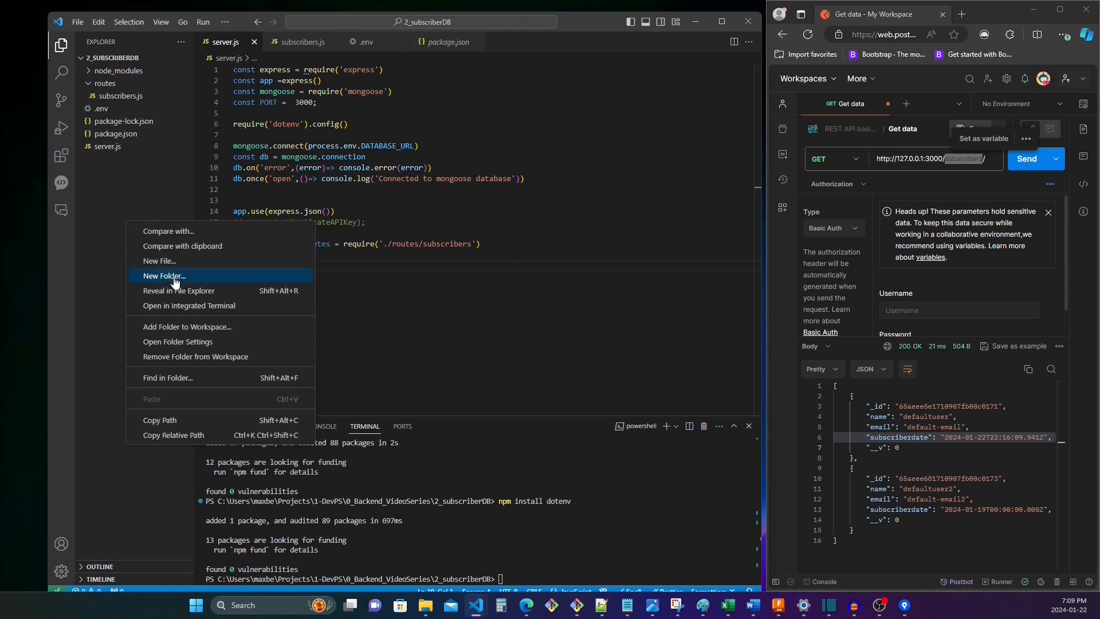
Step: Create a models folder at project root with a new subscriber.js file
click(163, 275)
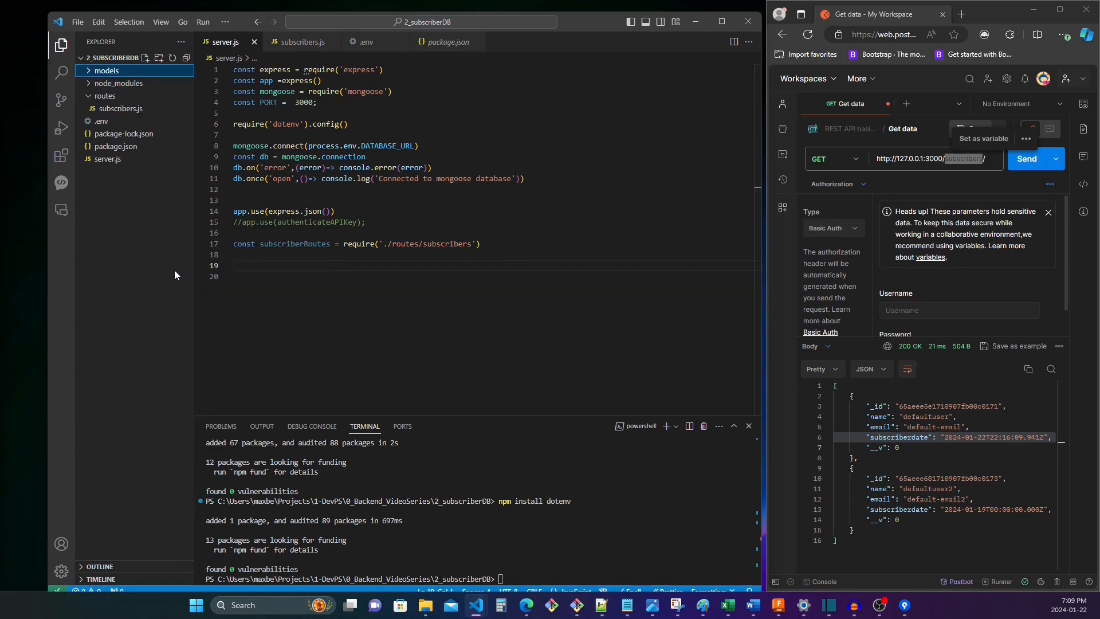
right_click(106, 70)
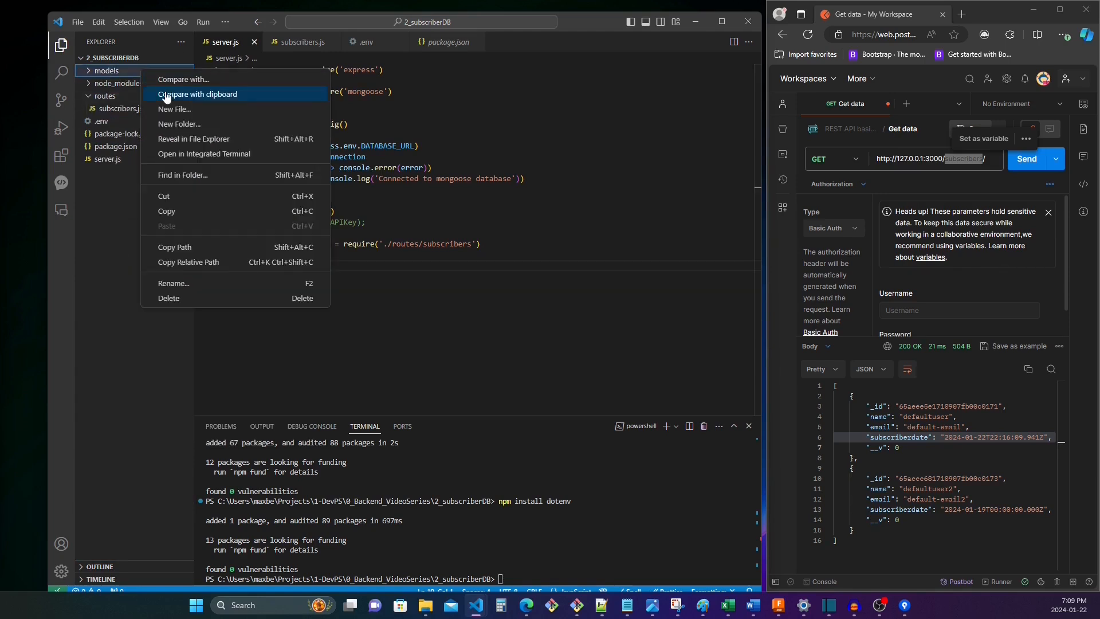
click(174, 109)
text(subscriber.js)
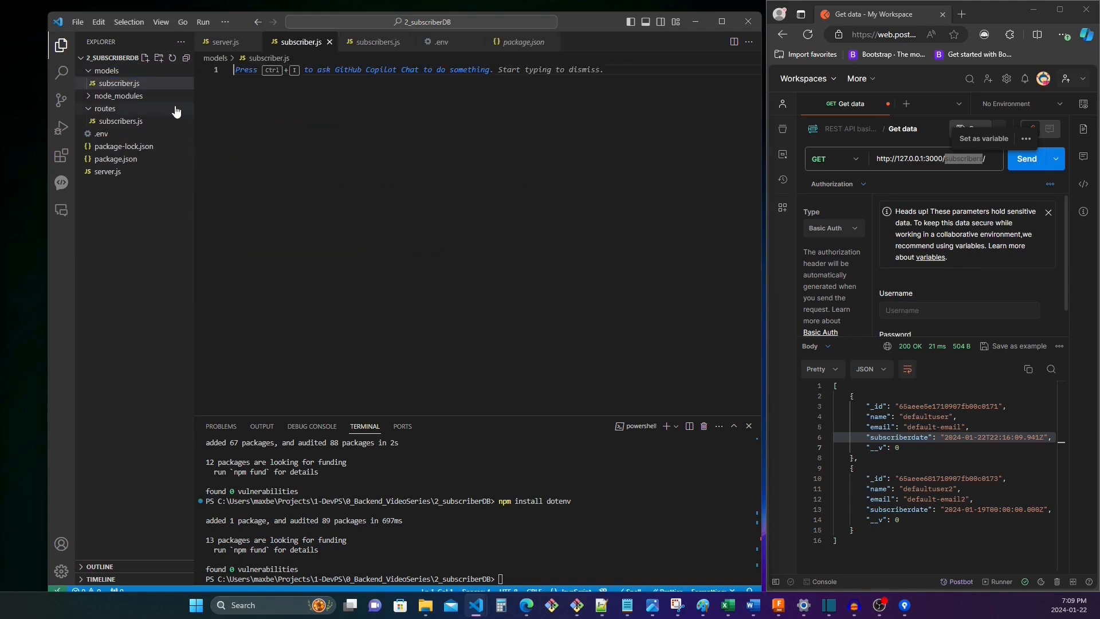
Step: Review subscriberschema's name, email and subscriberdate fields with their unique and default settings
click(120, 122)
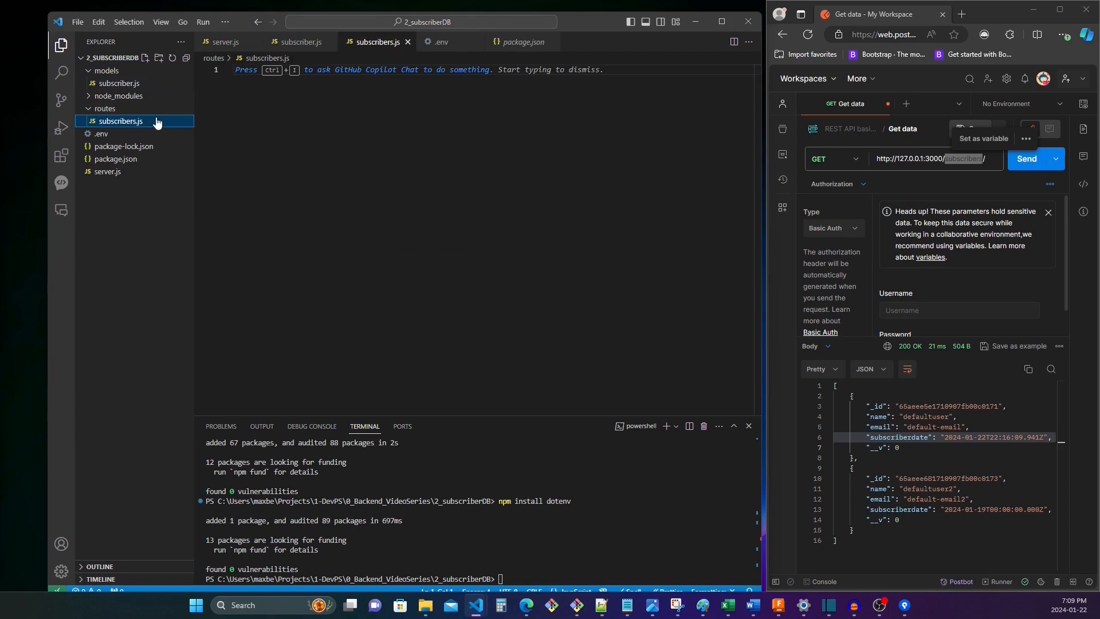
click(119, 82)
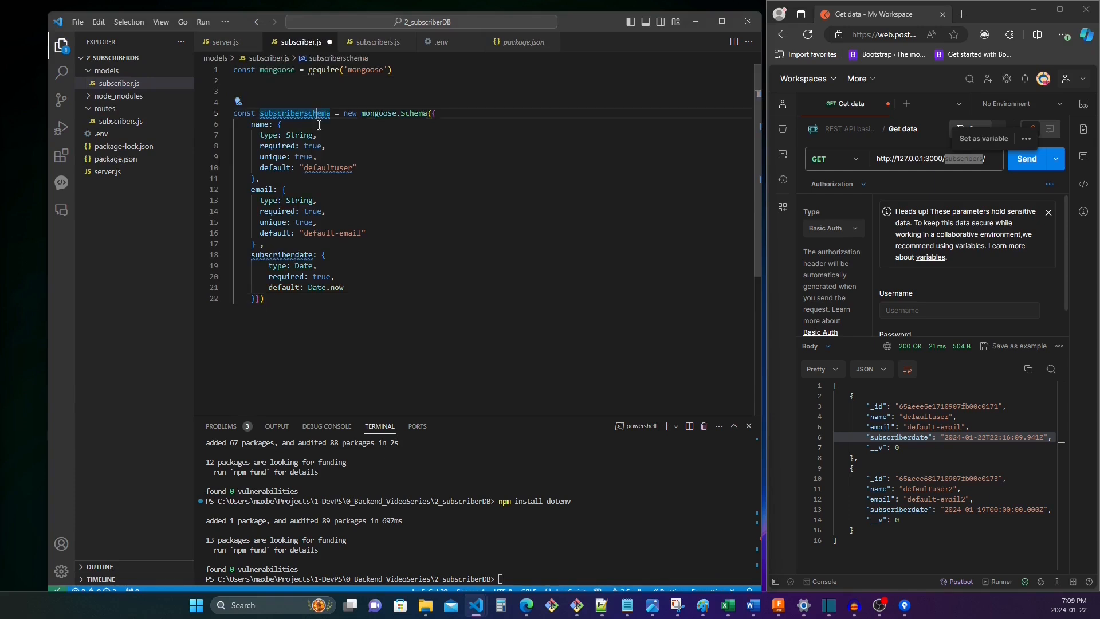
click(261, 189)
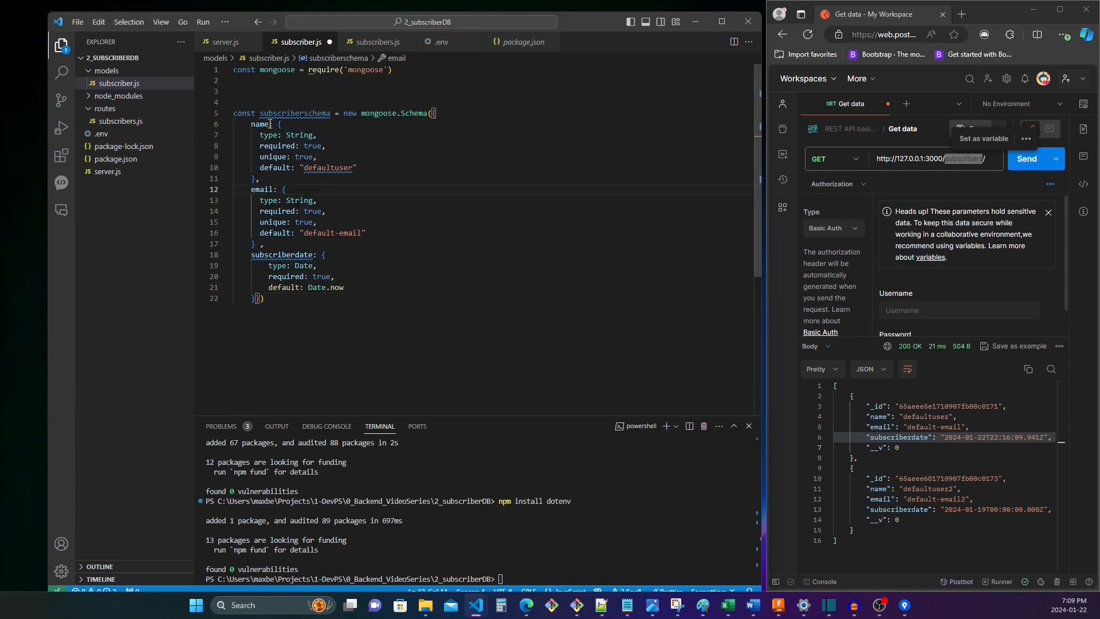
double_click(260, 124)
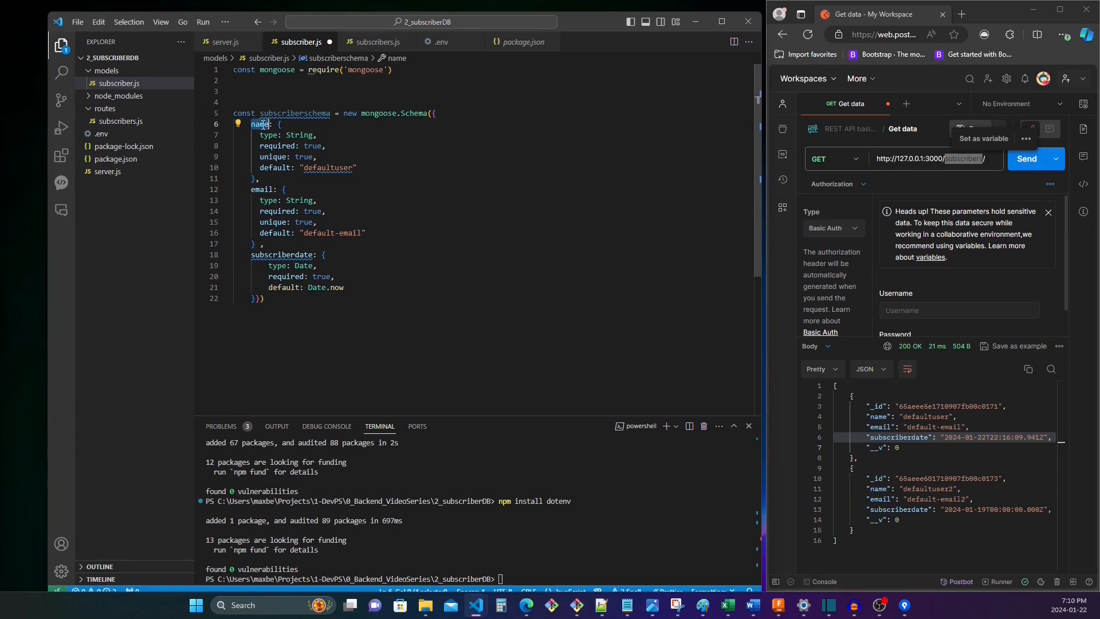
double_click(295, 114)
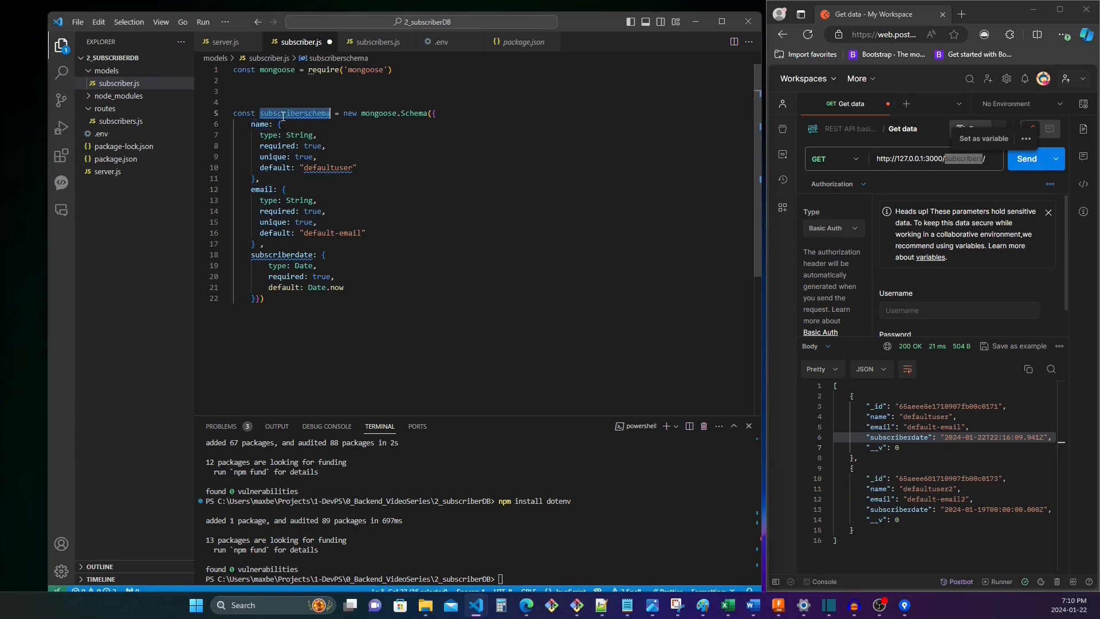
click(260, 124)
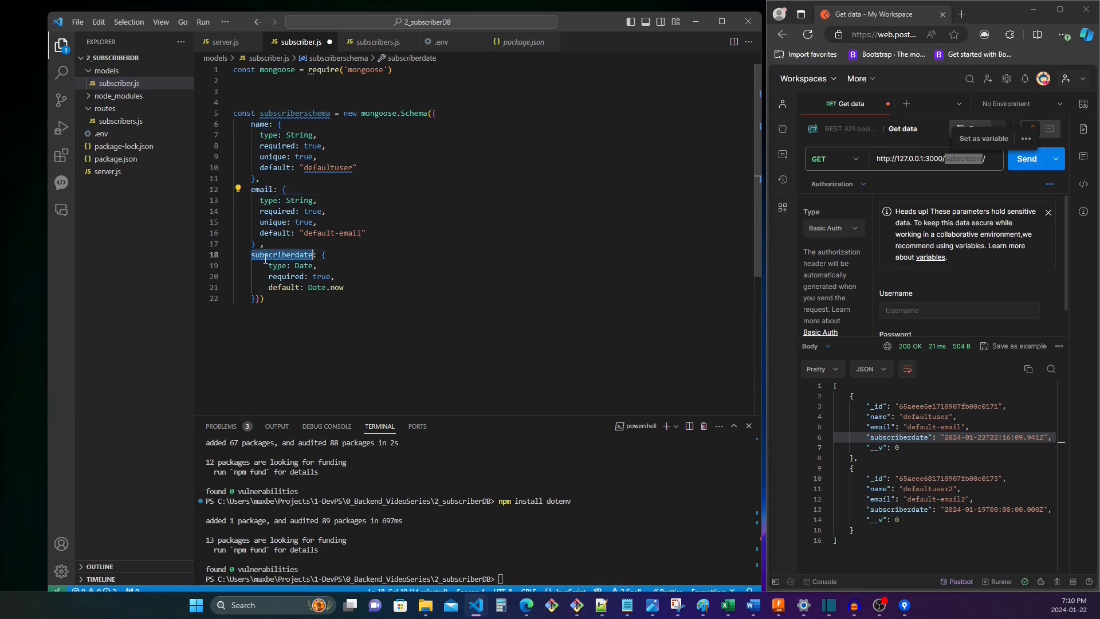
click(328, 148)
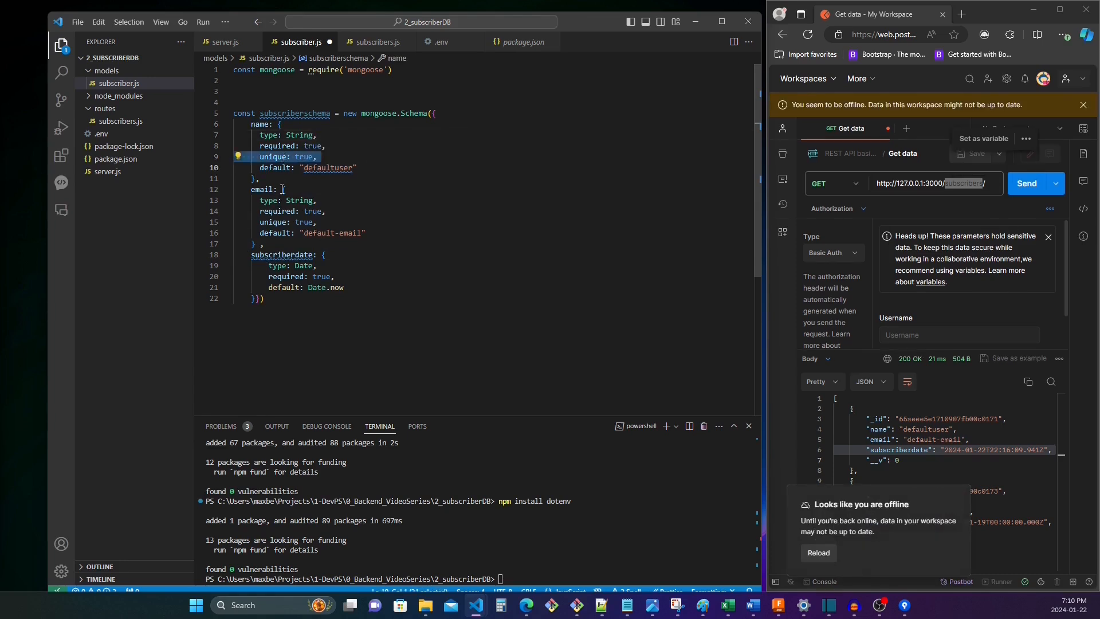
click(285, 189)
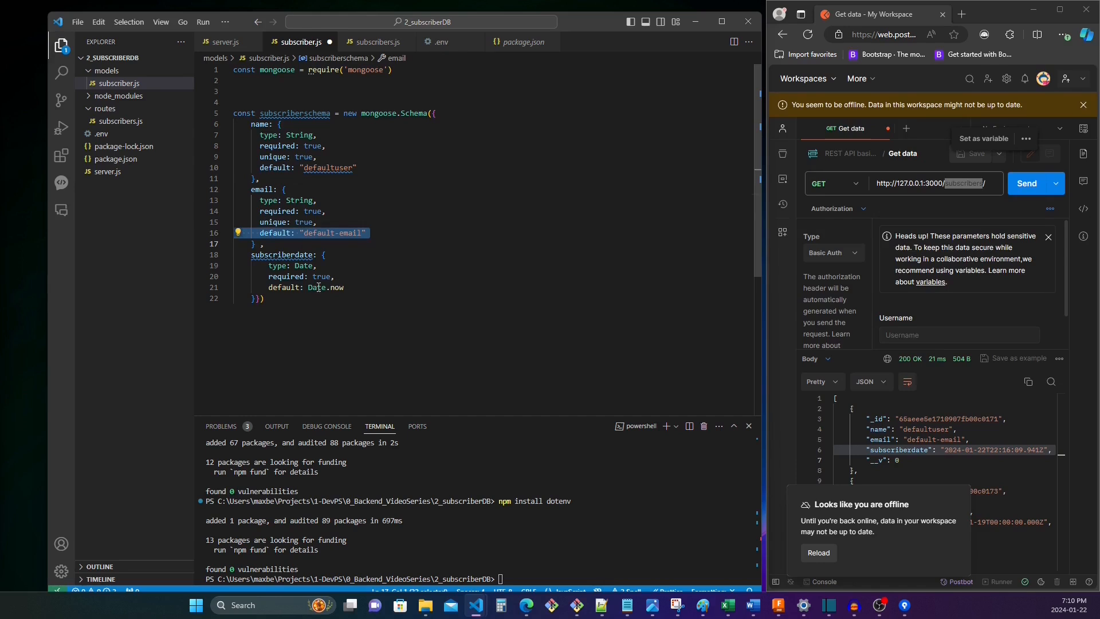
Step: Add module.exports = mongoose.model('Subscriber', subscriberschema) below the schema
click(255, 179)
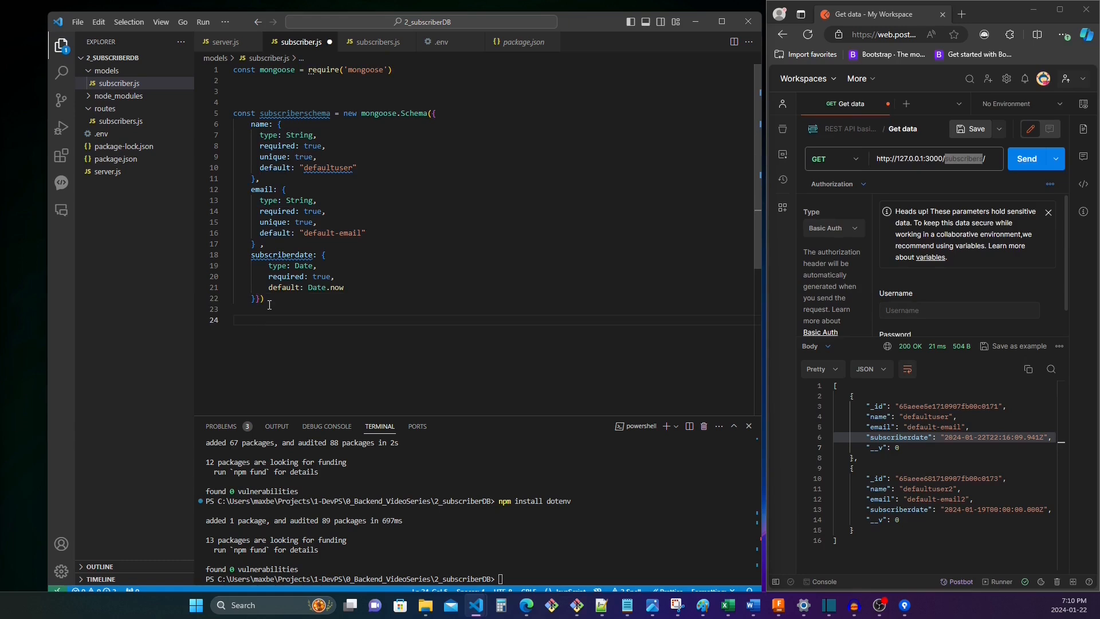
text(module.export)
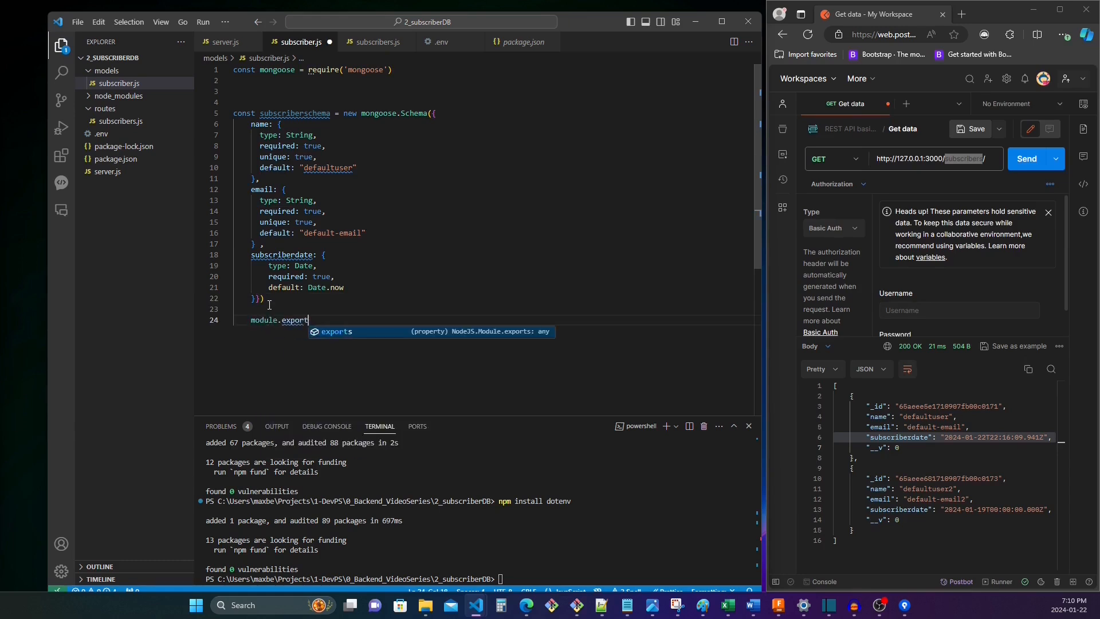
text(= mongoose.model()
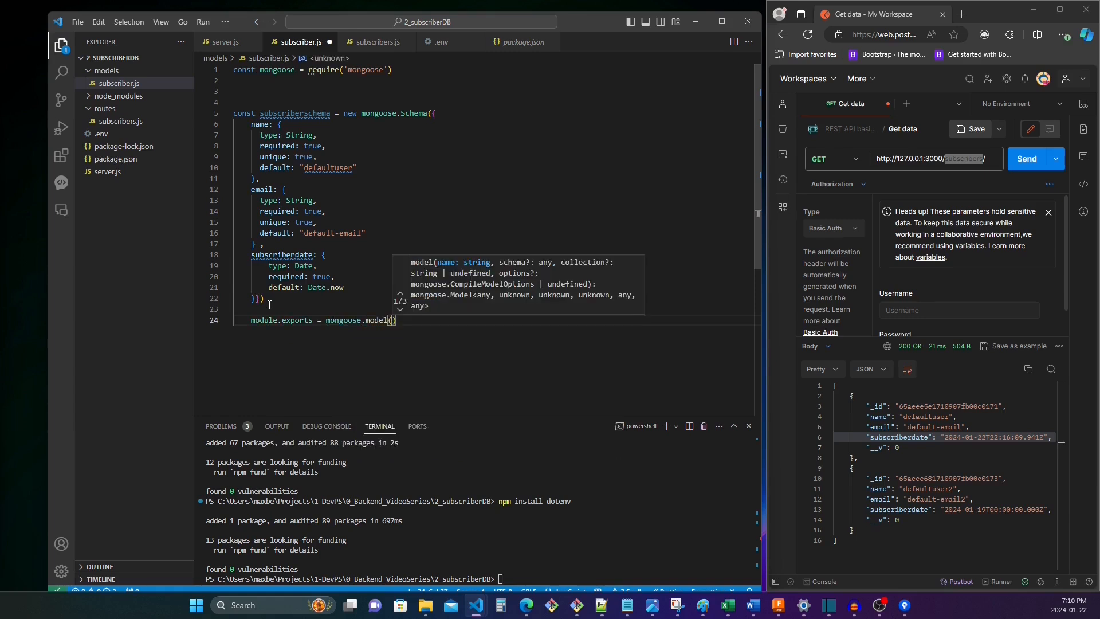
text('Subscriber')
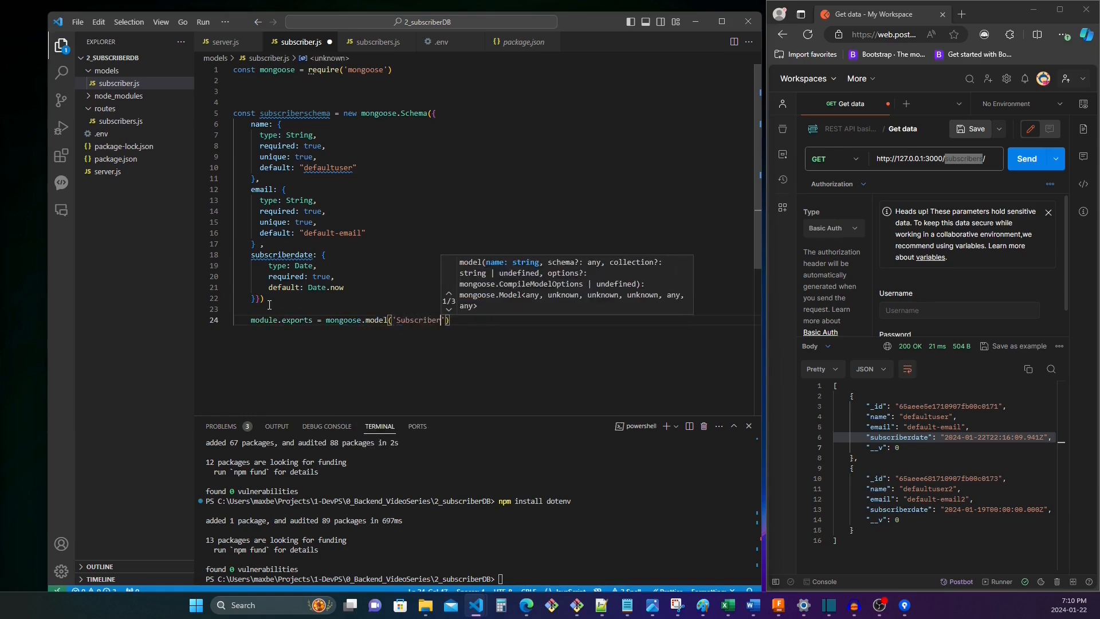
text(,)
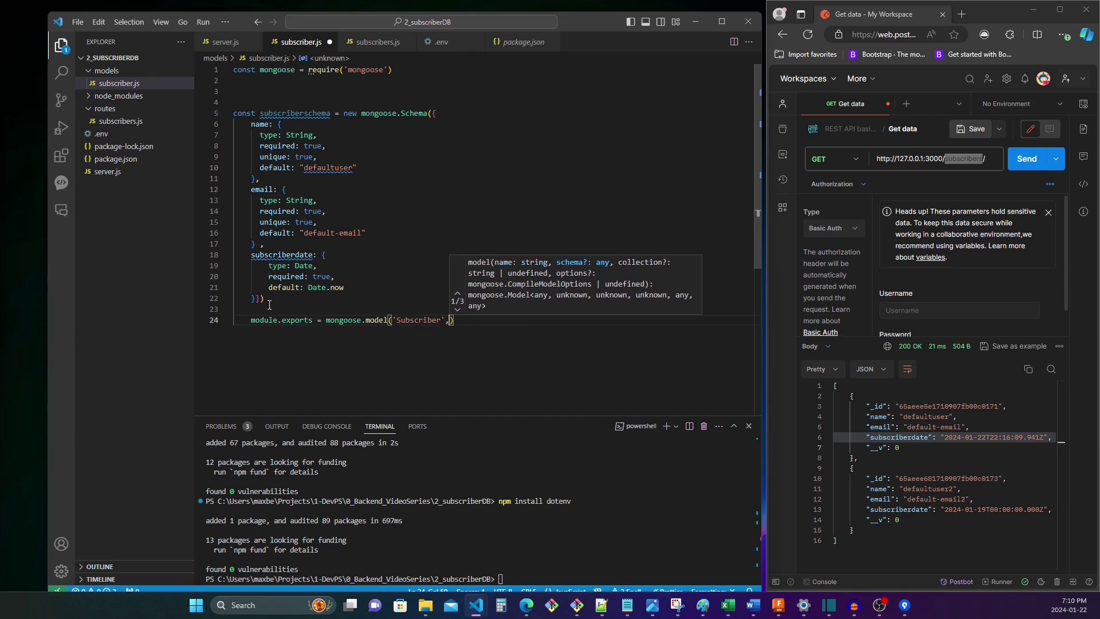
text(subscriberschema)
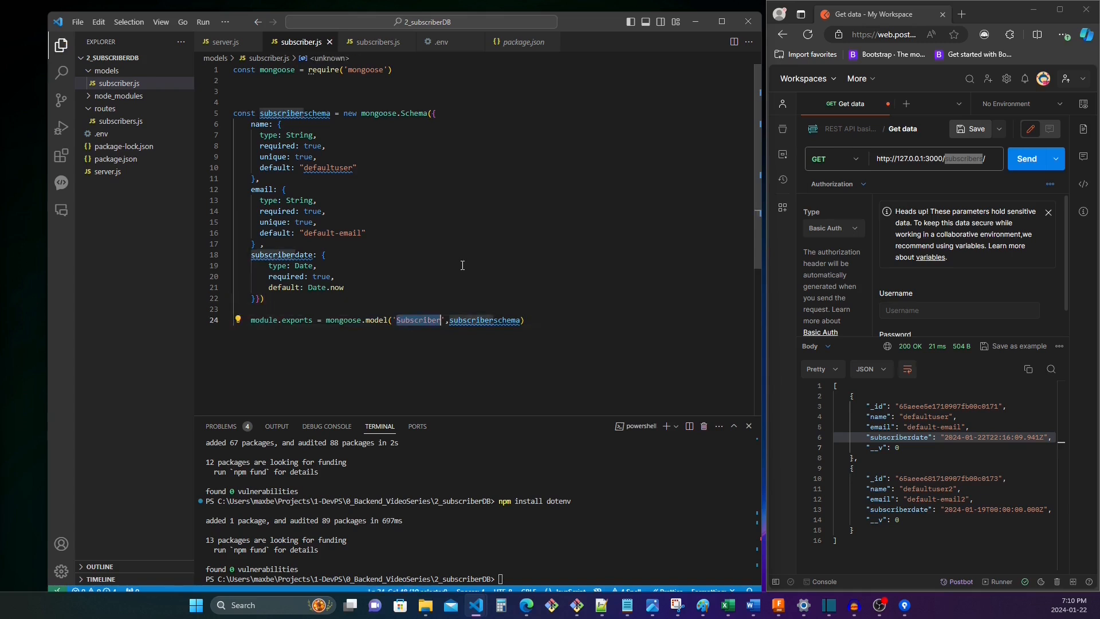
mouse_move(178, 154)
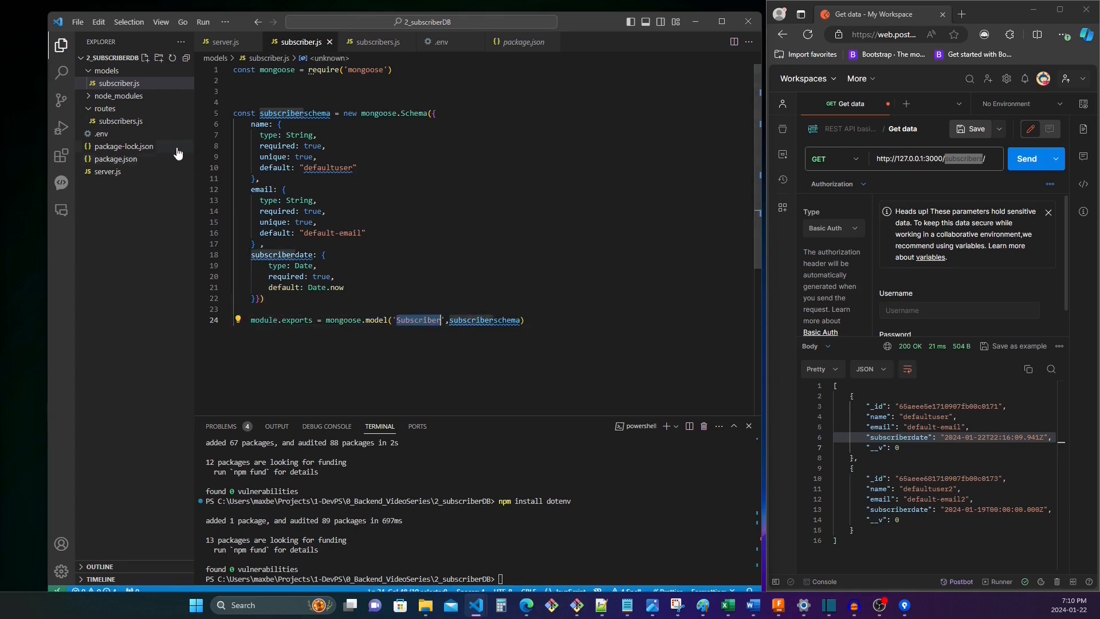
Step: Require ../models/subscriber and express in routes/subscribers.js and create express.Router()
click(121, 120)
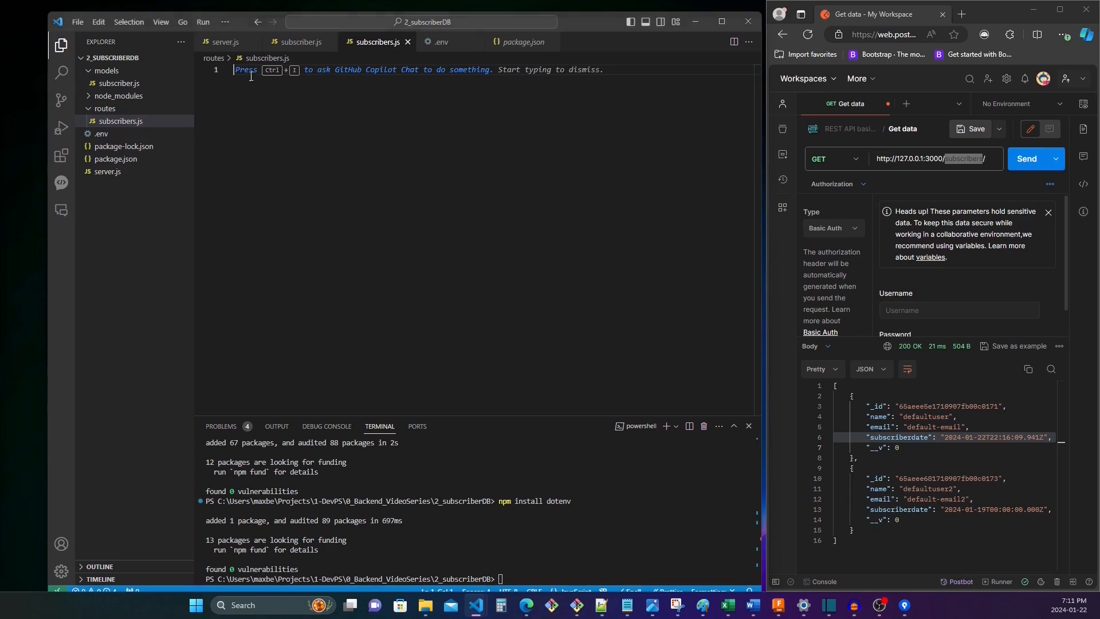
text(const Subscriber = require("../models/subscriber");)
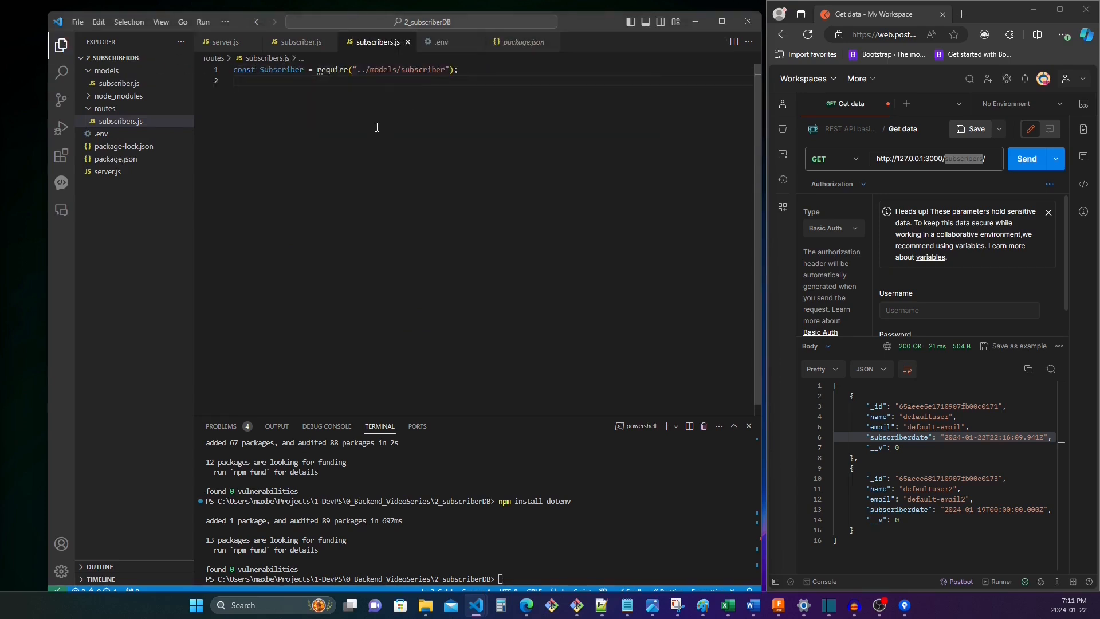
mouse_move(414, 70)
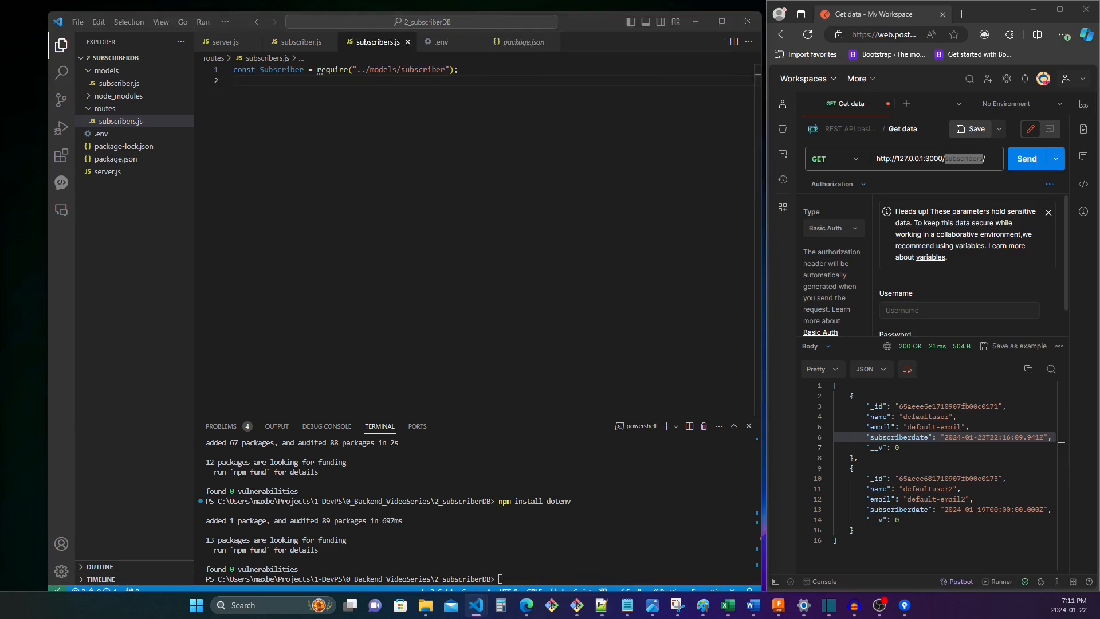
key(enter)
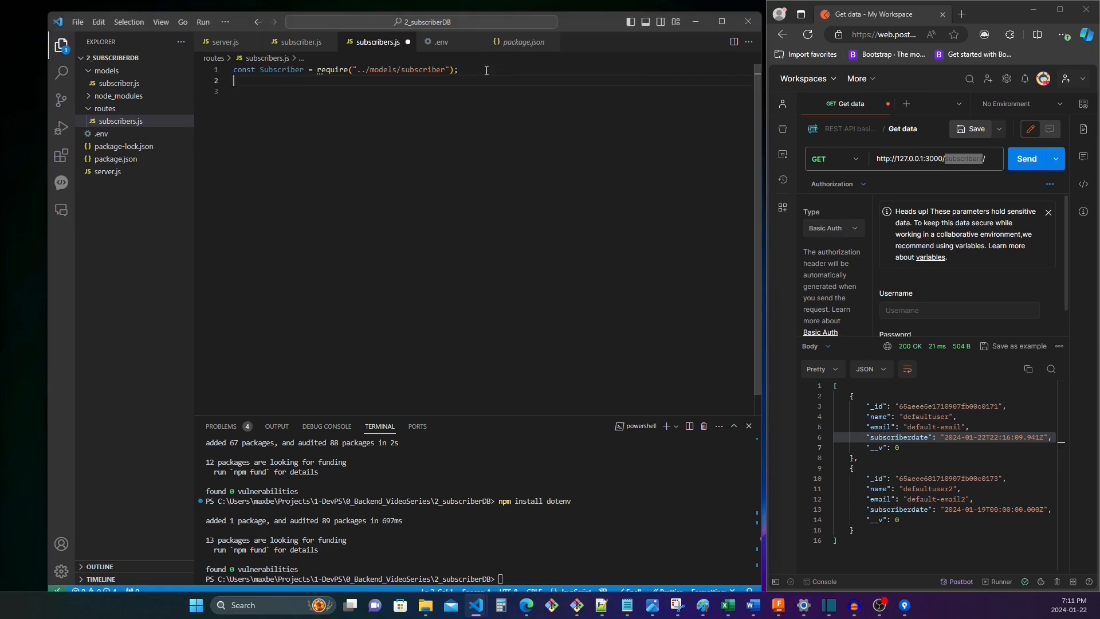
text(const router = express.Router();)
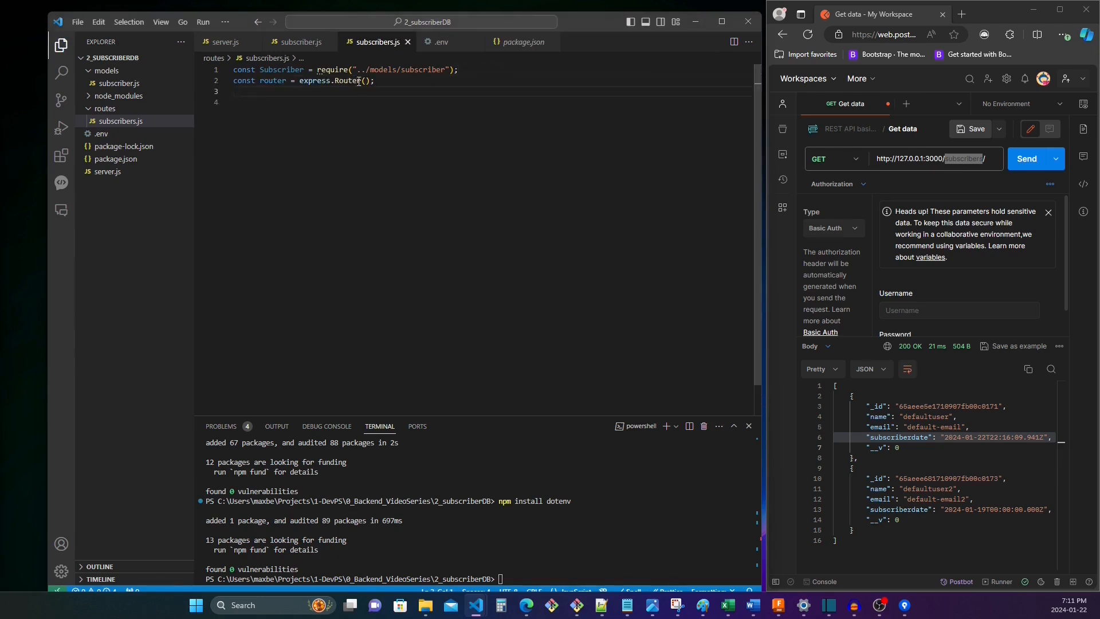
mouse_move(455, 55)
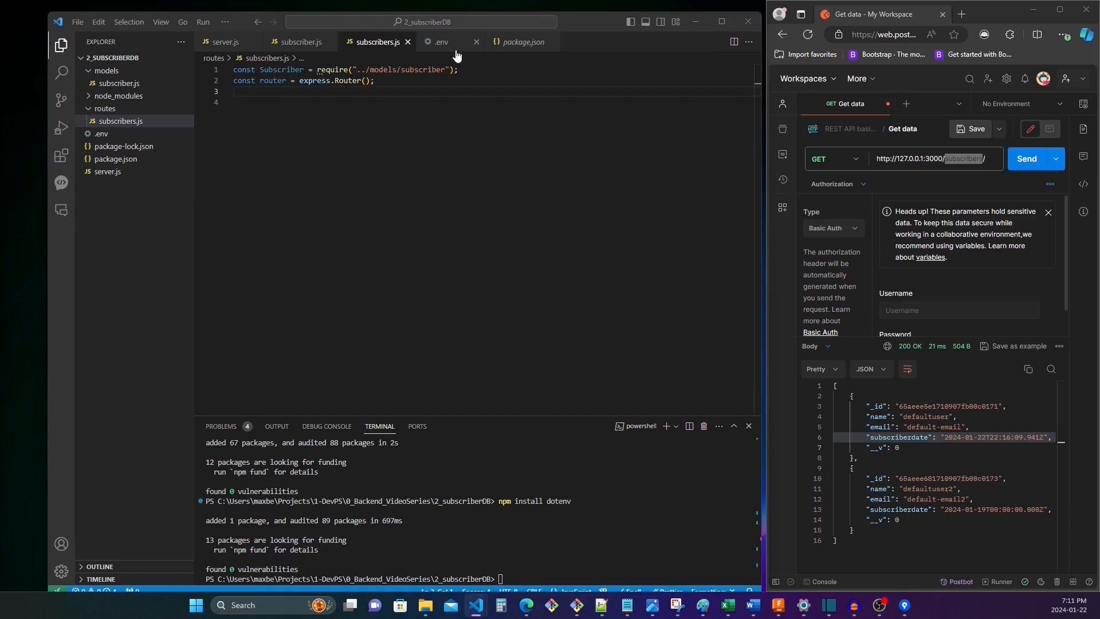
key(Enter)
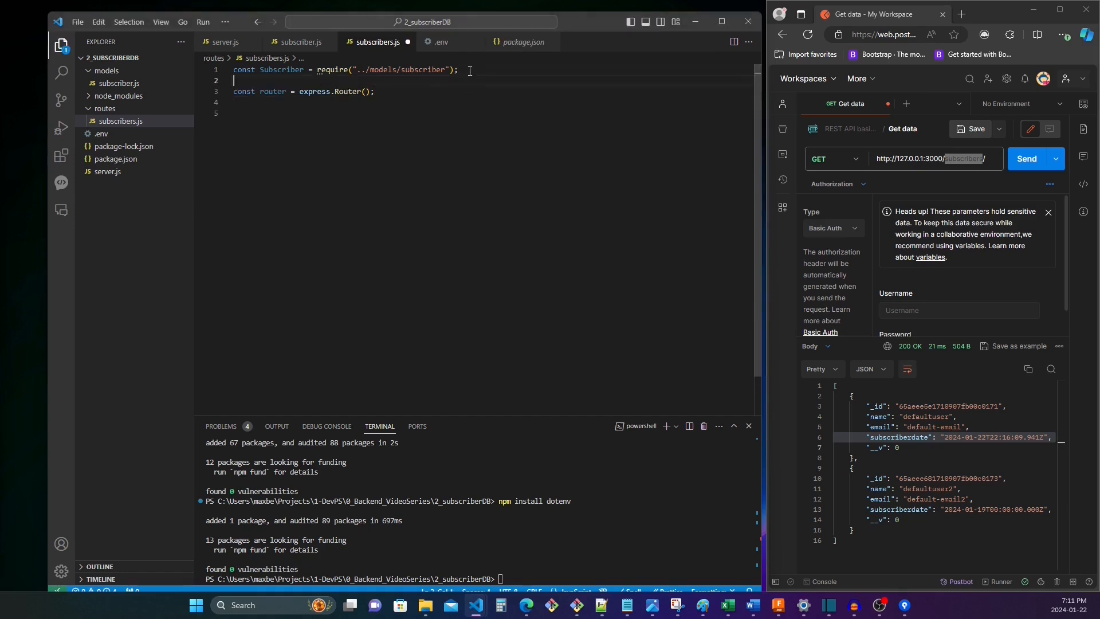
text(const express = require("express");)
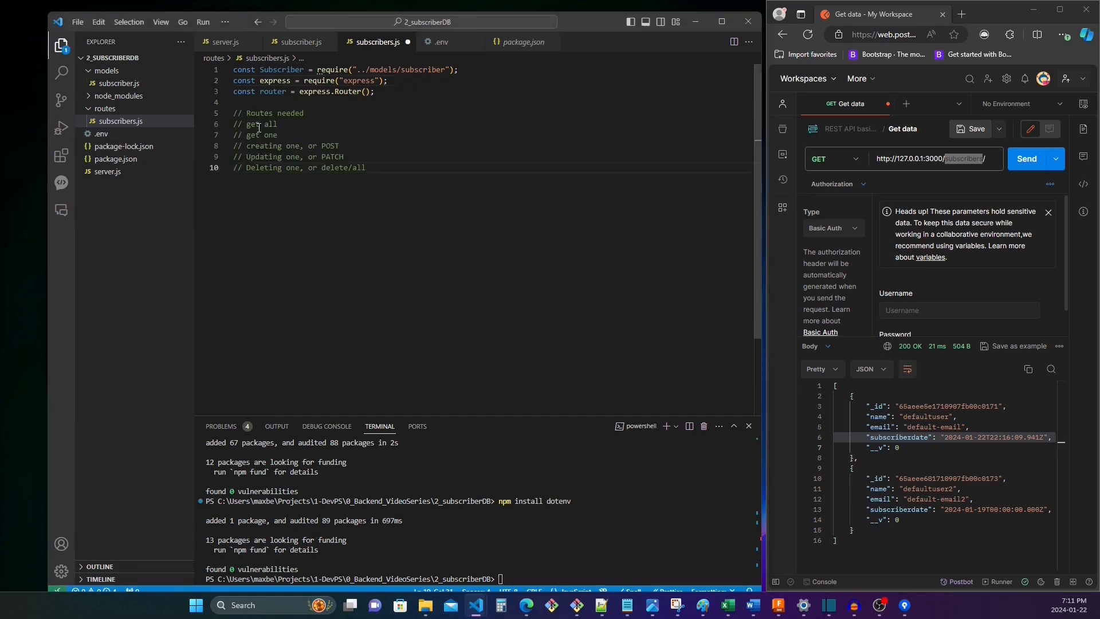
mouse_move(1027, 158)
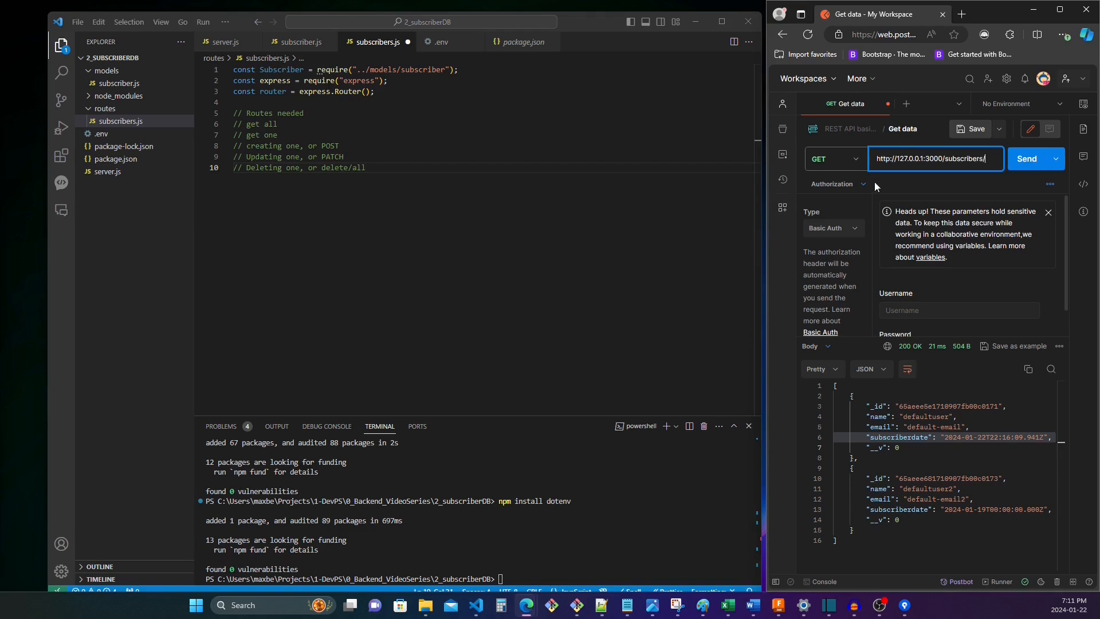
mouse_move(1027, 158)
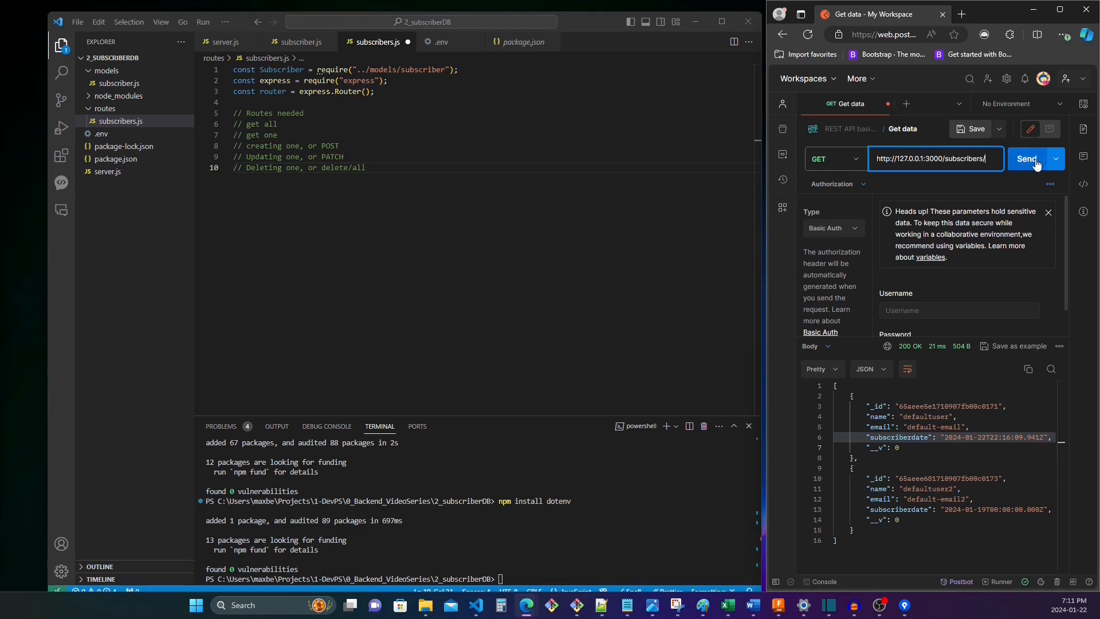
Step: Resend the subscribers request returning two subscribers, then switch its method to POST
click(1027, 158)
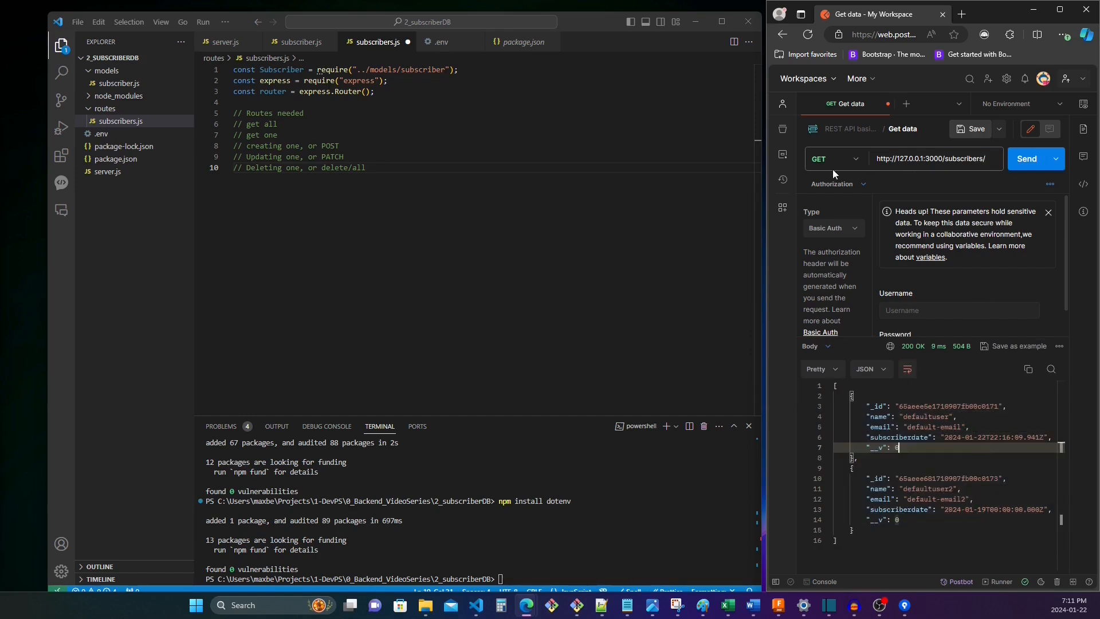
click(834, 158)
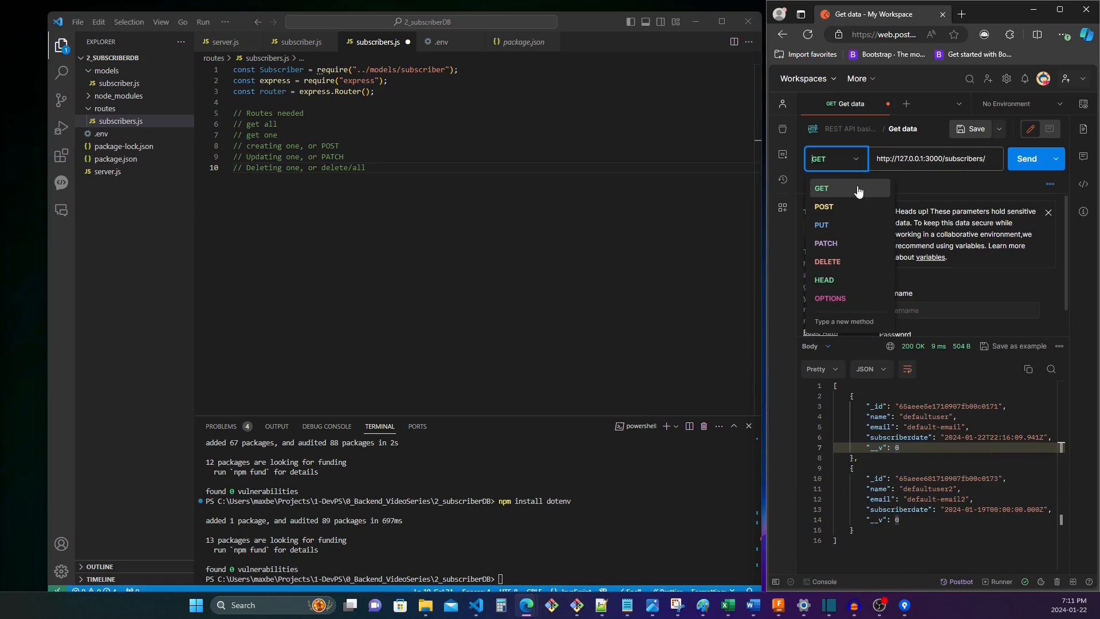
click(823, 207)
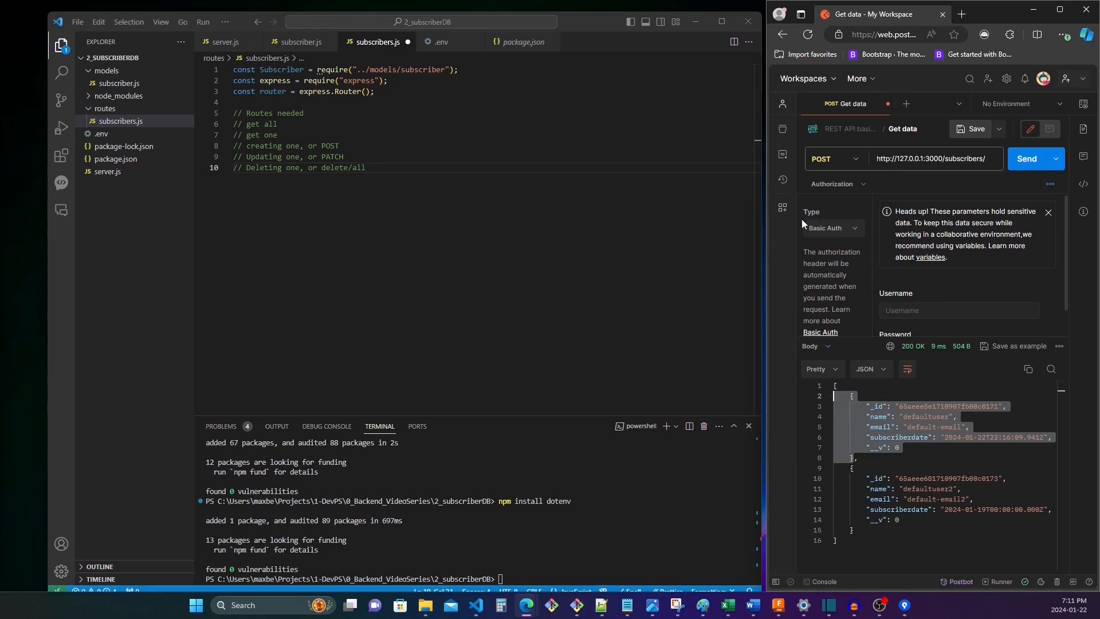
mouse_move(868, 188)
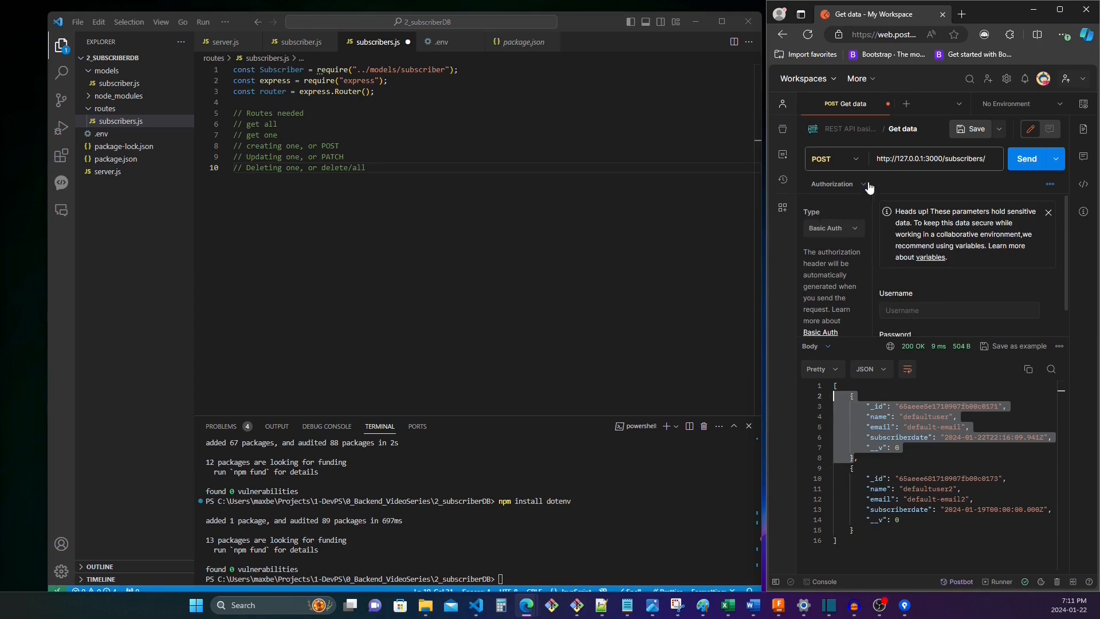
Step: POST a new subscriber with name defaultuser4 in the raw JSON body
click(809, 184)
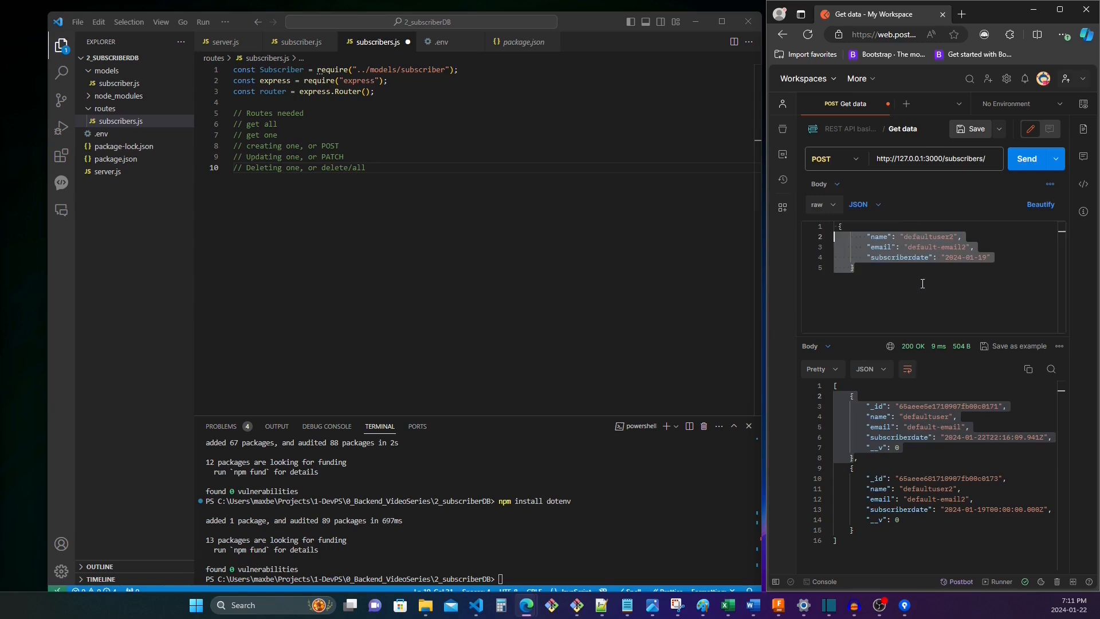
click(1027, 158)
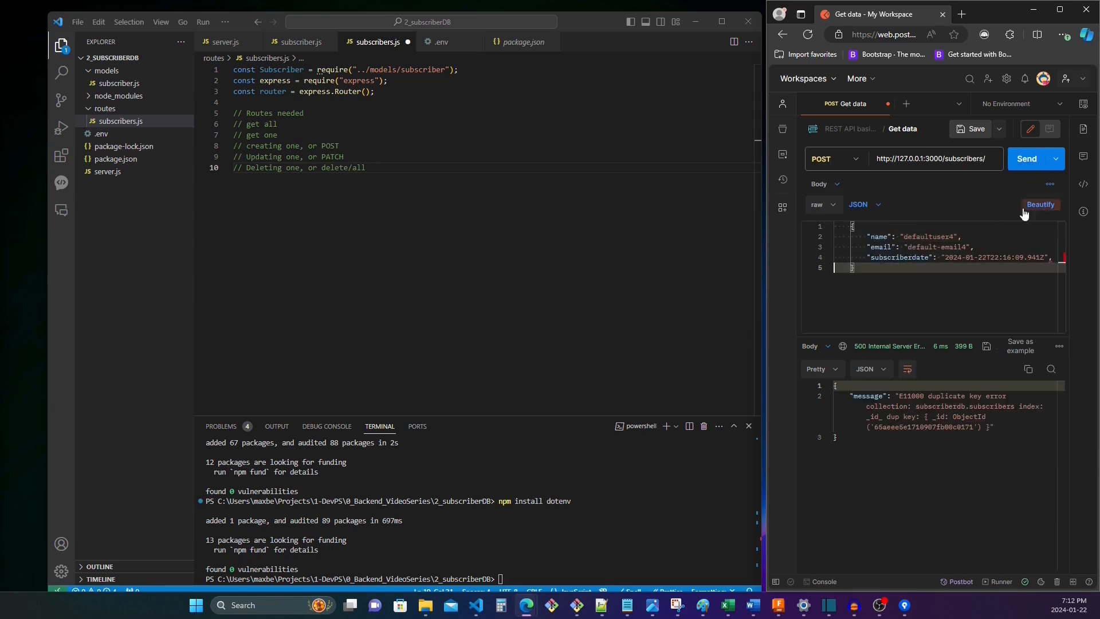
click(977, 129)
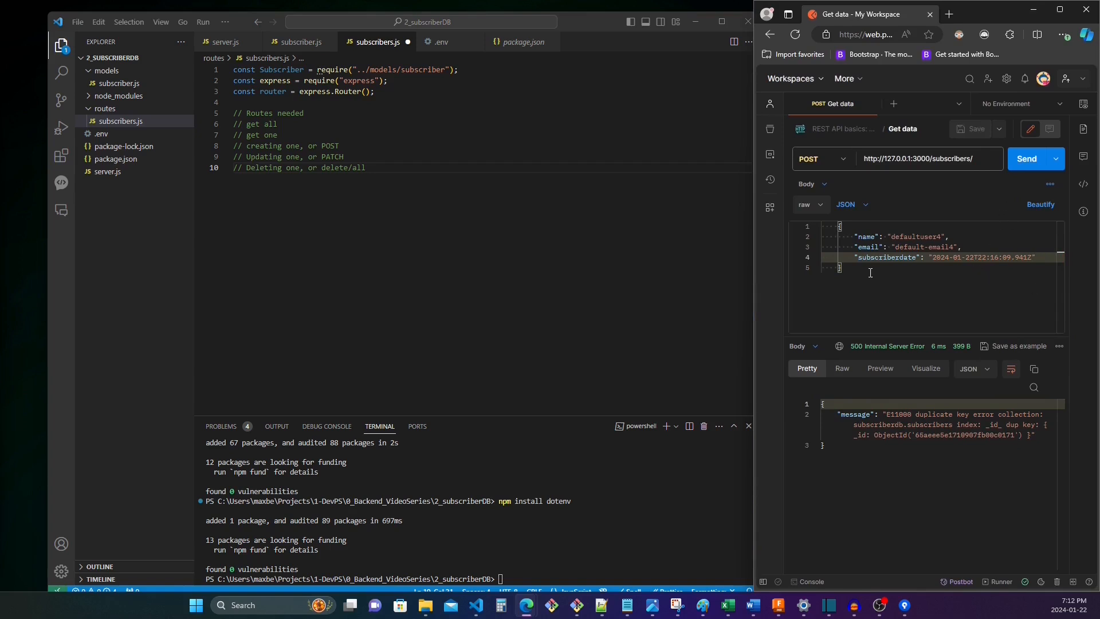
click(1027, 158)
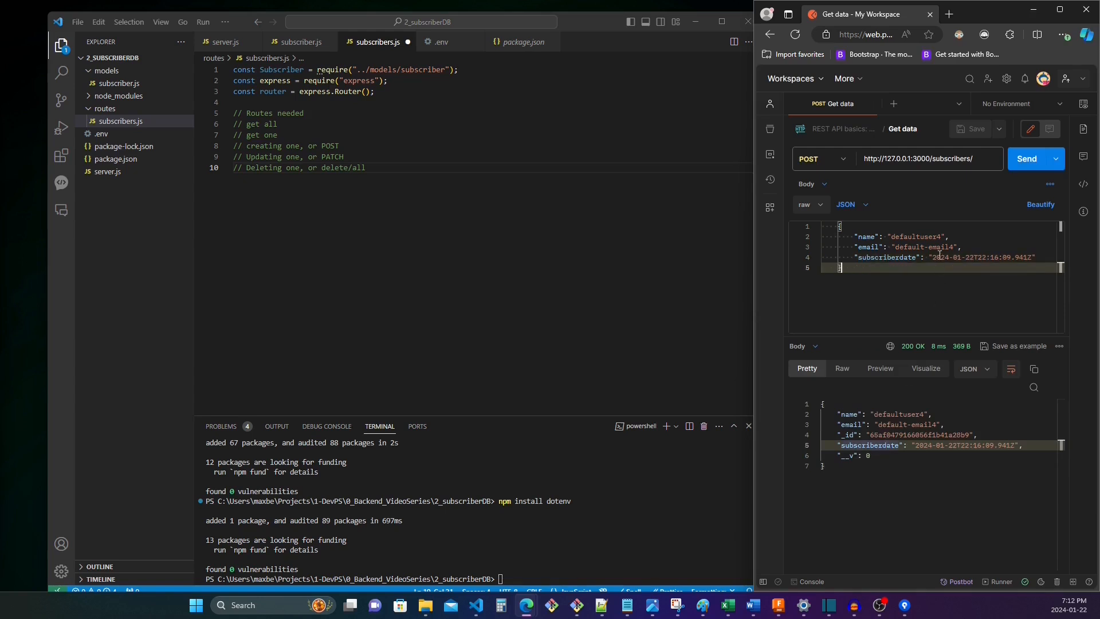
Step: Resend the POST with name defaultuser2 and get the duplicate-name error
click(940, 246)
text(2)
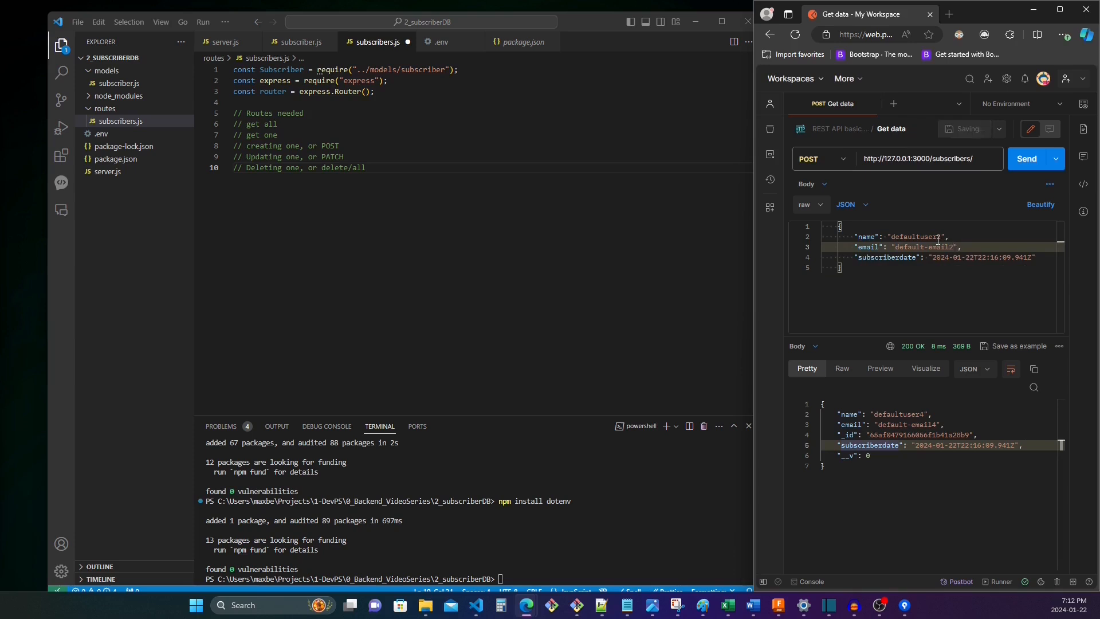
click(1027, 158)
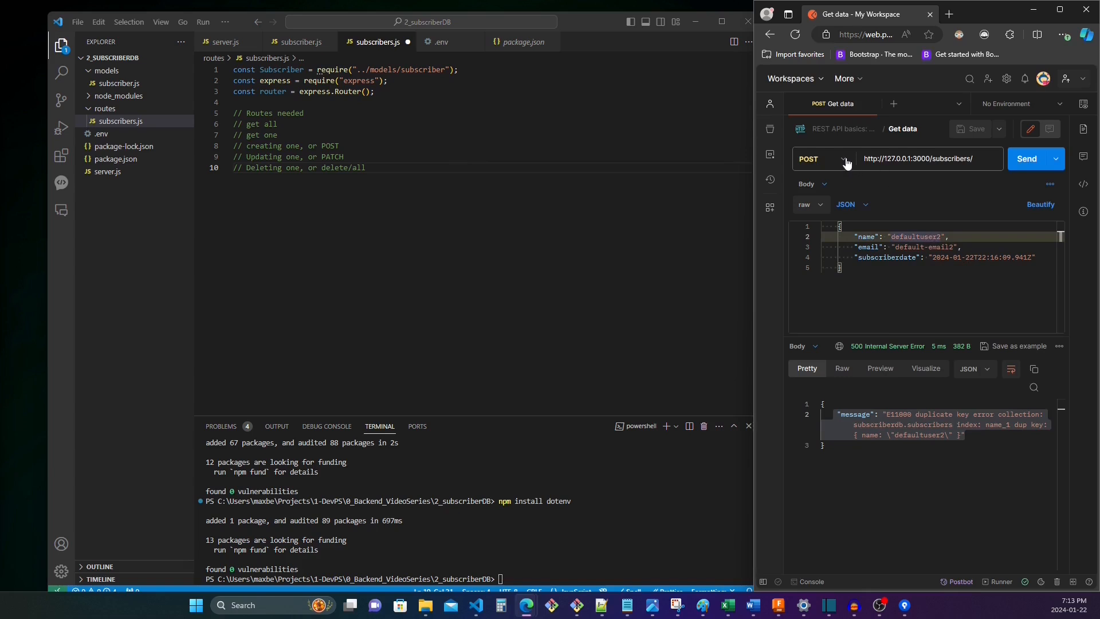
click(821, 158)
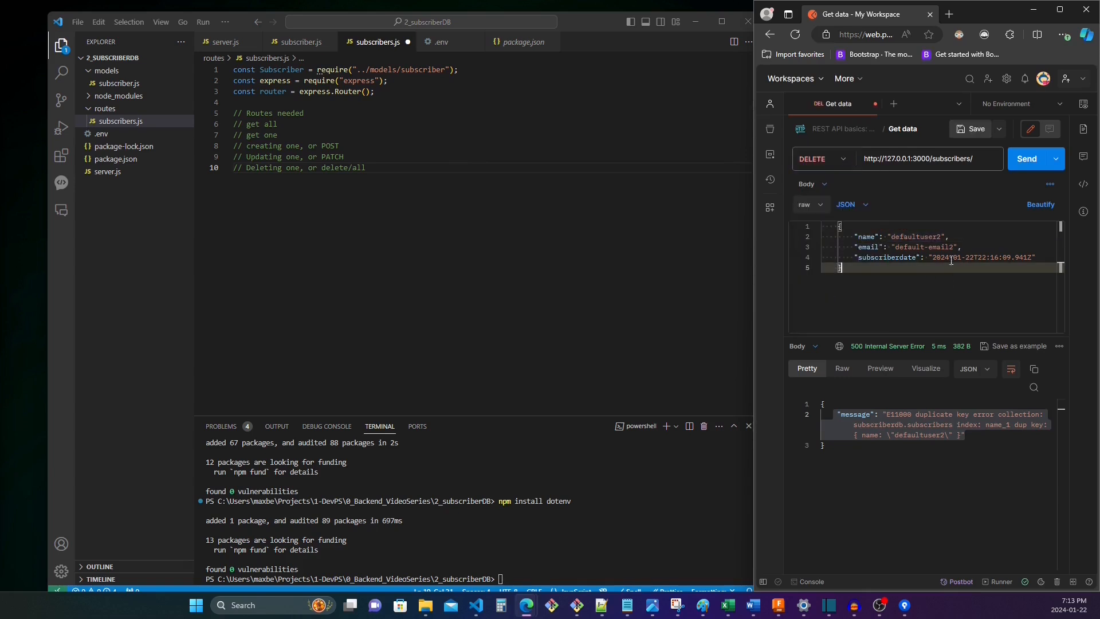
Step: DELETE /subscribers/default-email2, then GET /subscribers/ listing defaultuser and defaultuser4
double_click(921, 246)
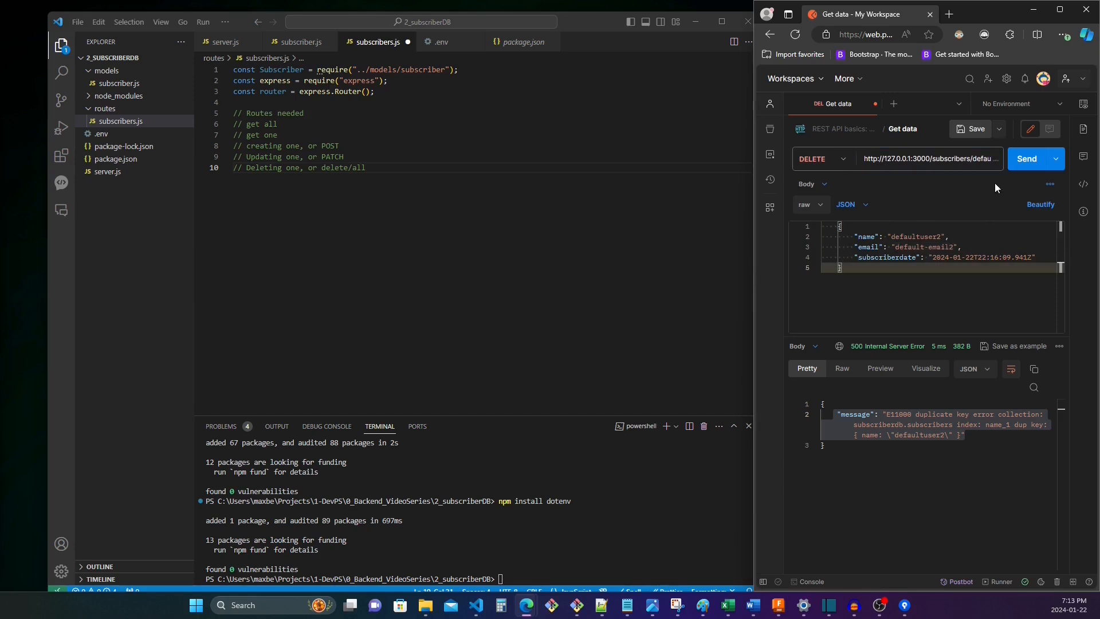
click(1027, 159)
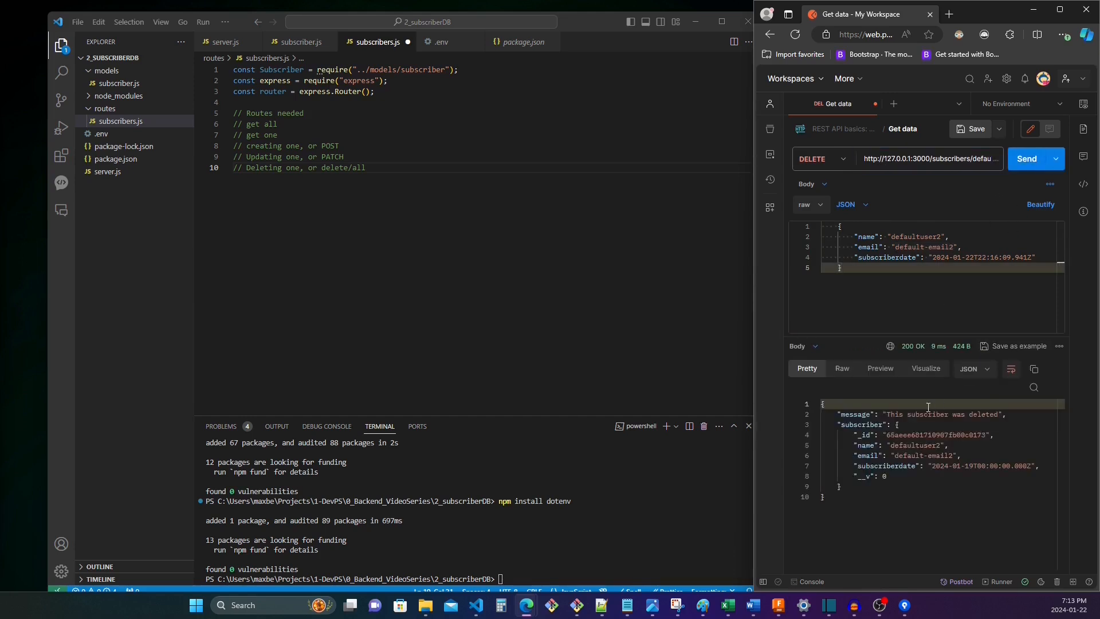
click(820, 159)
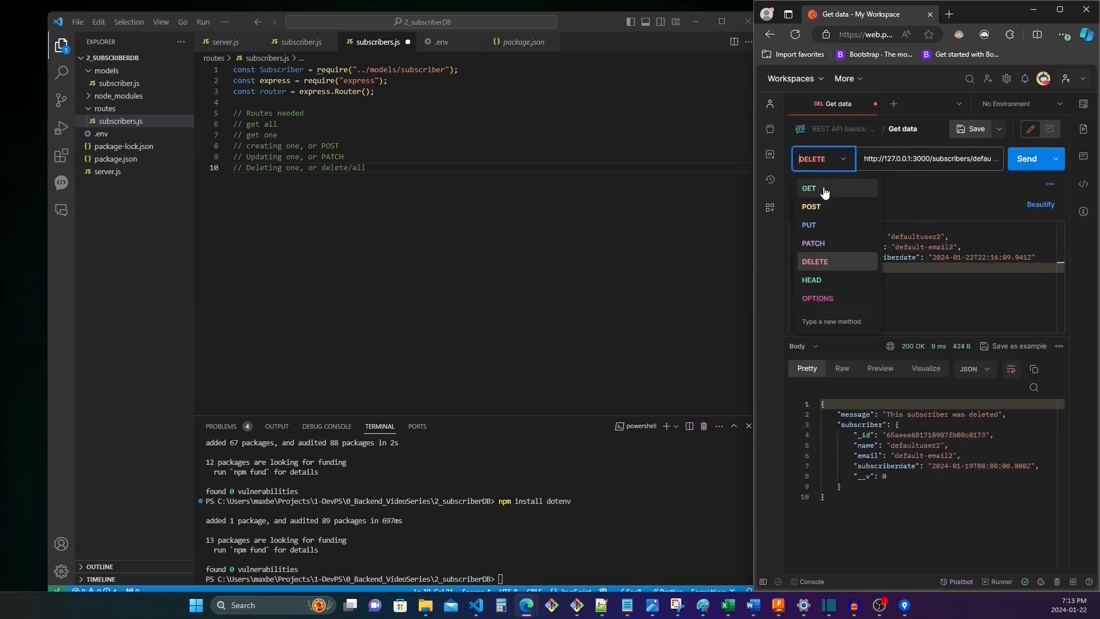
click(808, 188)
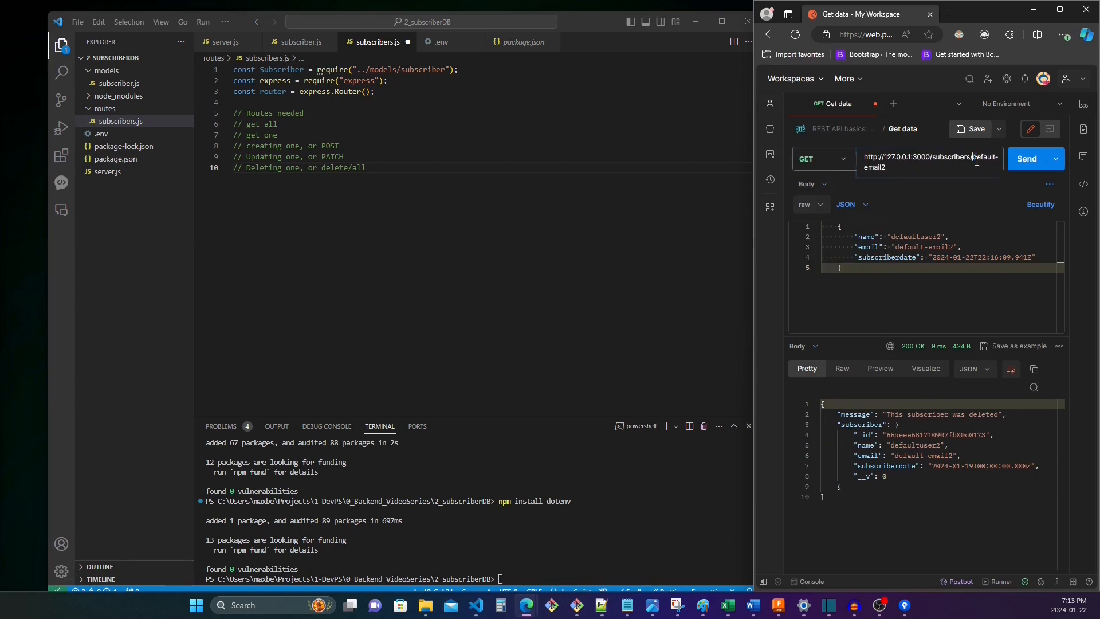
click(1027, 159)
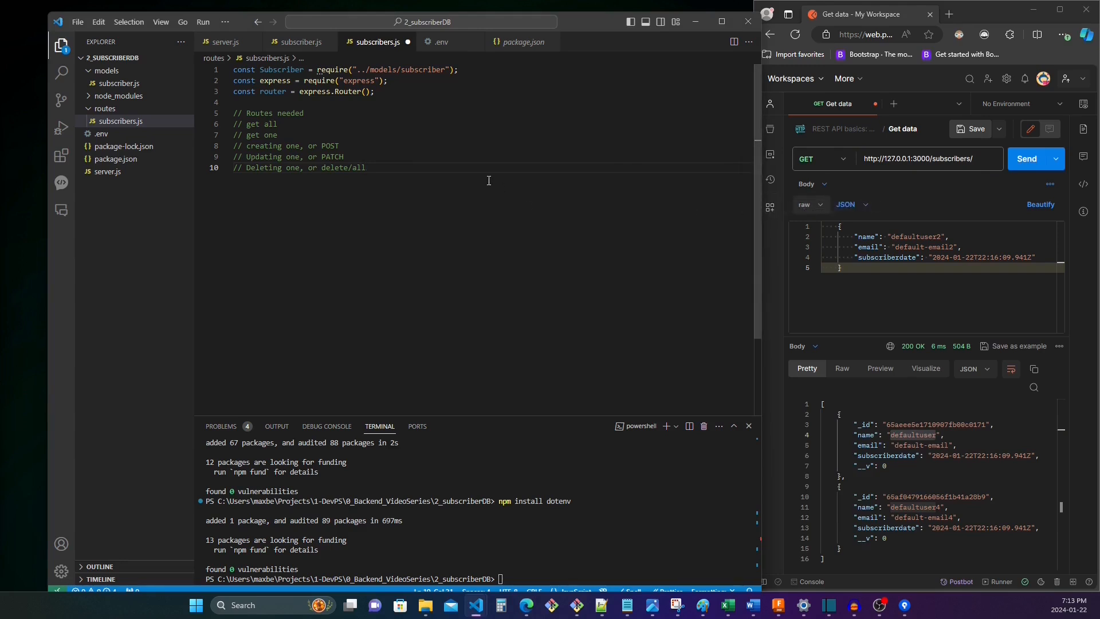
Step: Define router.get("/", async (req,res) => { }) below the route comments in subscribers.js
key(Enter)
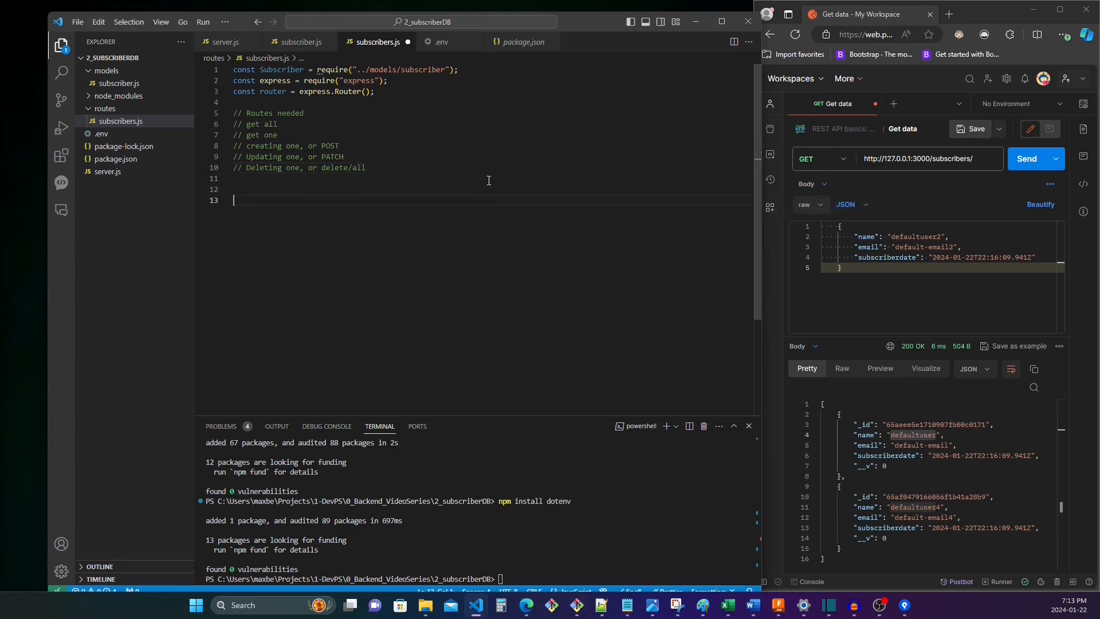
text(router)
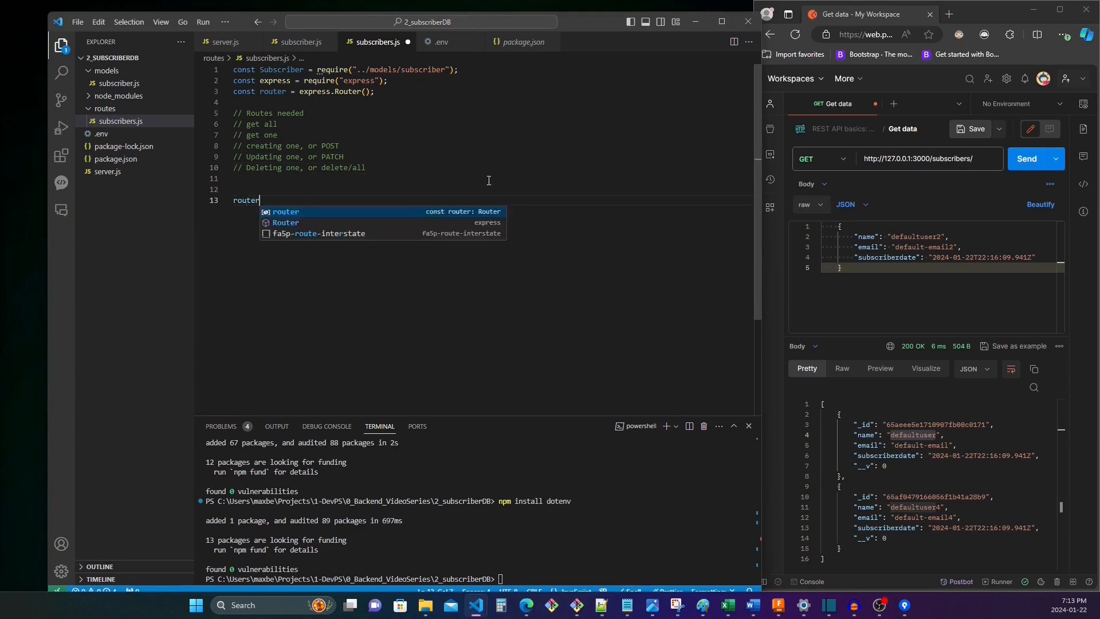
text(.get("/"))
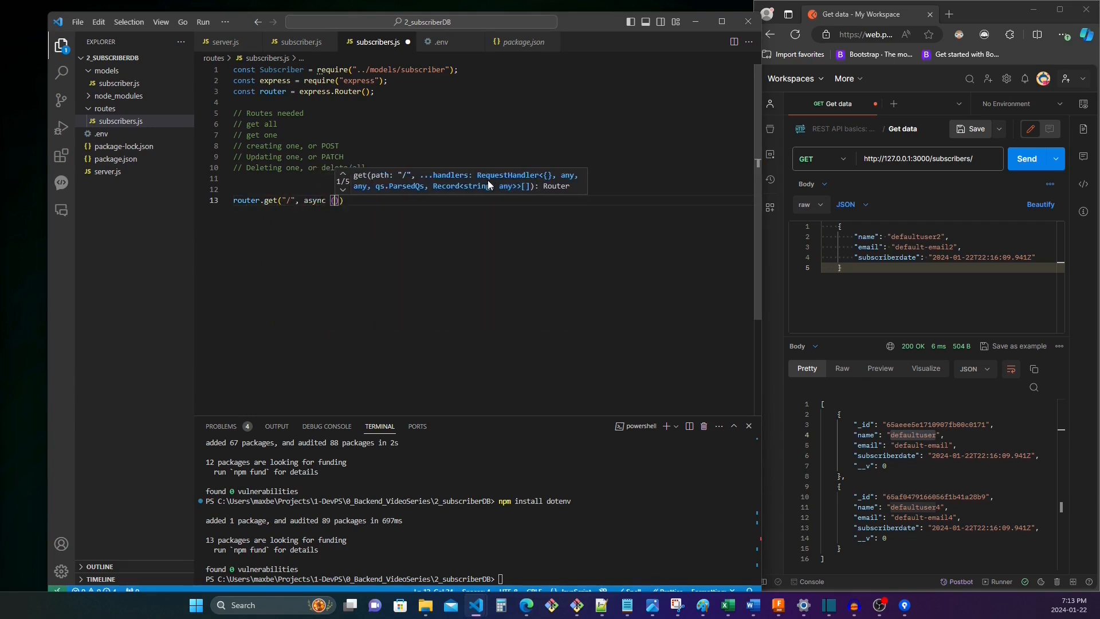
text(req,res)
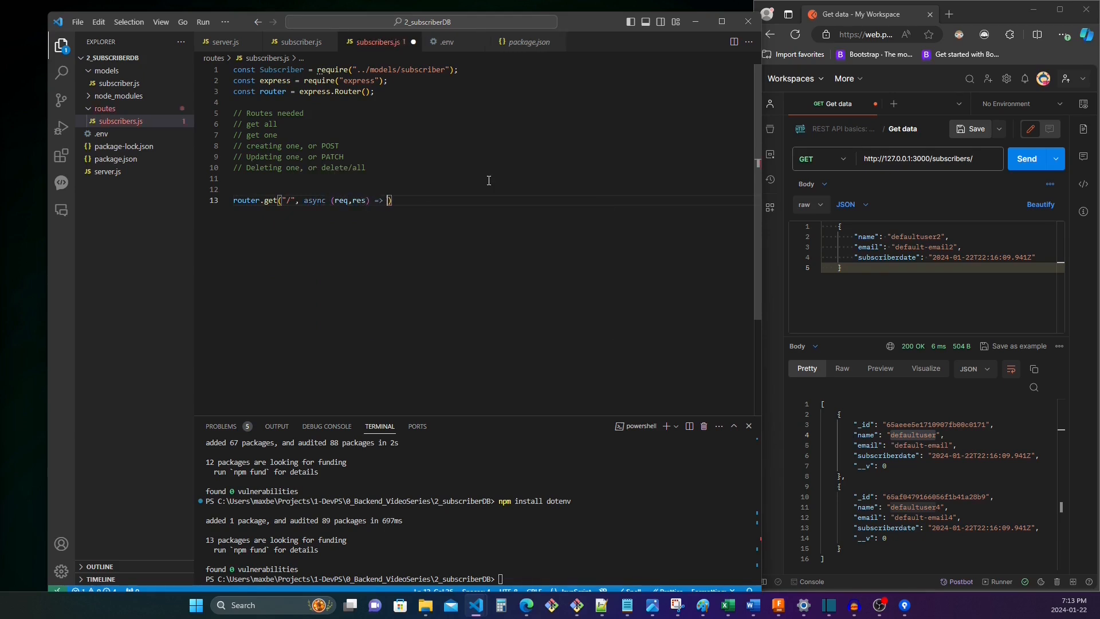
key(Enter)
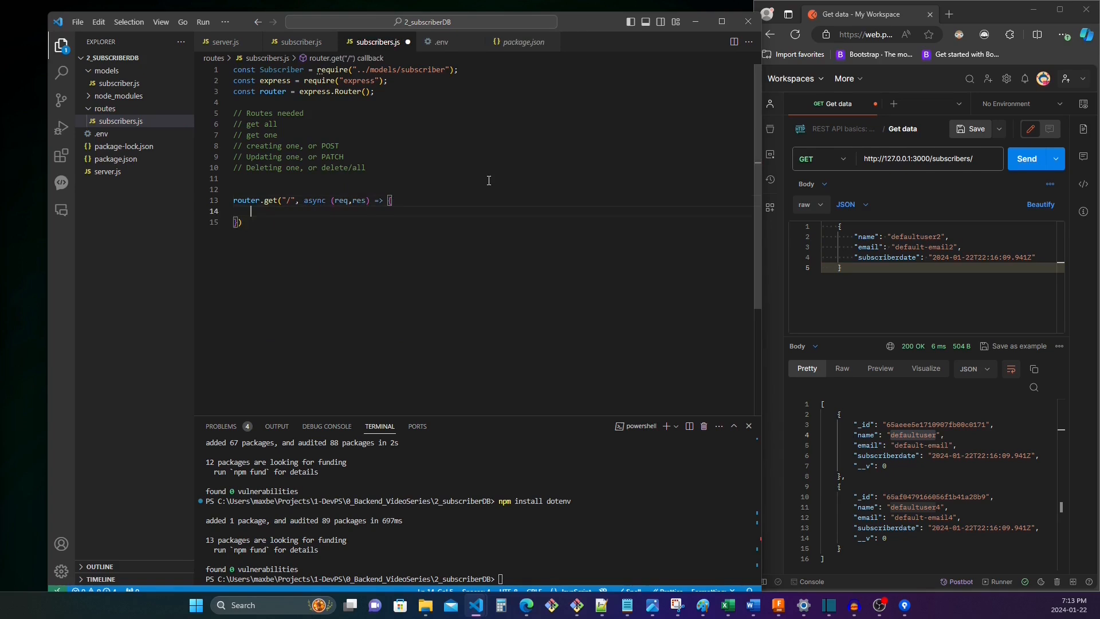
key(Enter)
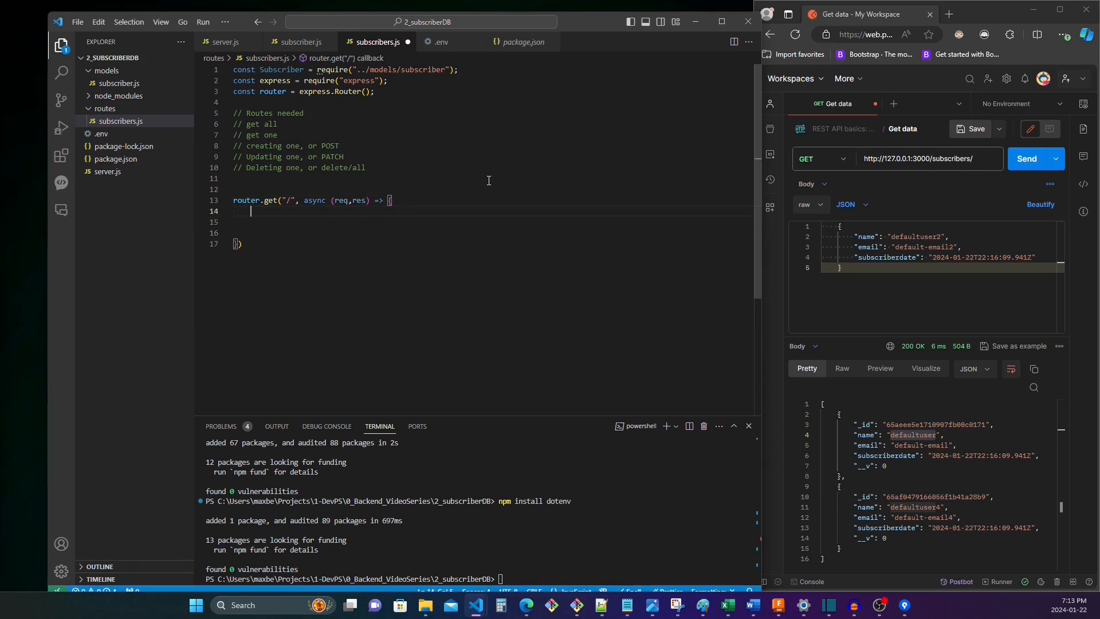
click(314, 221)
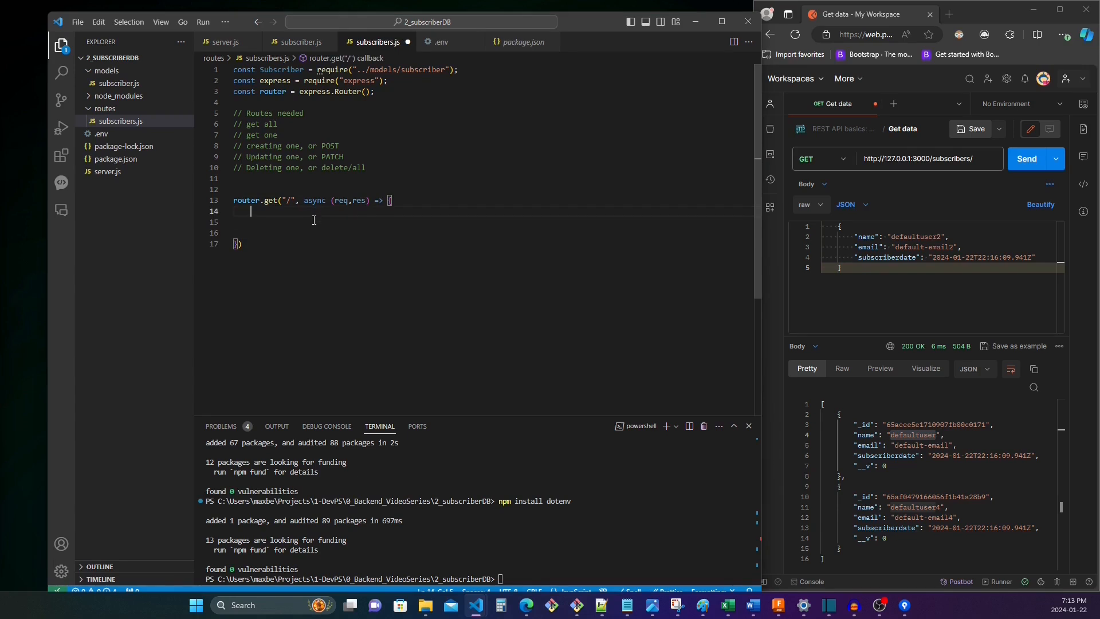
double_click(314, 199)
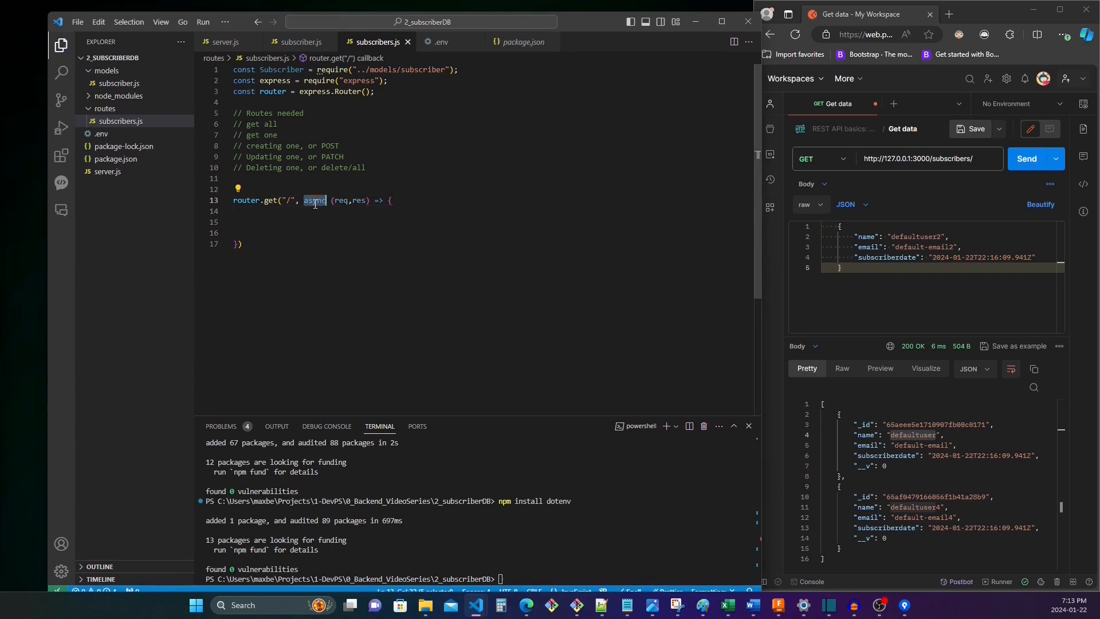
click(302, 222)
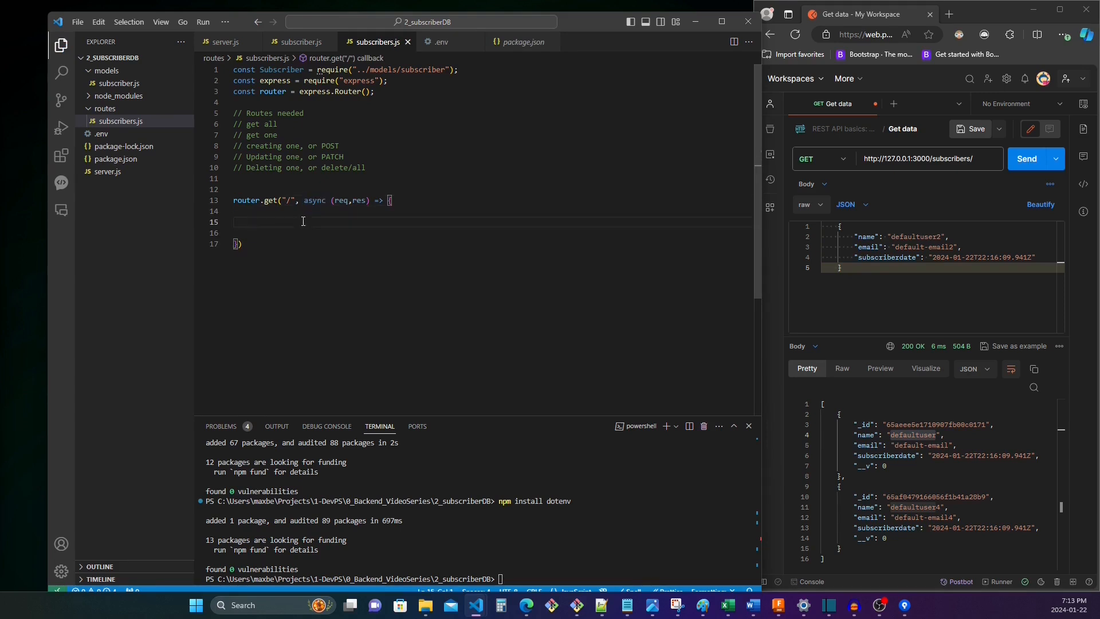
Step: Add a try { } catch (err) { } block inside the GET handler body
text(awa)
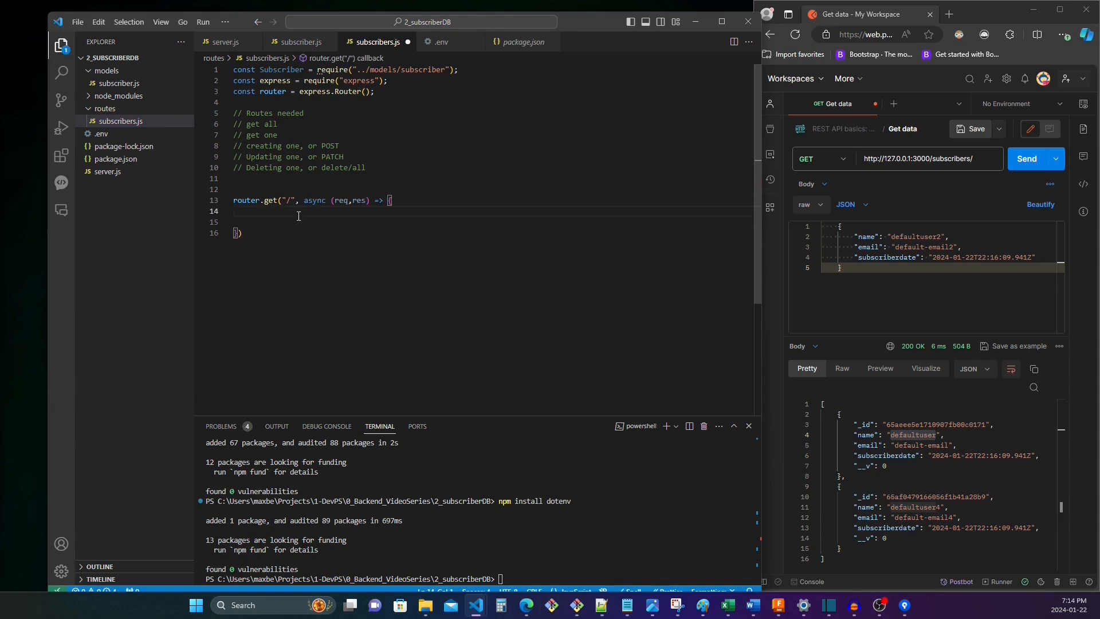
key(enter)
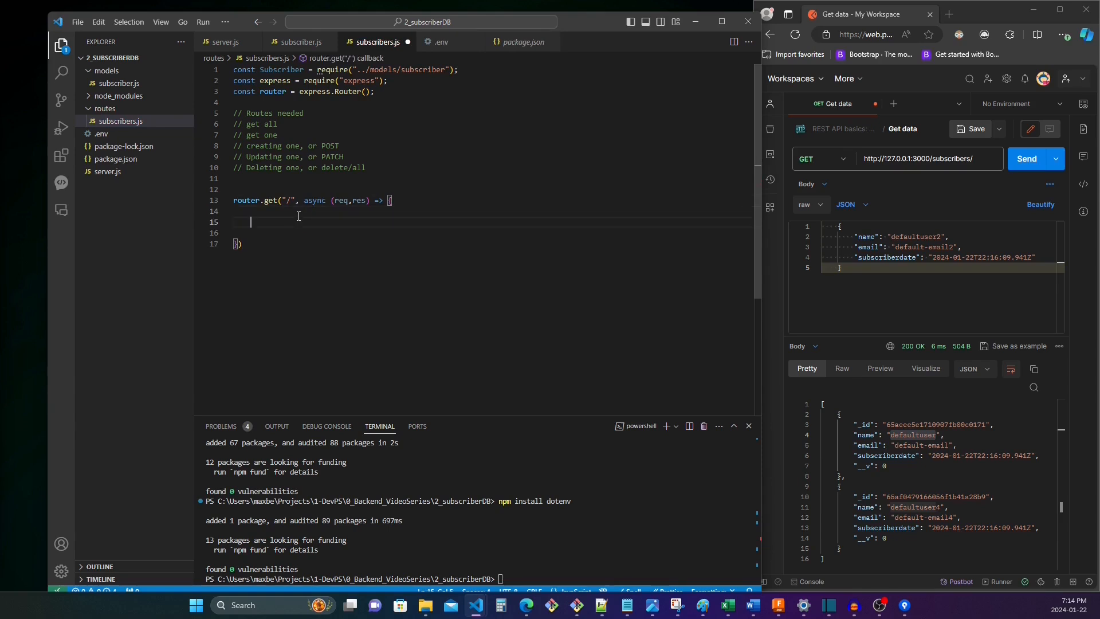
text(try {)
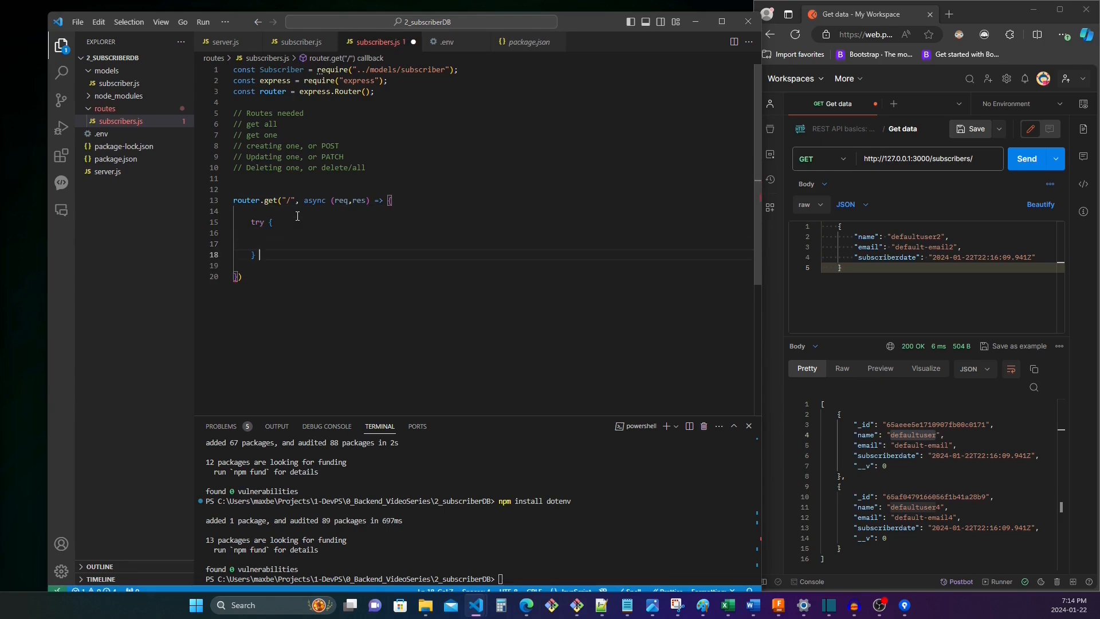
text(catch ())
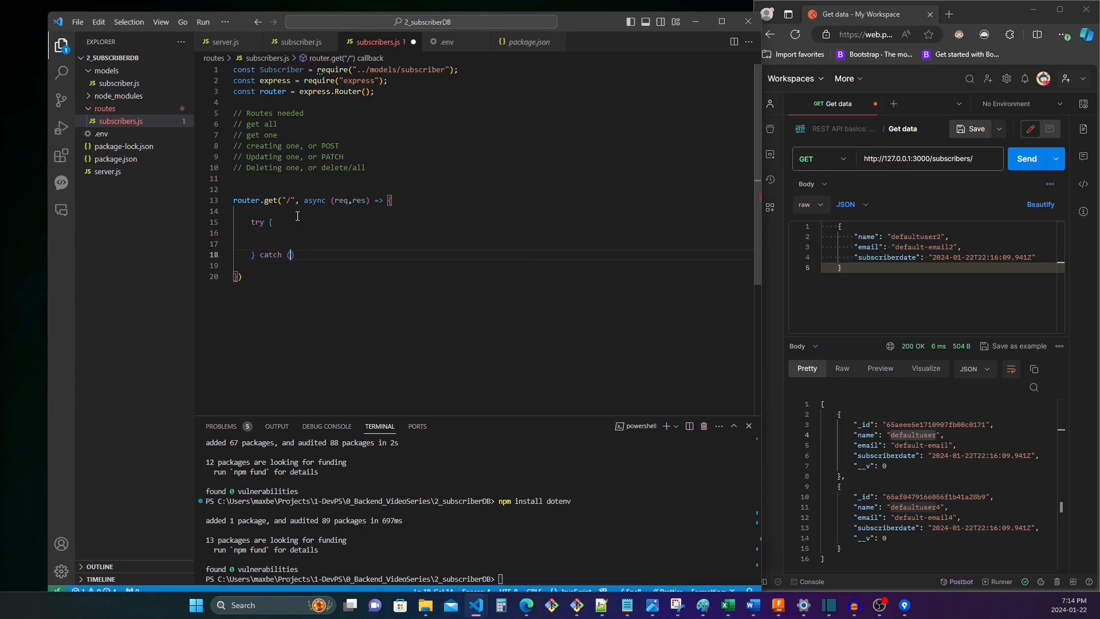
text(err) {)
click(478, 577)
text(node)
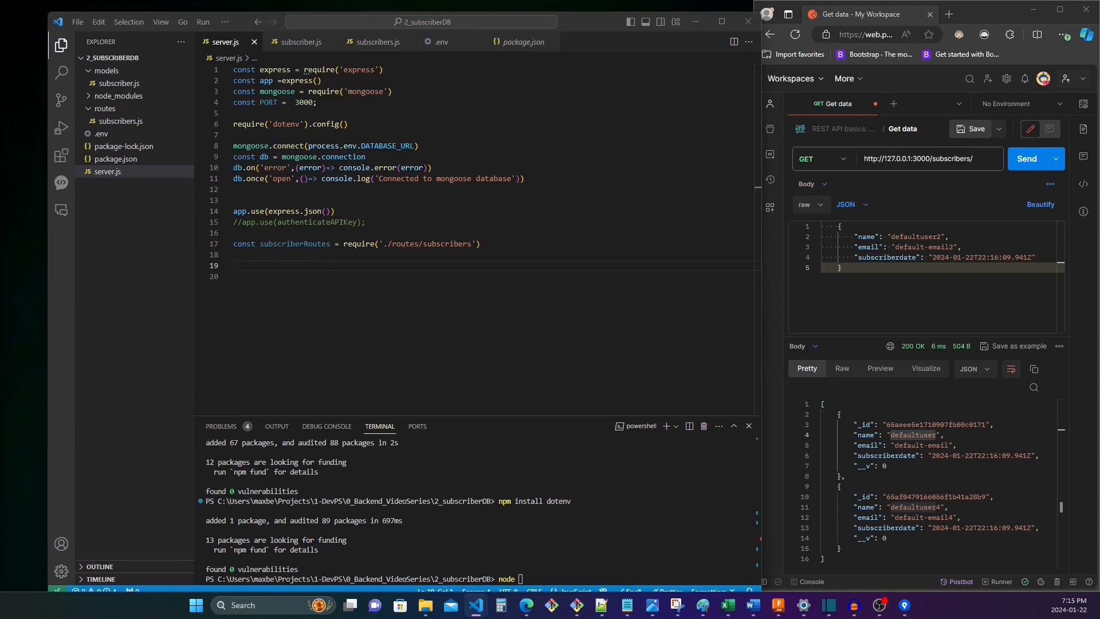
Step: End routes/subscribers.js with module.exports = router, then try node server.js in the terminal
click(263, 276)
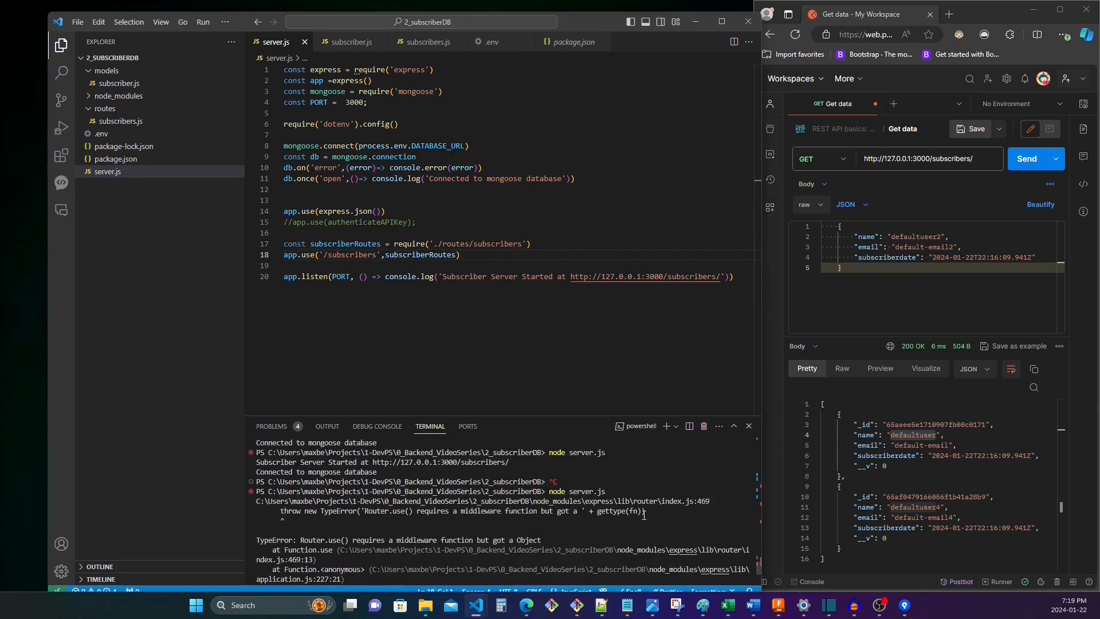
click(349, 41)
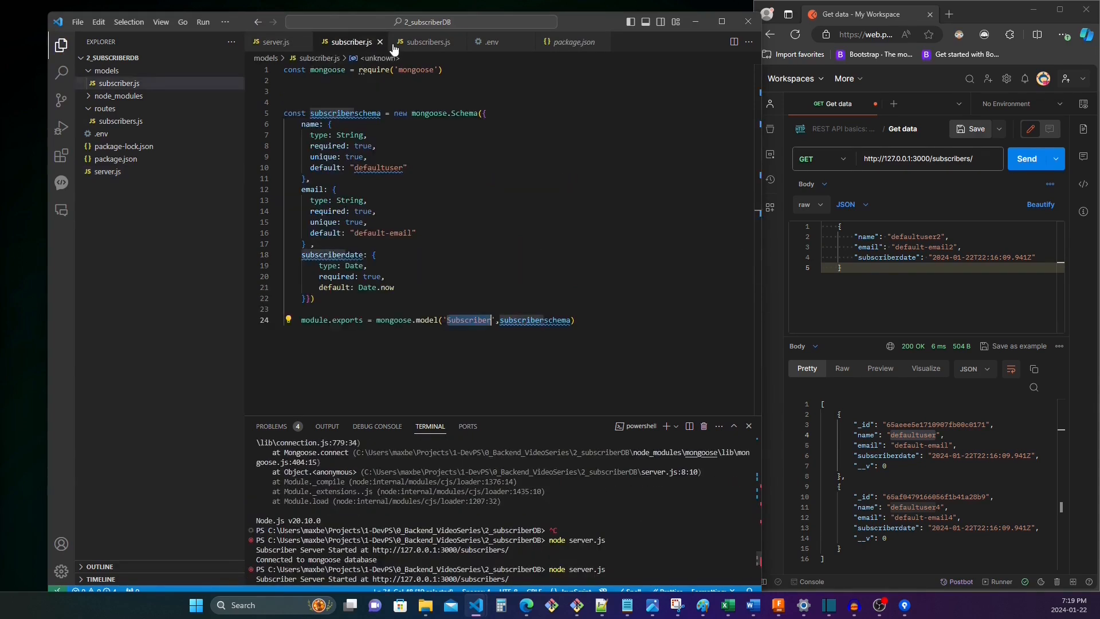
click(426, 42)
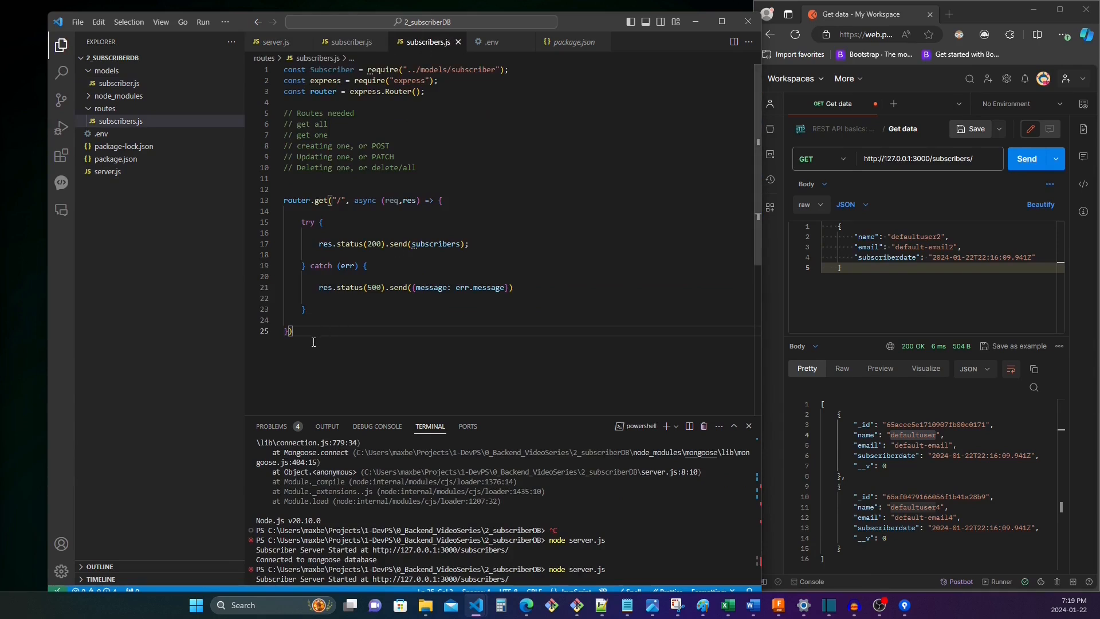
key(Enter)
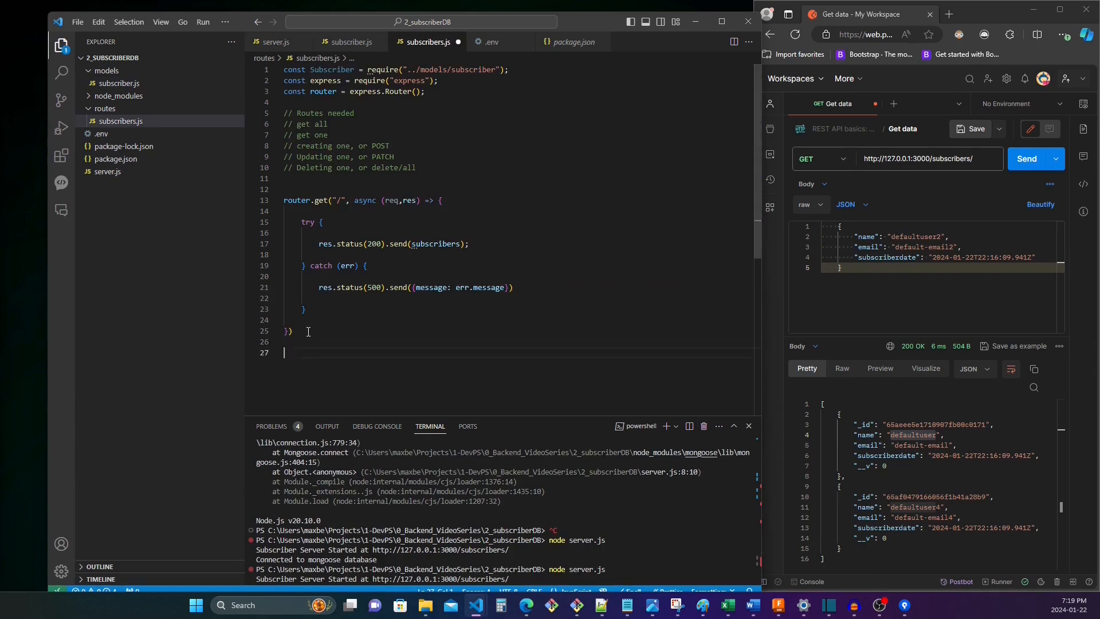
text(module)
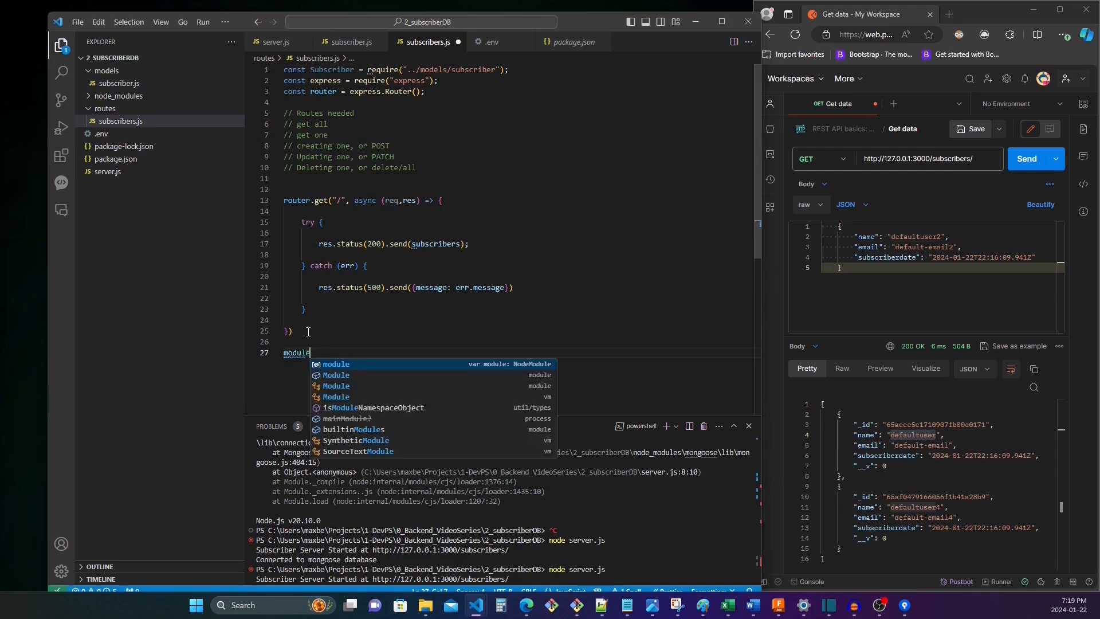
text(.exports = router;)
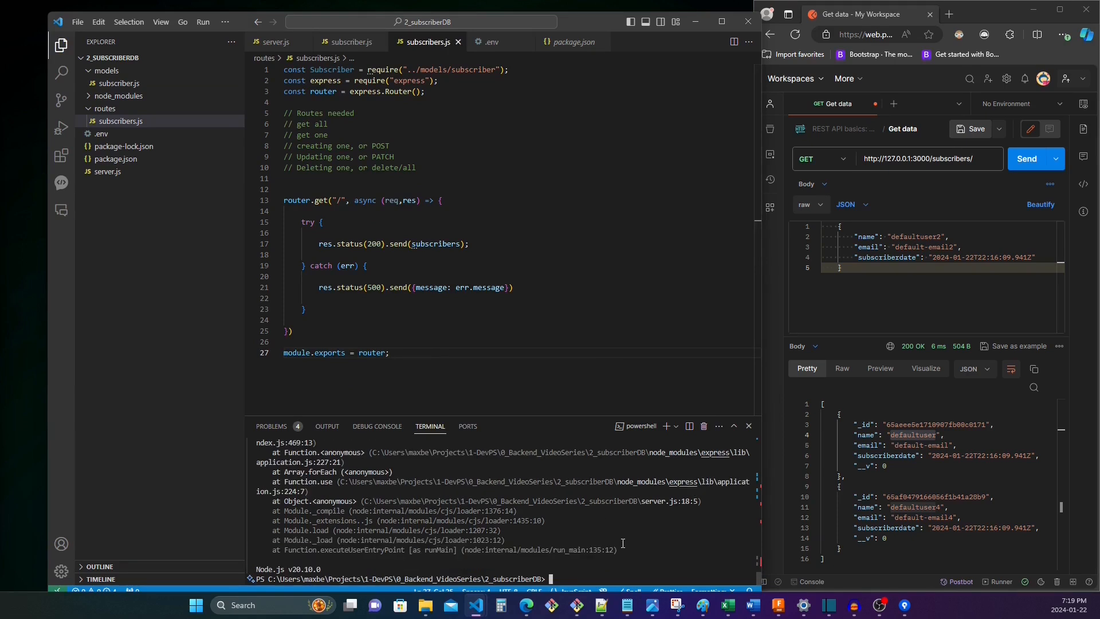
text(node server.js)
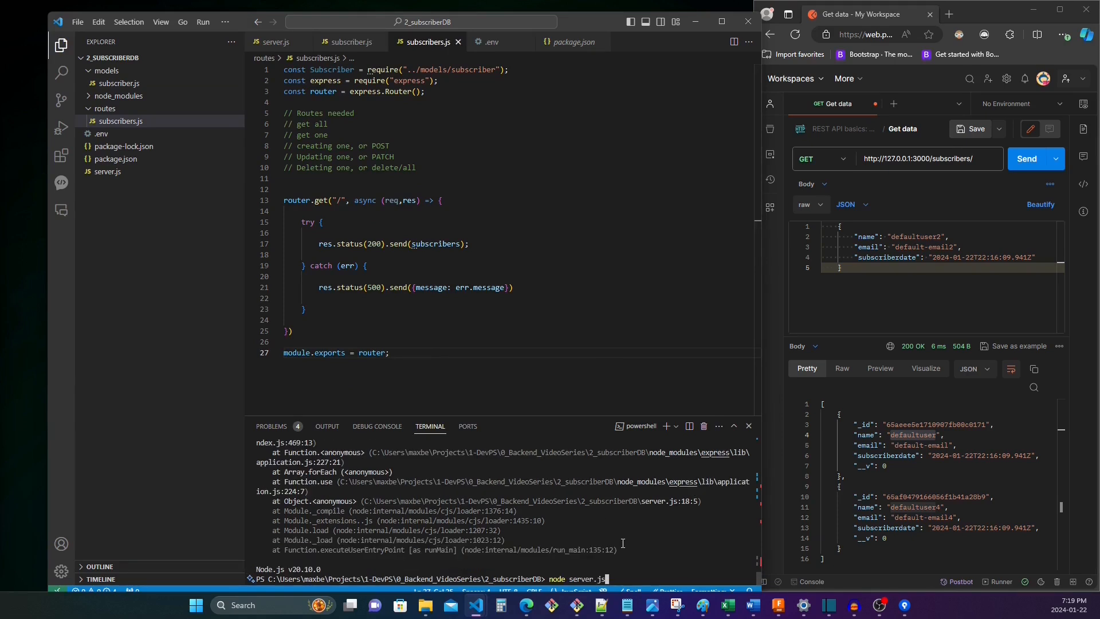
key(Return)
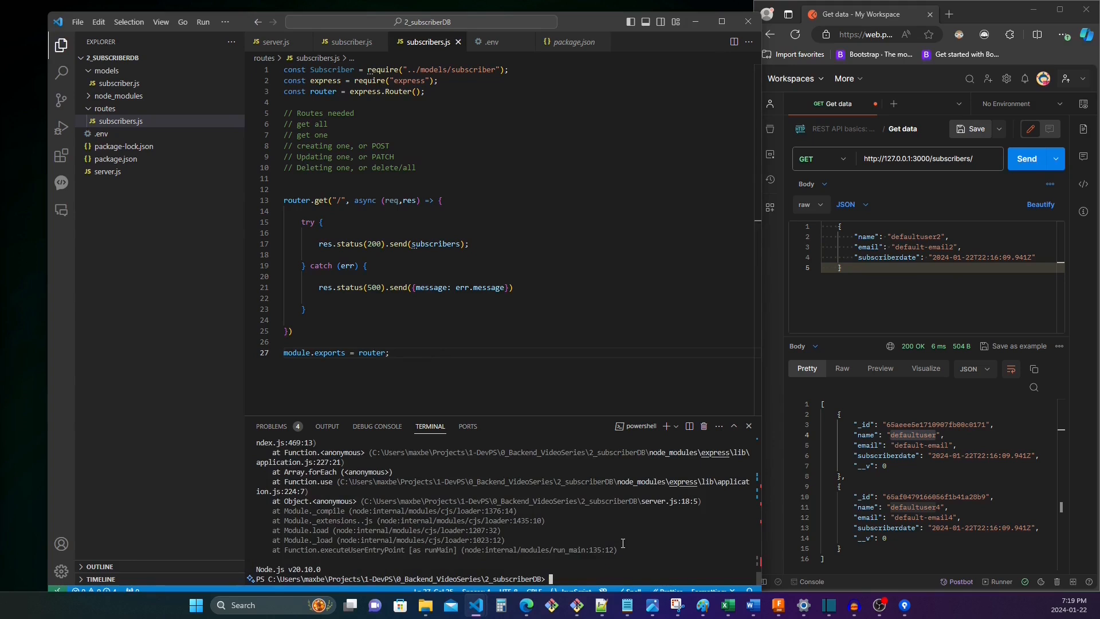
Step: Install the nodemon package with npm install nodemon
text(npm install n)
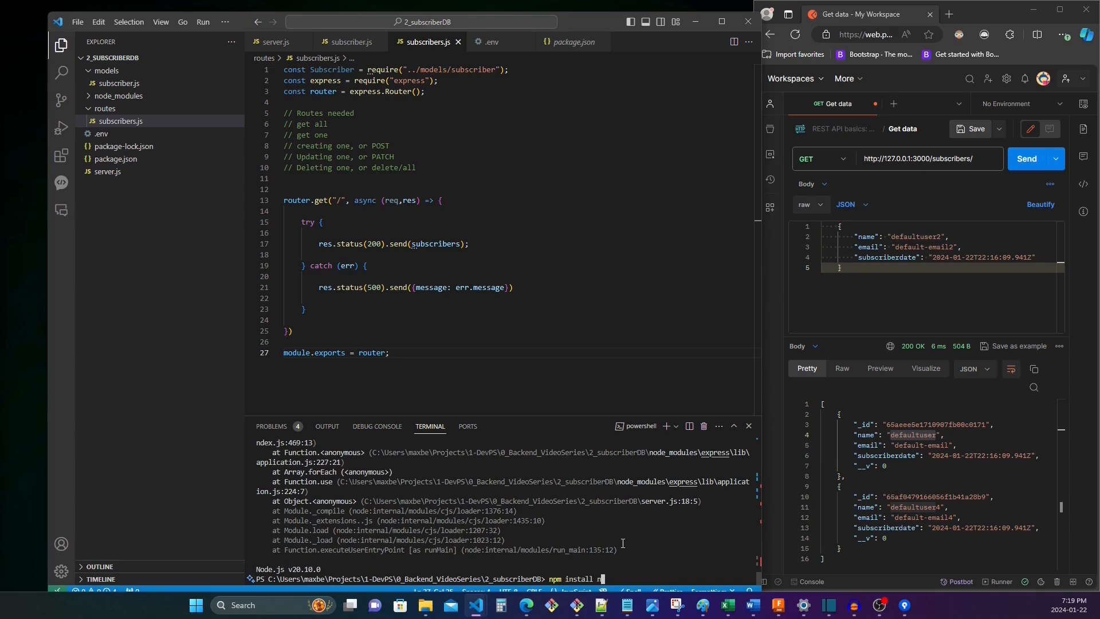
key(Return)
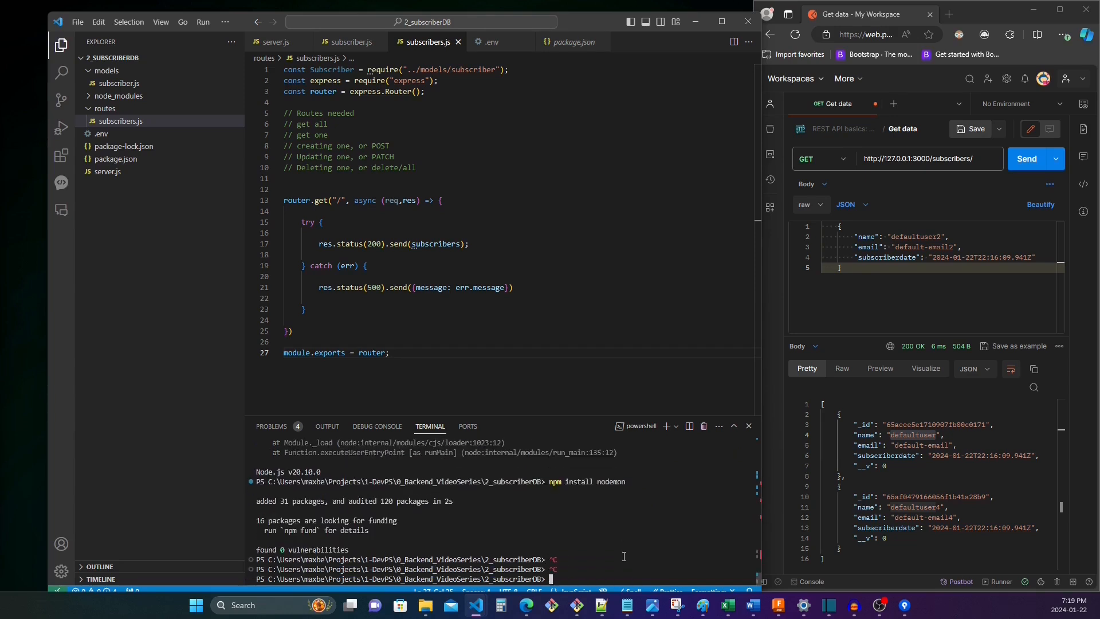
text(n)
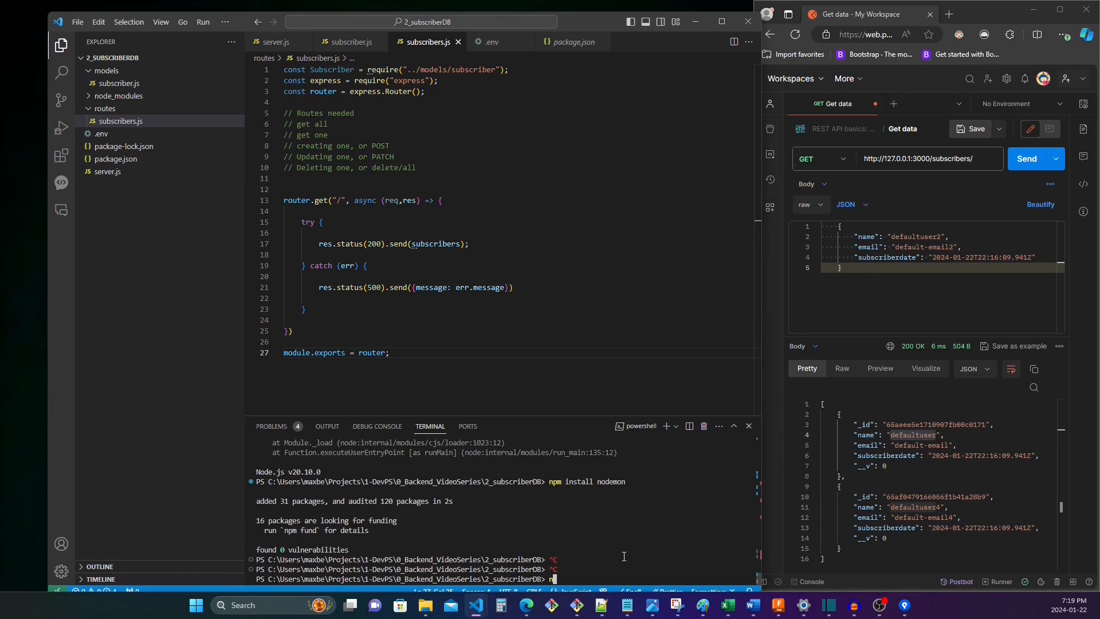
text(odemon server.js)
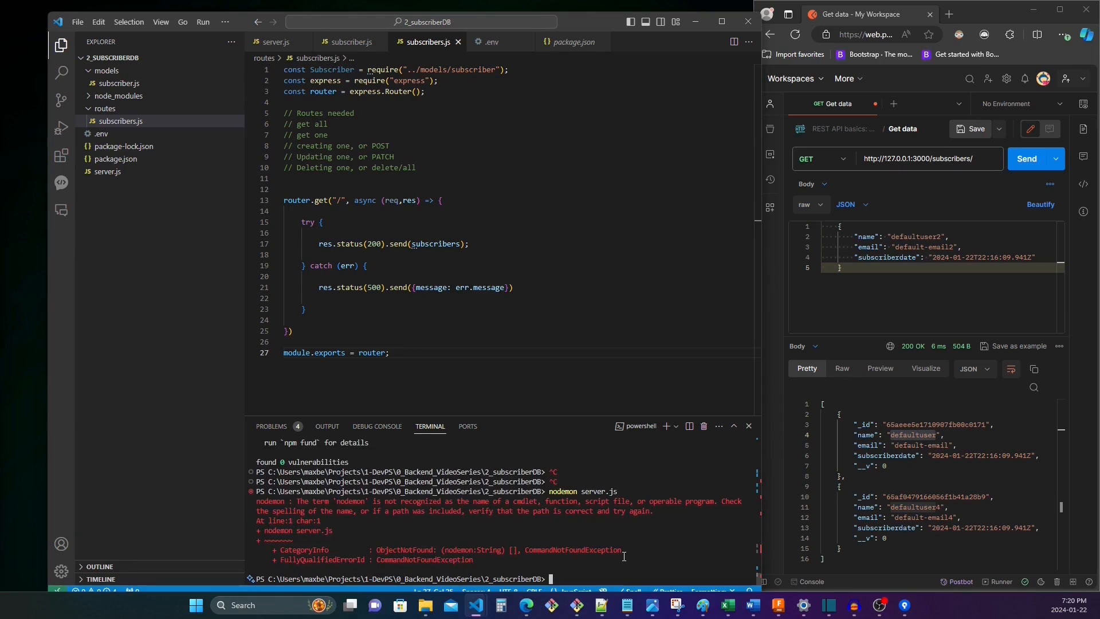
mouse_move(211, 174)
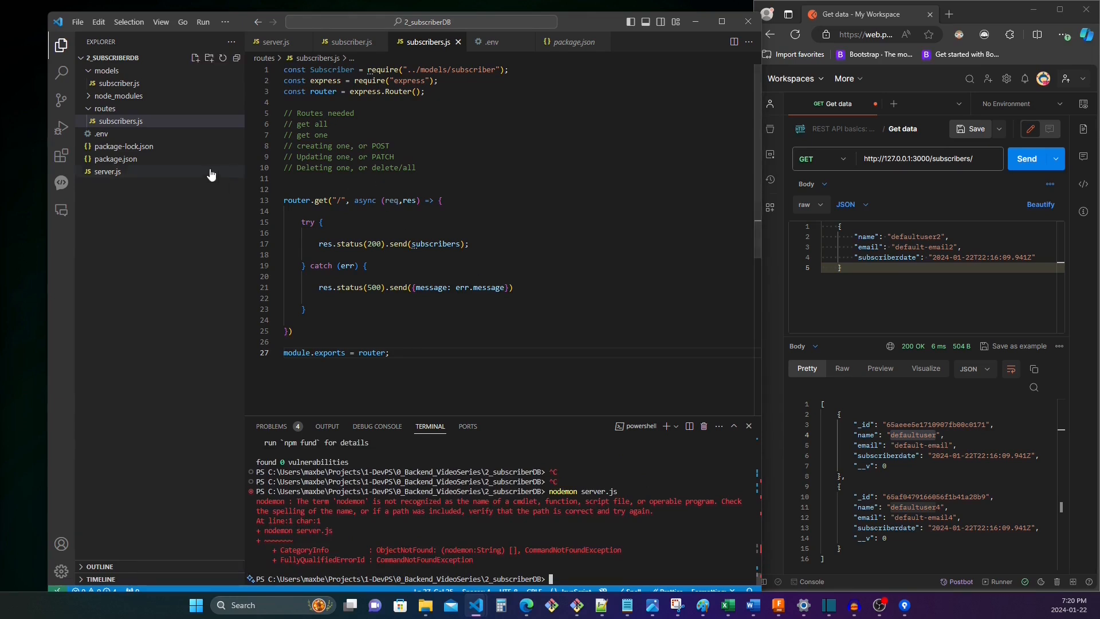
Step: Set package.json's start script to nodemon server.js and launch it with npm start
click(115, 158)
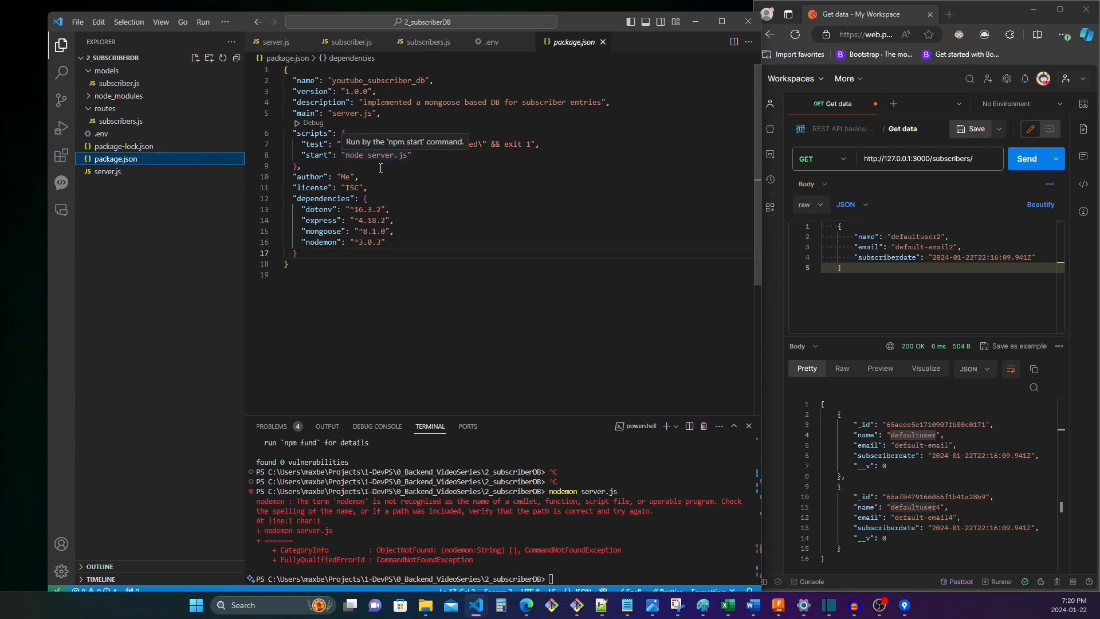
click(363, 155)
text(mo)
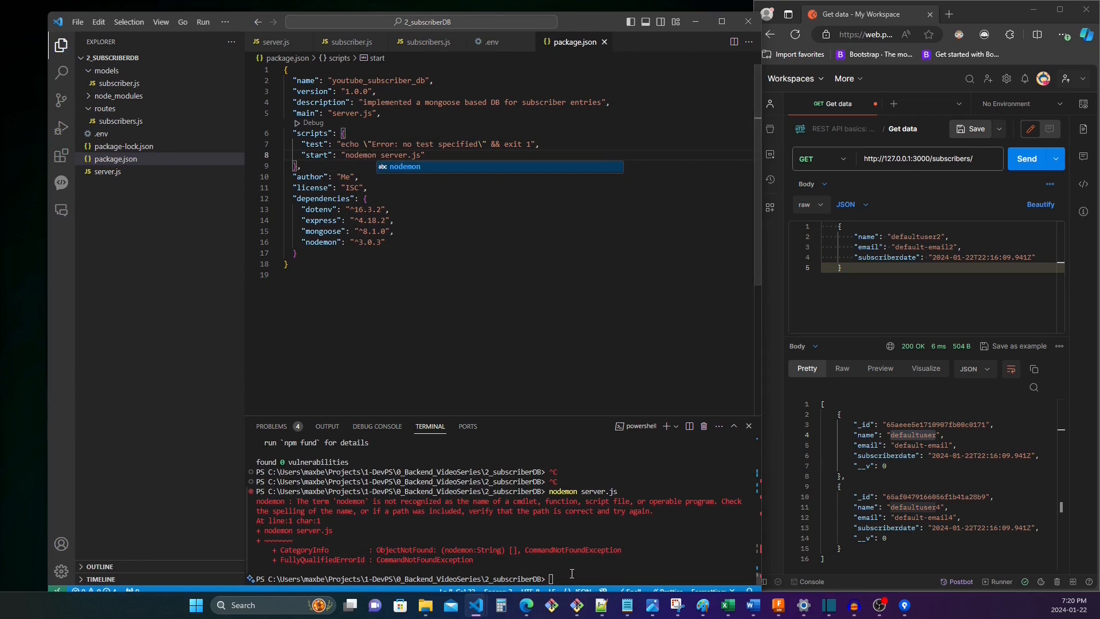
text(npm start)
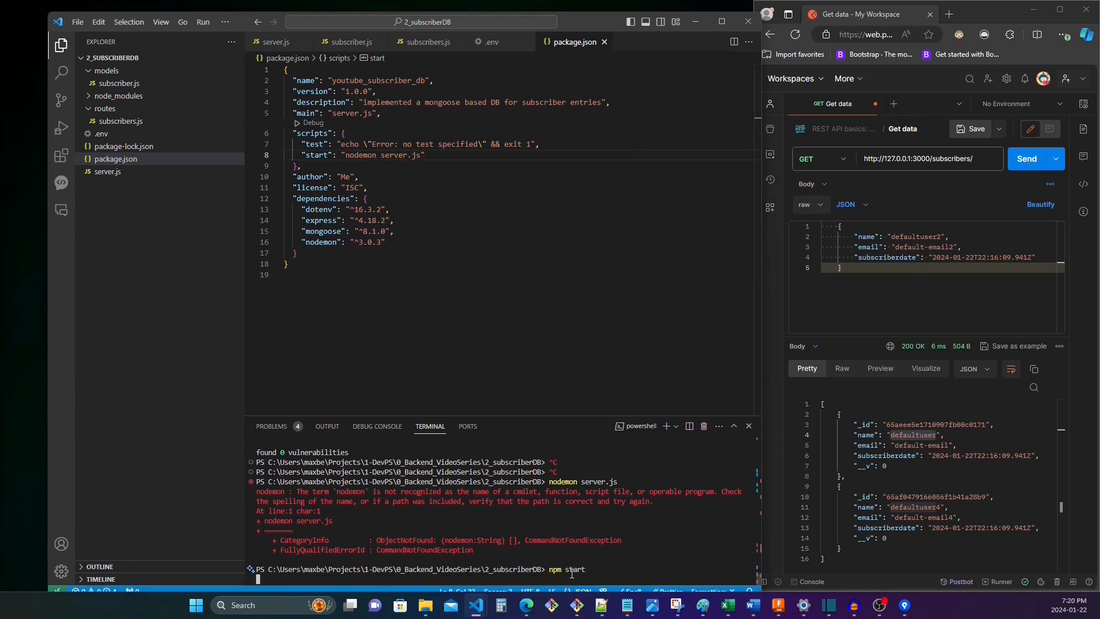
key(Return)
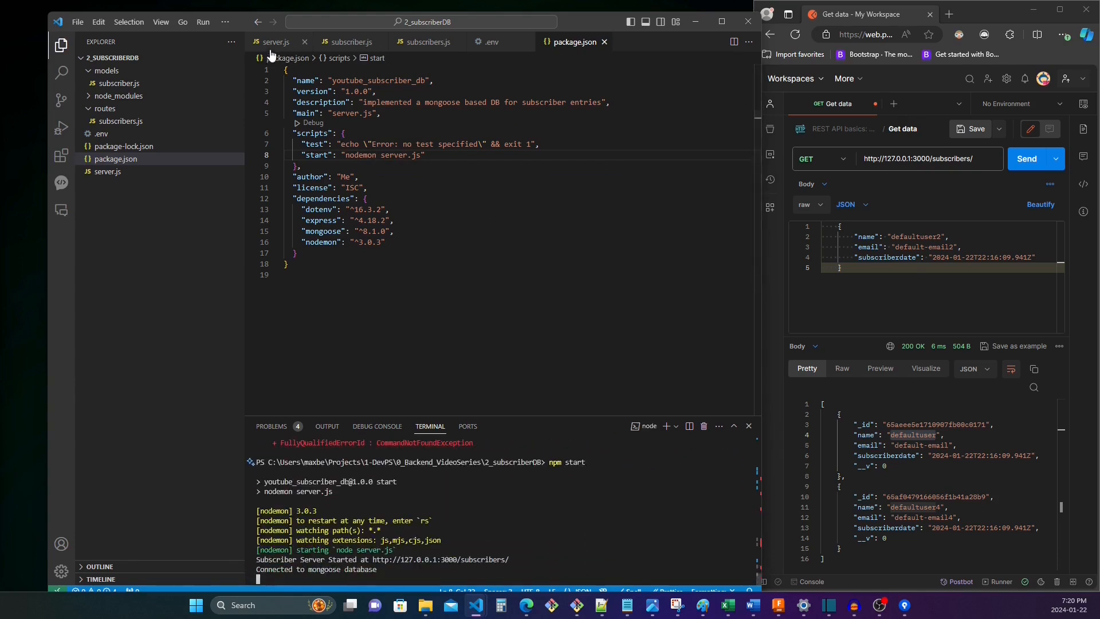
Step: Prefix the app.listen console.log string in server.js with Message: so nodemon restarts
click(271, 41)
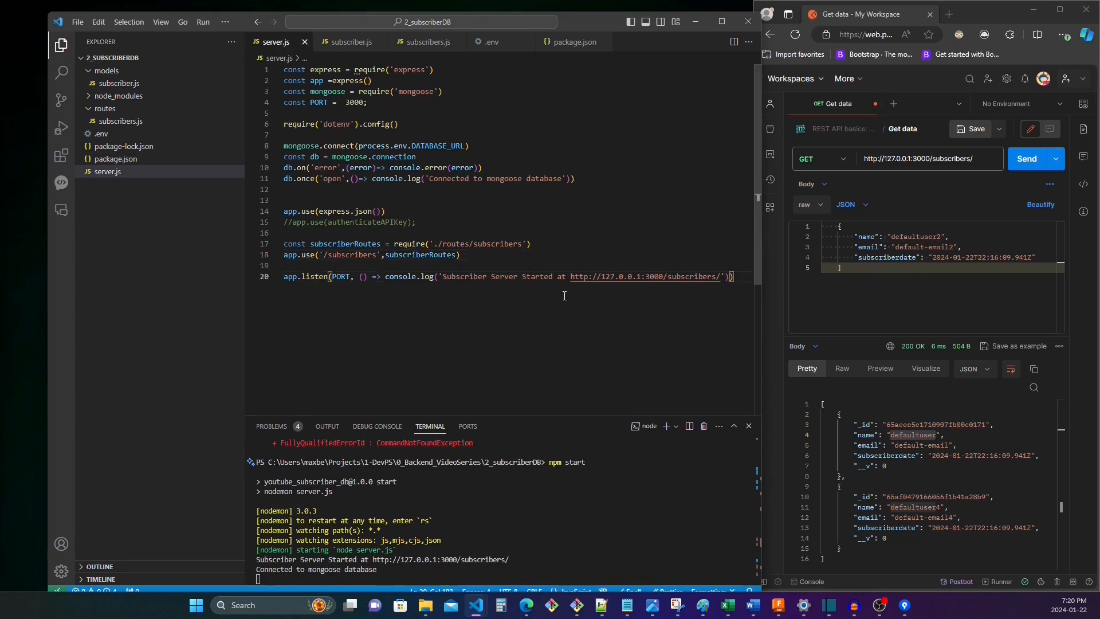
mouse_move(558, 299)
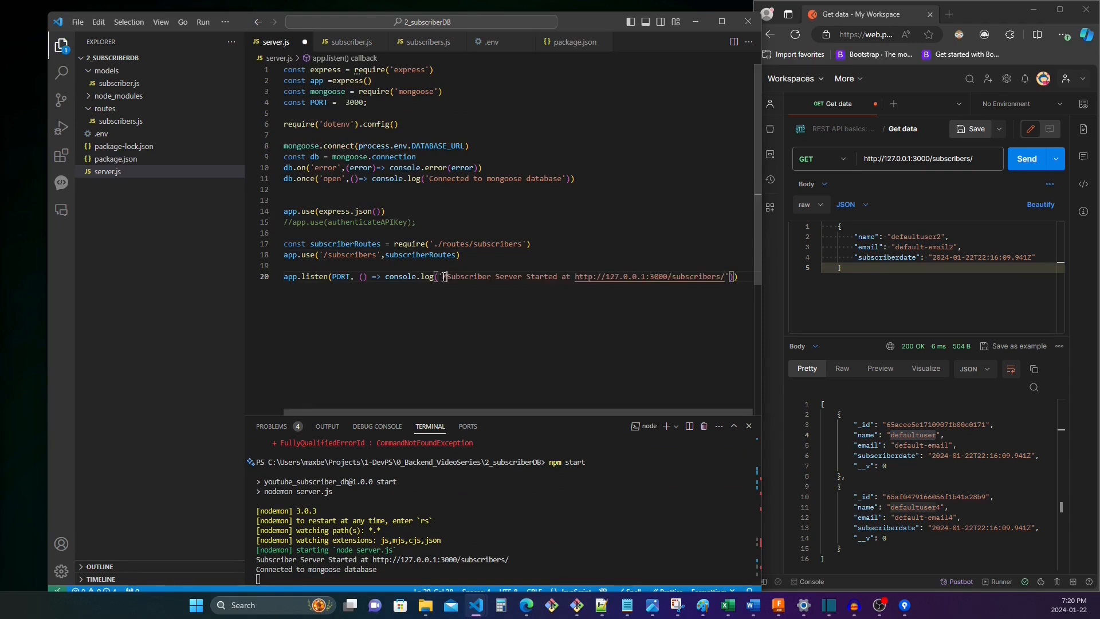
text(Message:)
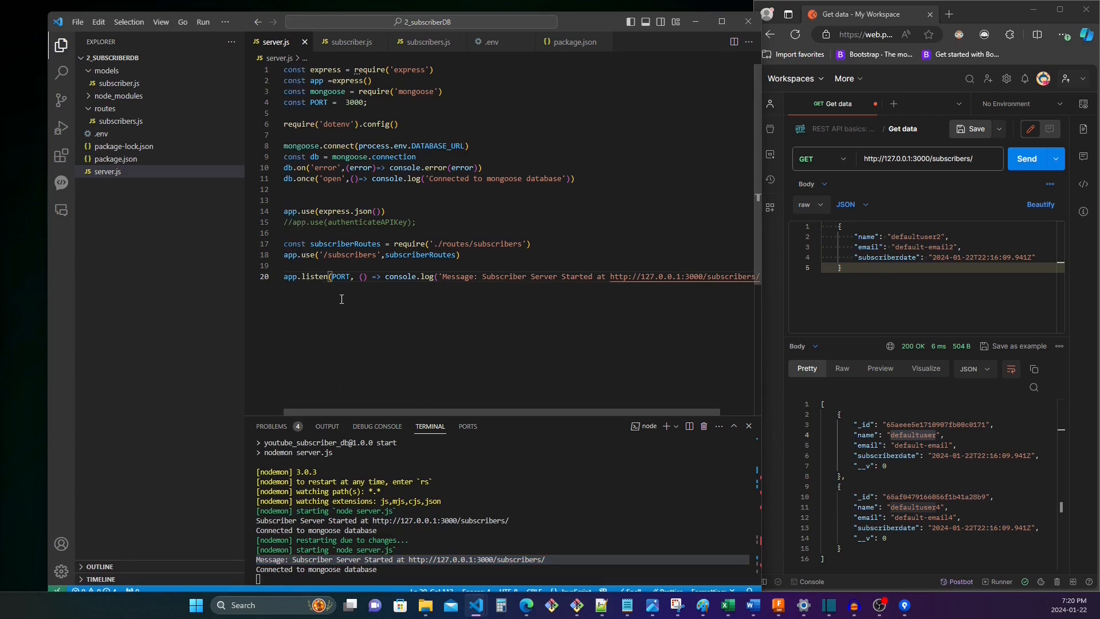
mouse_move(1088, 238)
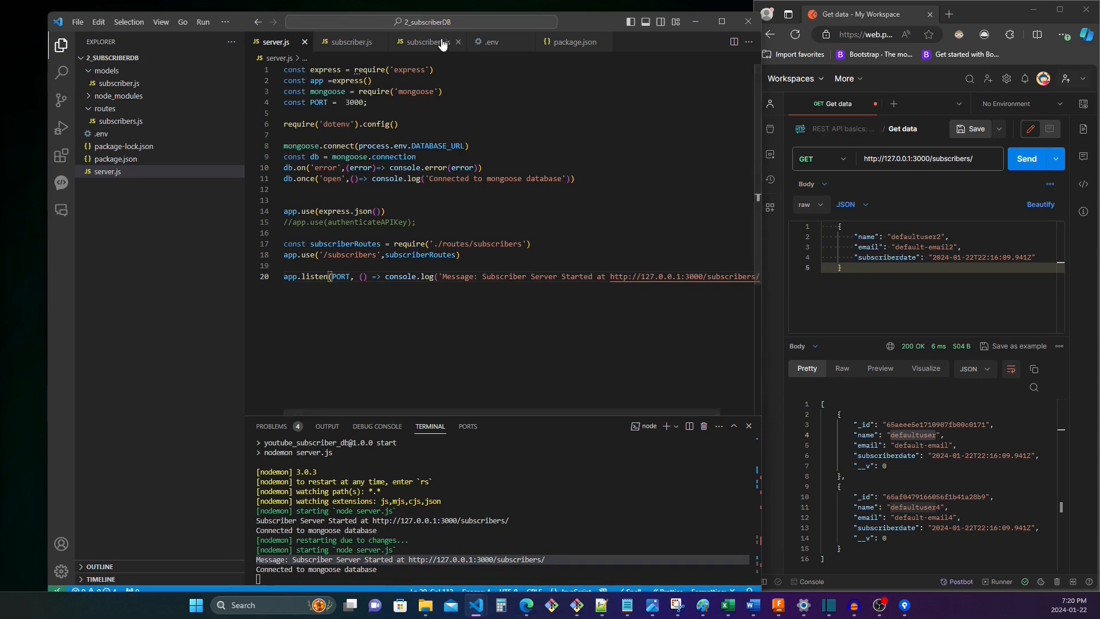
Step: Resend the get-all subscribers request in Postman against the current route
click(424, 41)
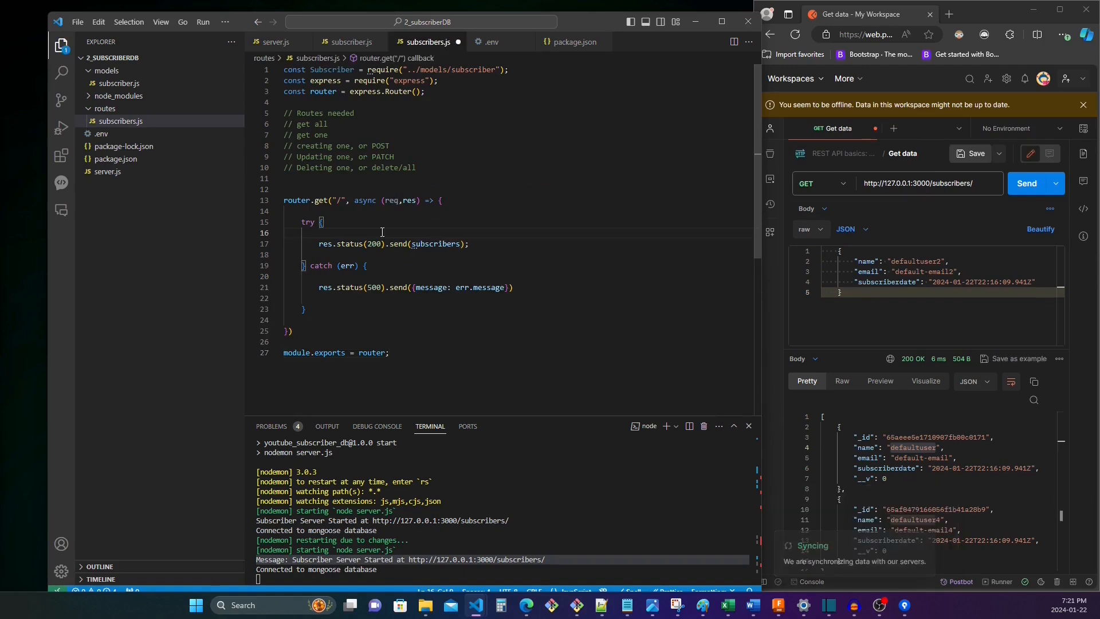
click(1083, 105)
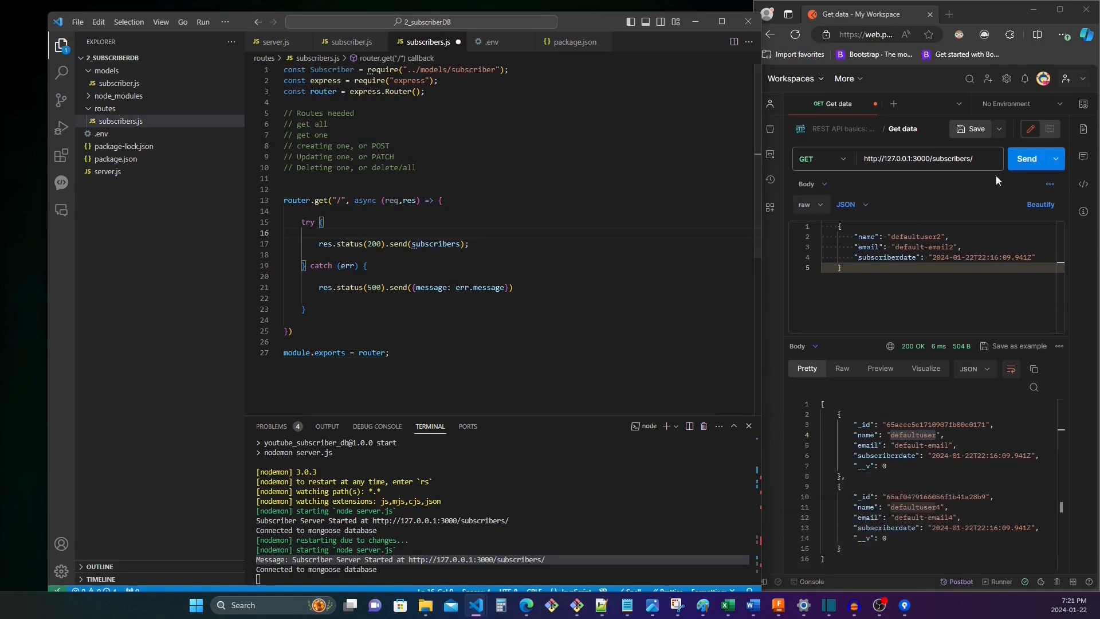
click(1027, 158)
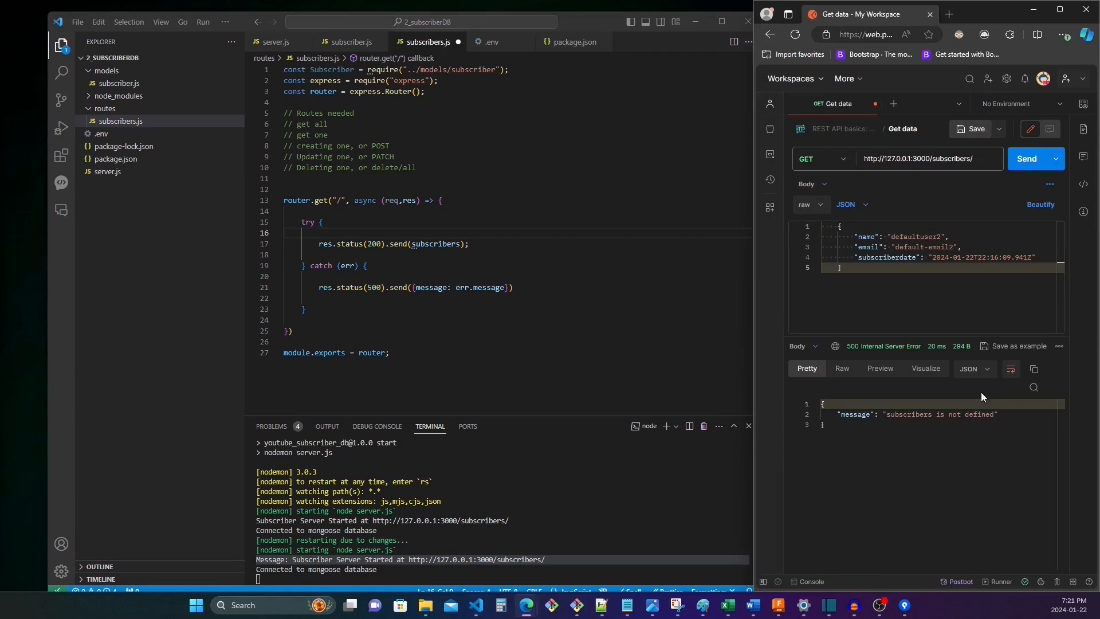
mouse_move(334, 238)
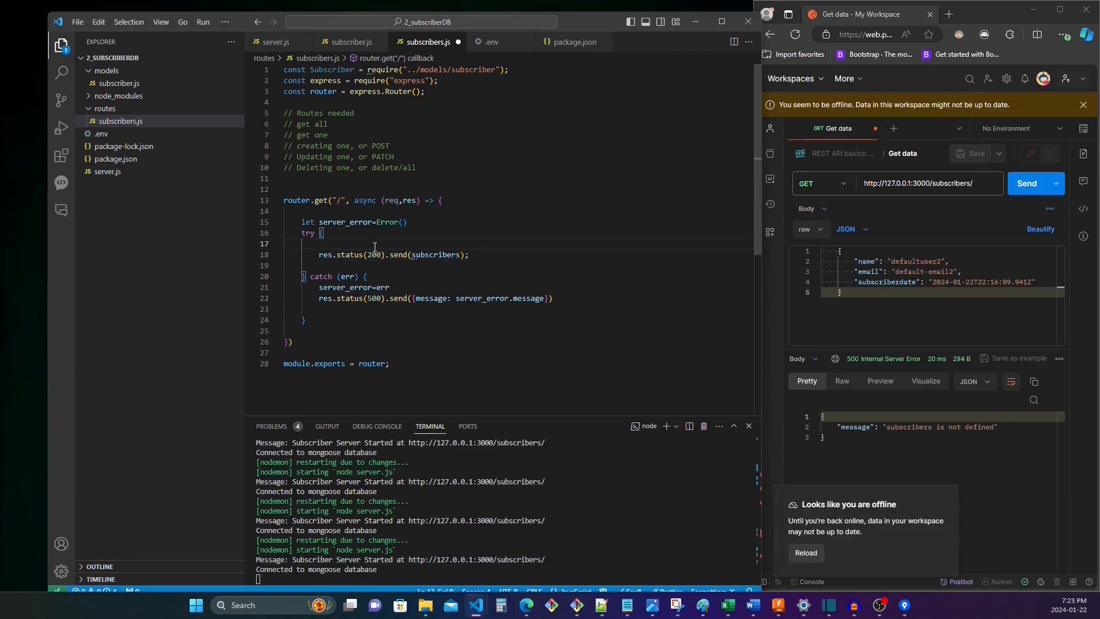
Step: Fetch every subscriber in the GET route with const subscribers = await Subscriber.find()
text(cn)
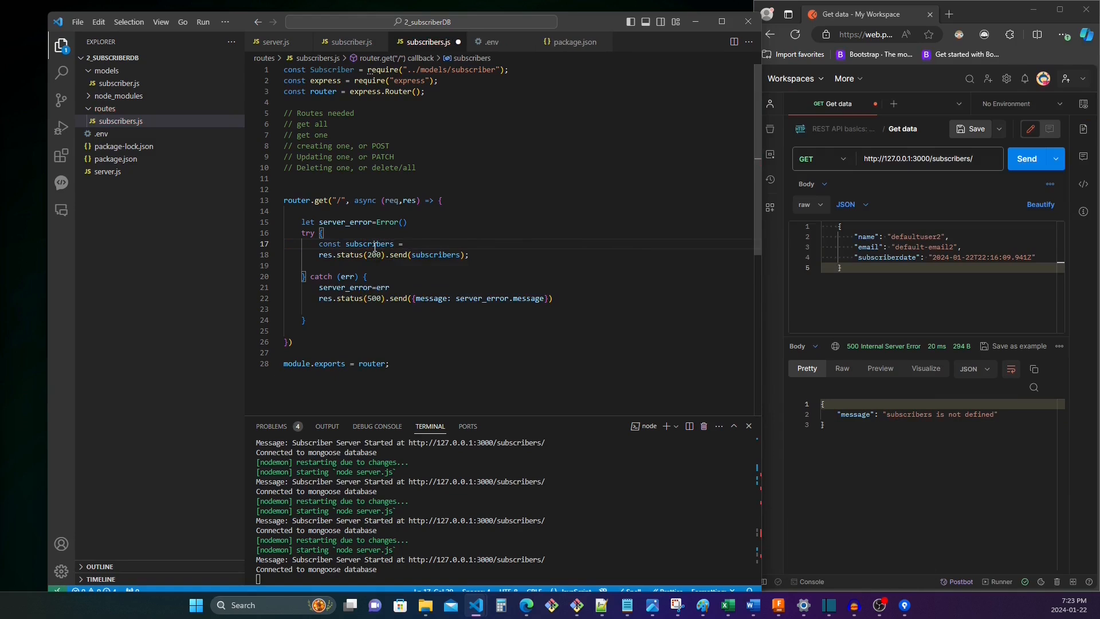
text(await)
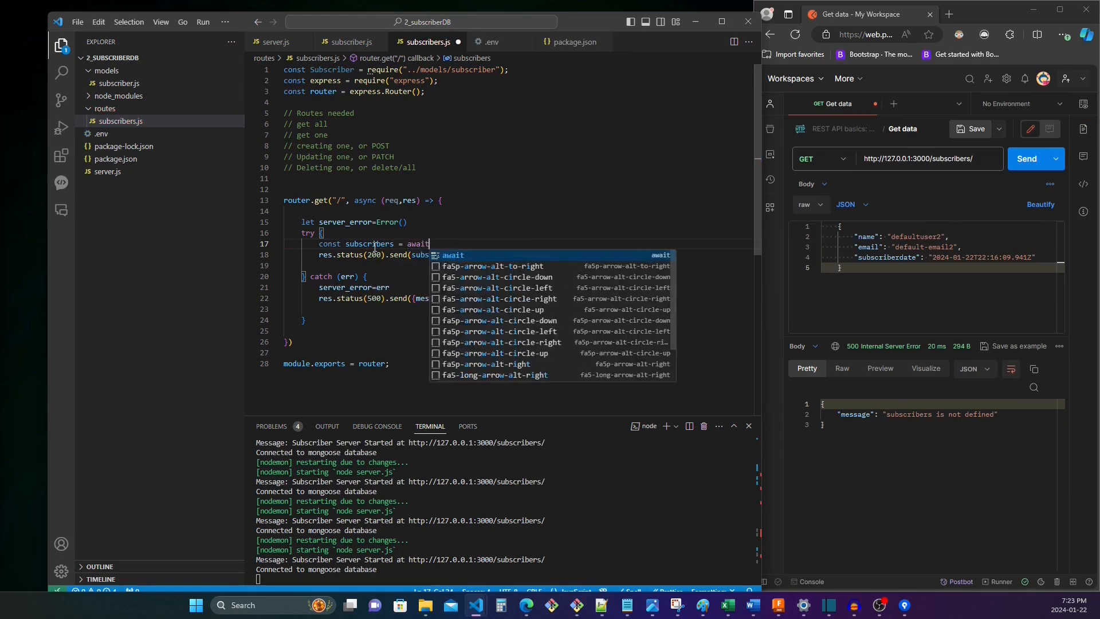
text(Subscriber.)
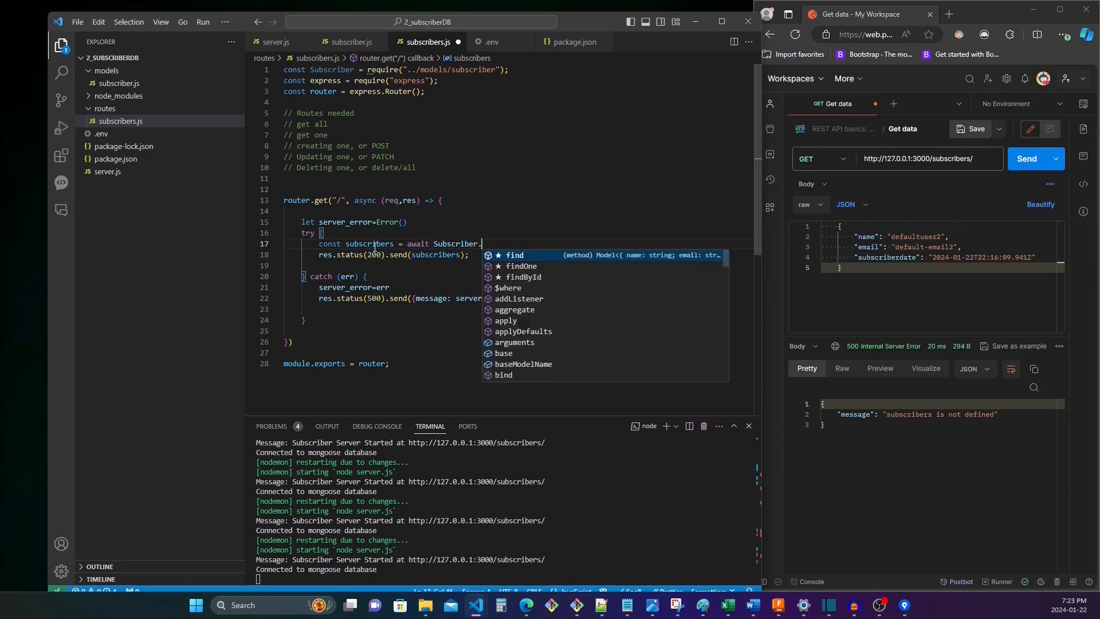
text(find)
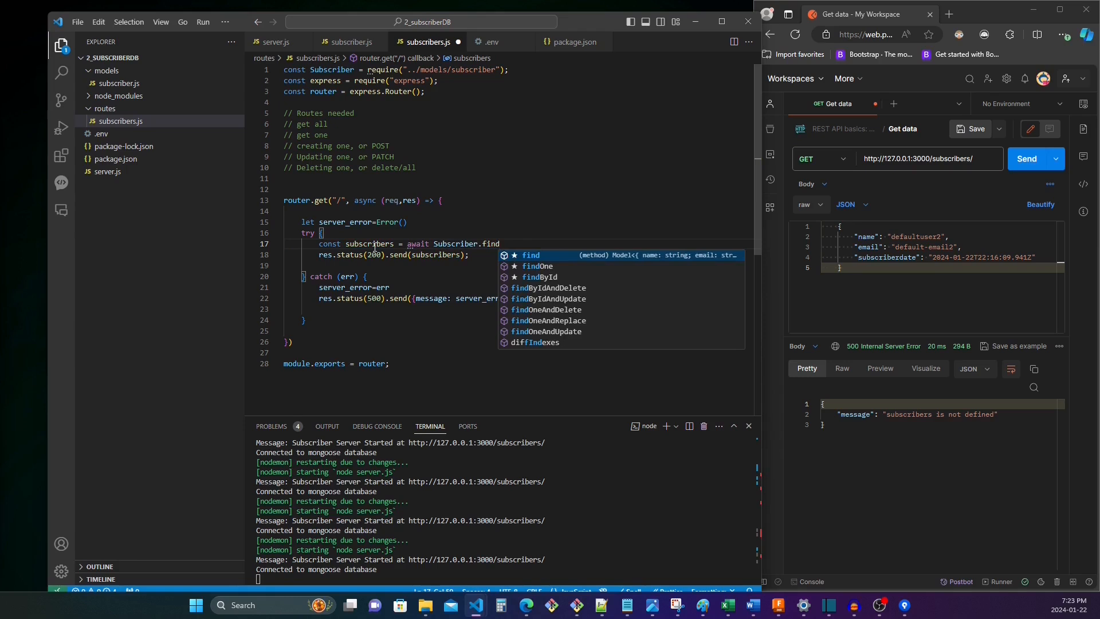
click(1027, 158)
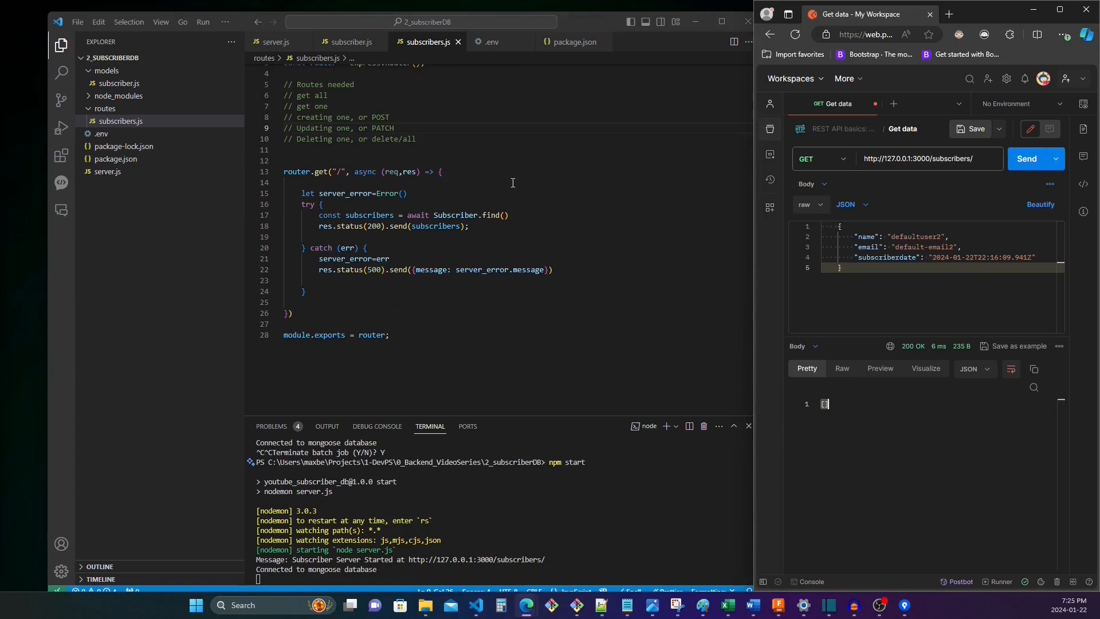
mouse_move(862, 436)
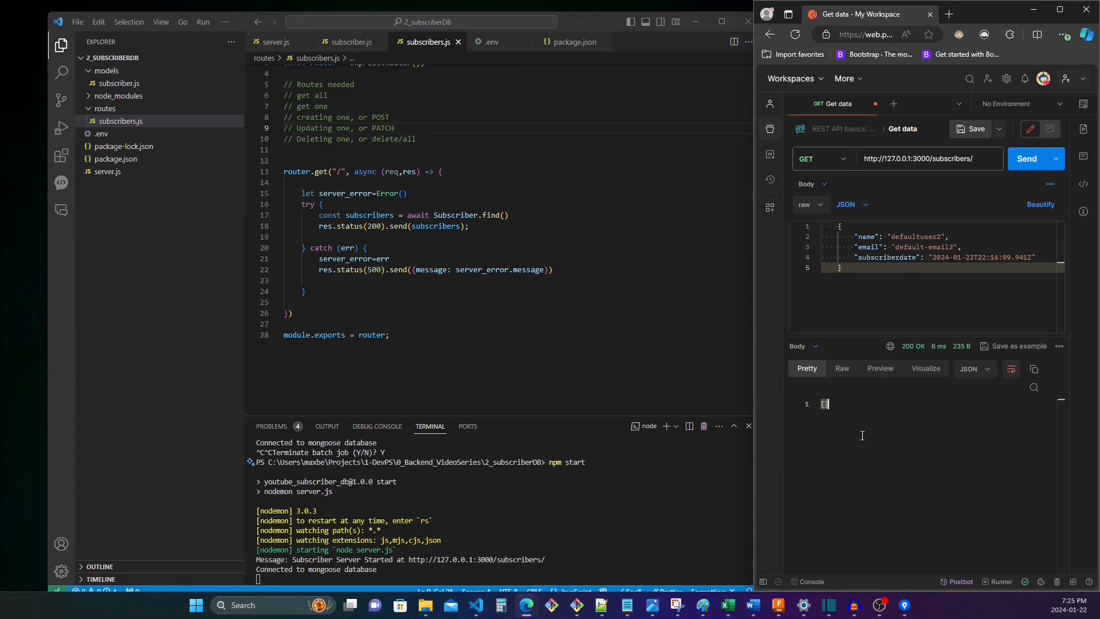
scroll(up, 3)
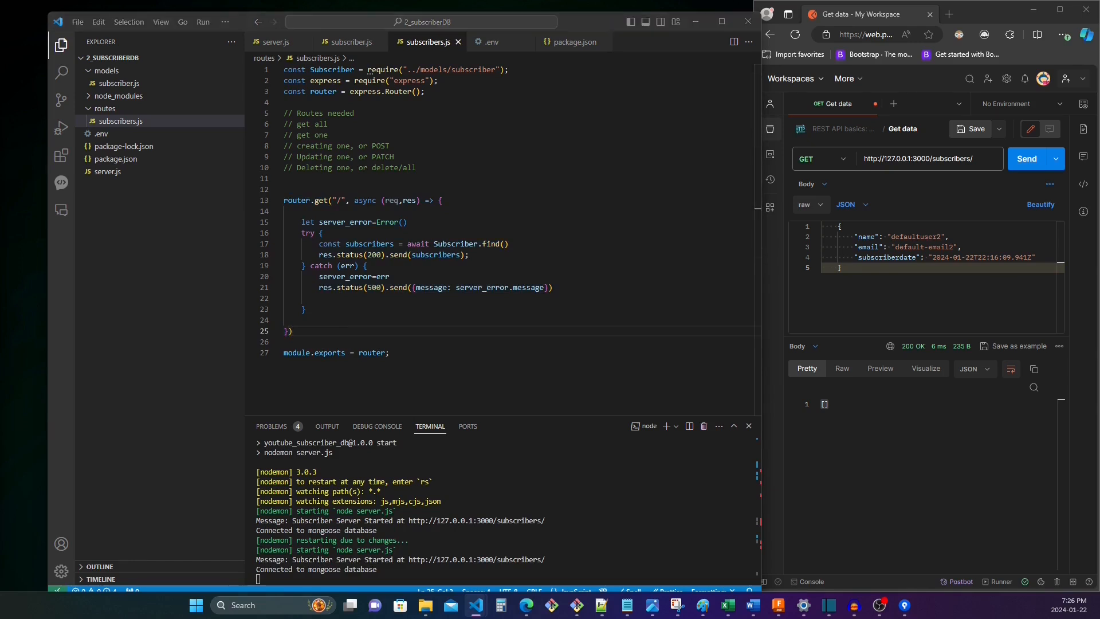
Step: Start router.post("/", async (req, res) => { }) below the GET route
text(router.post "/", async (req, res) => {)
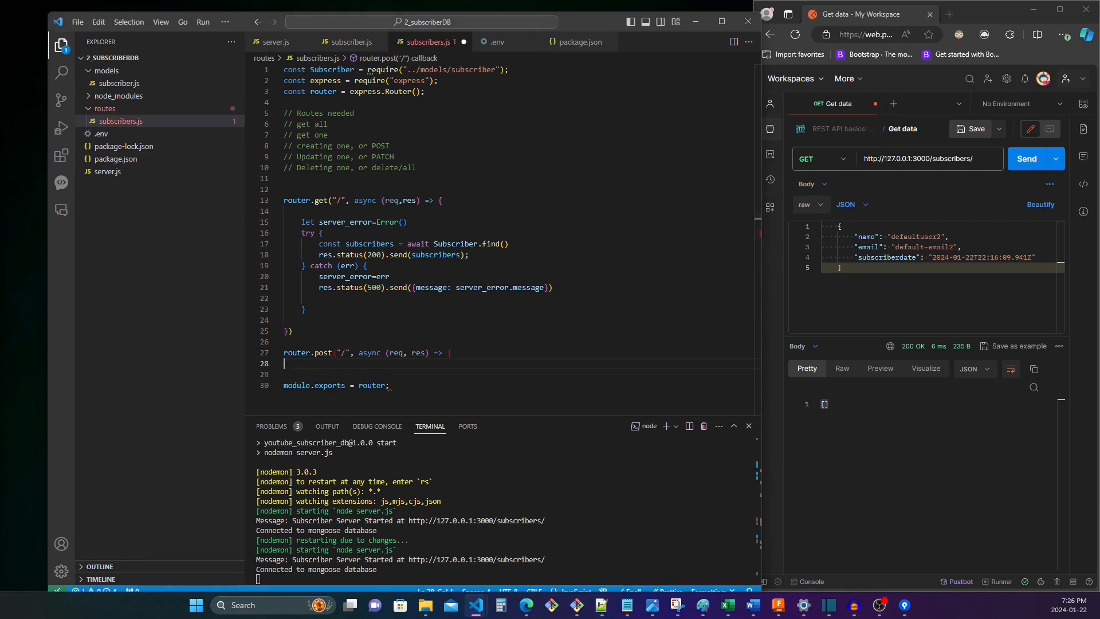
mouse_move(462, 359)
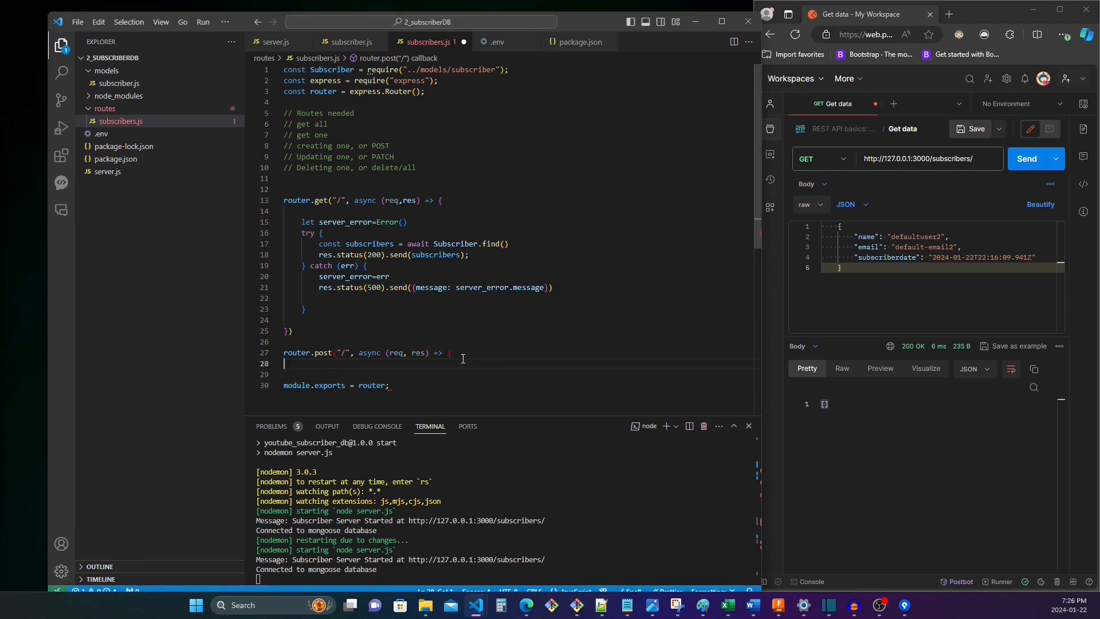
key(Enter)
text(}))
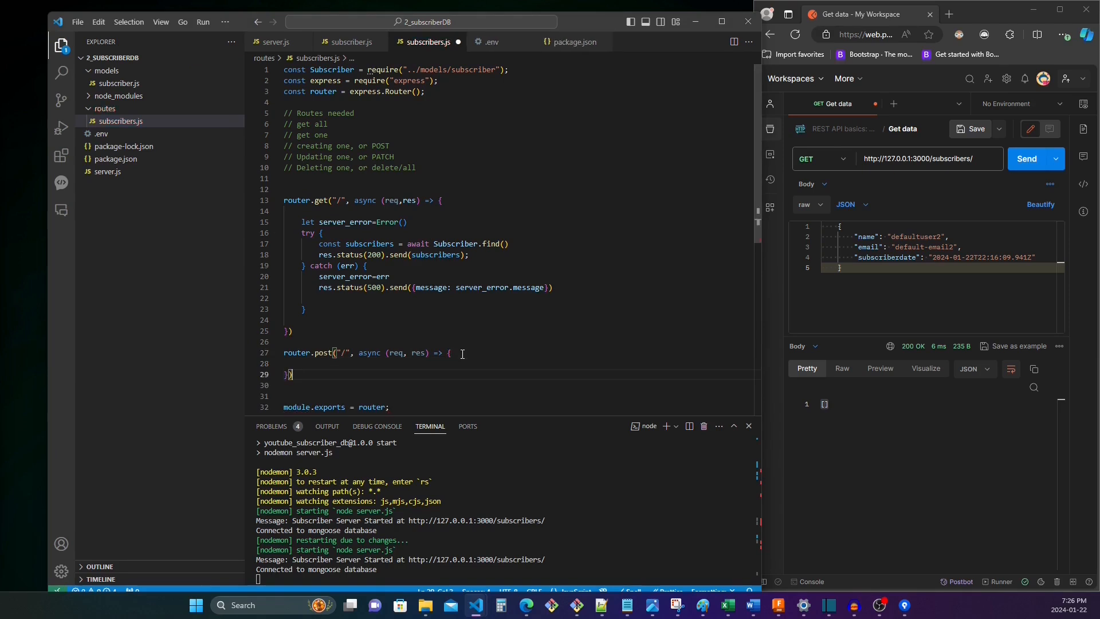
scroll(down, 3)
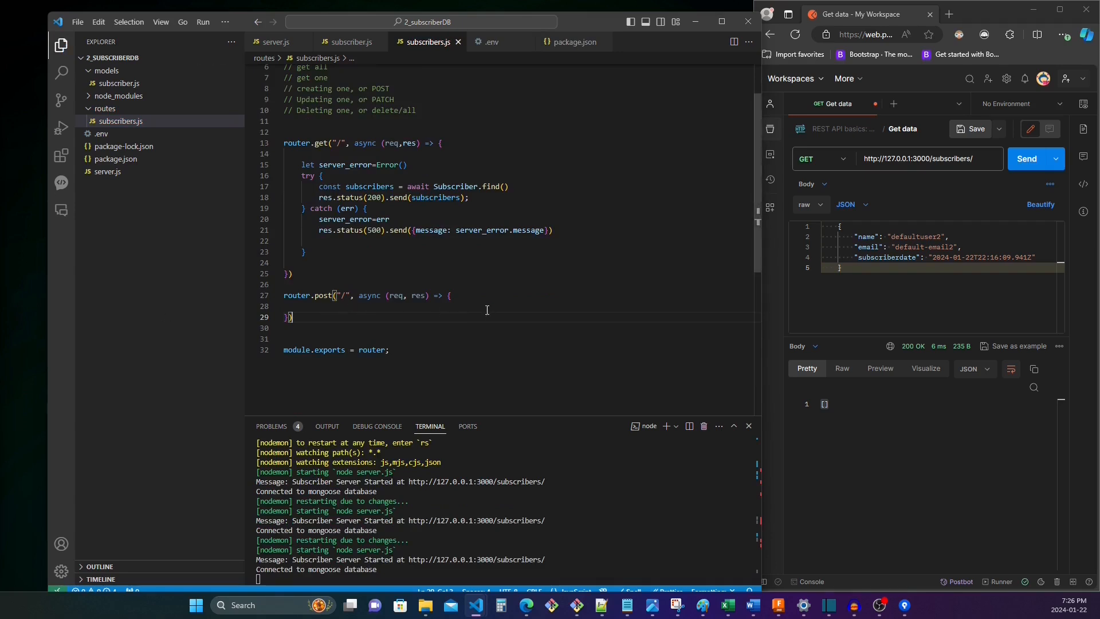
key(enter)
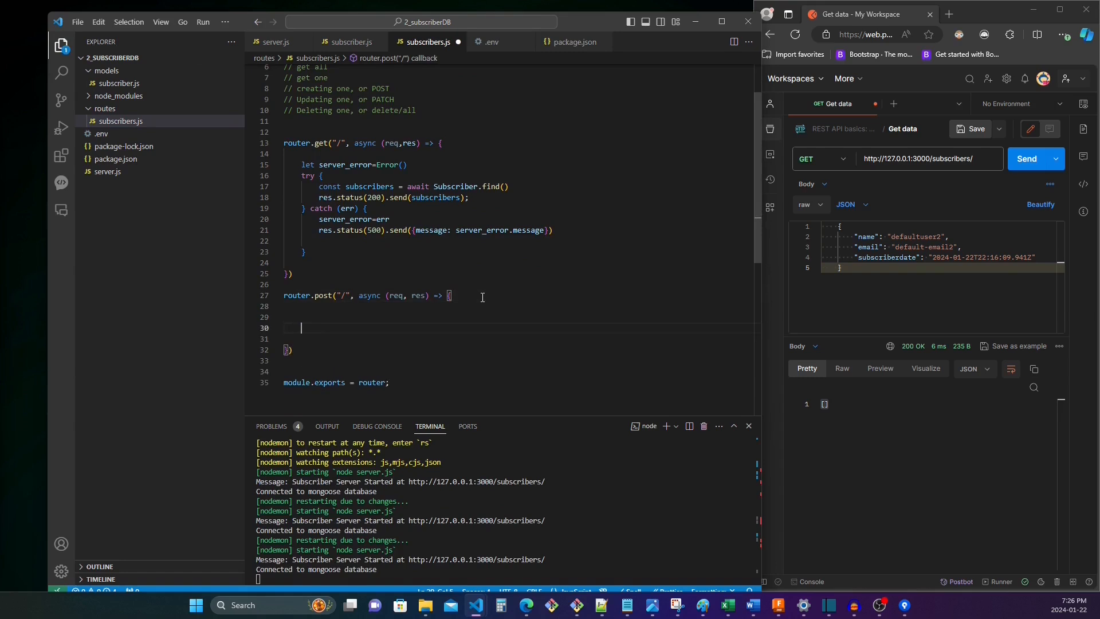
Step: Loop for field in req.body copying each field onto newsubscriber[field]
text(for ( let fieldname)
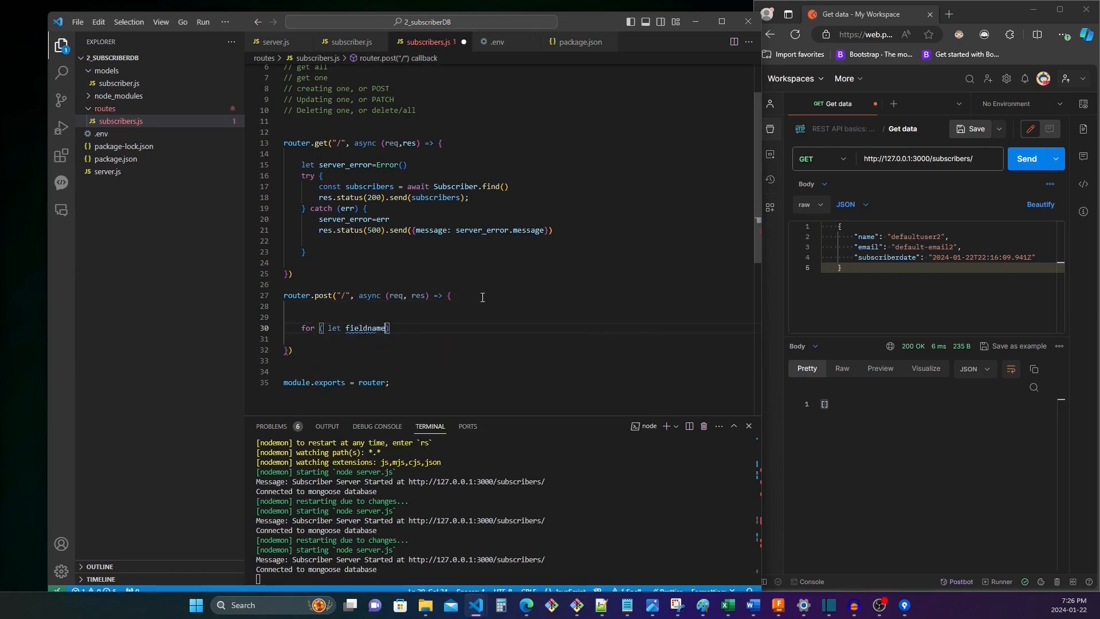
text(in req.body)
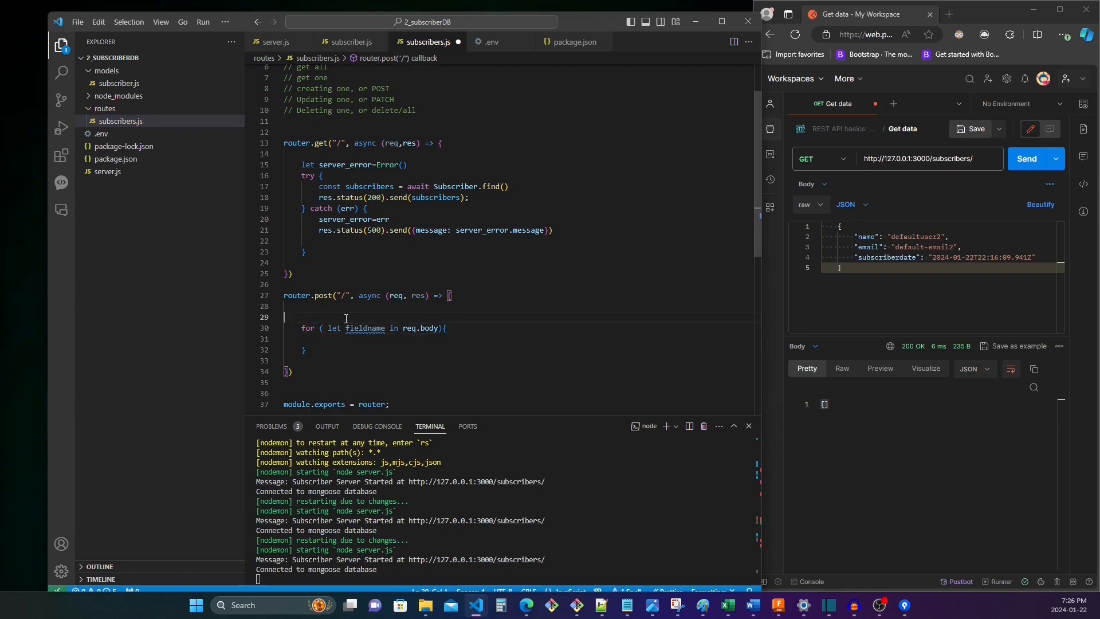
text(let newsubscriber = new Subscriber()
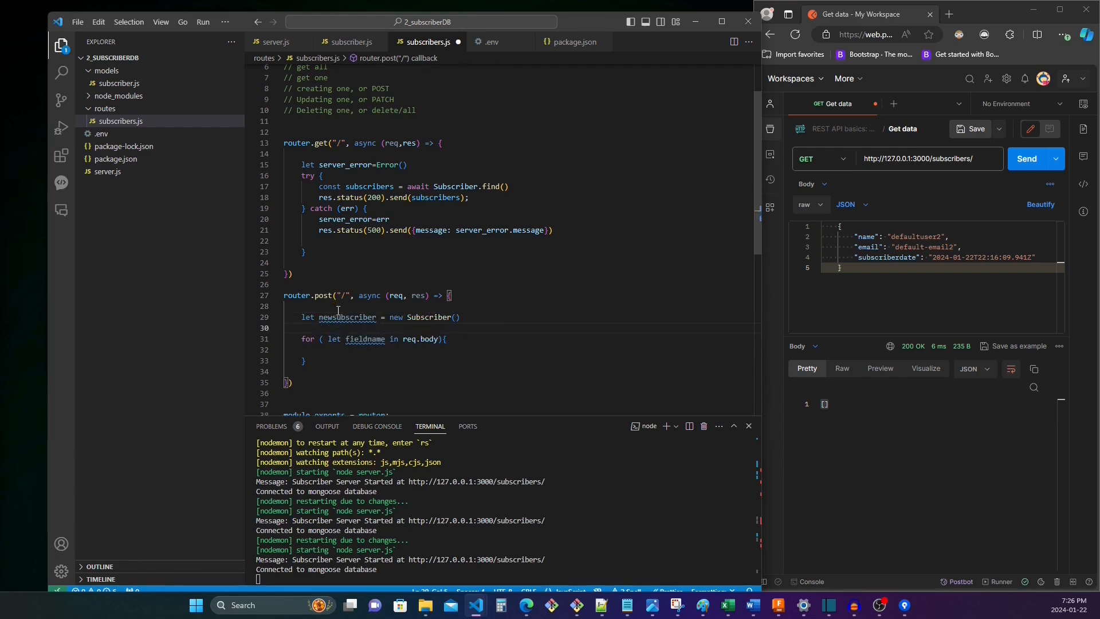
double_click(346, 317)
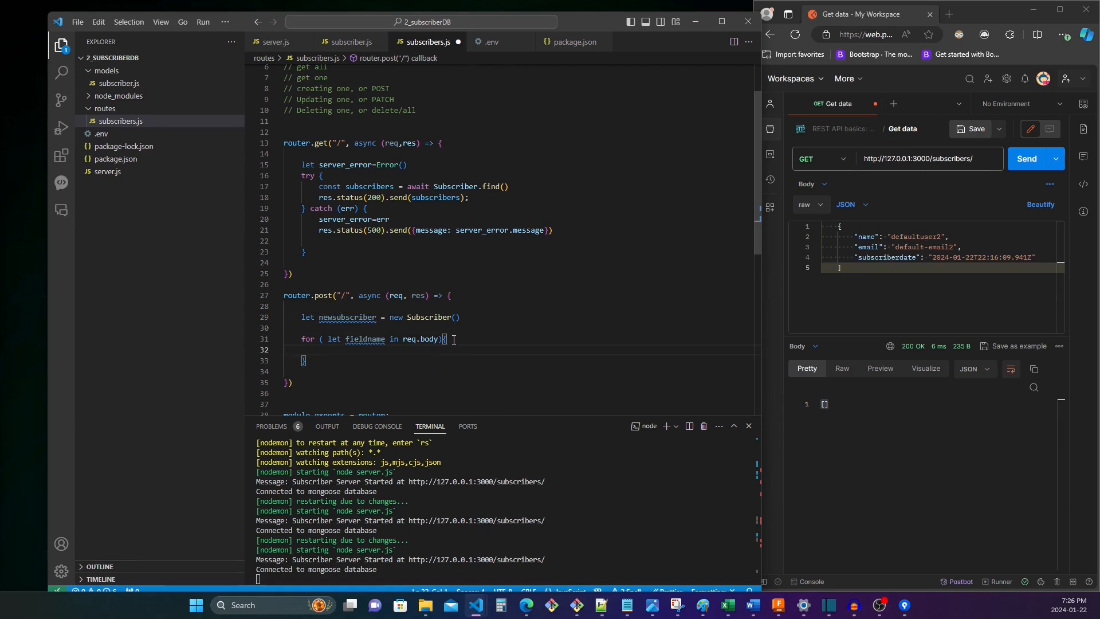
text(newsubscriber[fieldname]=req.body)
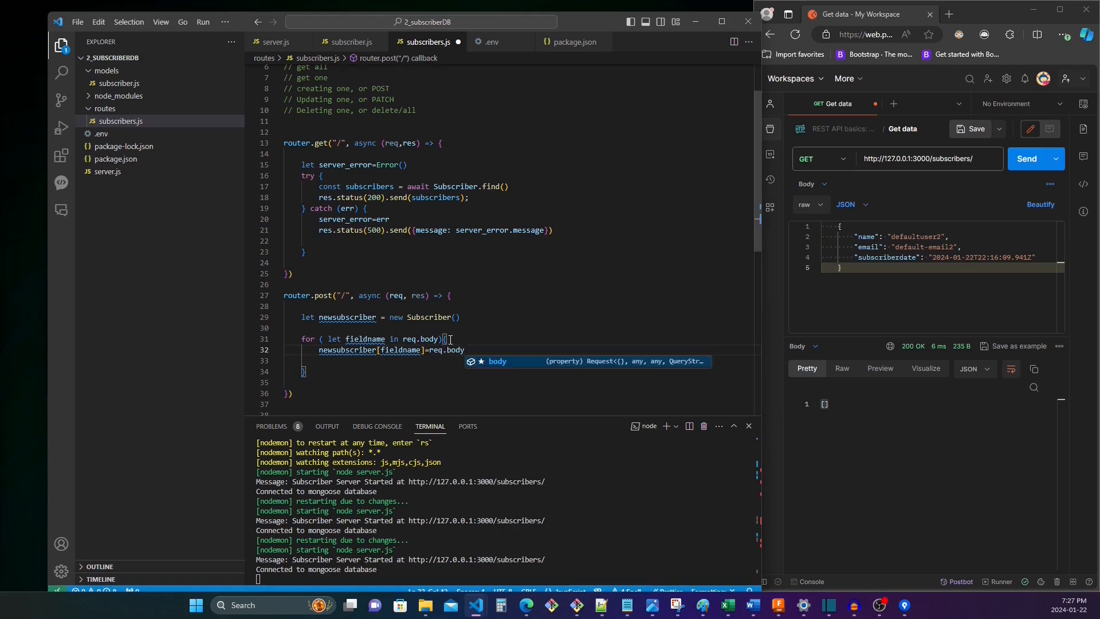
text([fieldname)
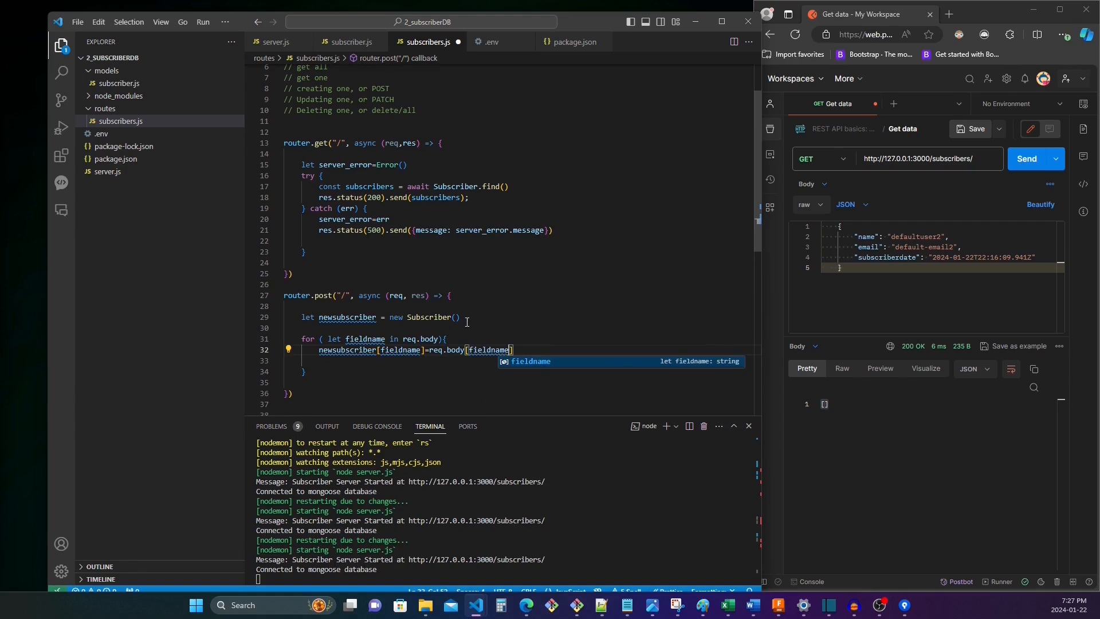
Step: Wrap the copy in try { } and create the record with new Subscriber() before saving
text(try {)
text(} catch (err) {)
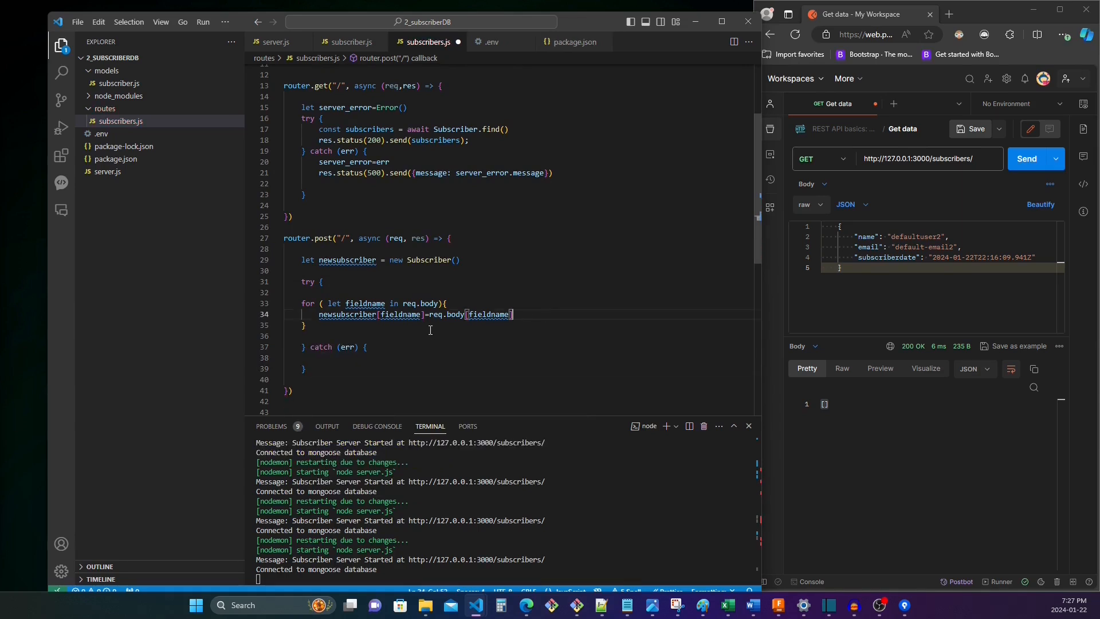
text(newsubscriber.sav)
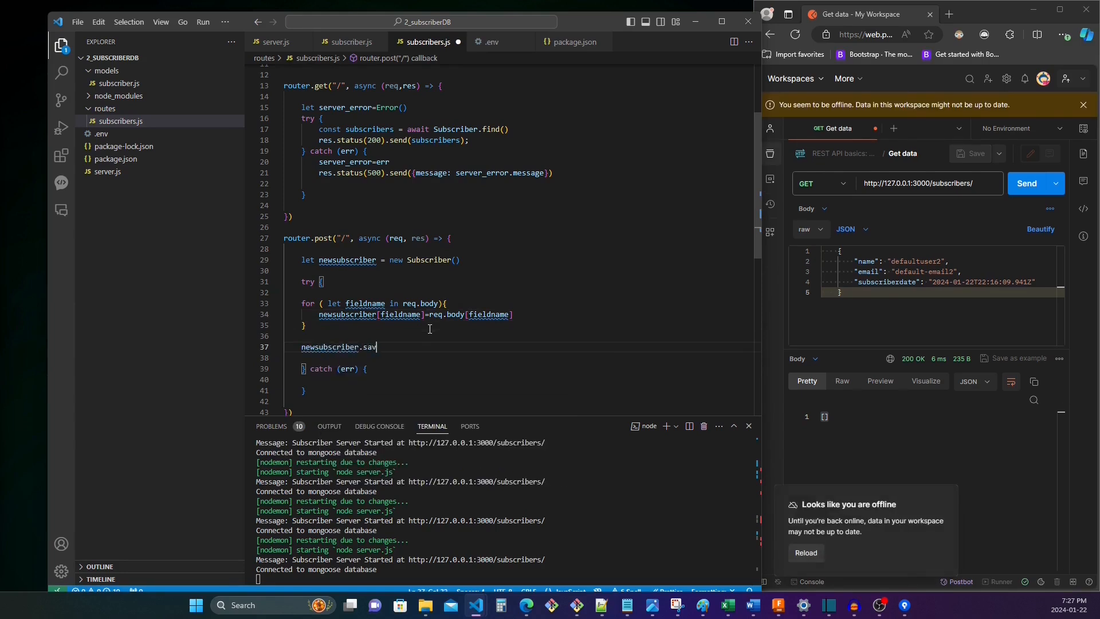
text(())
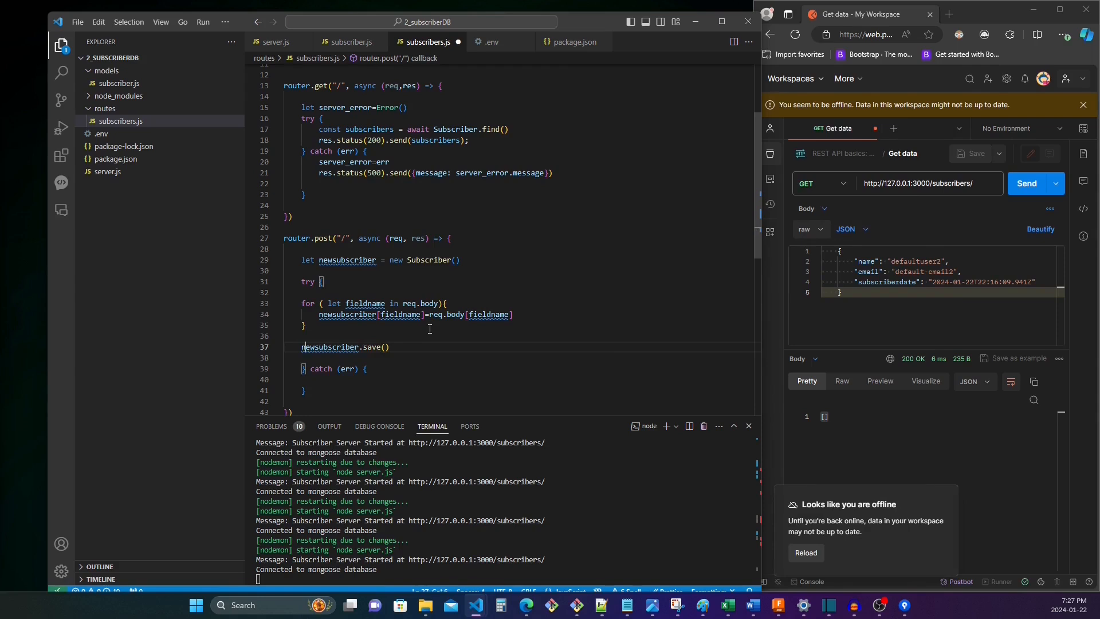
text(newsubscriber = await)
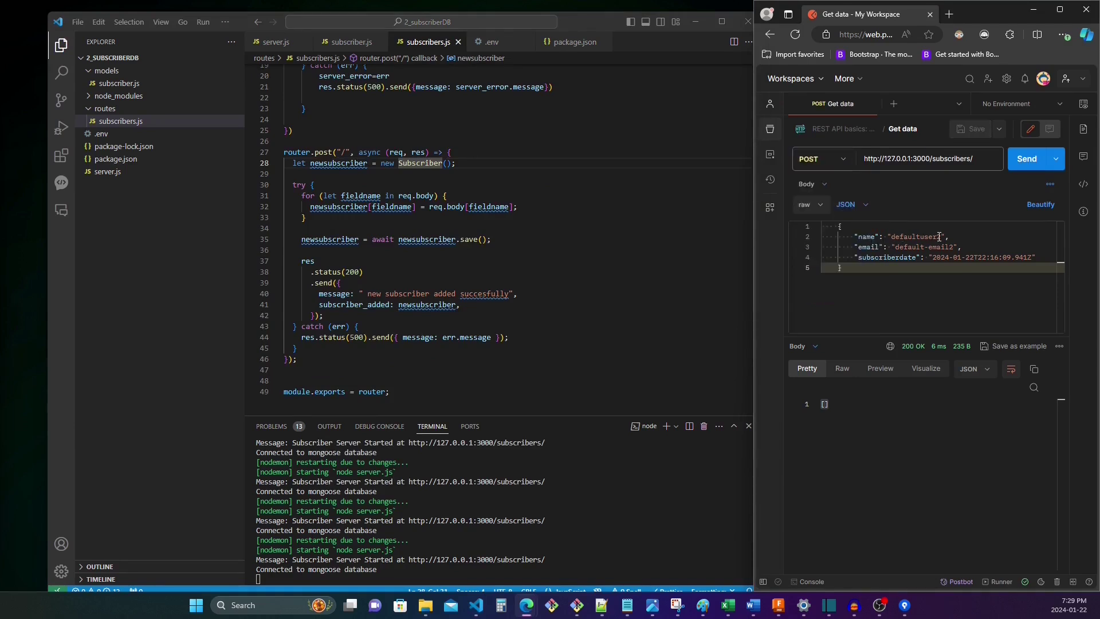
Step: POST a second subscriber with name and email edited to defaultuser1
click(1027, 158)
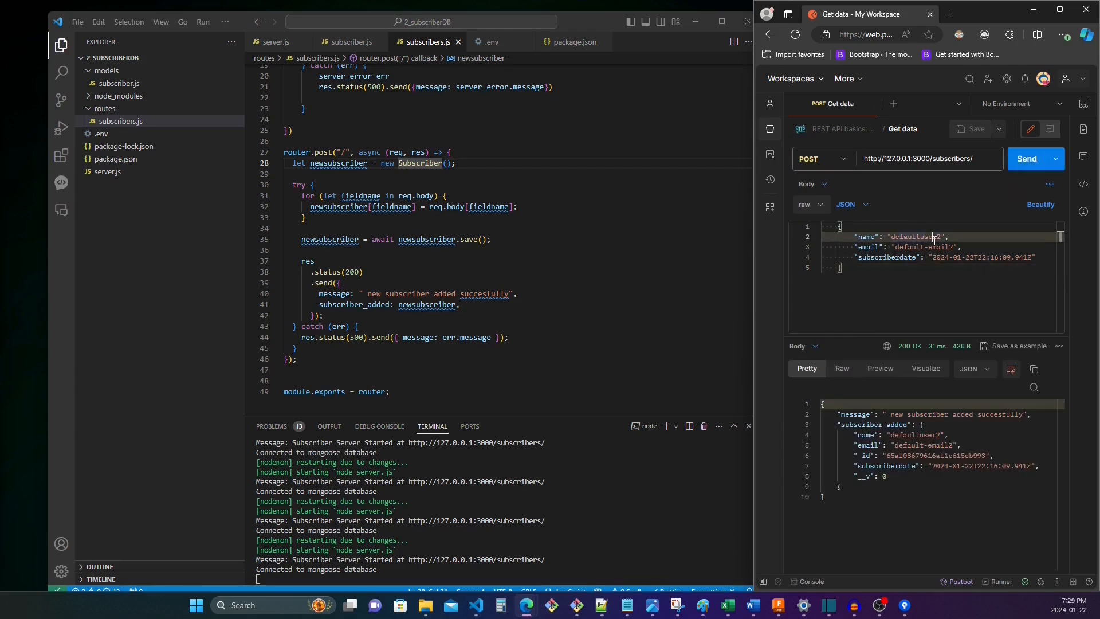
click(936, 246)
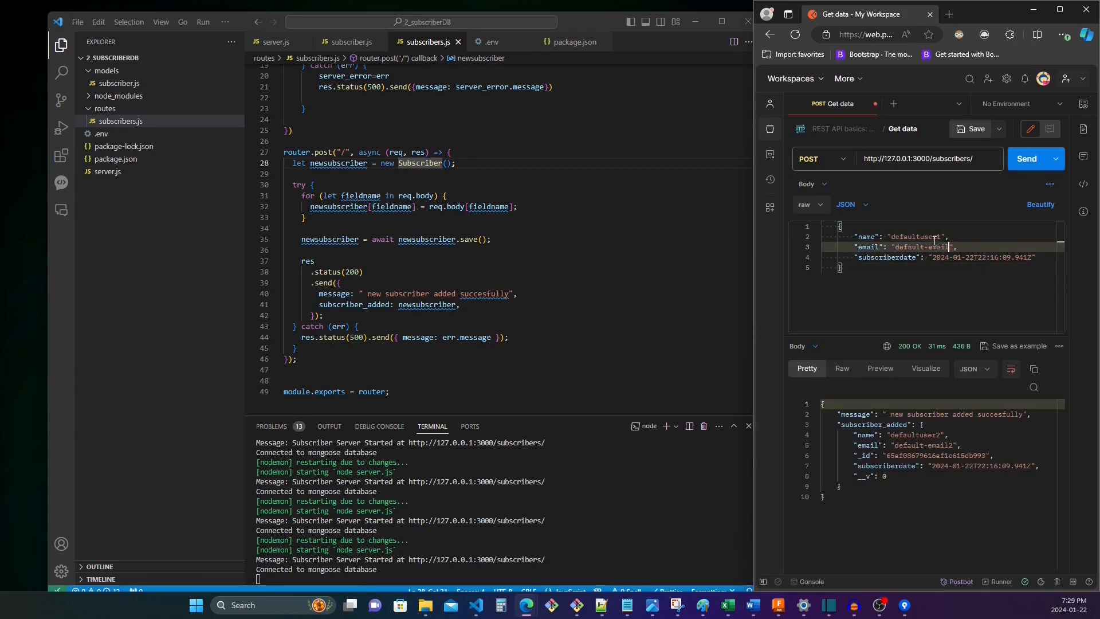
click(1027, 159)
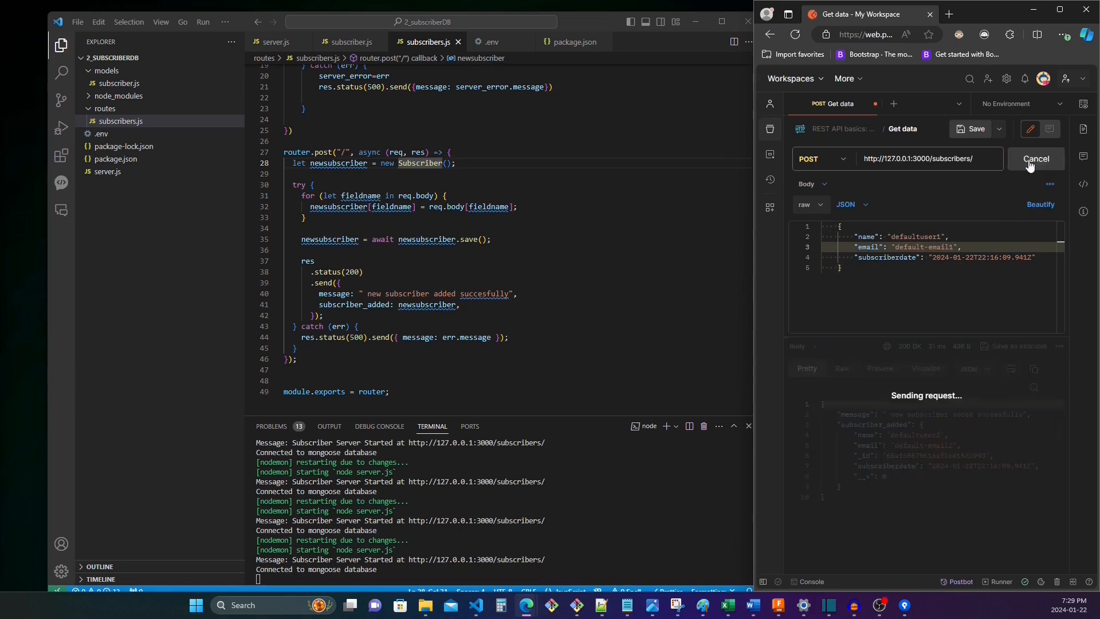
Step: GET all subscribers to confirm both, and add the commented line //newsubscriber.name = req.body["name"];
click(1036, 158)
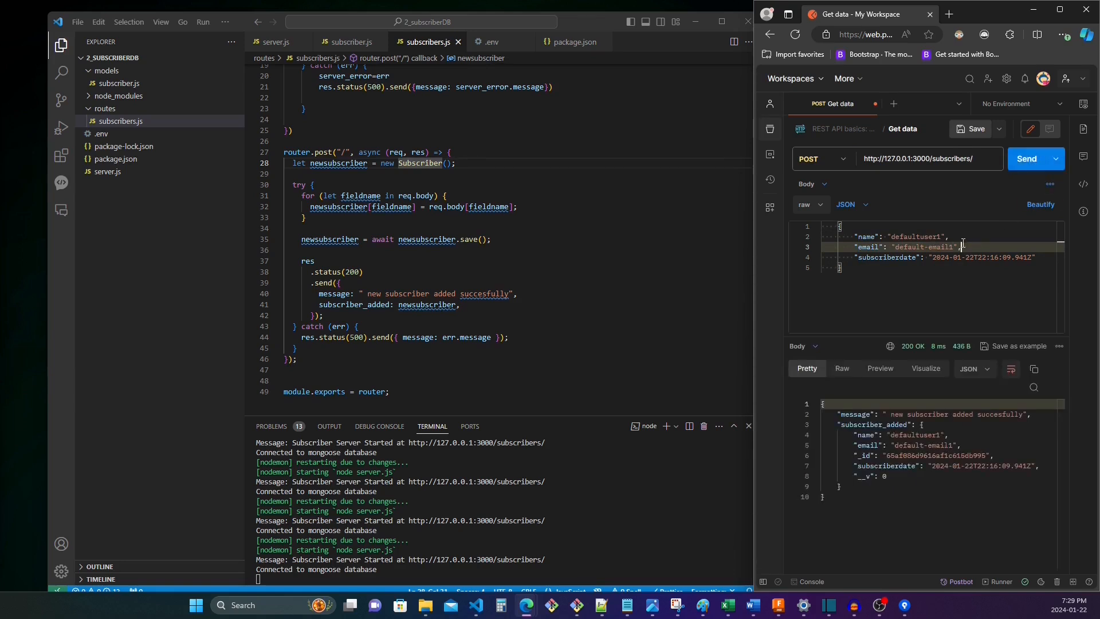
click(821, 158)
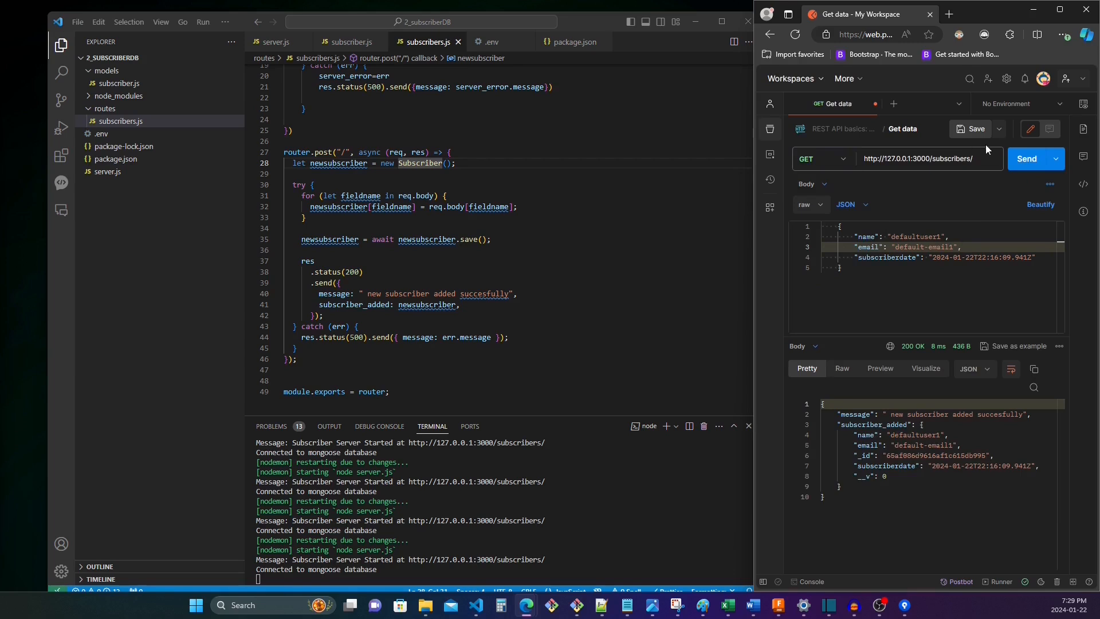
click(1027, 158)
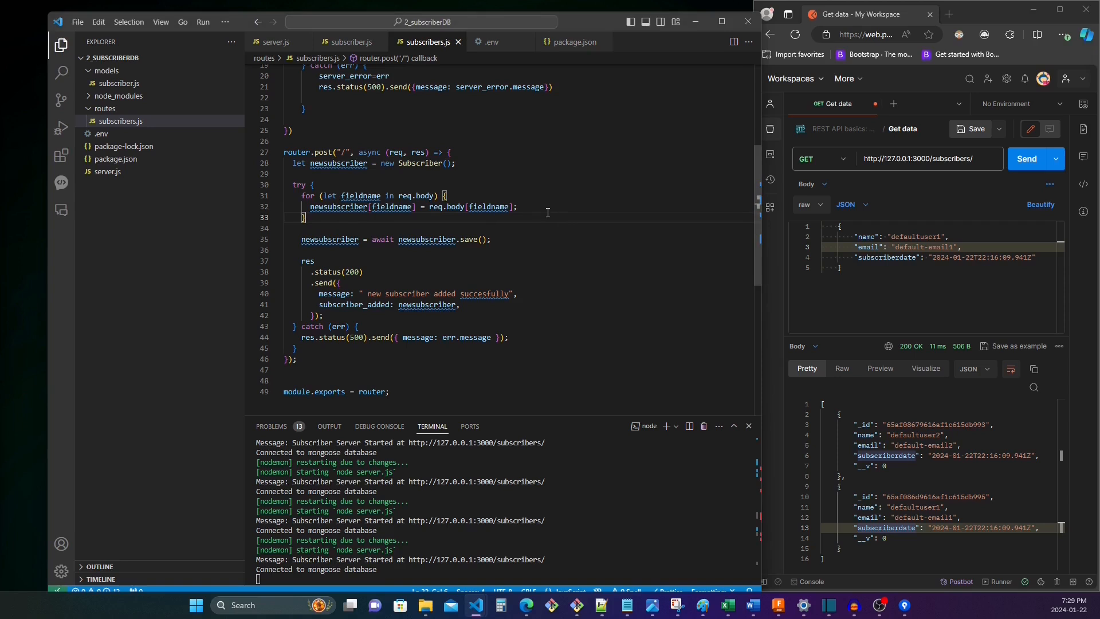
text(//newsubscriber.name = req.body["name"];)
text(//newsubscriber.email = req.body["email"];)
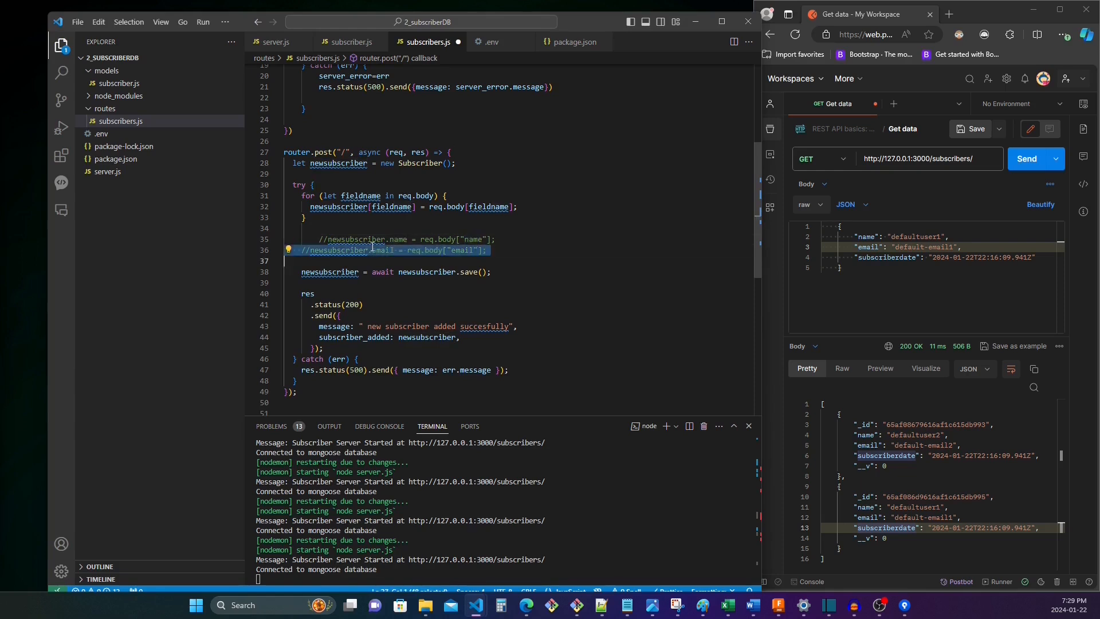
click(477, 240)
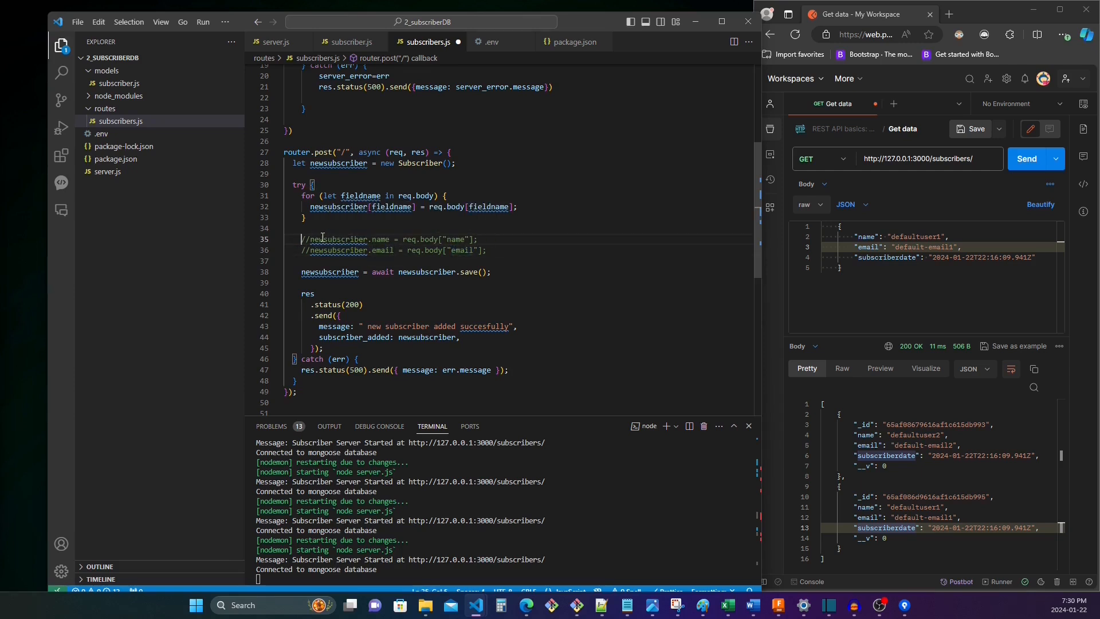
double_click(360, 196)
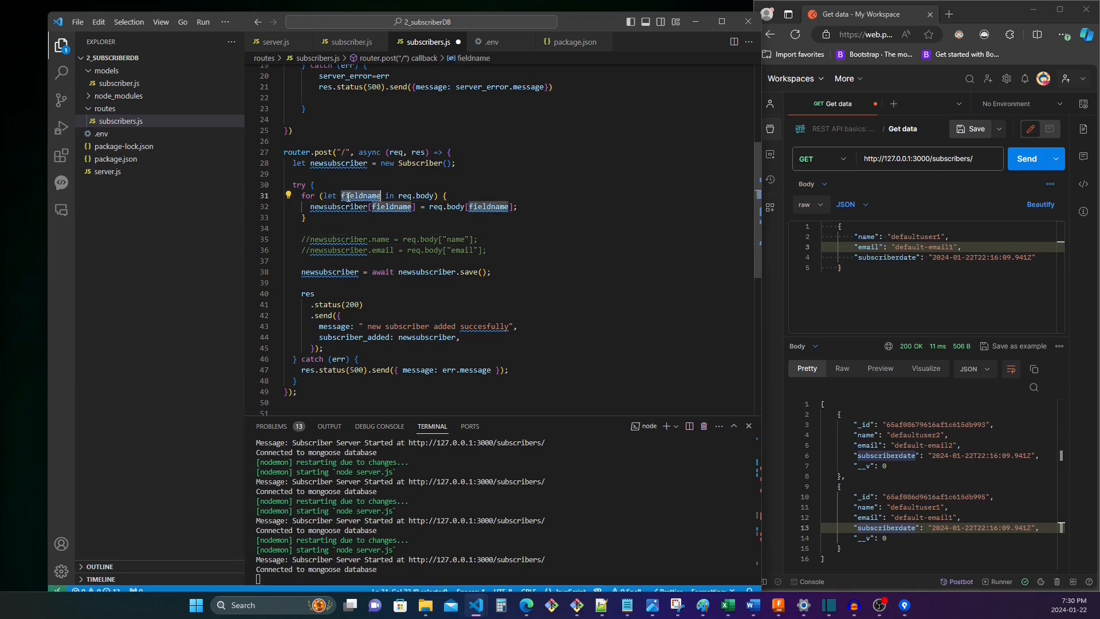
mouse_move(360, 196)
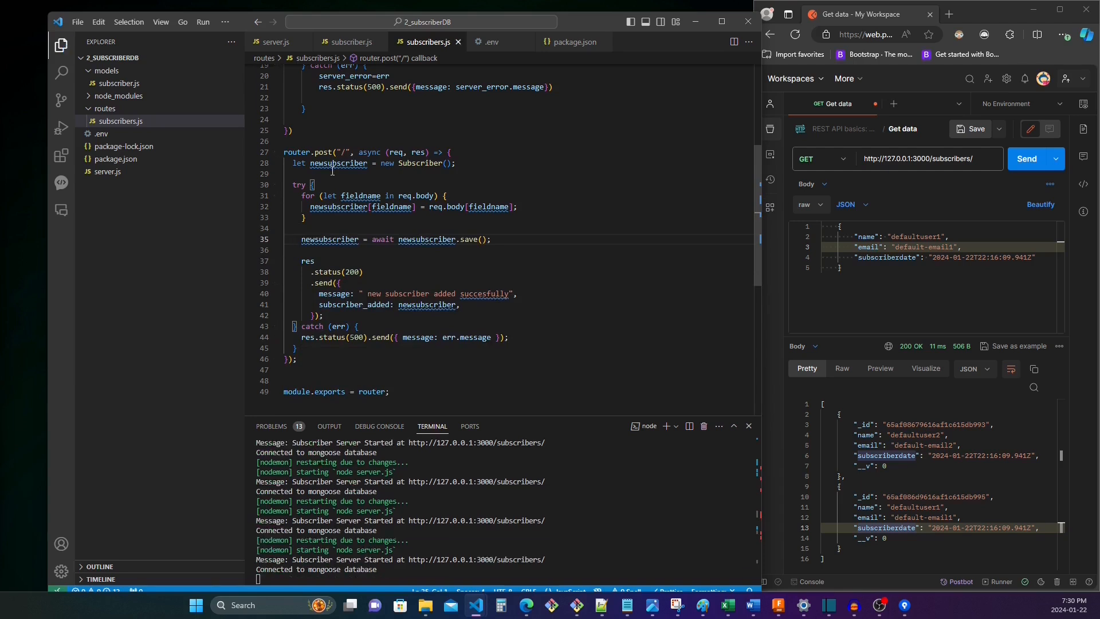
click(337, 174)
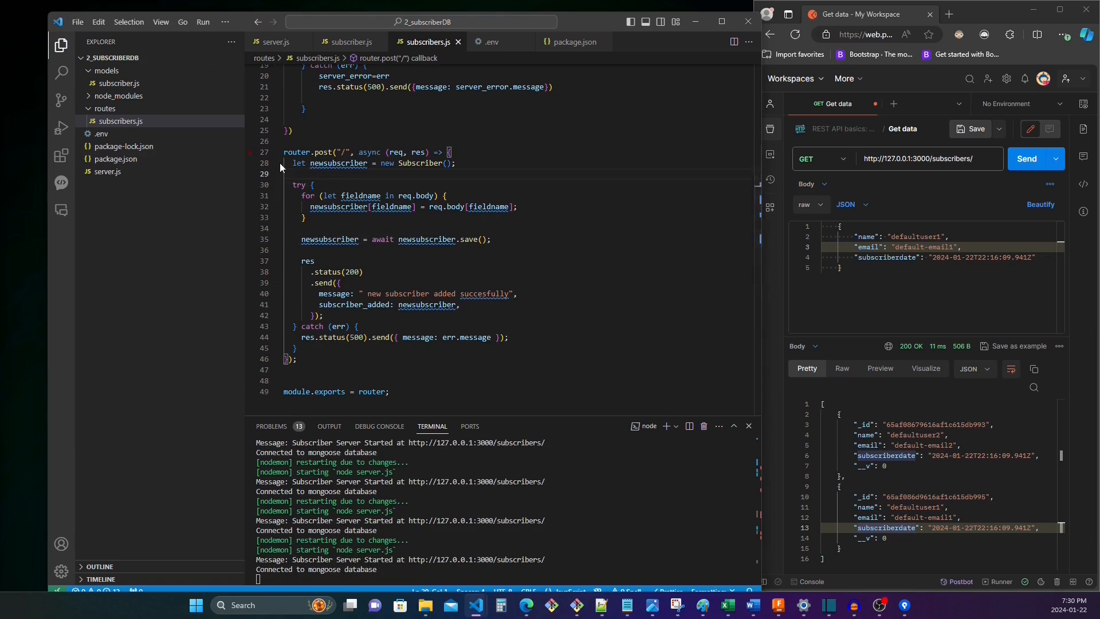
scroll(down, 3)
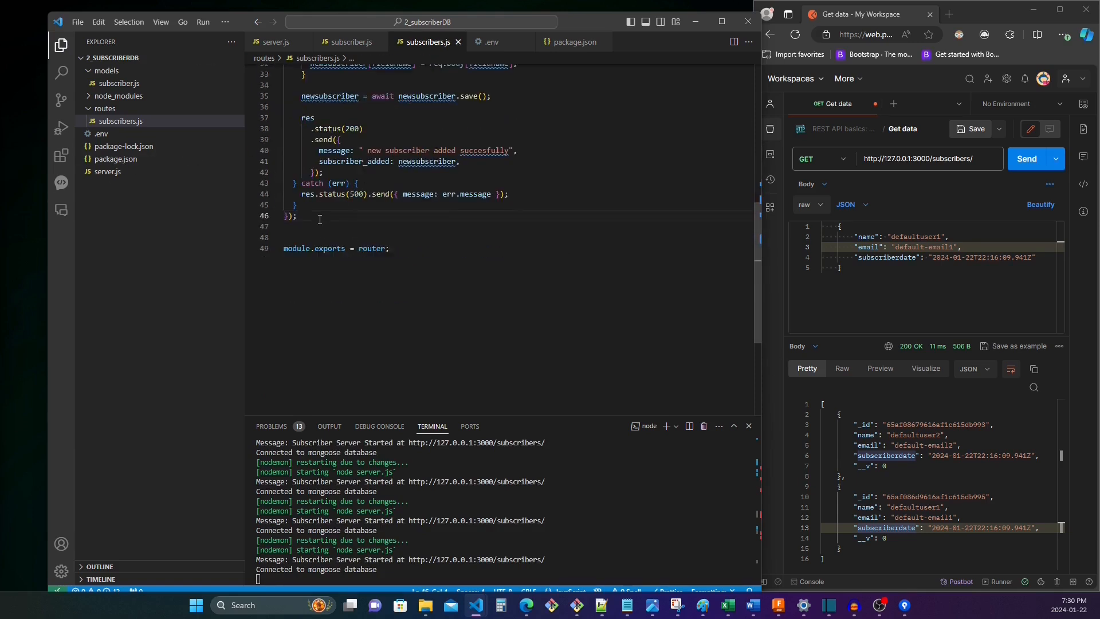
key(enter)
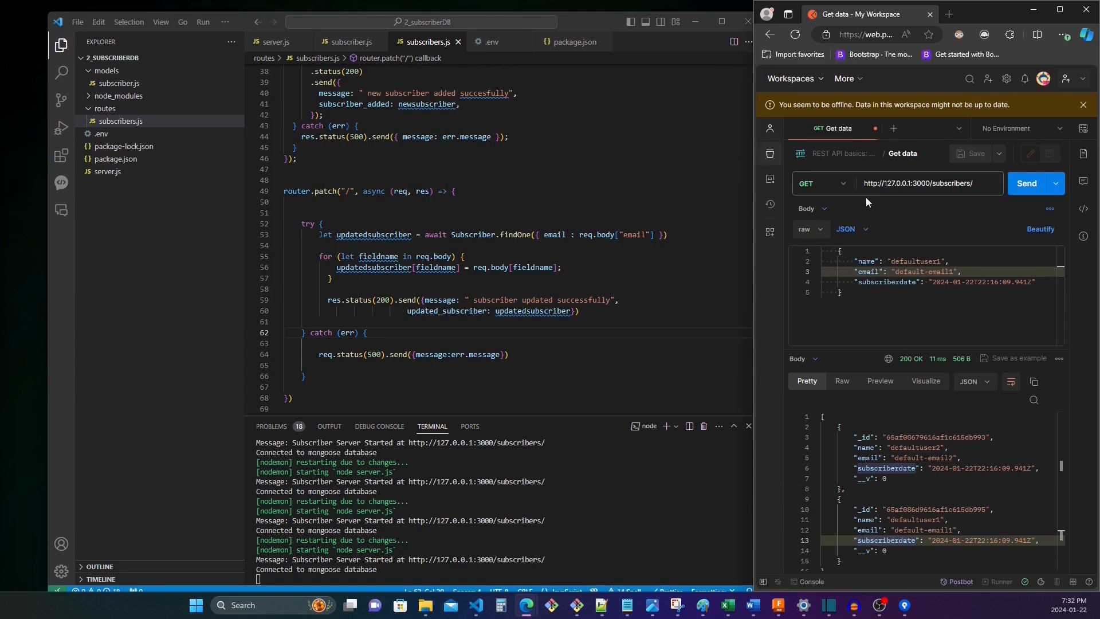
click(818, 183)
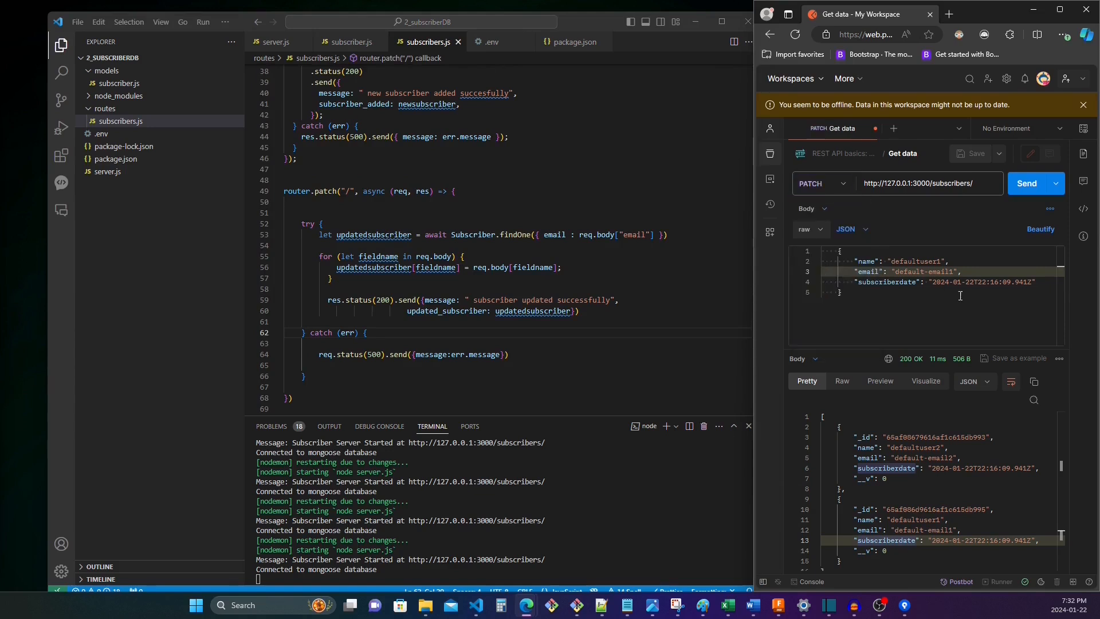
double_click(920, 260)
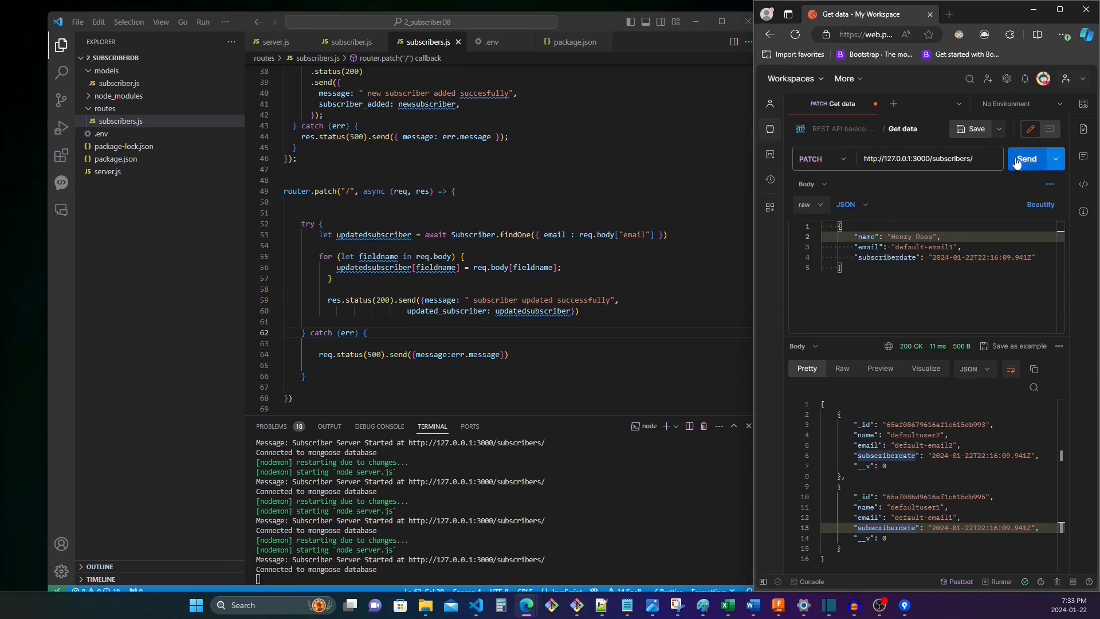
click(1026, 158)
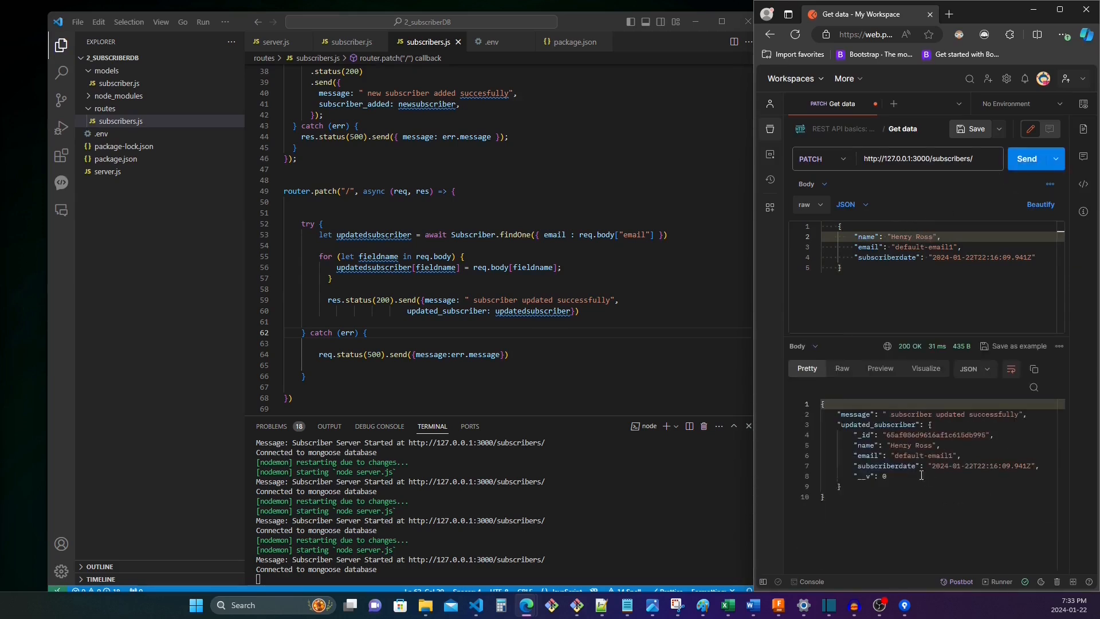
Step: GET all subscribers again, which still lists defaultuser1
click(821, 158)
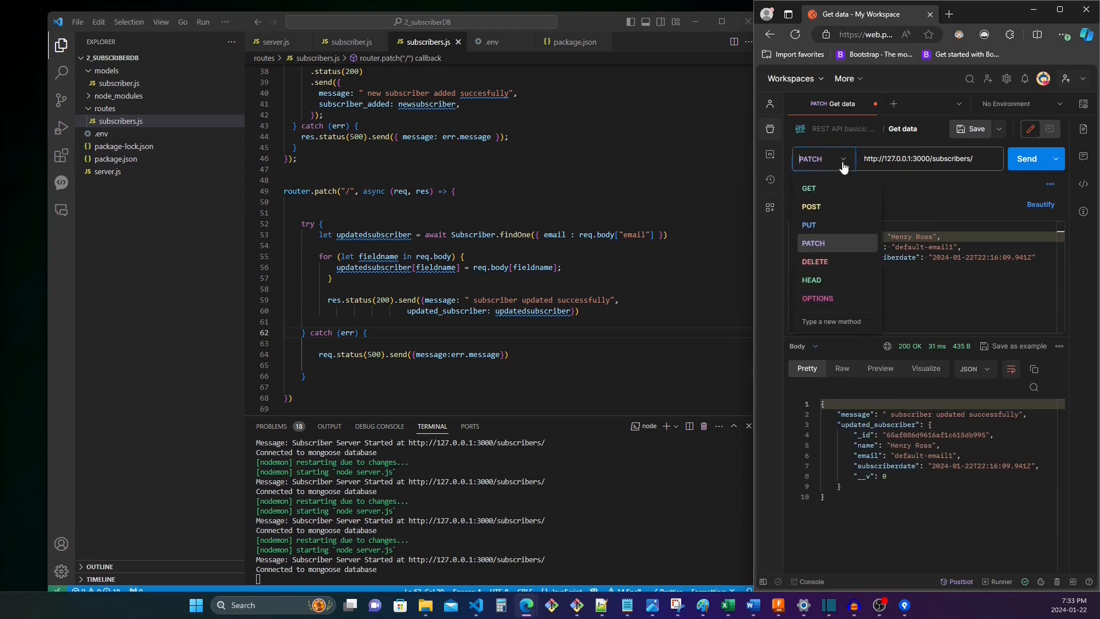
click(808, 187)
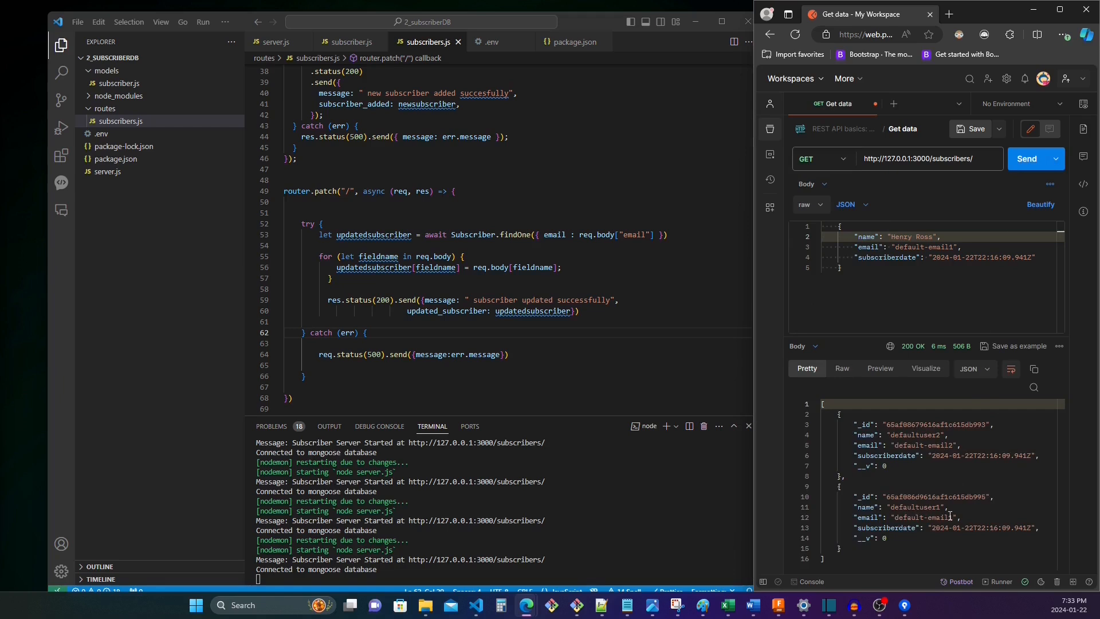
mouse_move(882, 185)
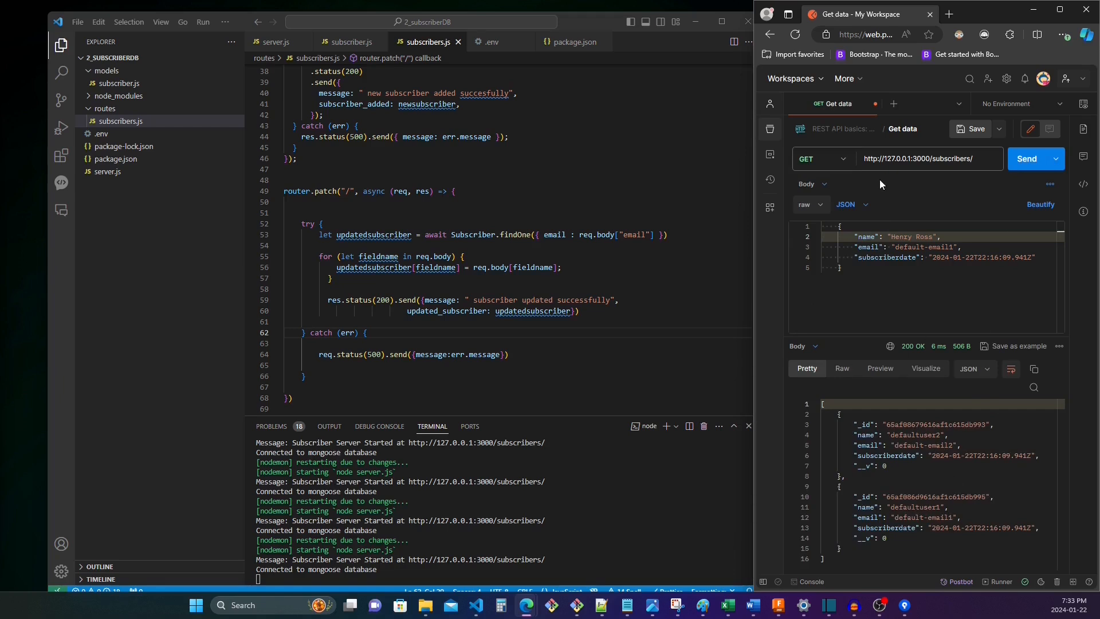
click(823, 158)
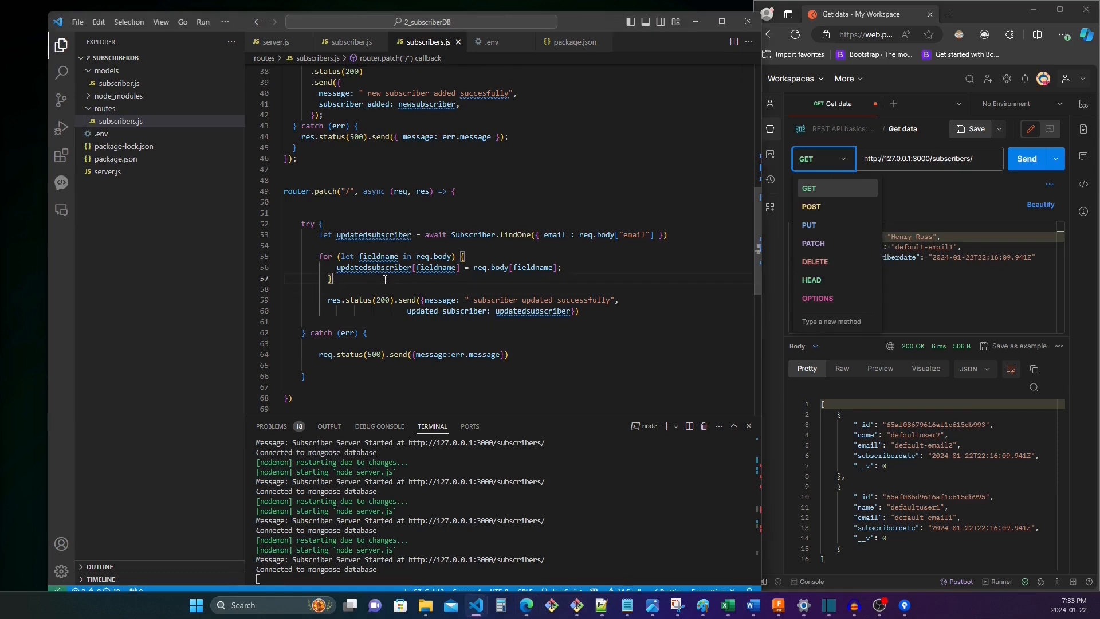
Step: Add 'updatedsubscriber = await updatedsubscriber.save();' after the PATCH route's for loop and save the file
text(updatedsubscriber=)
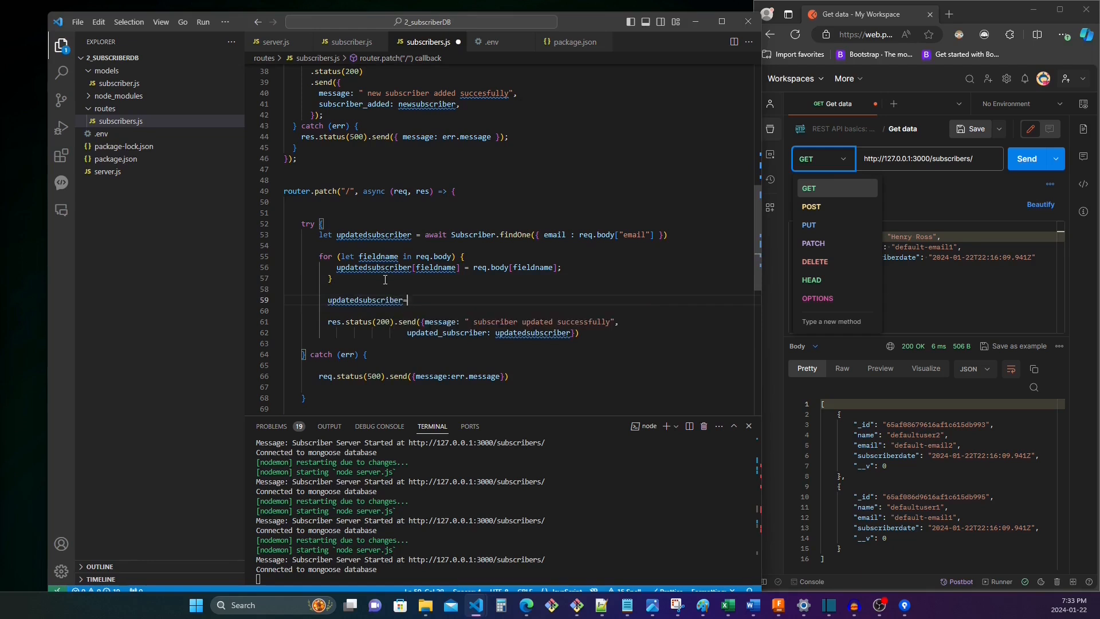
text(await.save())
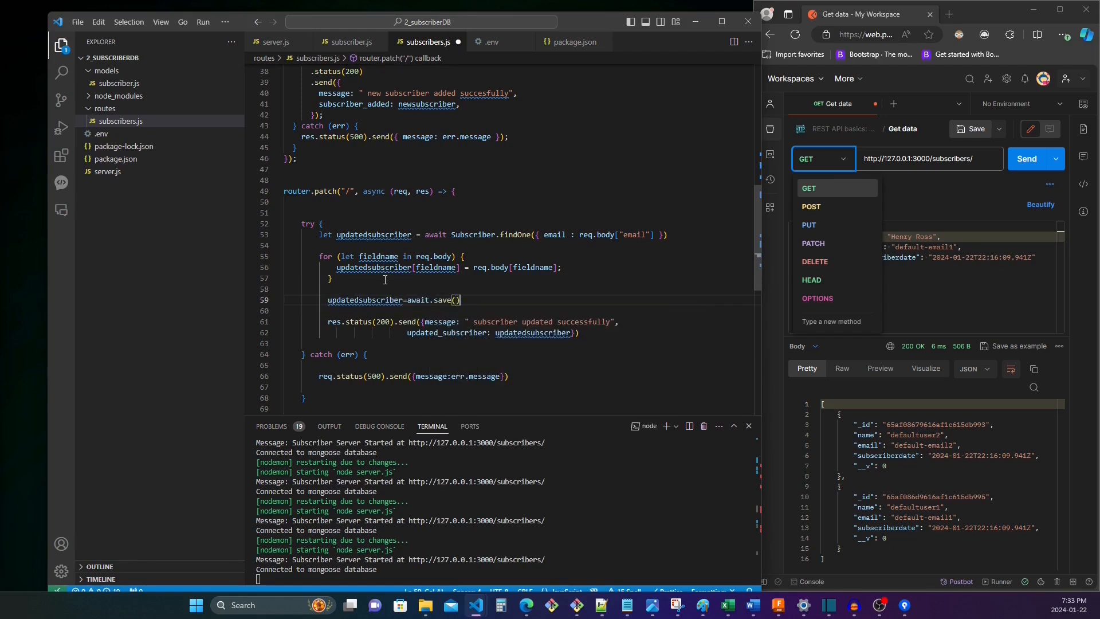
text(upd)
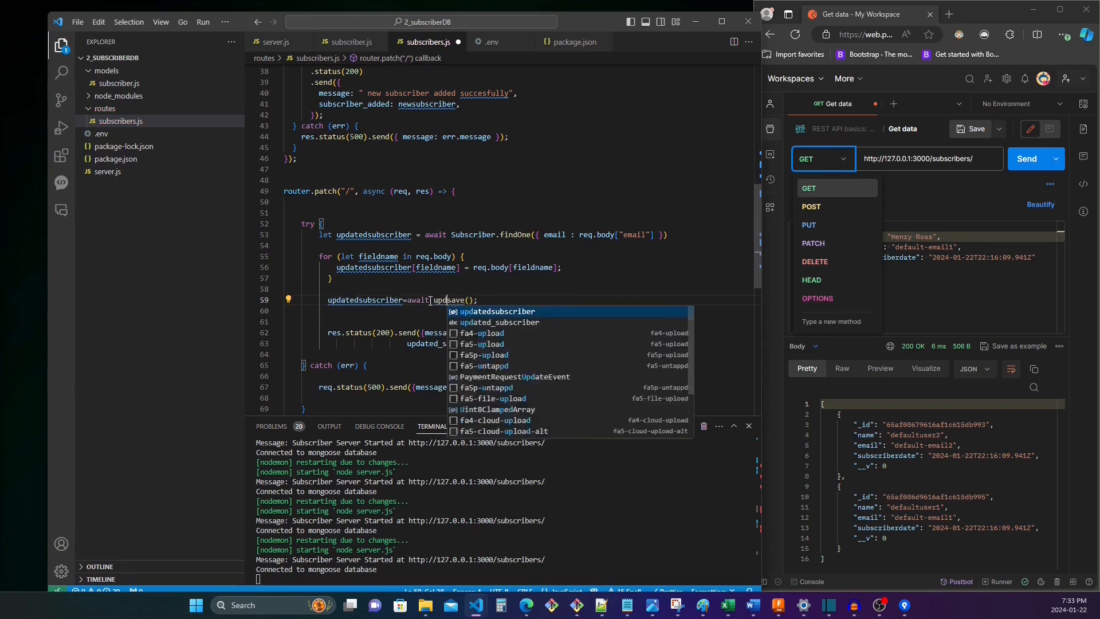
text(updatedsubscriber.)
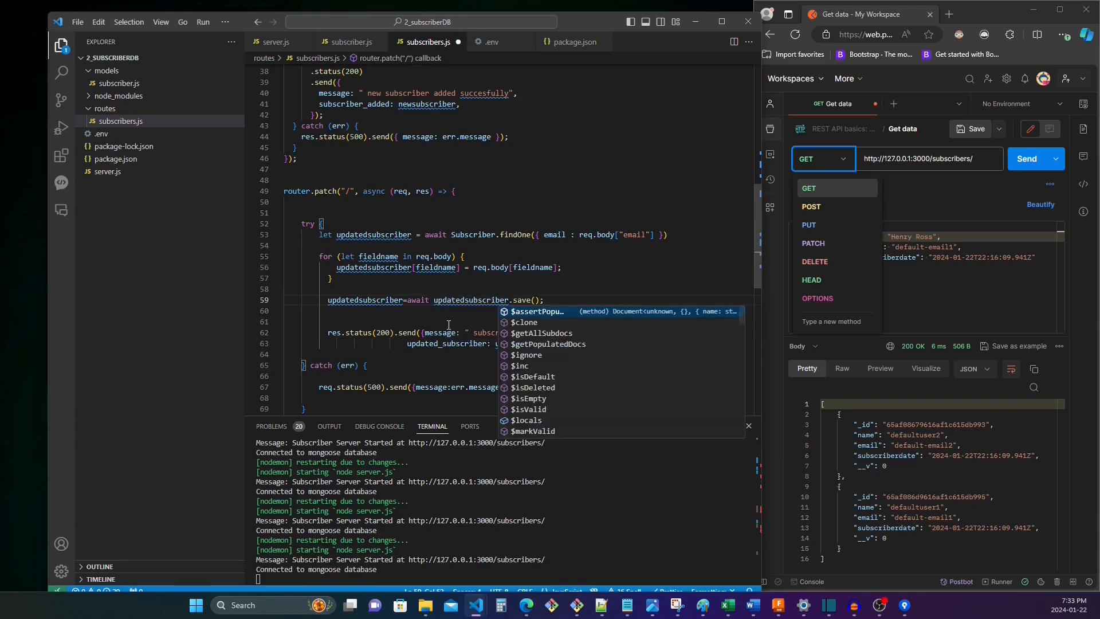
click(813, 243)
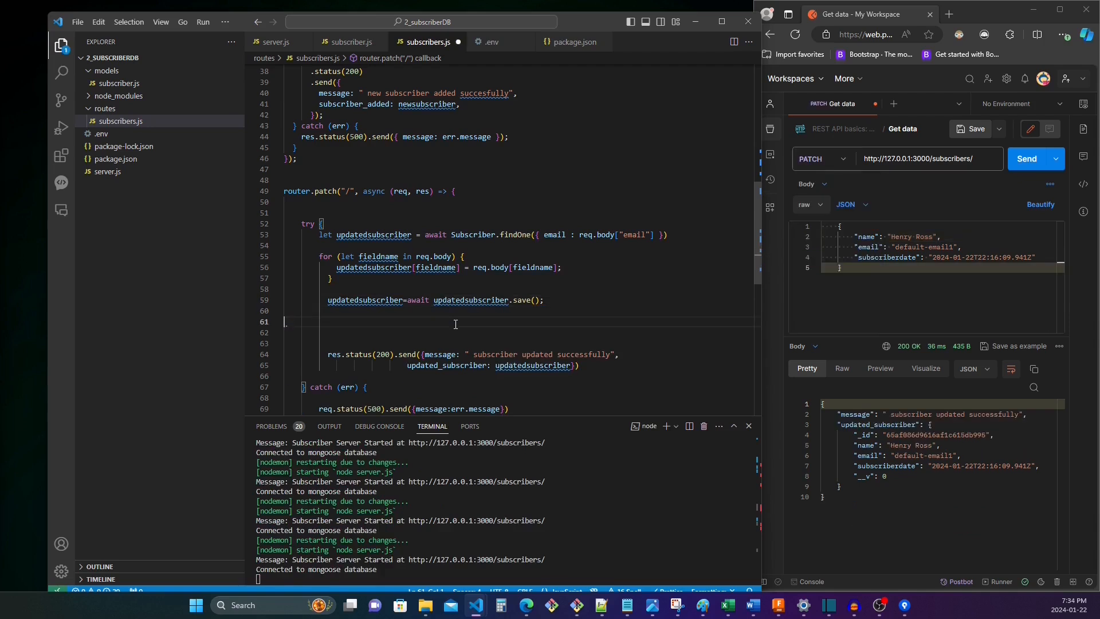
click(565, 299)
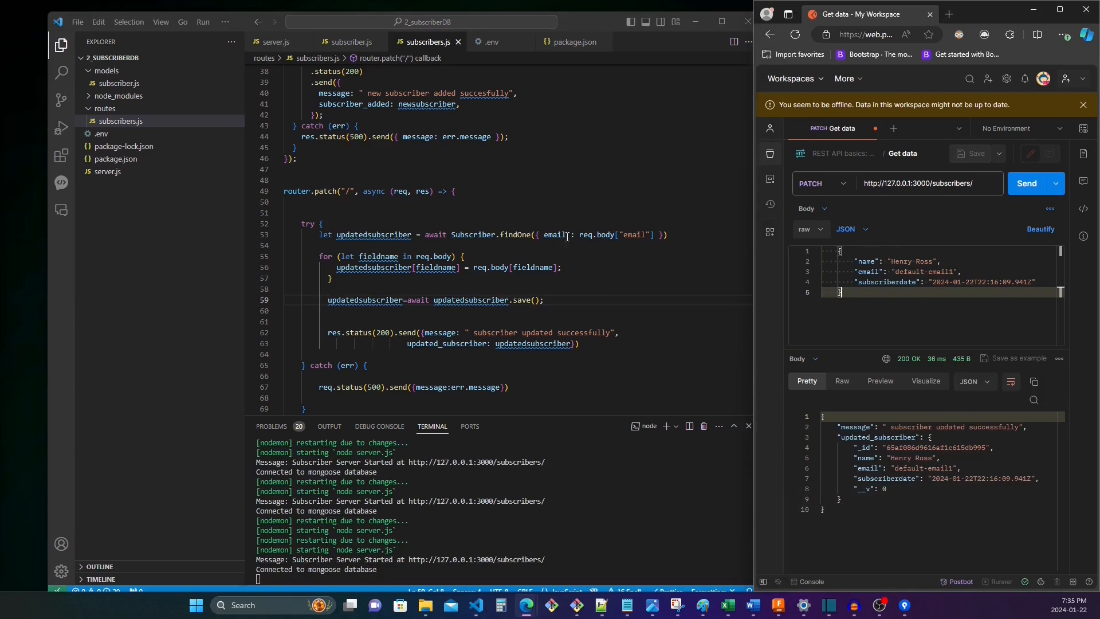
click(1027, 183)
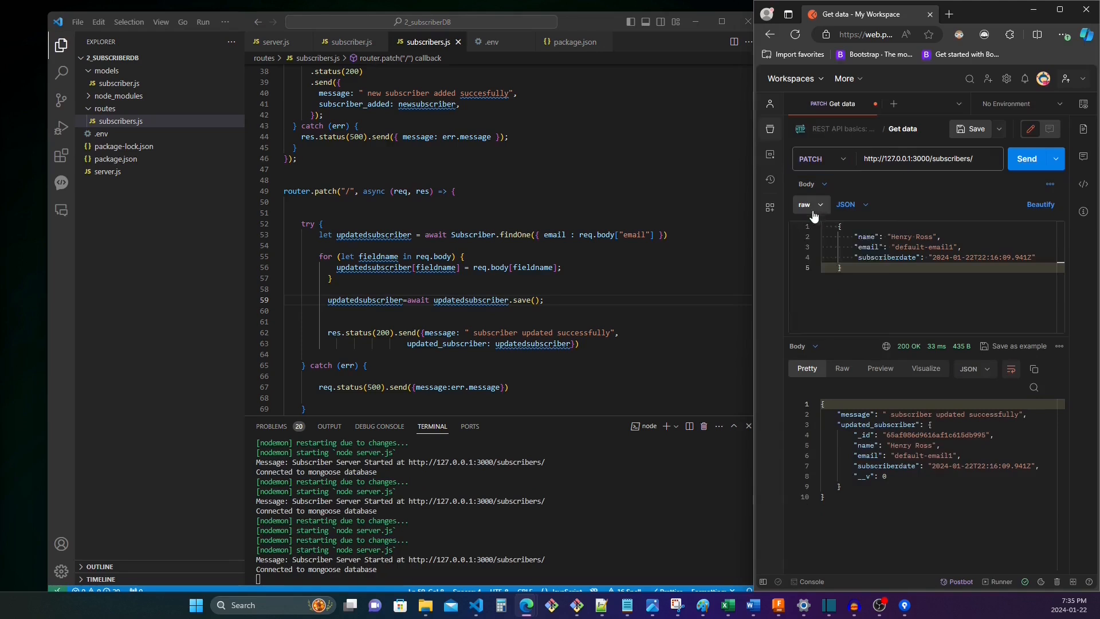
click(822, 158)
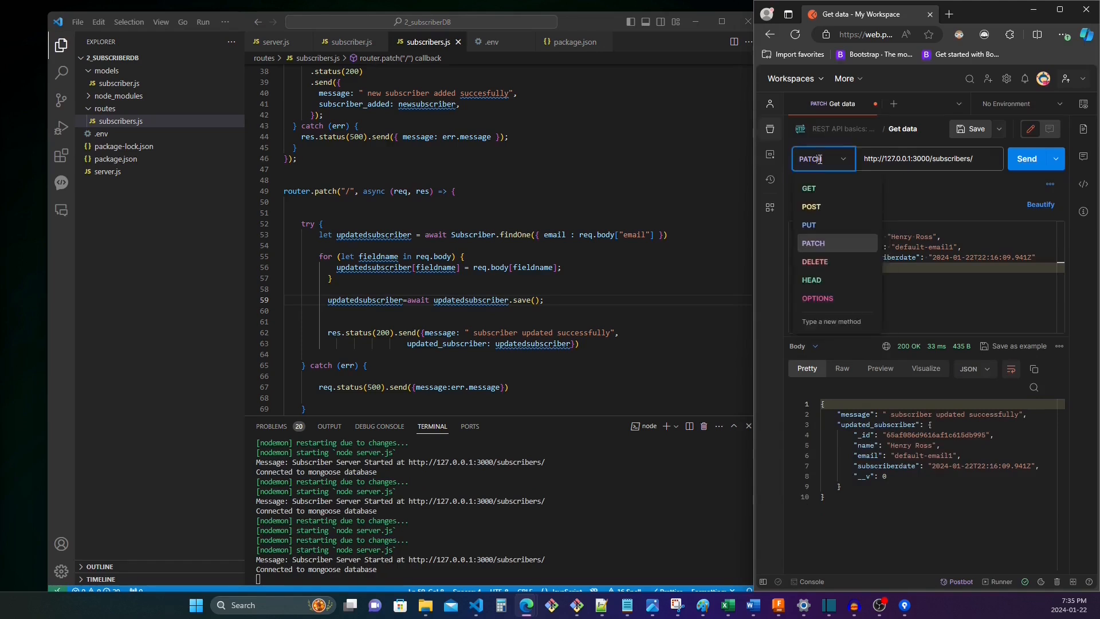
click(808, 188)
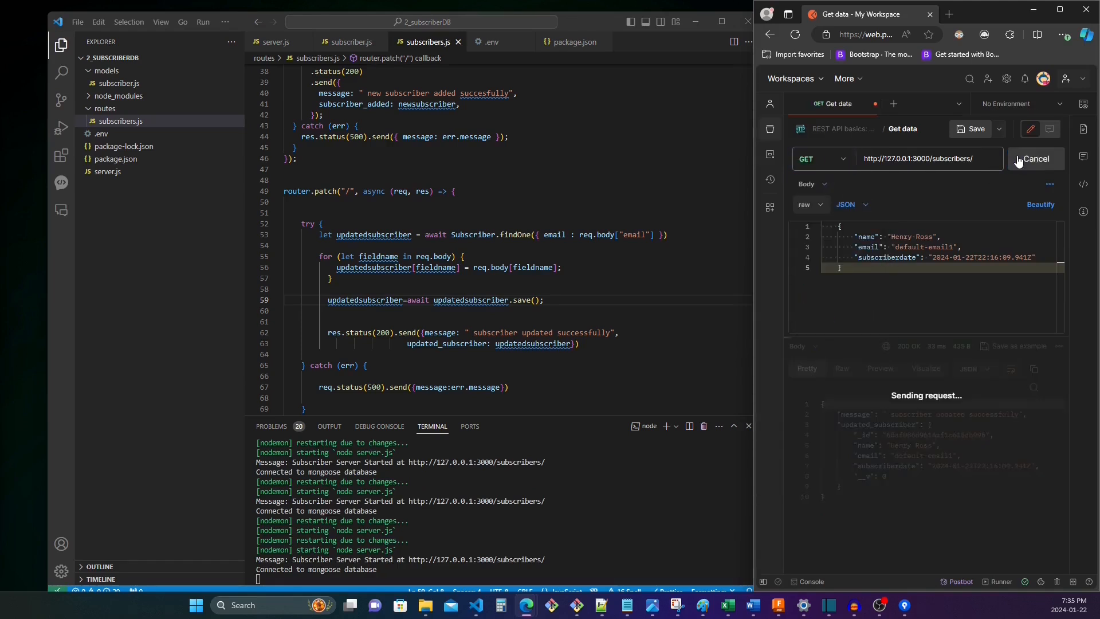
click(1031, 159)
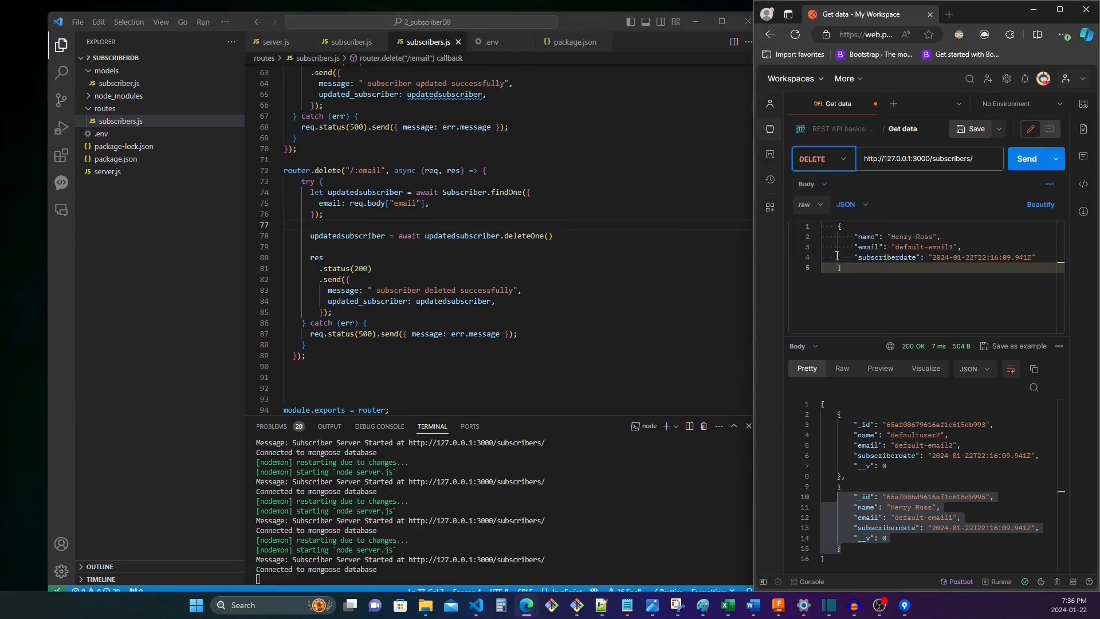
mouse_move(1027, 159)
text(default-email)
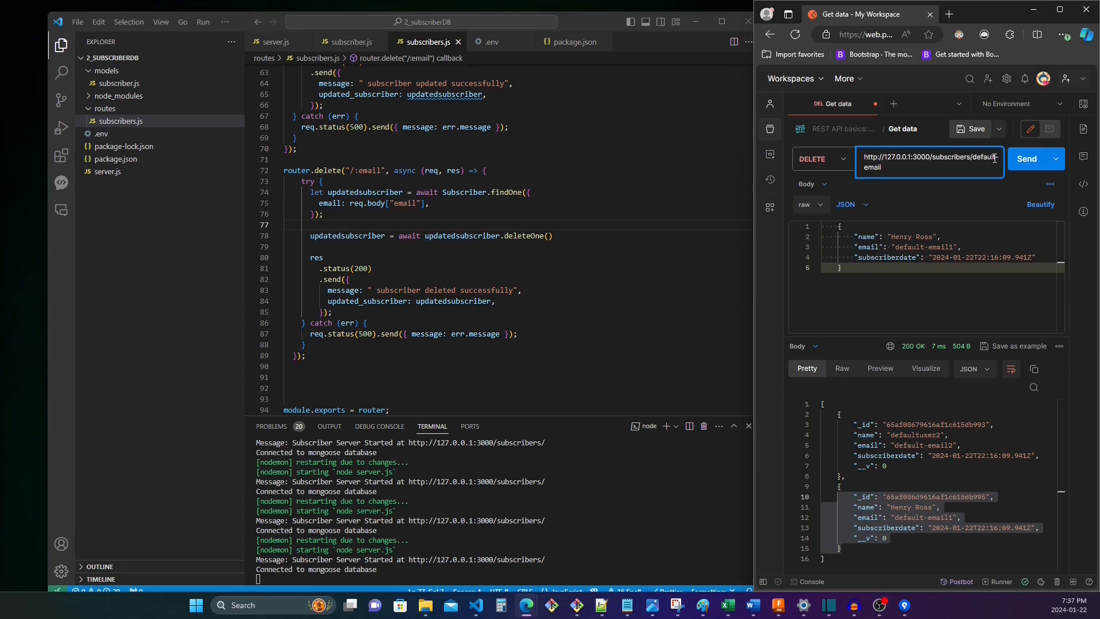
Step: Send DELETE /subscribers/default-email1 in Postman, then revert to GET and remove the email from the address
click(1027, 158)
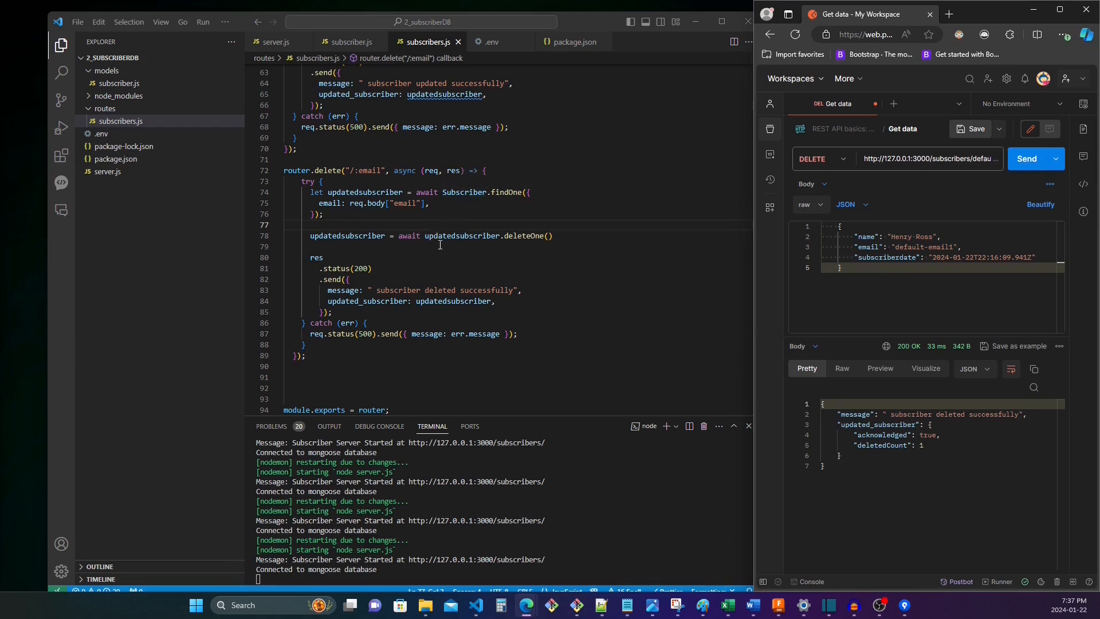
click(821, 158)
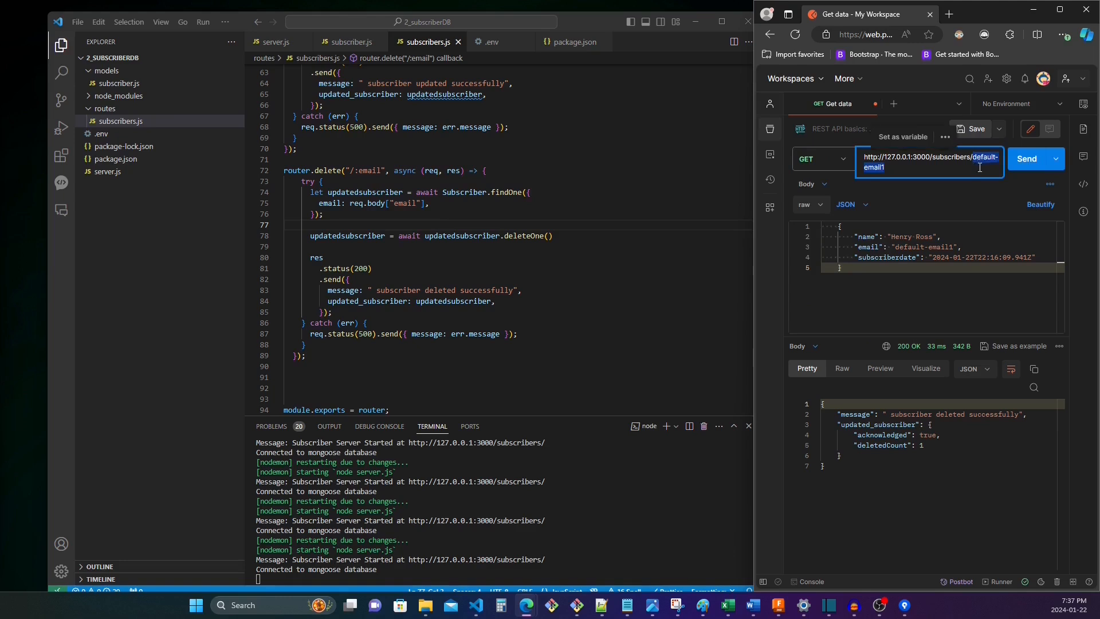
click(1027, 158)
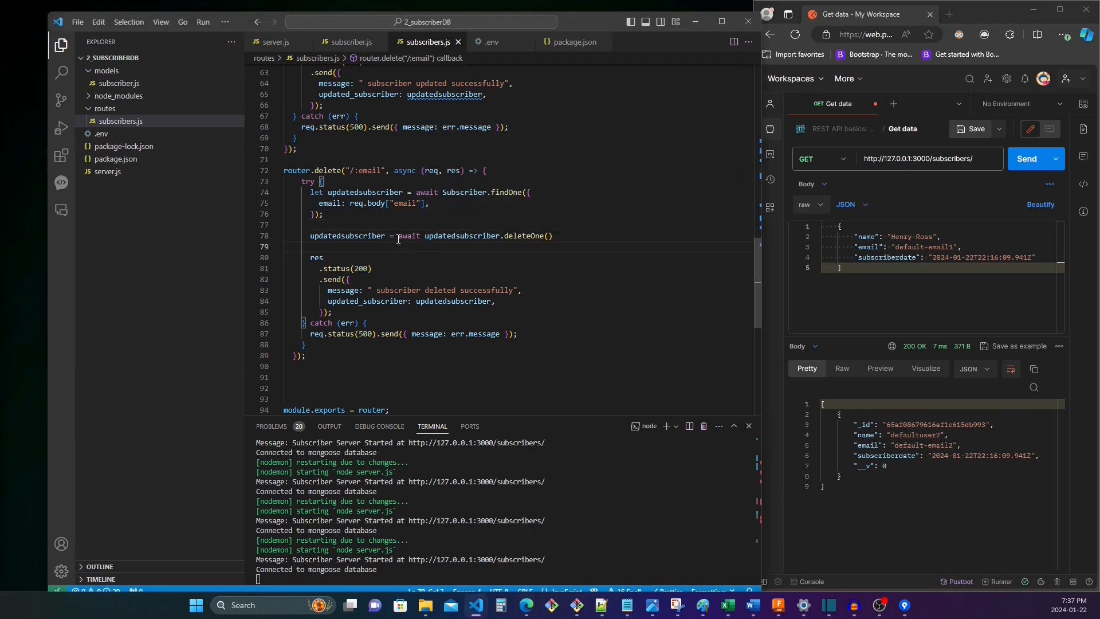
key(Backspace)
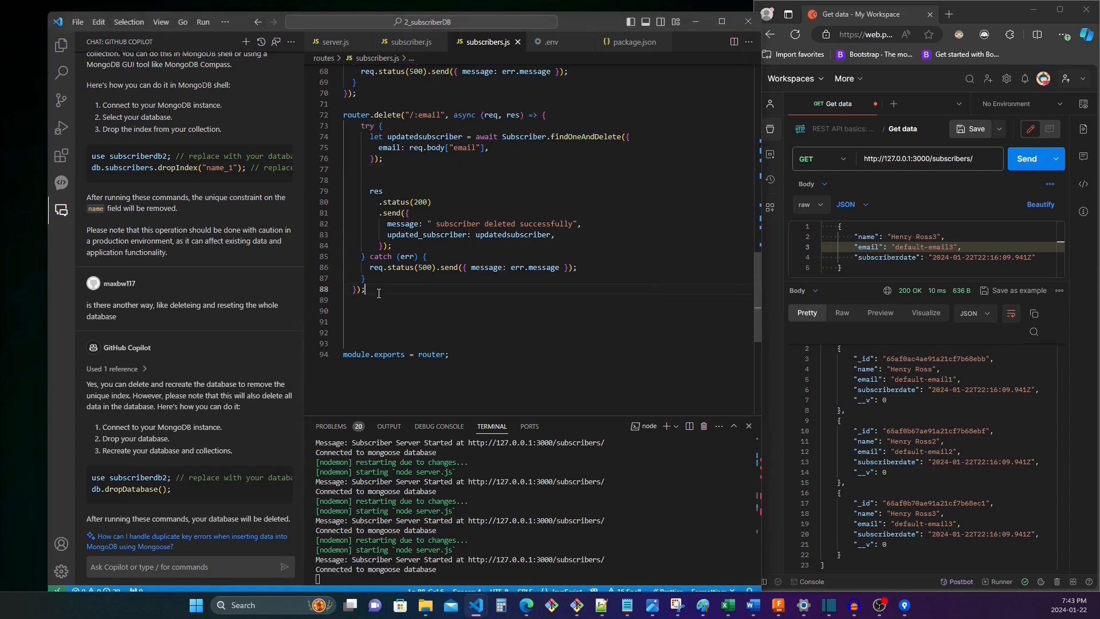
Step: Label the new router.delete('/delete/all') route with a '// DELETE ALL' comment using Subscriber.deleteMany({})
text(// DELETE ALL)
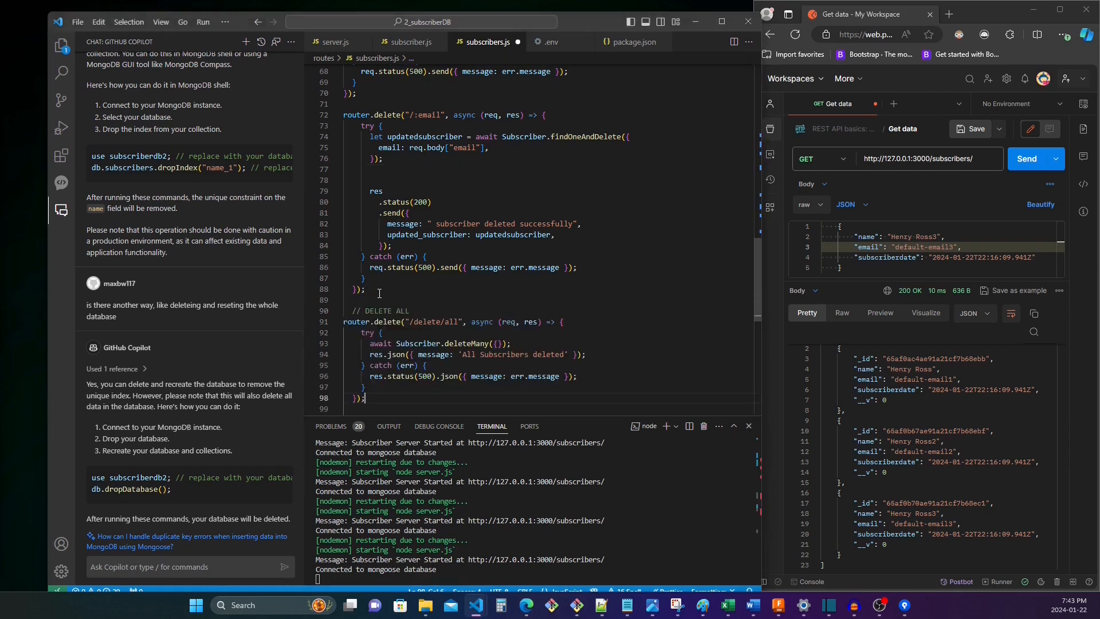
scroll(up, 3)
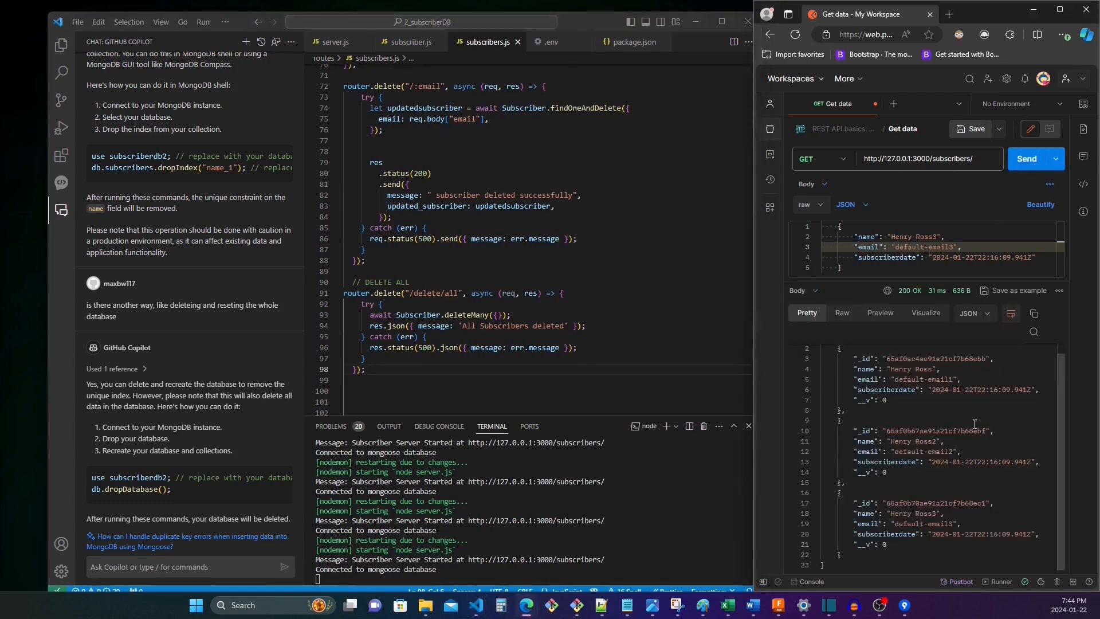
scroll(up, 3)
text(dele)
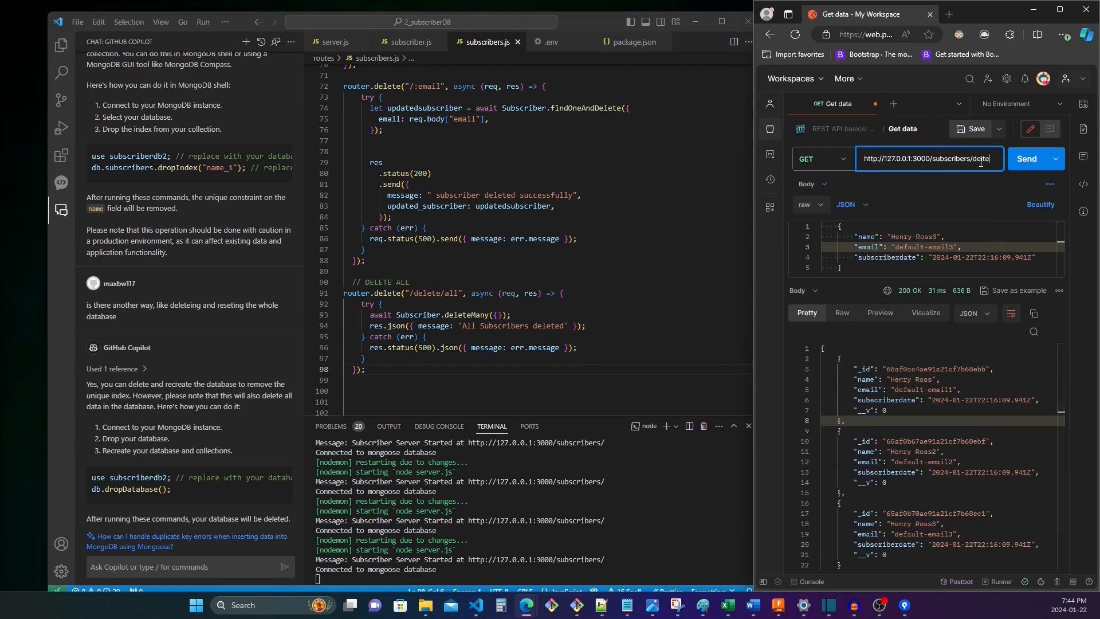
Step: Send DELETE /subscribers/delete/all in Postman, then GET the subscriber list to confirm it is empty
click(1027, 158)
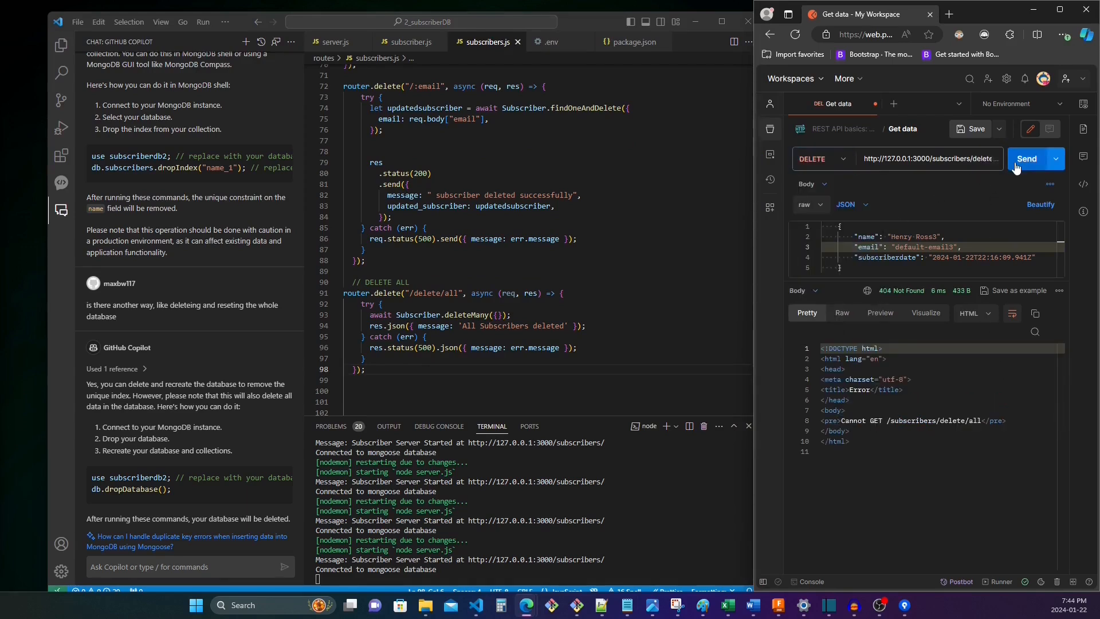
click(1027, 158)
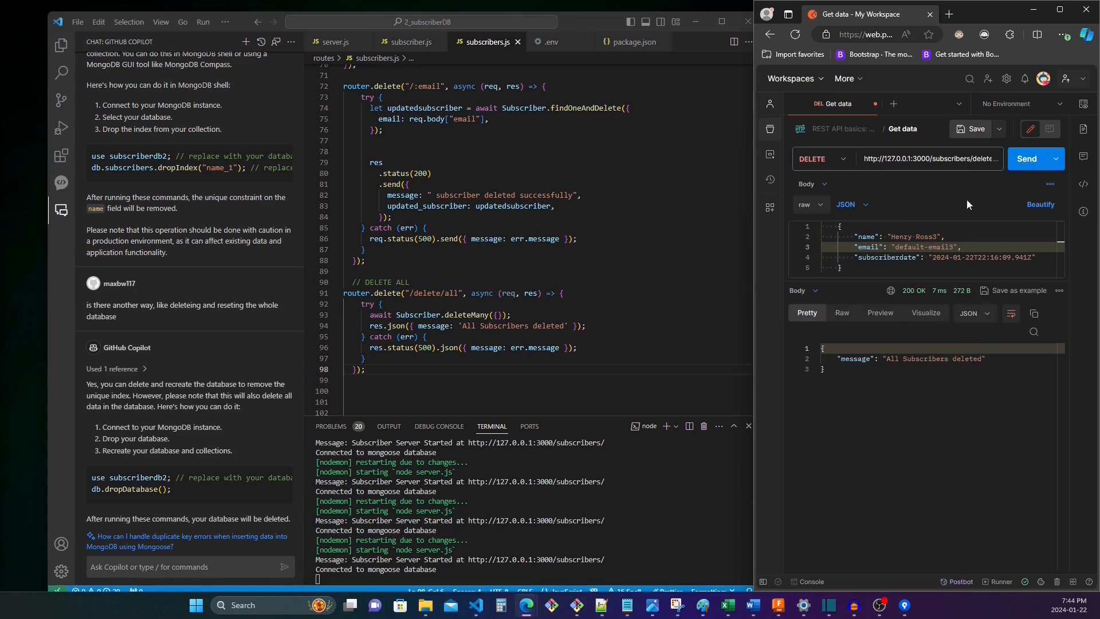
click(817, 158)
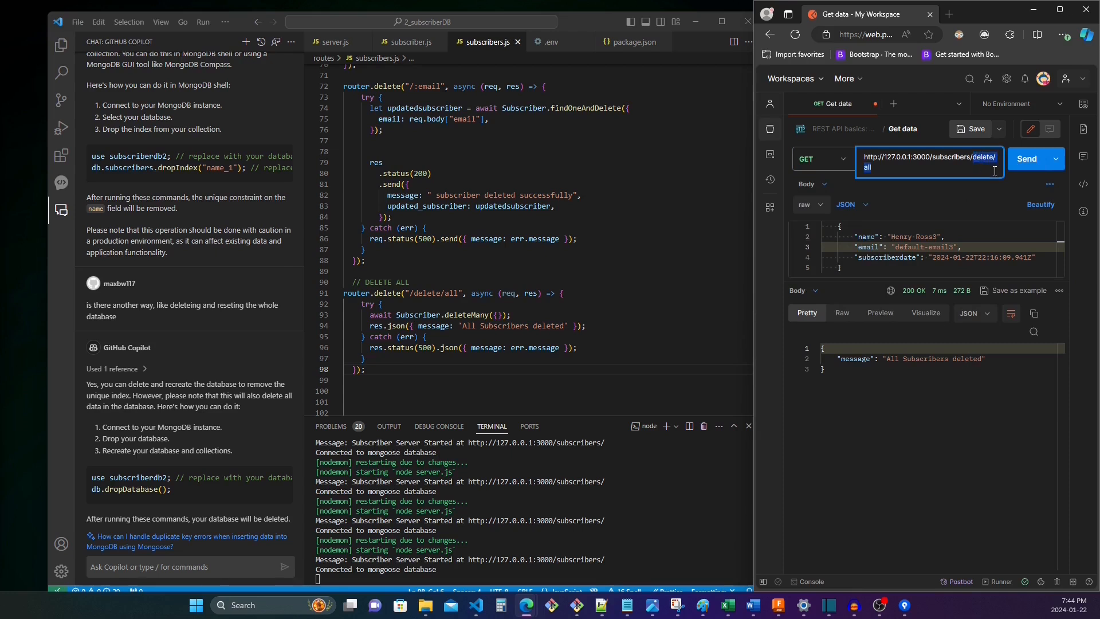
click(1027, 158)
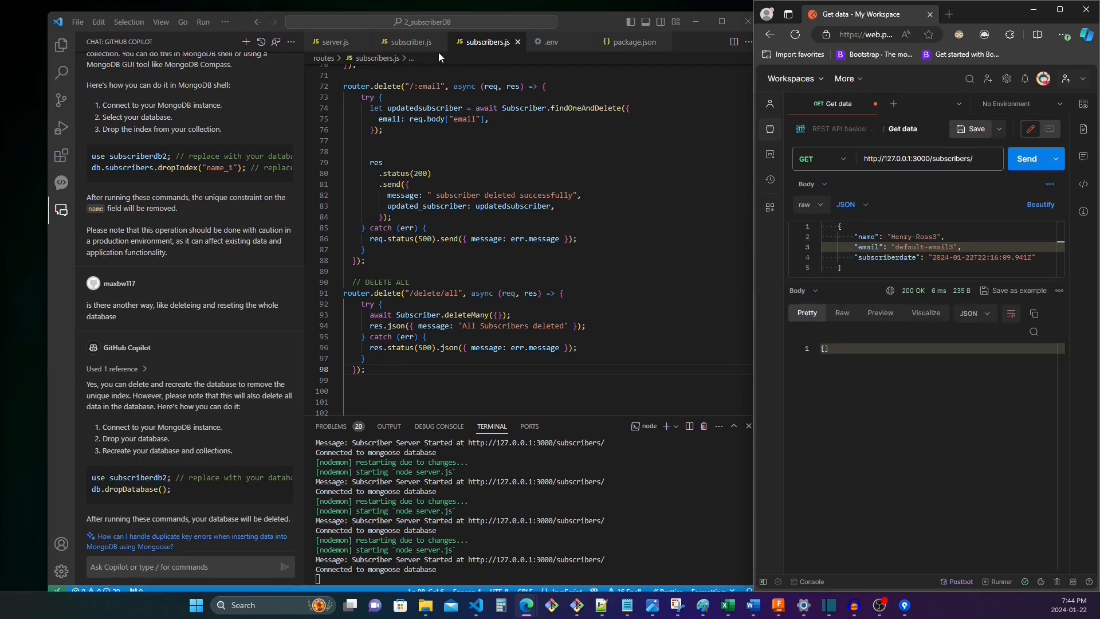
click(407, 41)
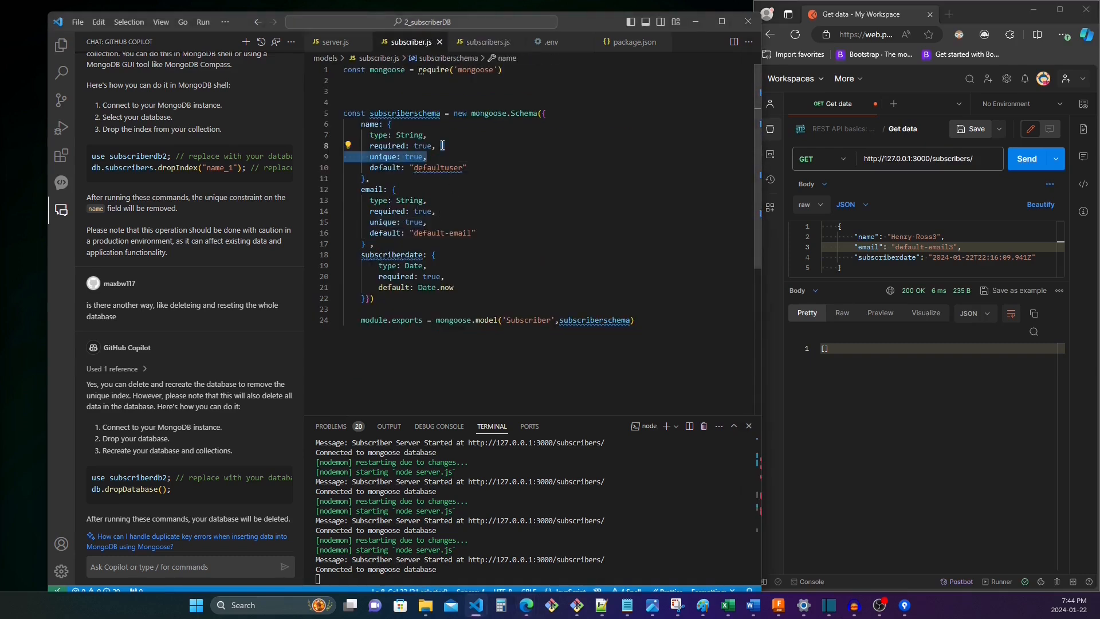
key(Delete)
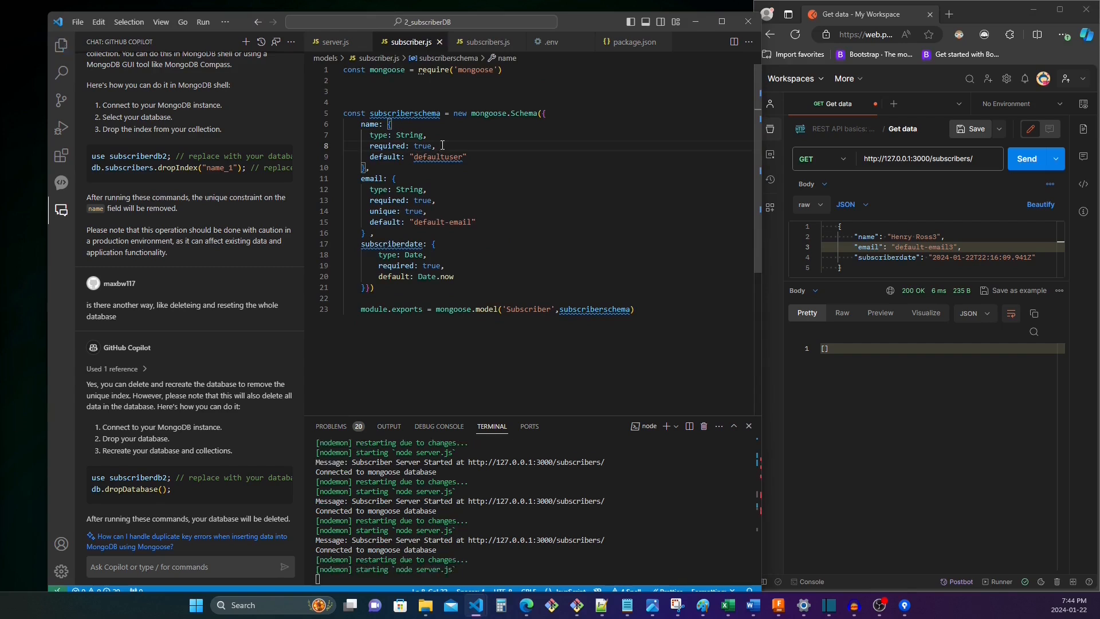
click(336, 42)
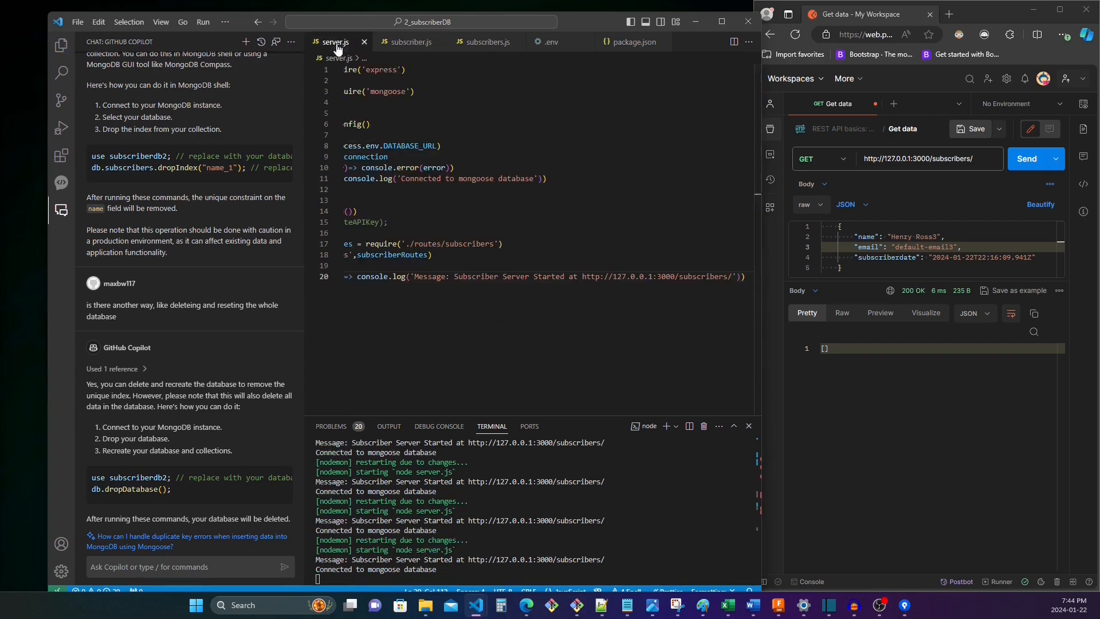
click(823, 158)
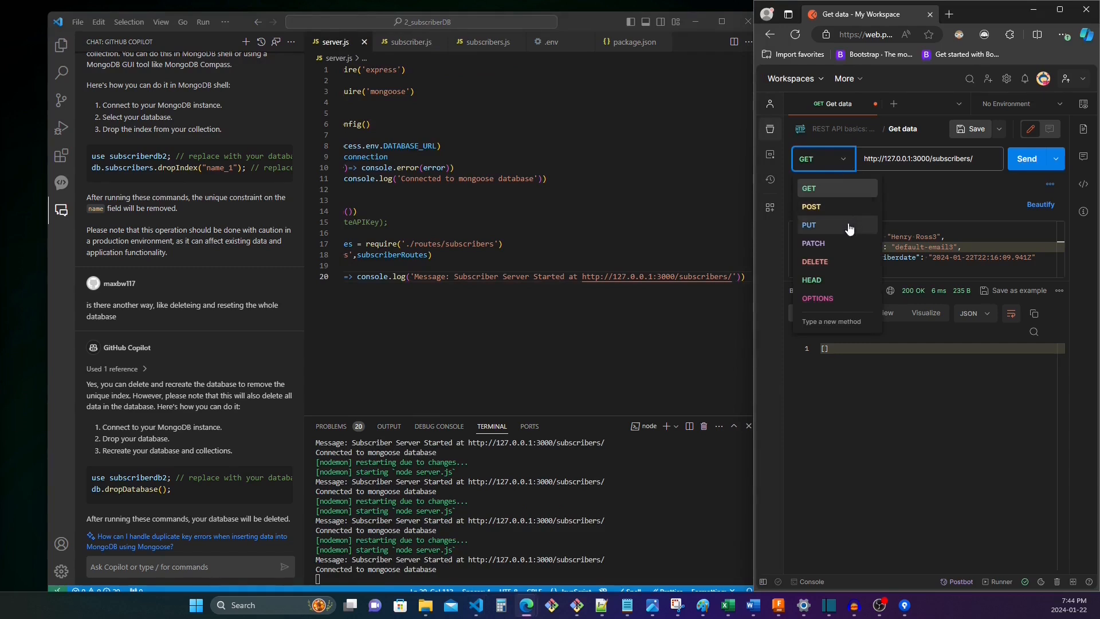
click(811, 207)
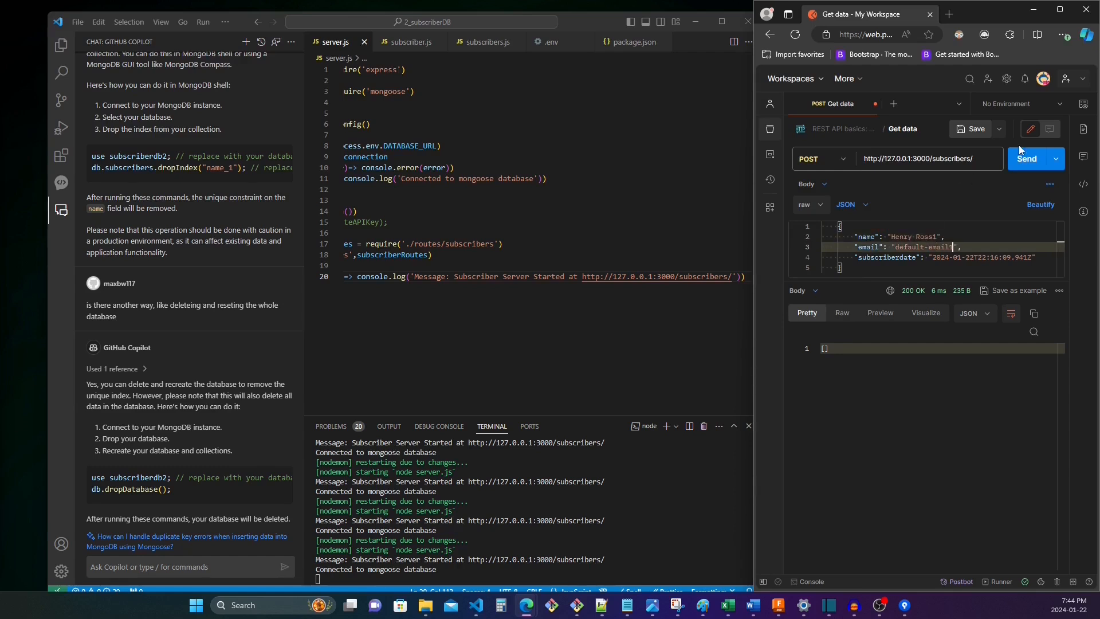
click(1027, 158)
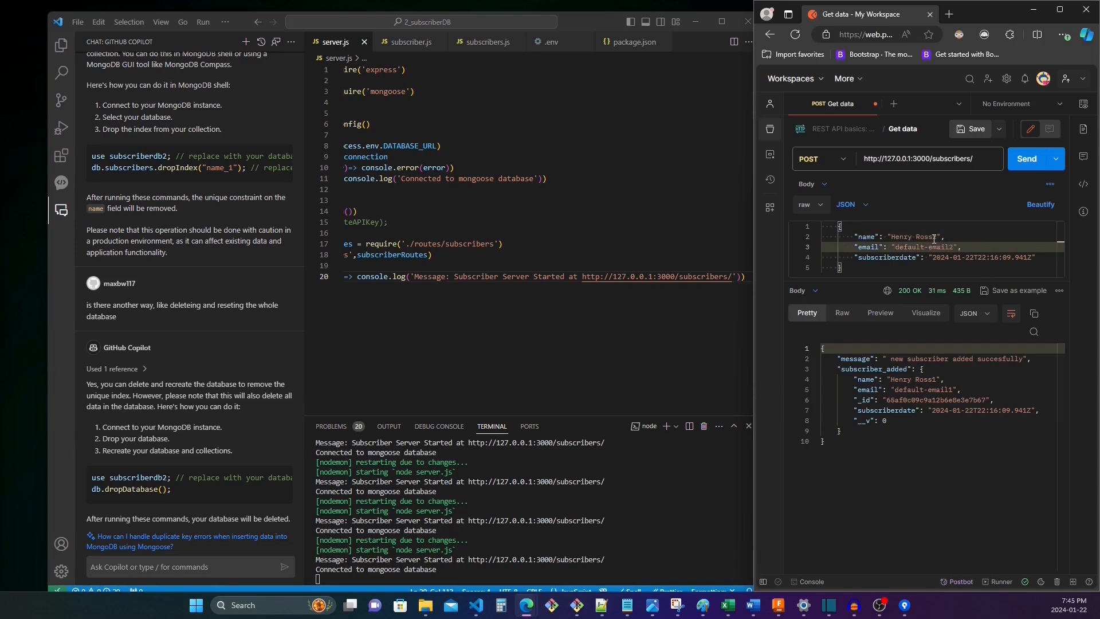
click(1027, 158)
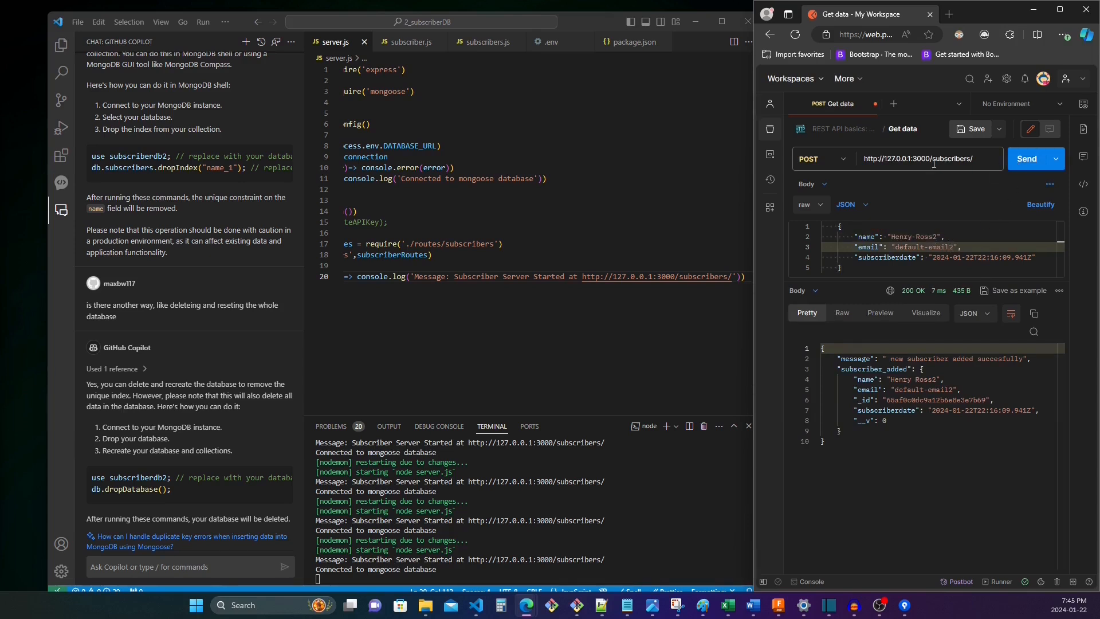
click(1031, 158)
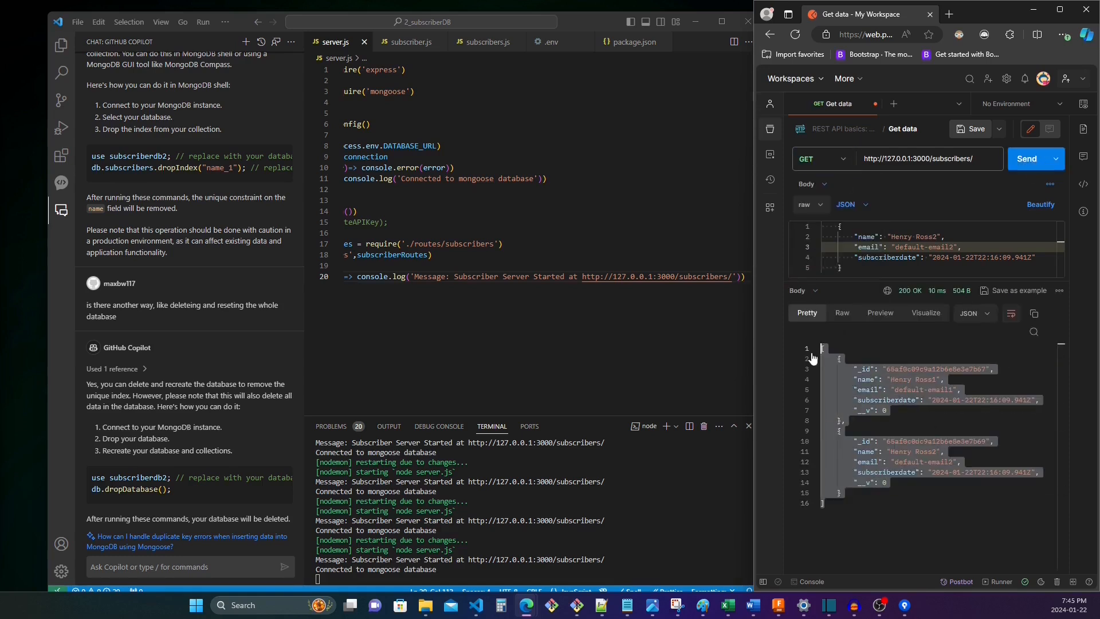
Step: POST another subscriber reusing default-email2, select the E11000 duplicate key error, and return to routes/subscribers.js
click(822, 158)
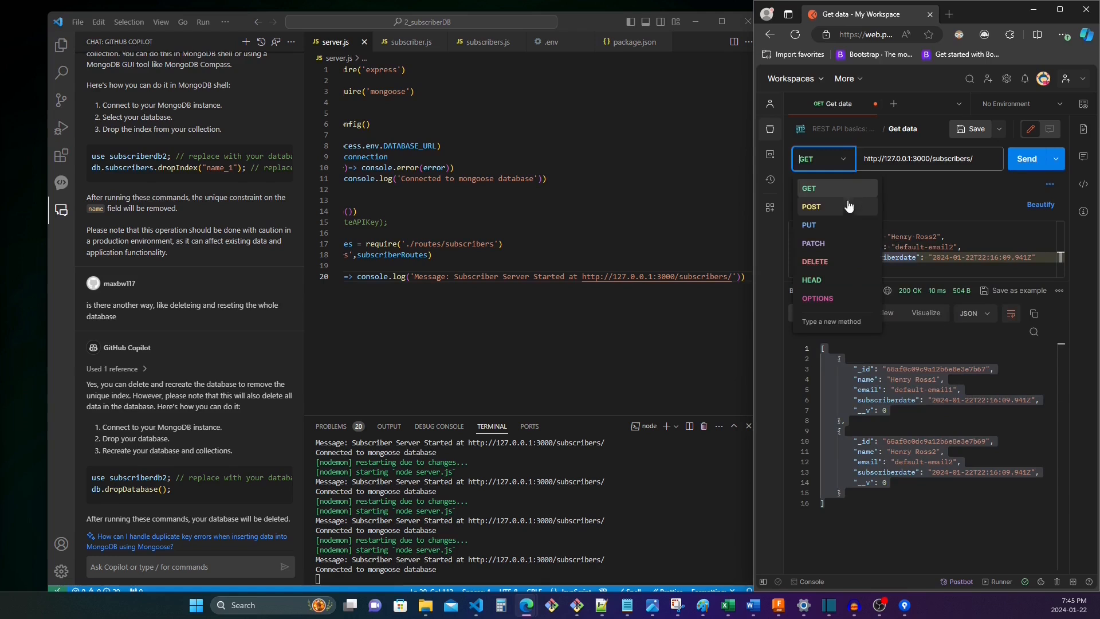
click(811, 205)
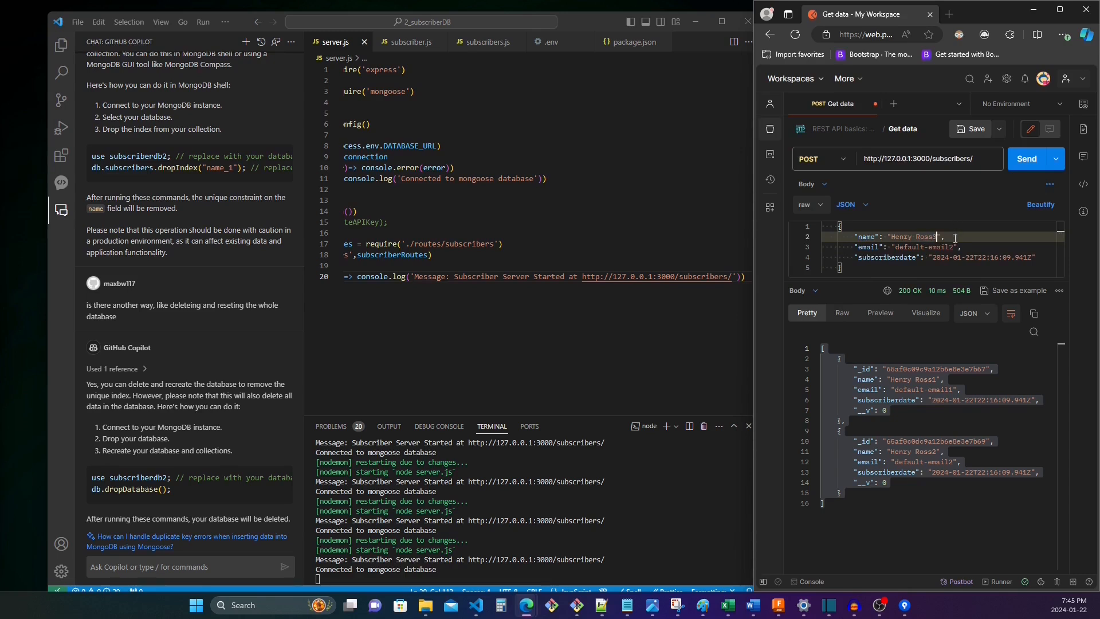
click(1027, 158)
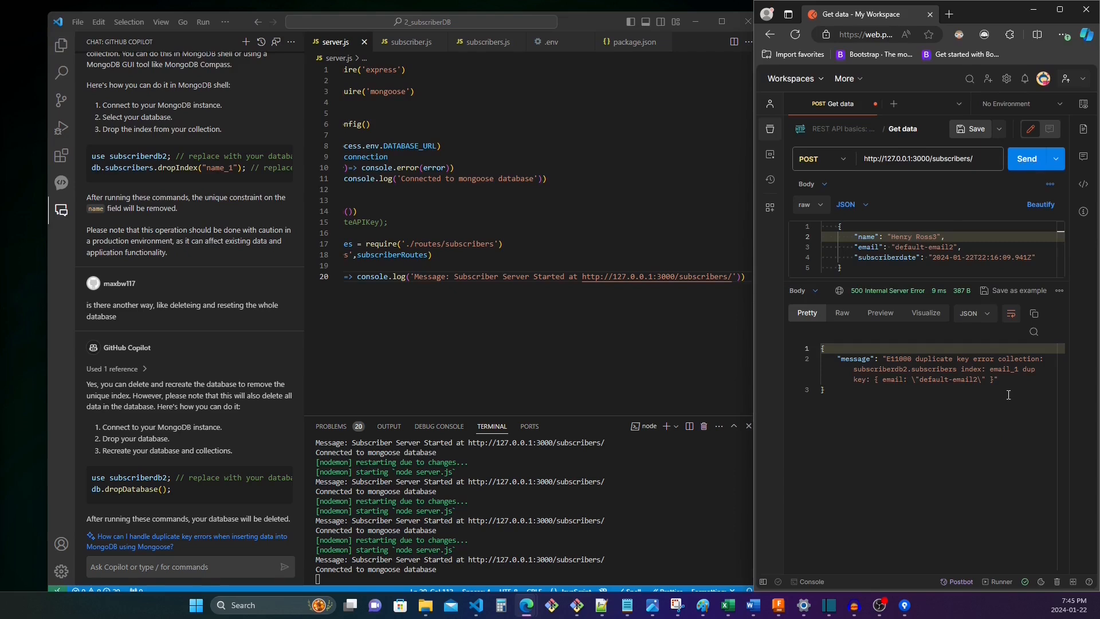
double_click(853, 359)
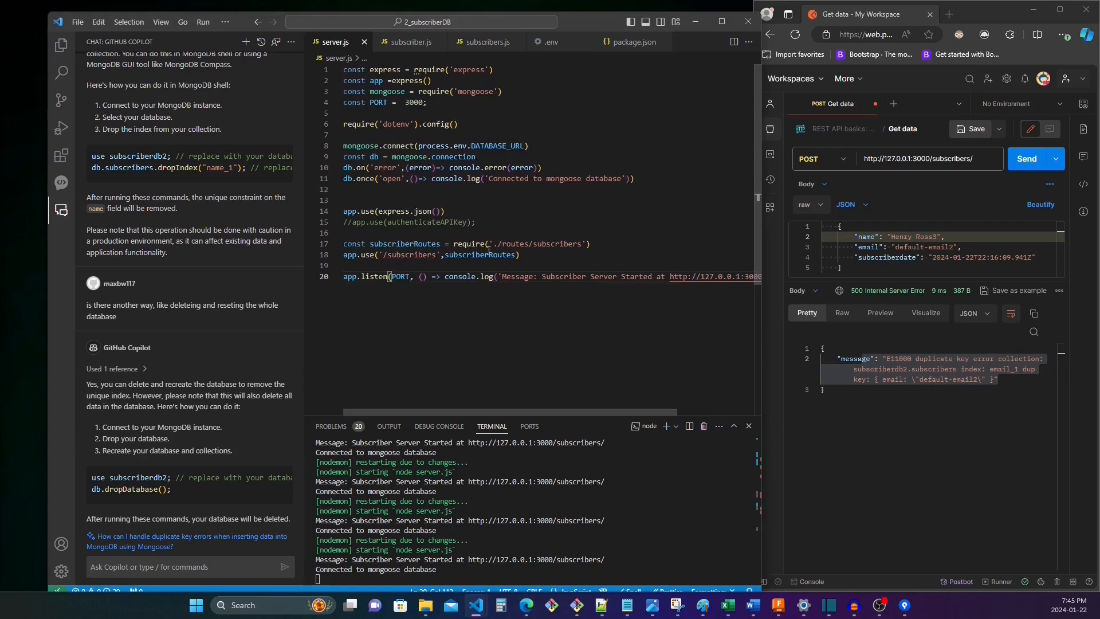
click(482, 42)
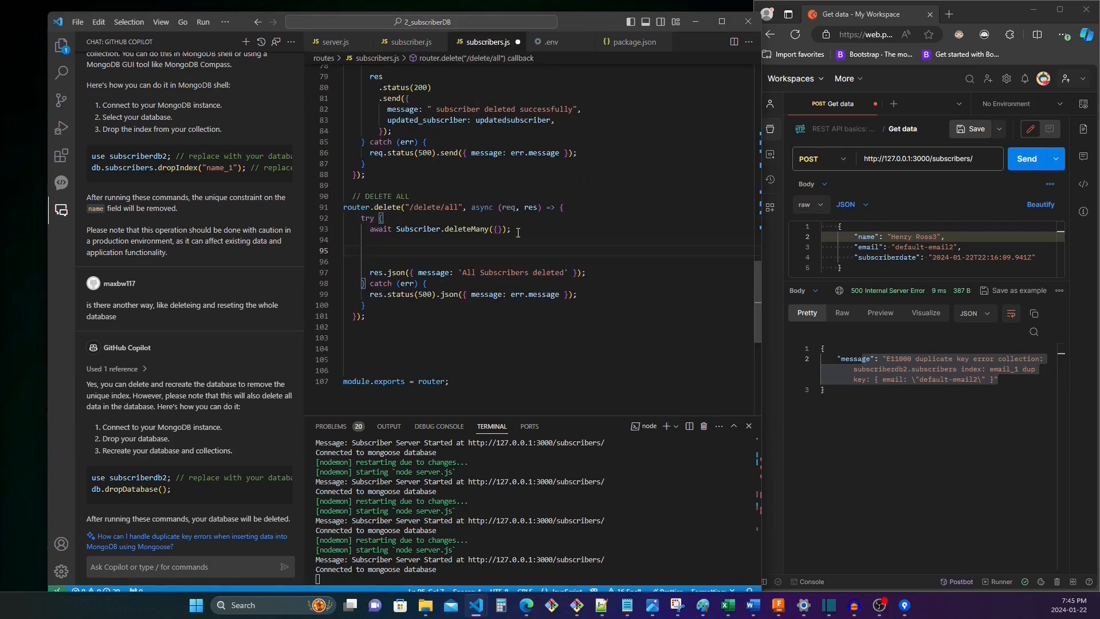
Step: Add Subscriber.collection.drop(function(err,result){...}) below deleteMany, logging 'Error dropping collection' on failure
text(Subscriber)
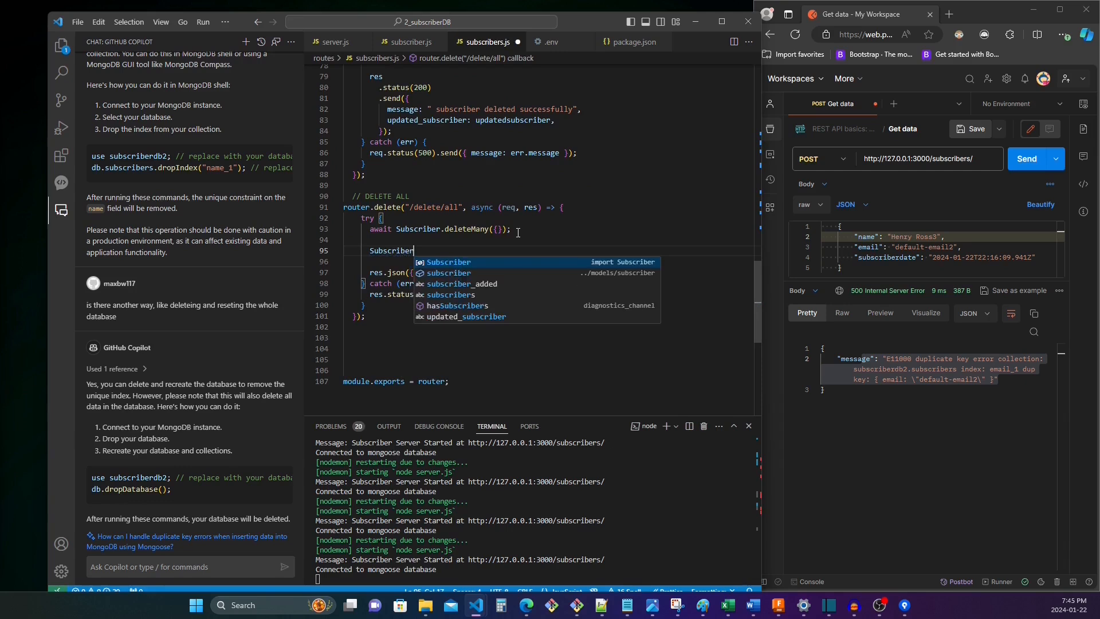
text(.collection.drop()
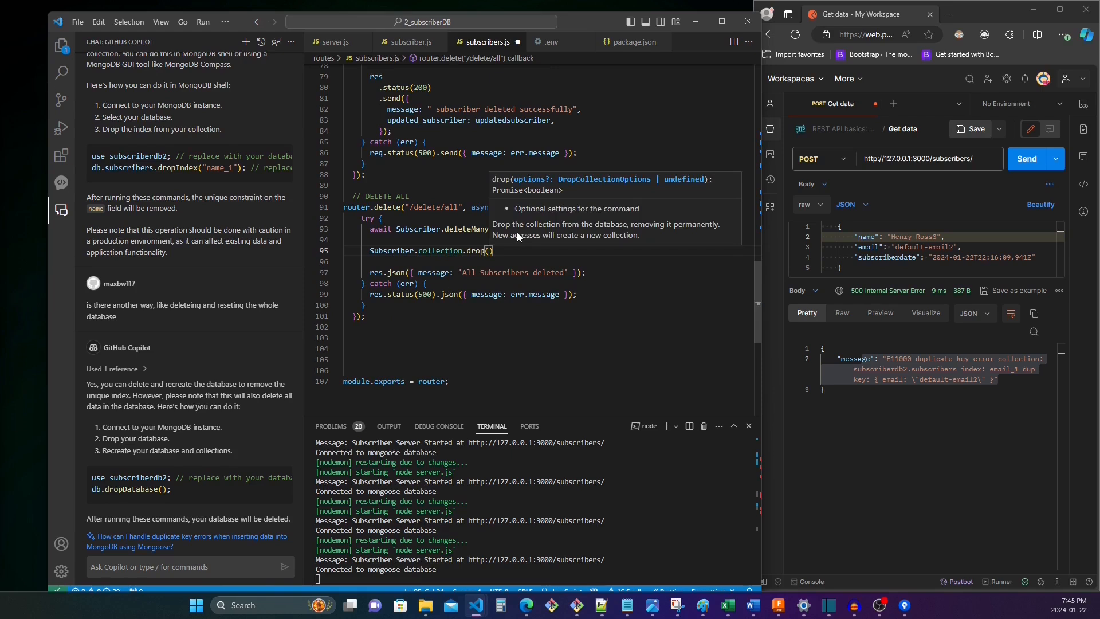
text(function(err,result)
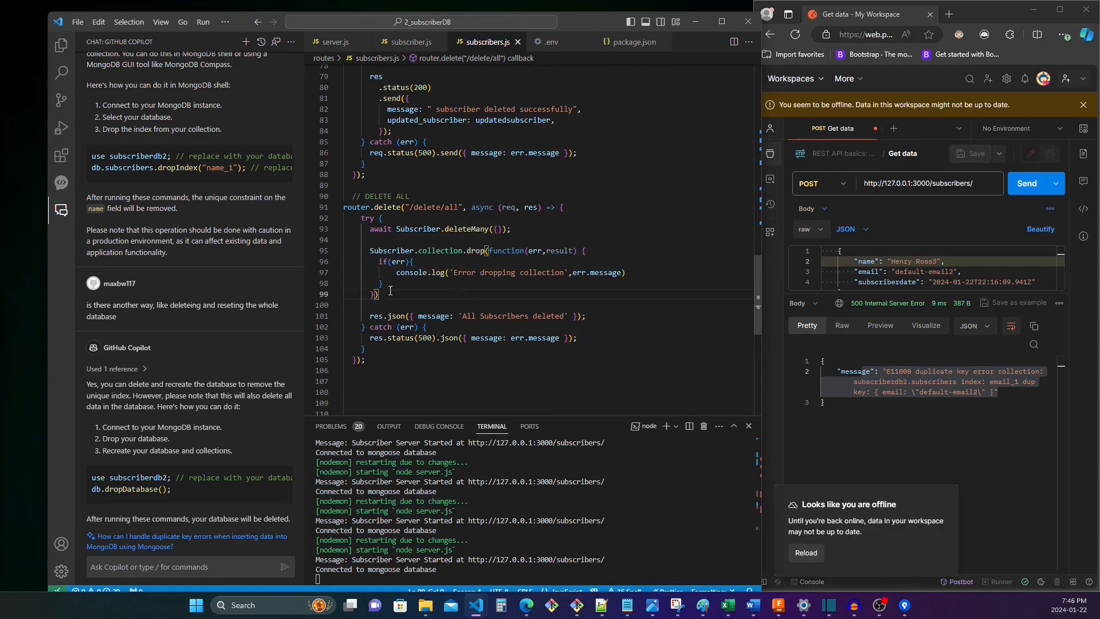
click(1083, 105)
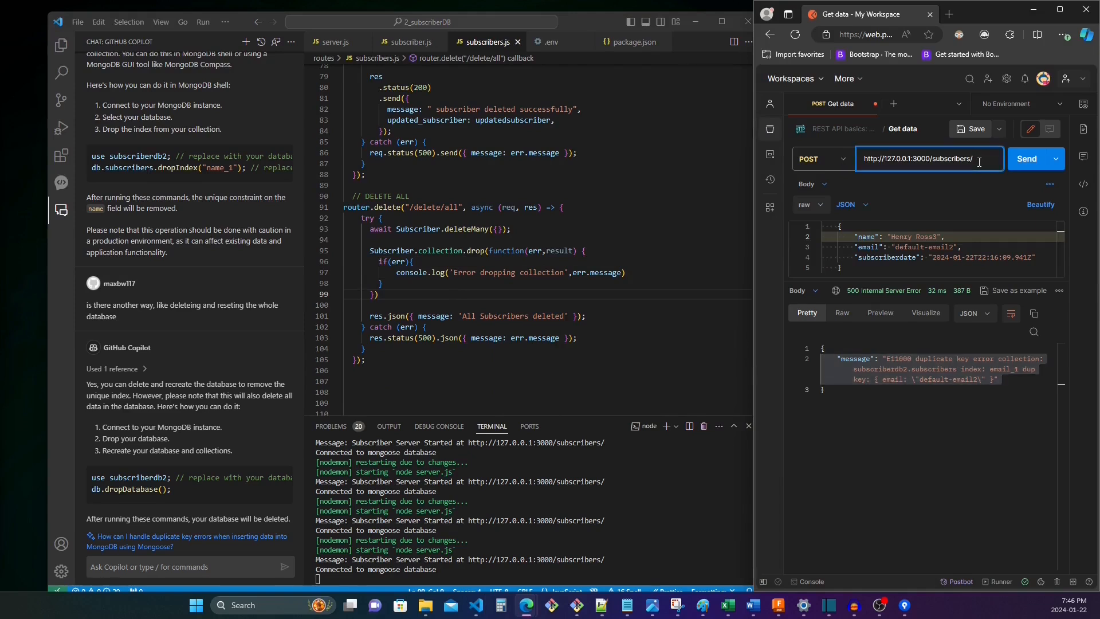
Step: Send DELETE to /subscribers/delete/all, then POST the first two test subscribers again
text(delete/all)
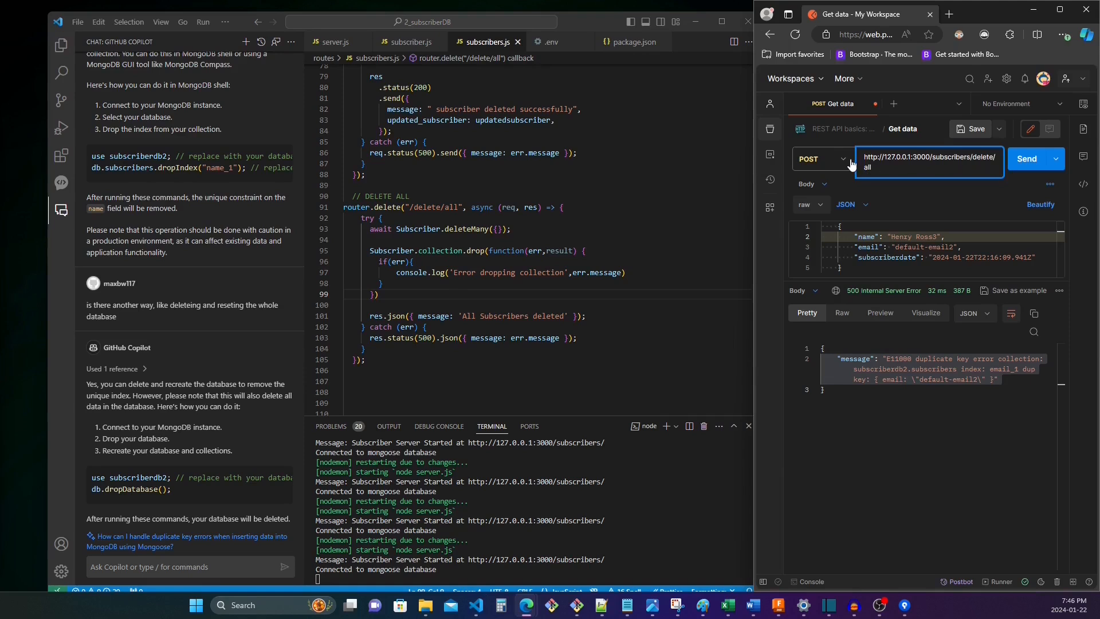
click(821, 158)
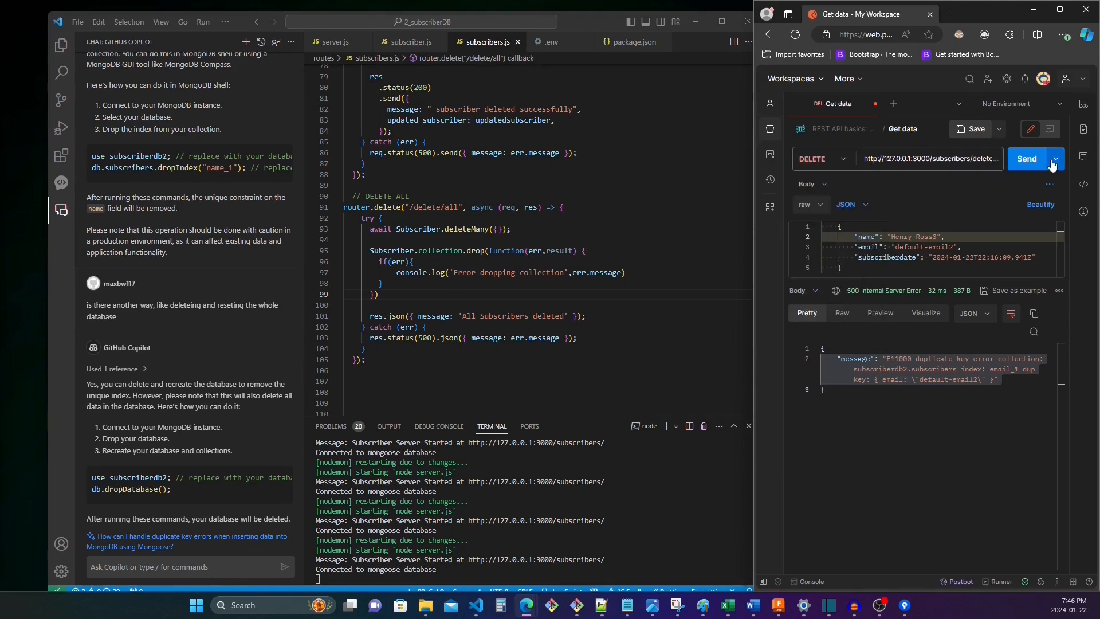
click(822, 158)
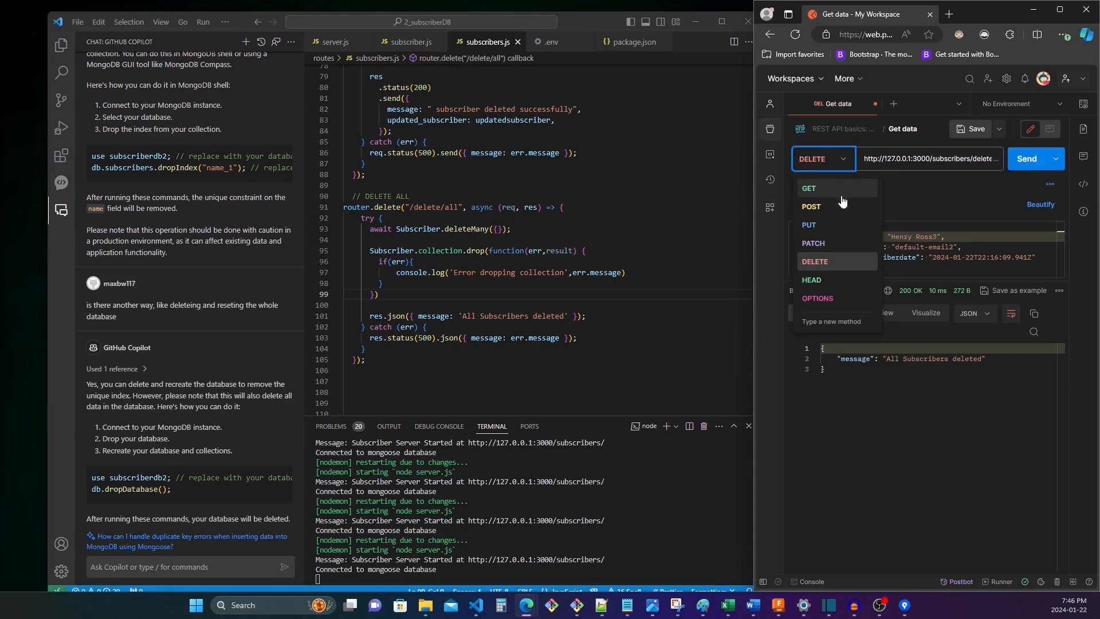
click(812, 206)
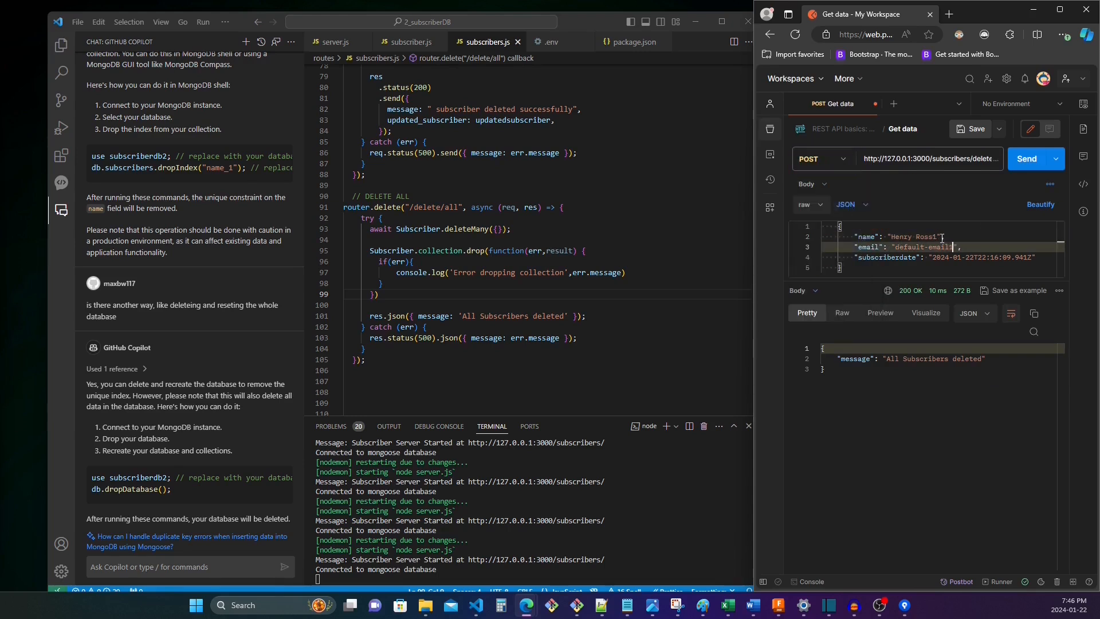
click(1027, 158)
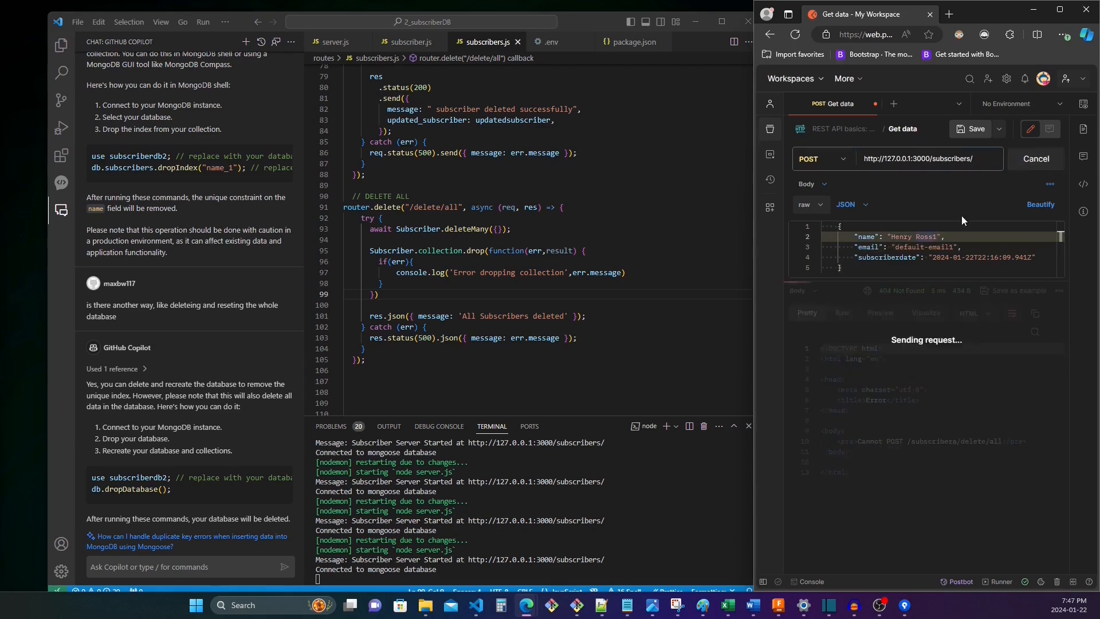
click(1027, 158)
text(2)
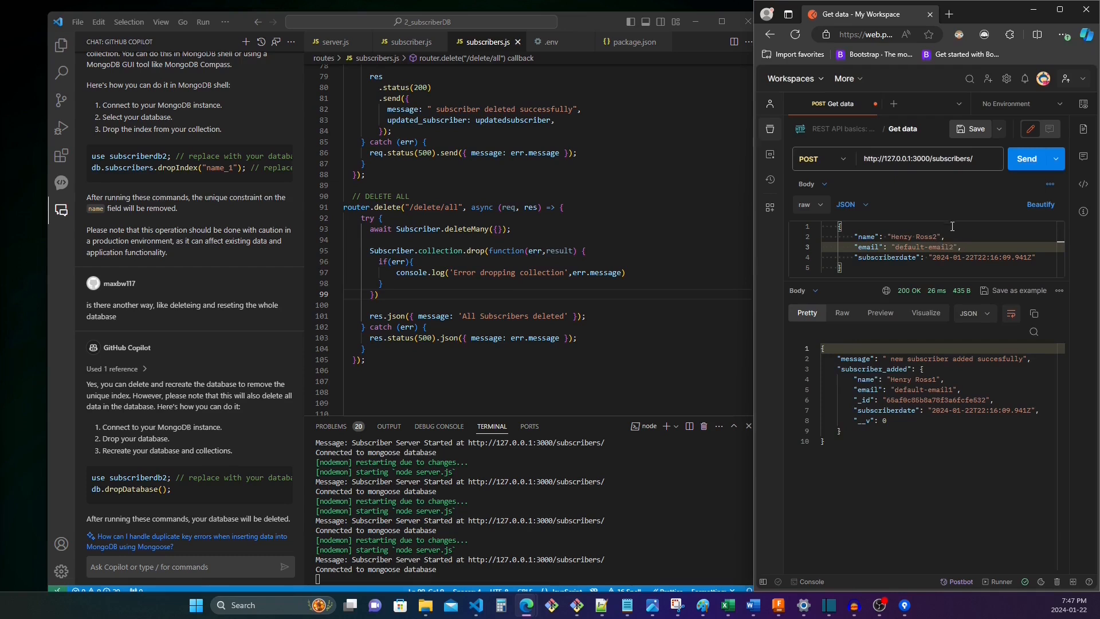
click(1027, 158)
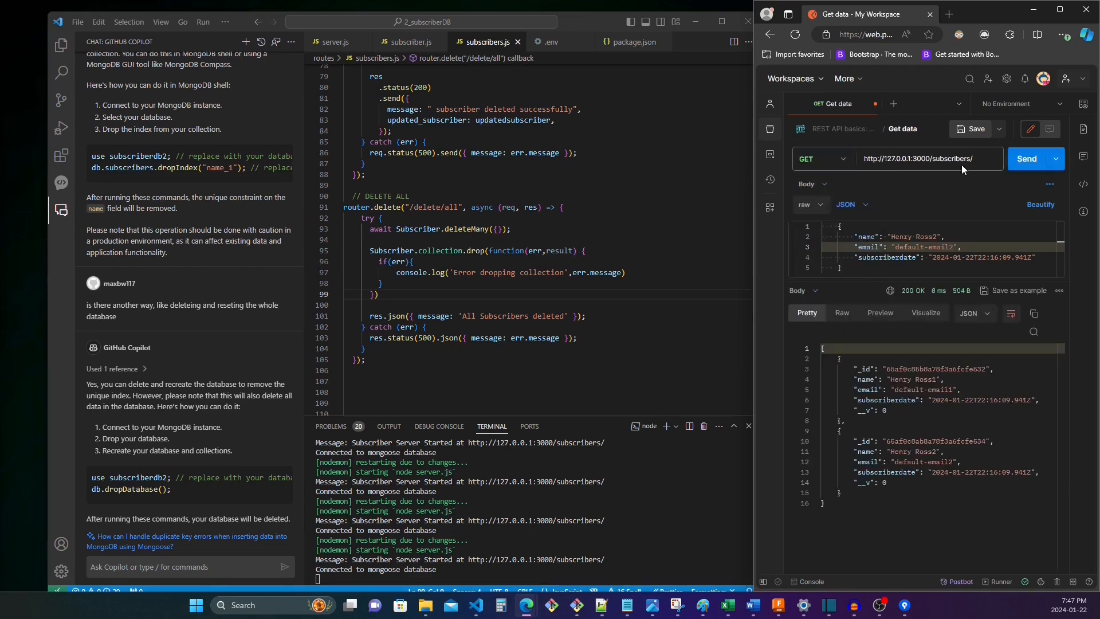
Step: POST a third subscriber with default-email3 and GET the list showing all three subscribers
click(820, 158)
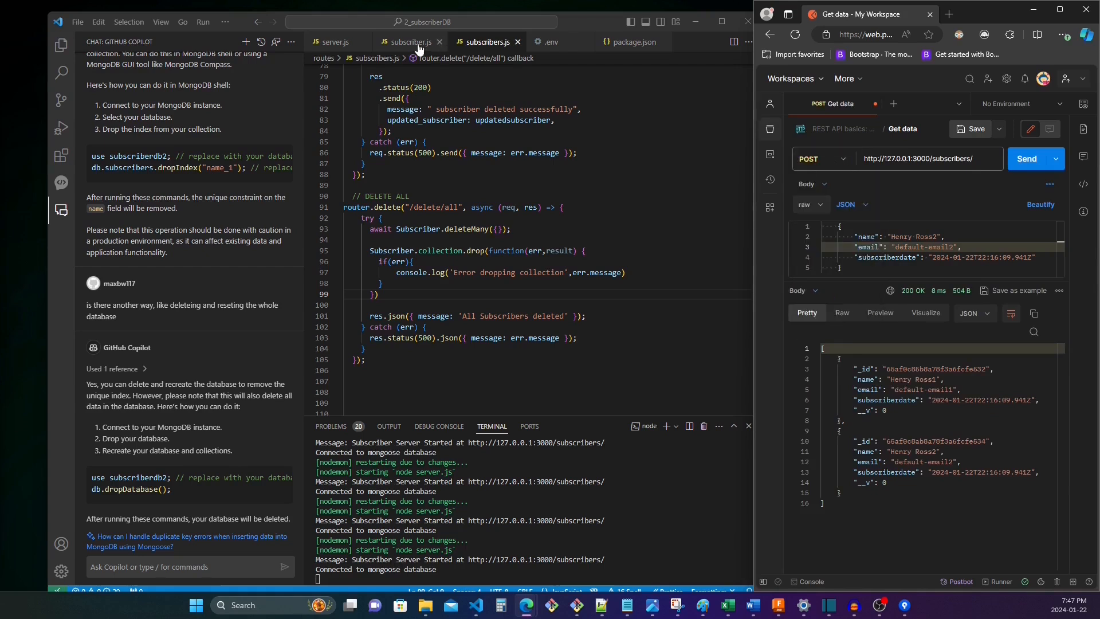
click(407, 42)
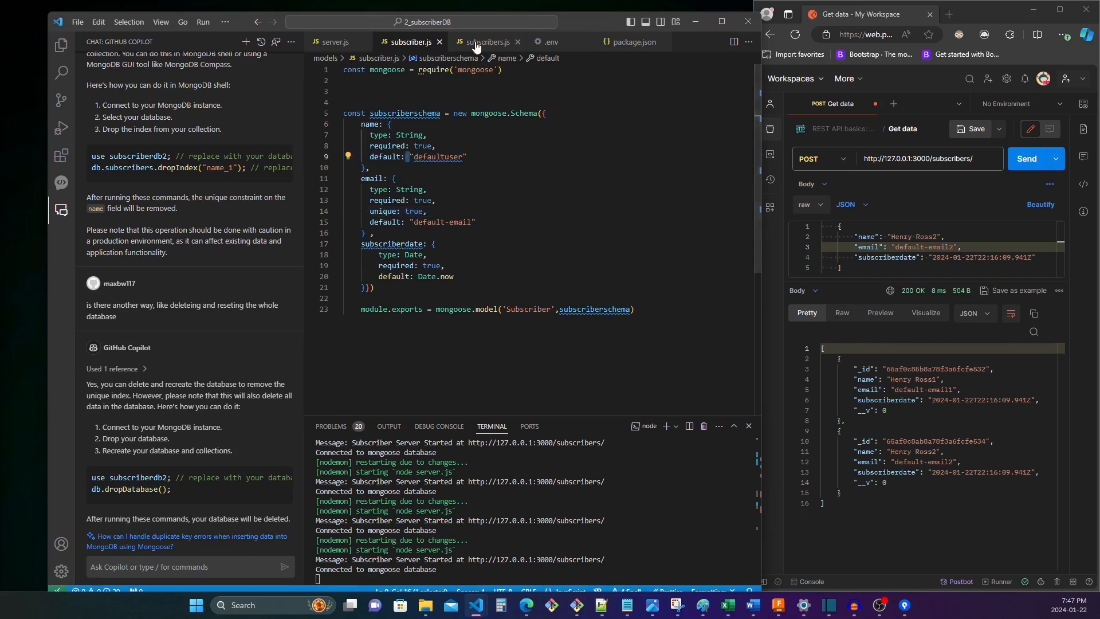
click(484, 42)
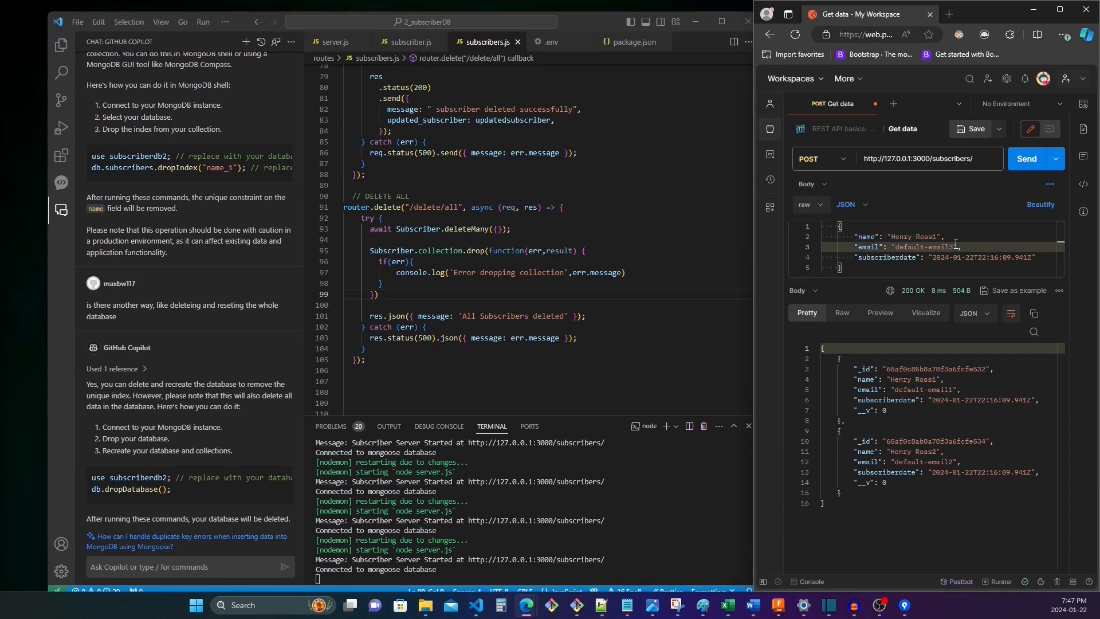
click(1027, 158)
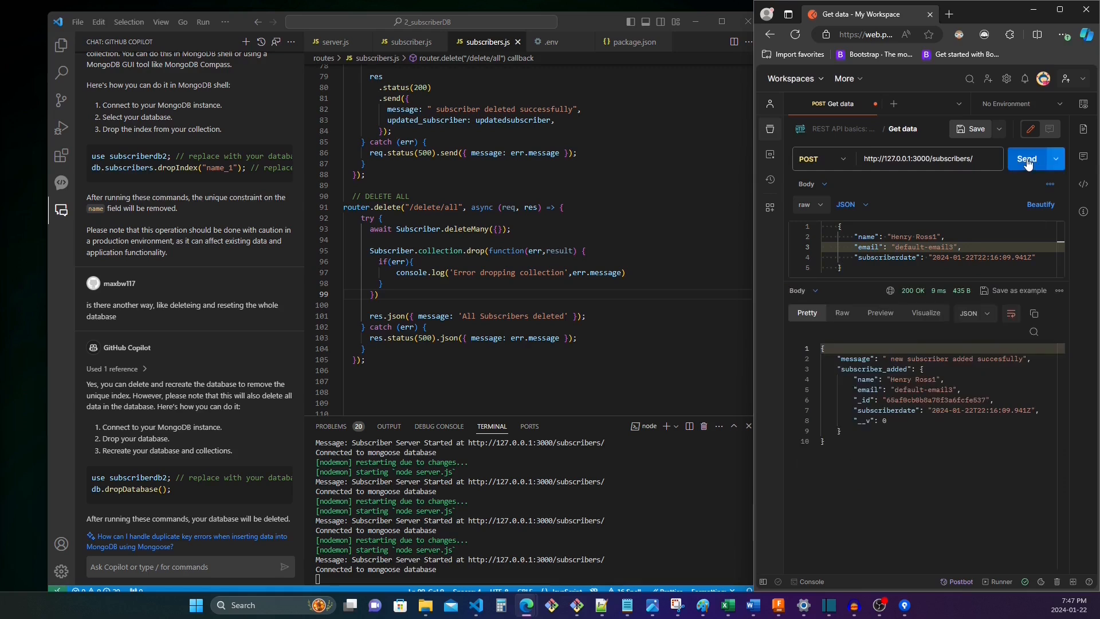
click(821, 159)
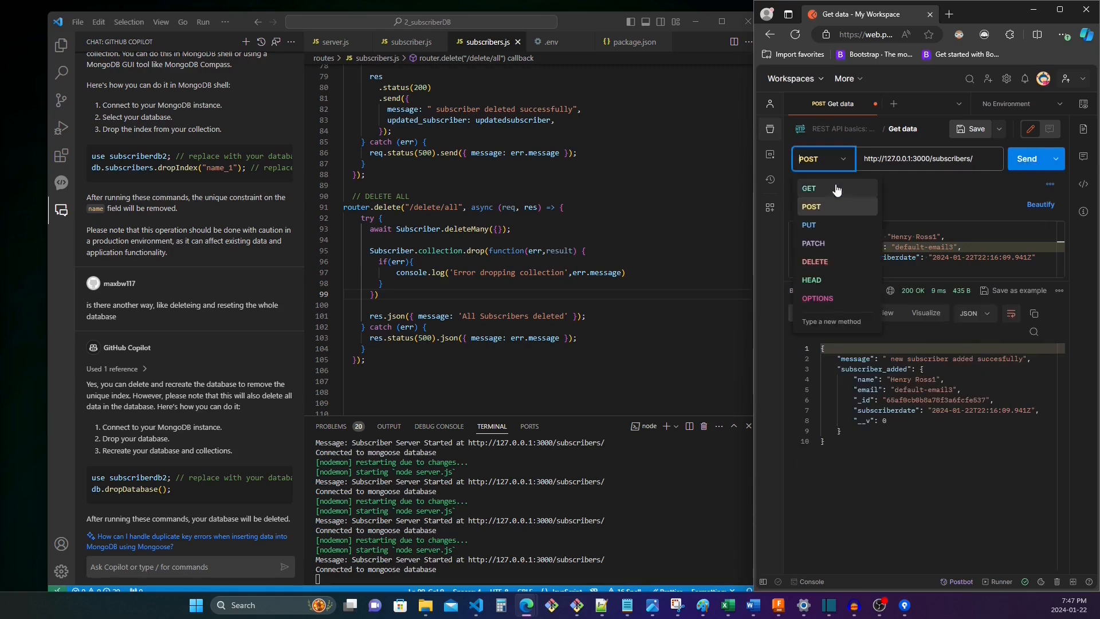
click(809, 186)
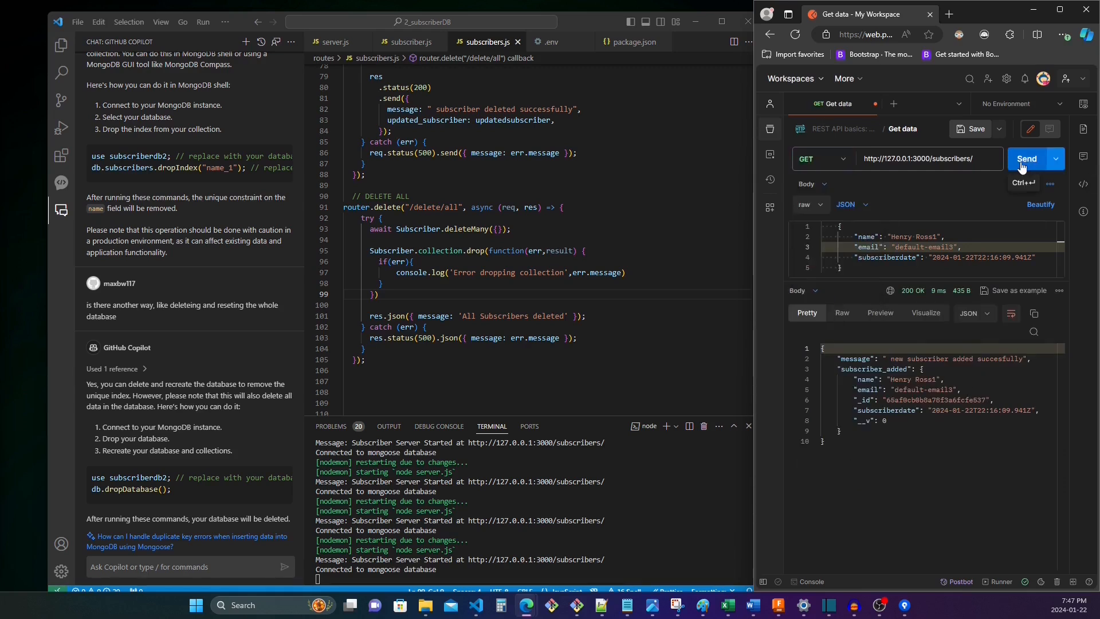
click(1027, 158)
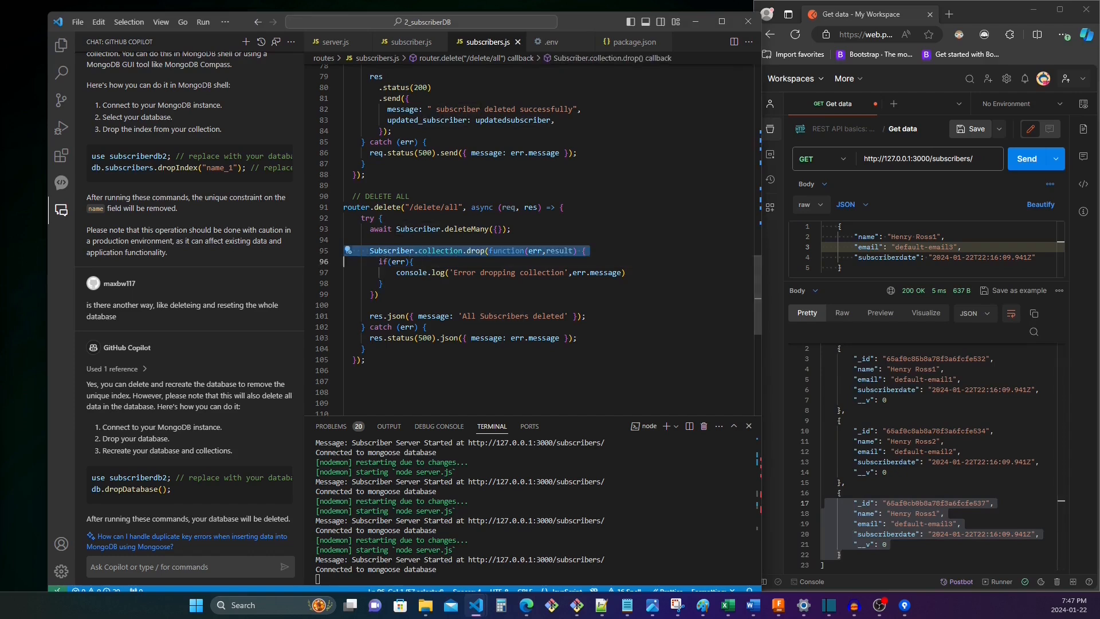
click(61, 209)
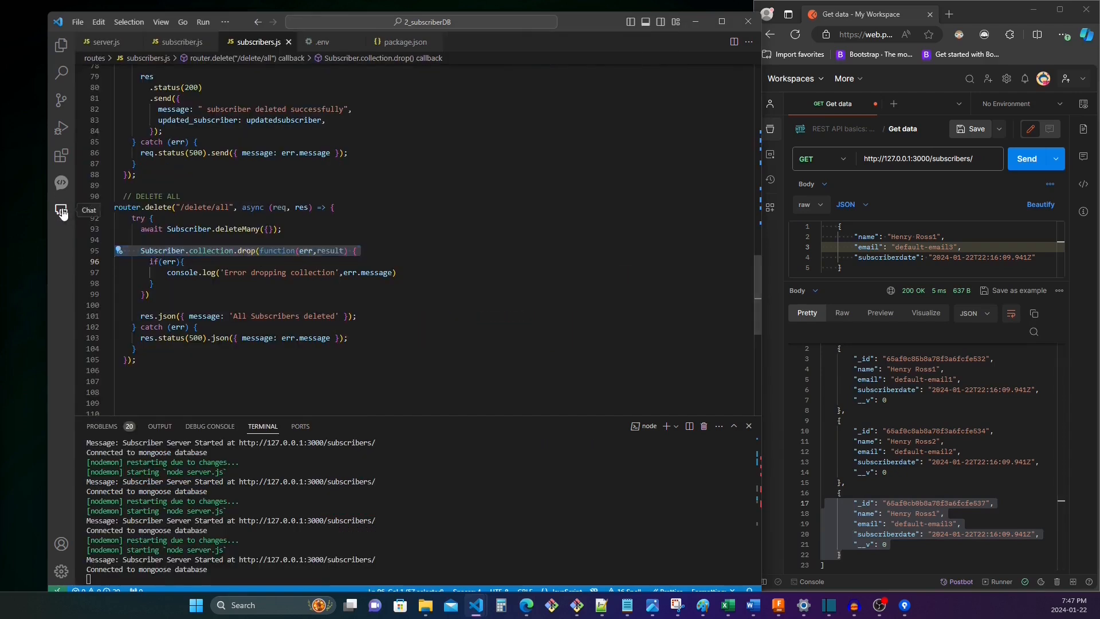
Step: Start typing .dropIndex("name_1") on a new line after deleteMany in the delete-all route
click(61, 210)
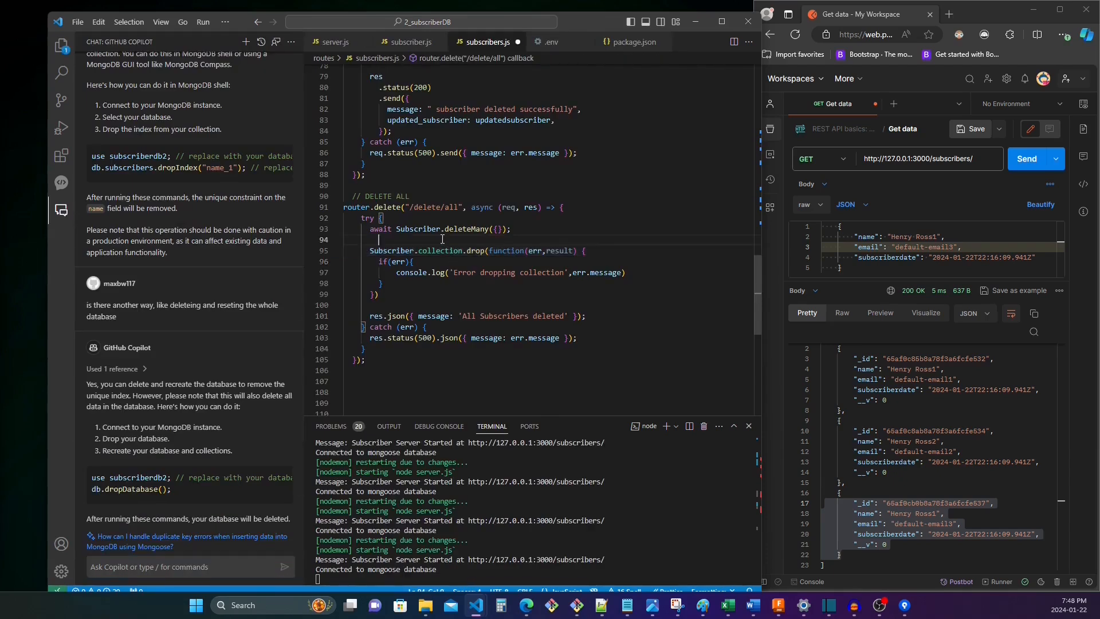
text(.dropIndex(")
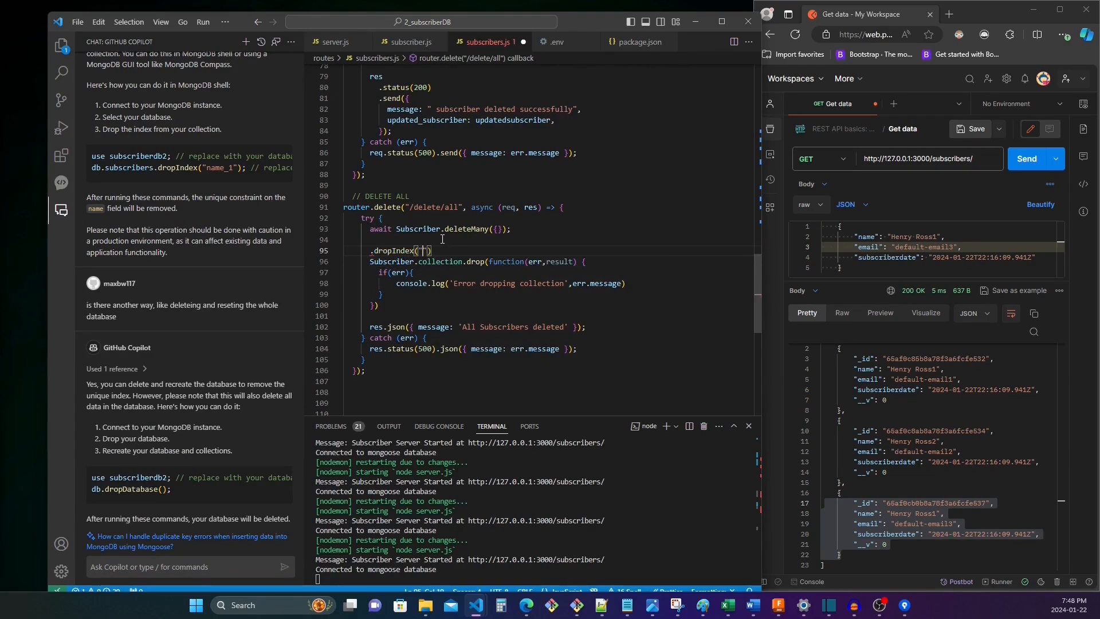
text(na)
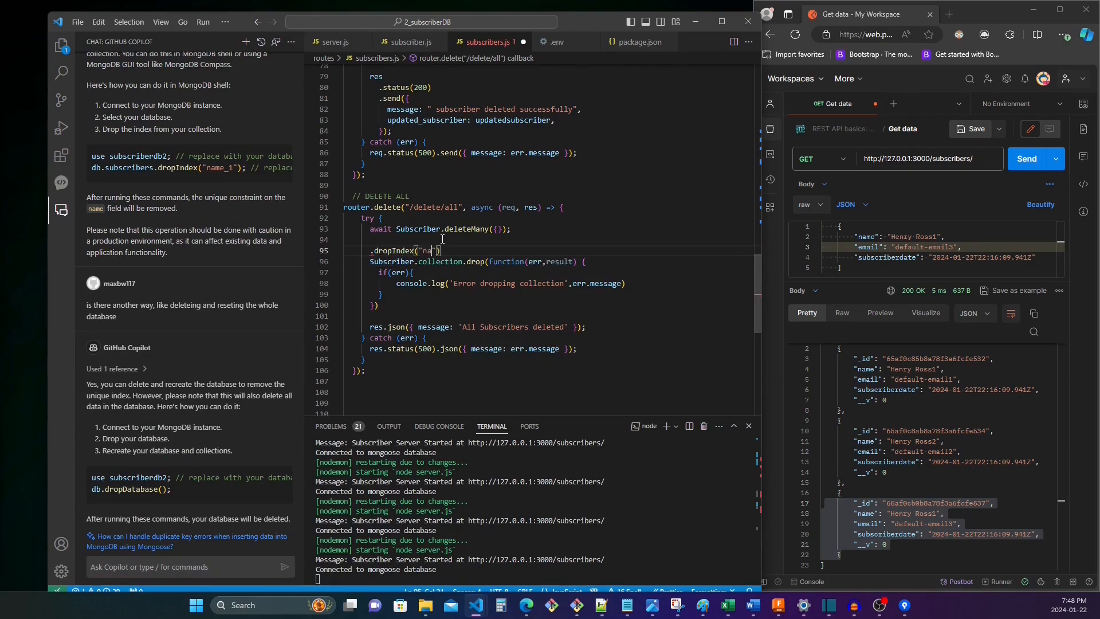